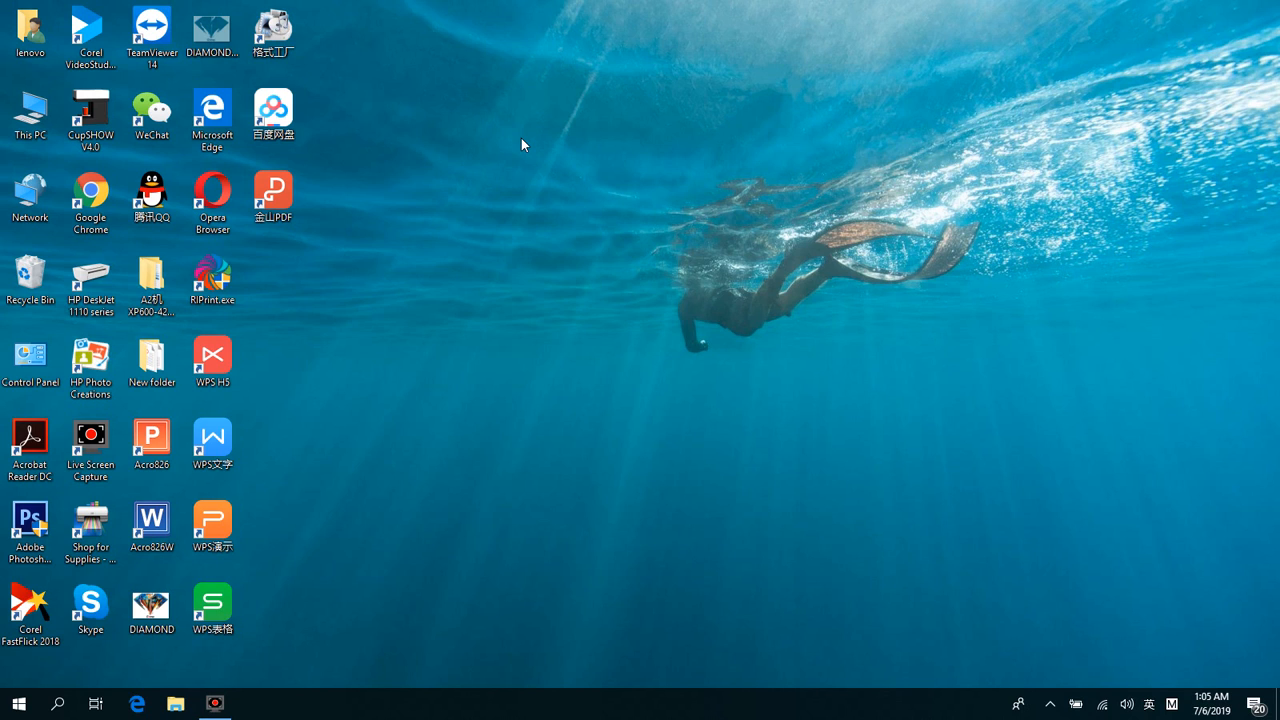
{"action": "mouse_move", "coordinate": [196, 240]}
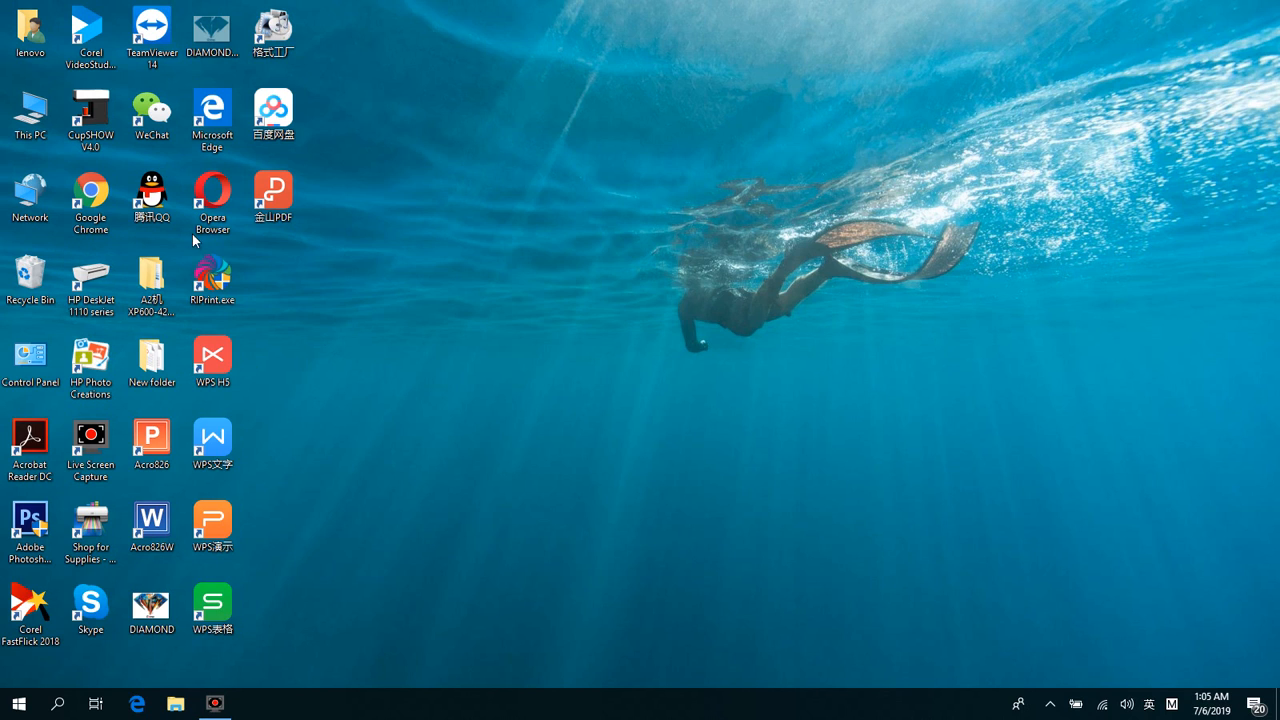
{"action": "mouse_move", "coordinate": [212, 280]}
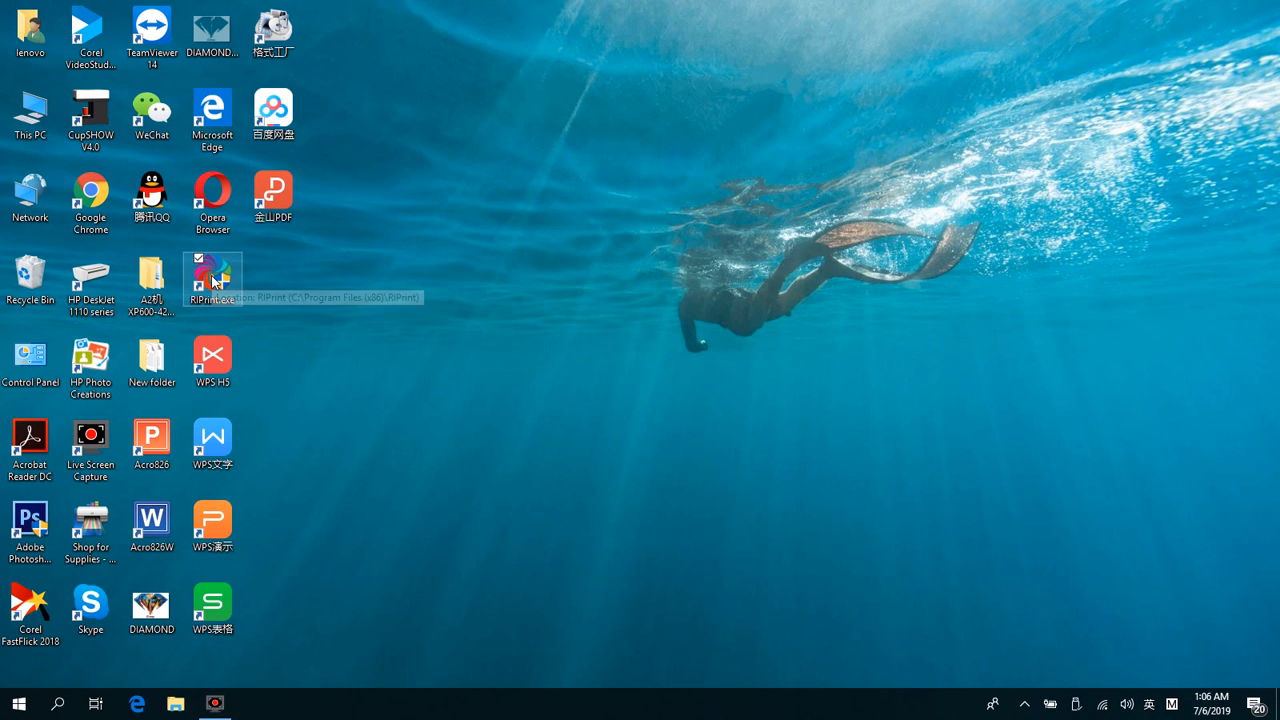
Browse to the USB Drive (H) in File Explorer and close the window.
{"action": "left_click", "coordinate": [176, 704]}
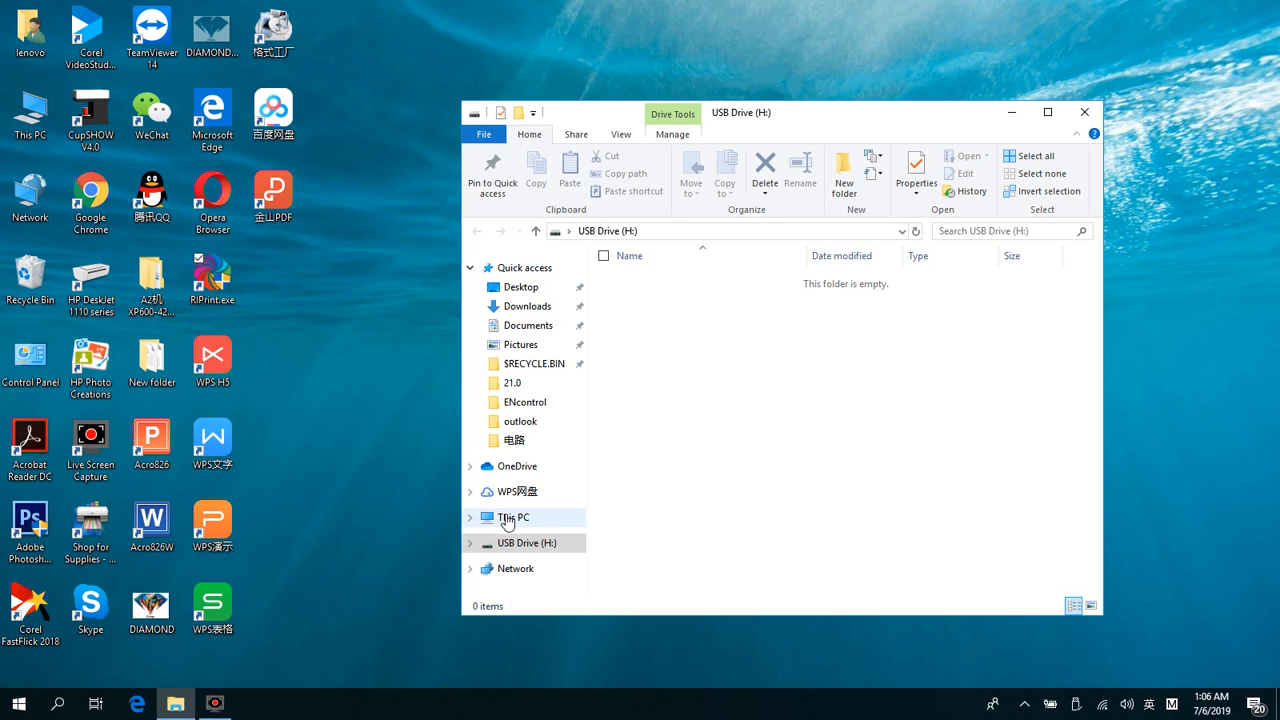
{"action": "left_click", "coordinate": [512, 516]}
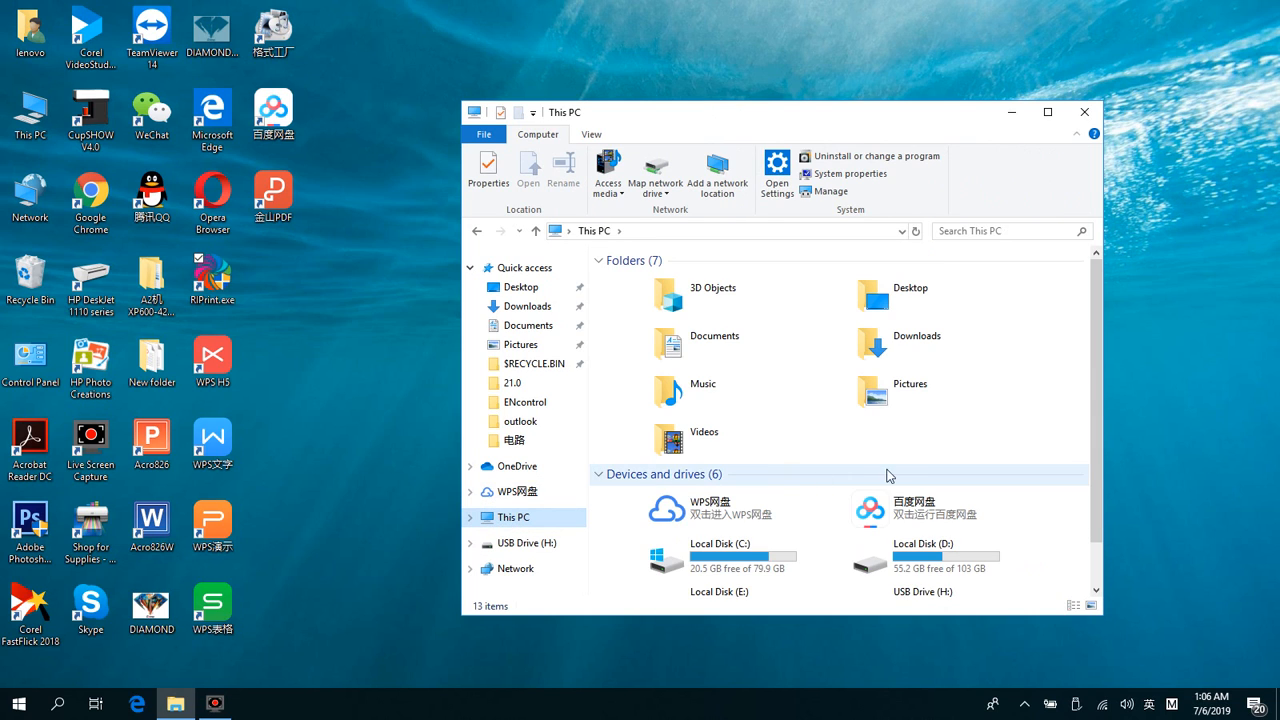
{"action": "left_click", "coordinate": [920, 570]}
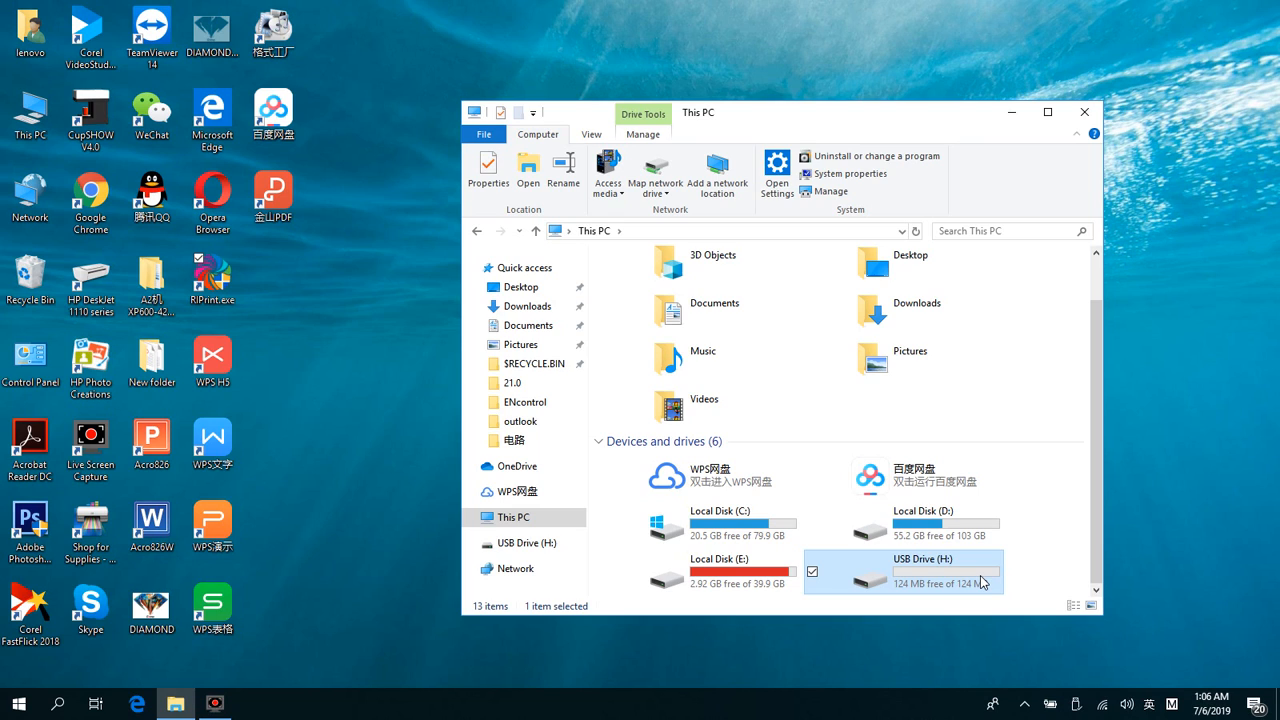
{"action": "mouse_move", "coordinate": [940, 584]}
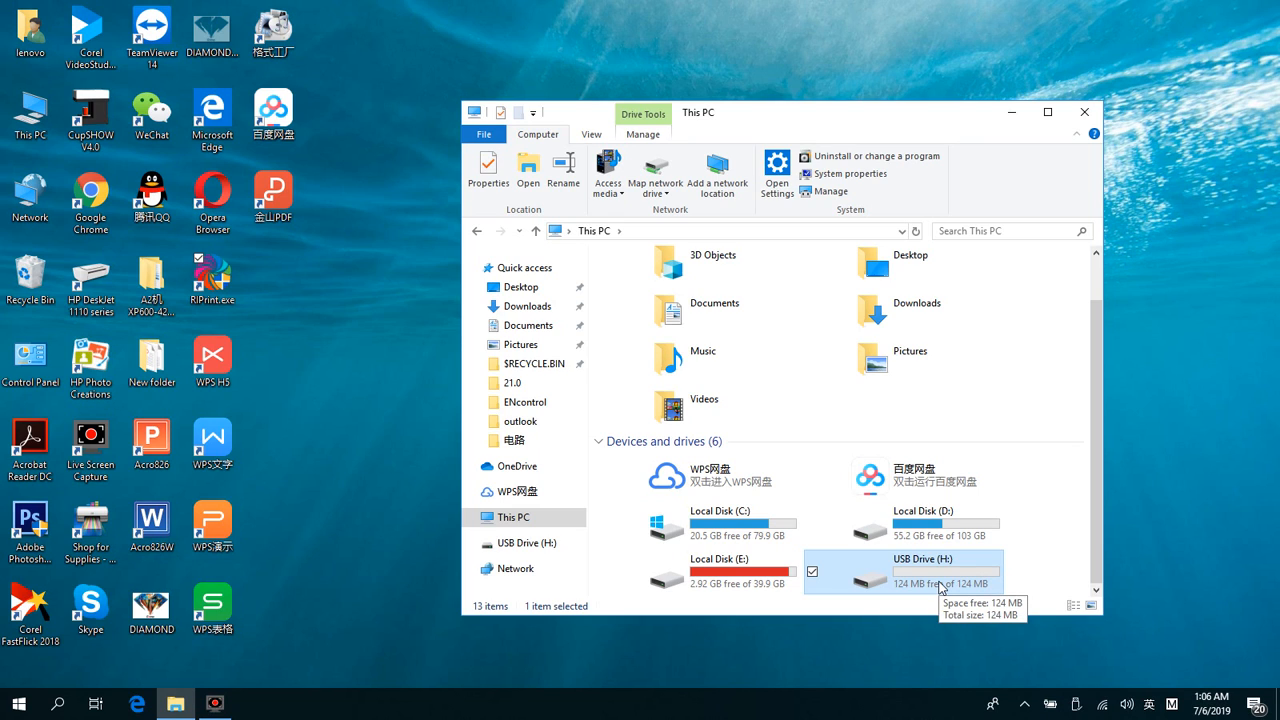
{"action": "mouse_move", "coordinate": [1086, 112]}
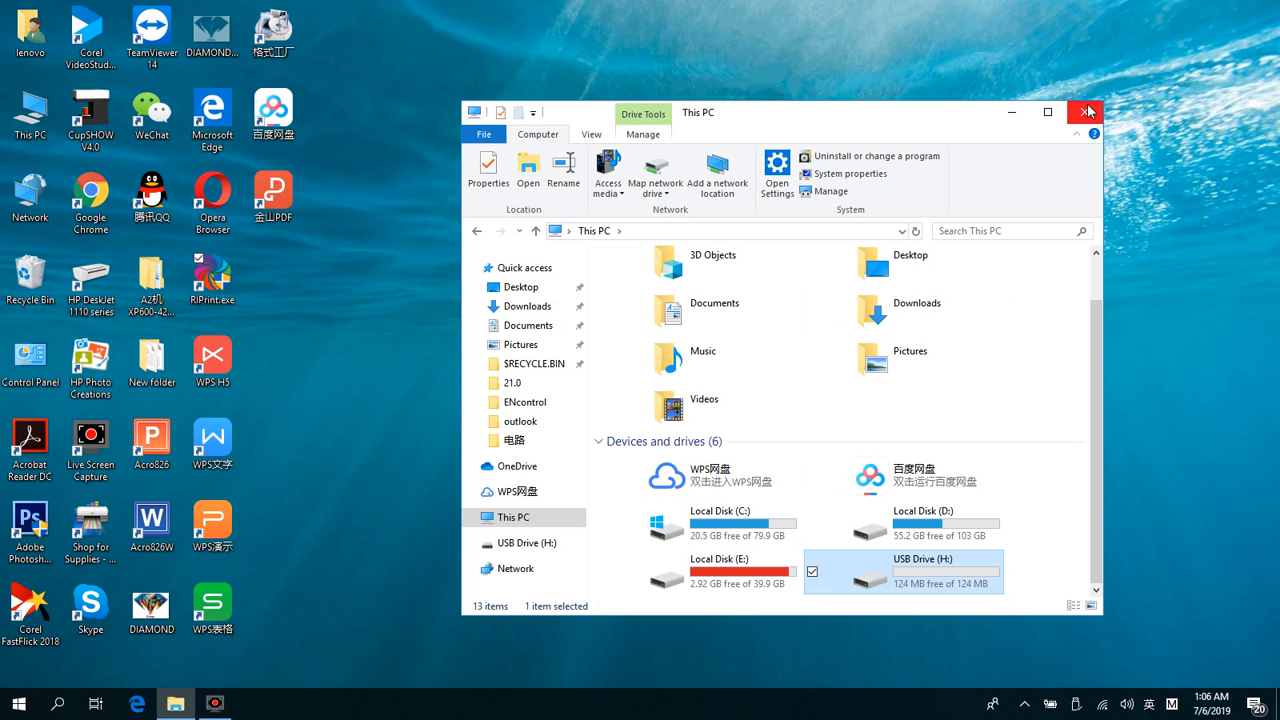
{"action": "left_click", "coordinate": [1088, 112]}
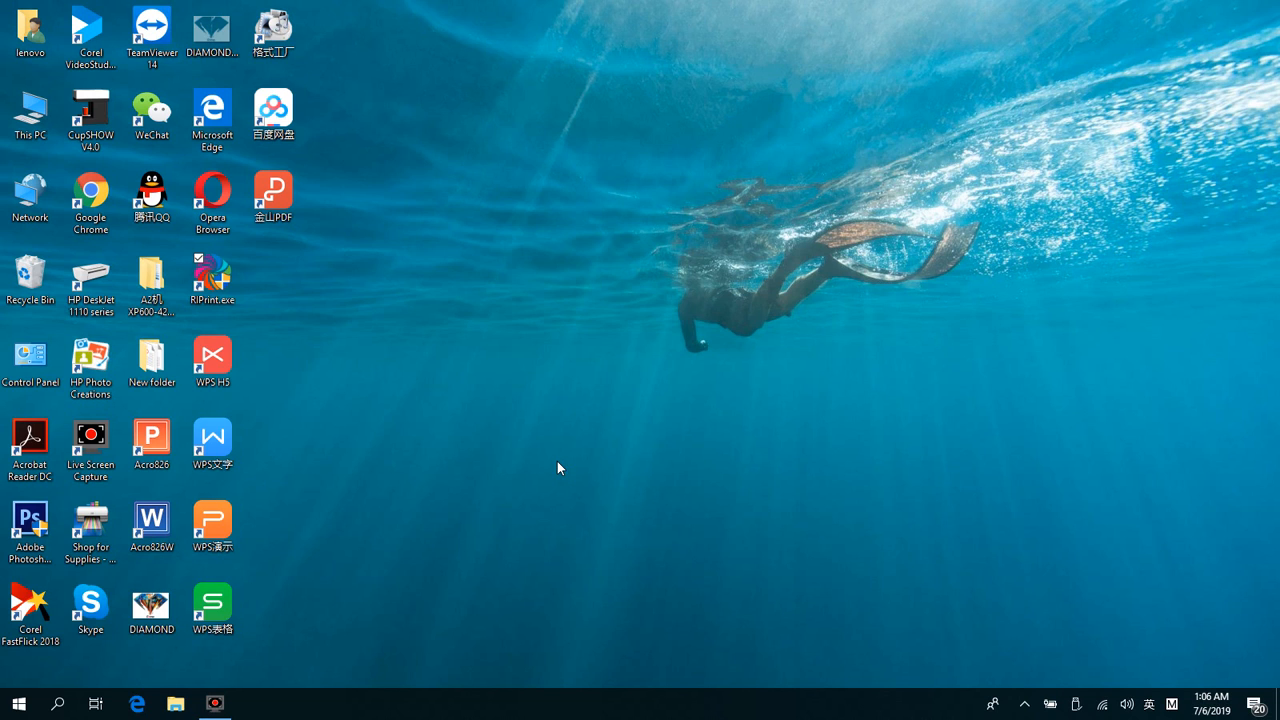
Launch RIPrint to a blank page, dismissing the Permission denied warning and leaving Spot Color unchanged.
{"action": "double_click", "coordinate": [212, 284]}
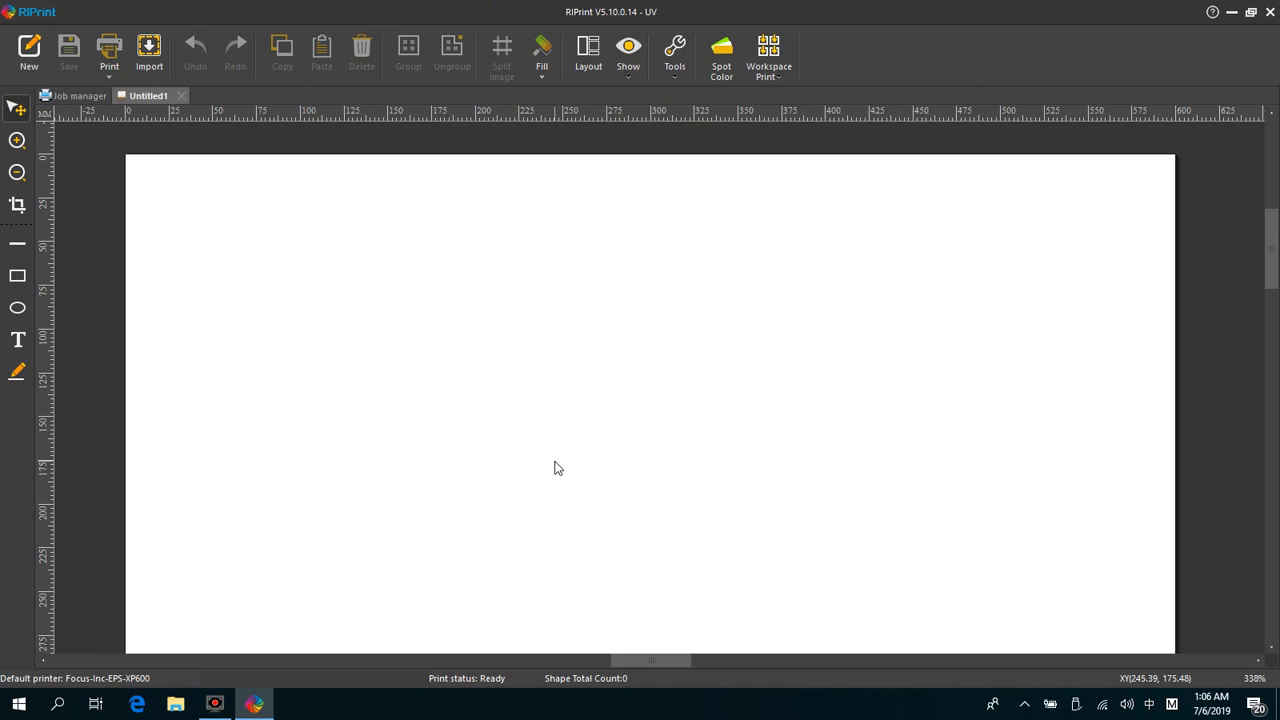
{"action": "mouse_move", "coordinate": [378, 86]}
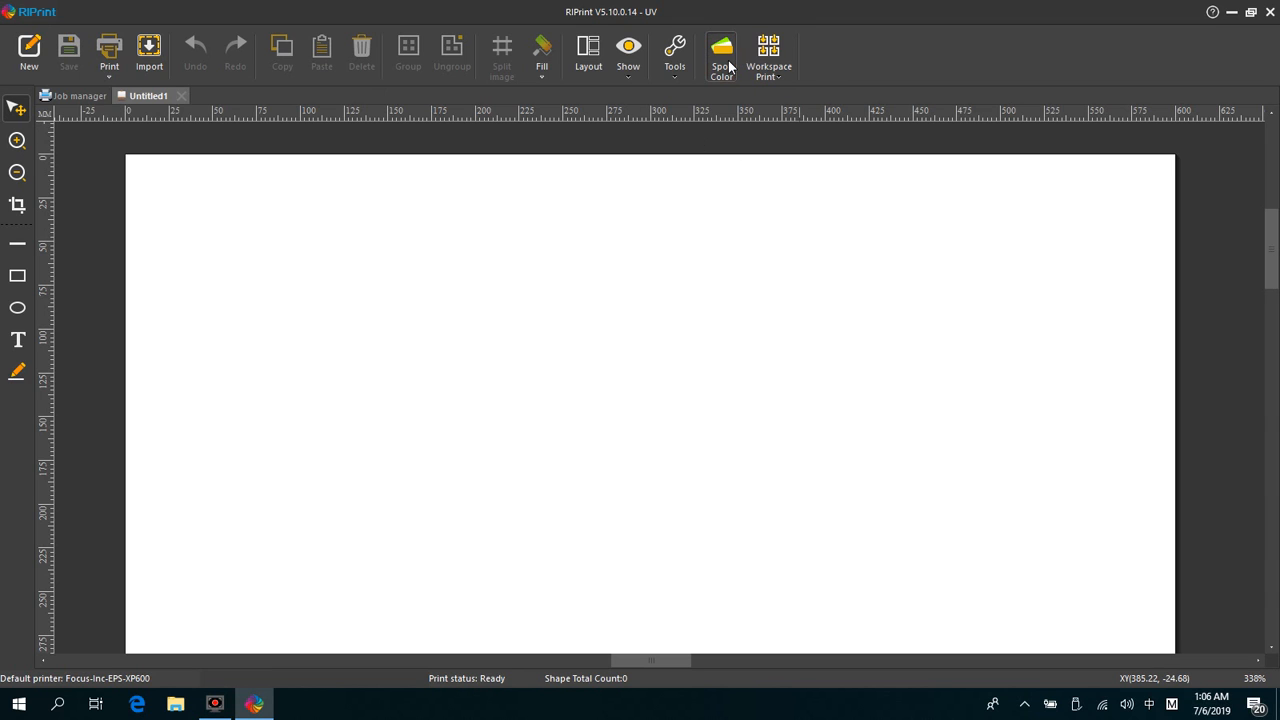
{"action": "left_click", "coordinate": [720, 56]}
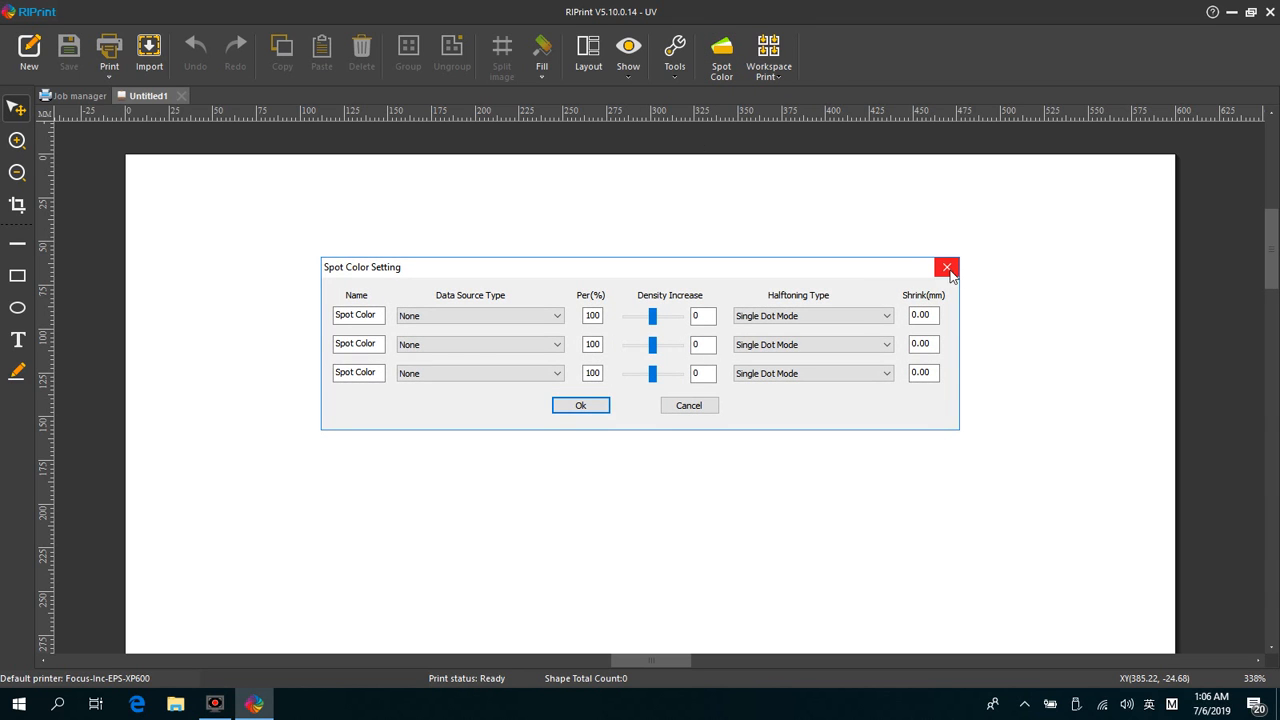
{"action": "left_click", "coordinate": [946, 268]}
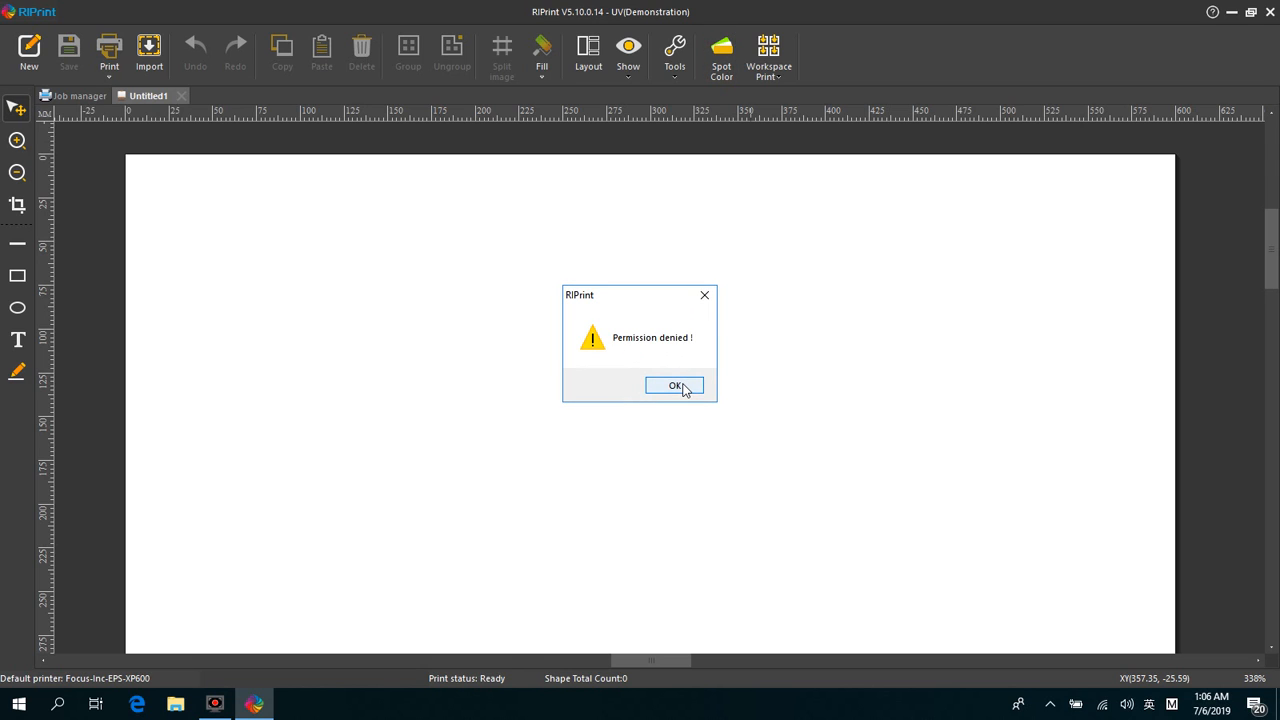
{"action": "left_click", "coordinate": [676, 386]}
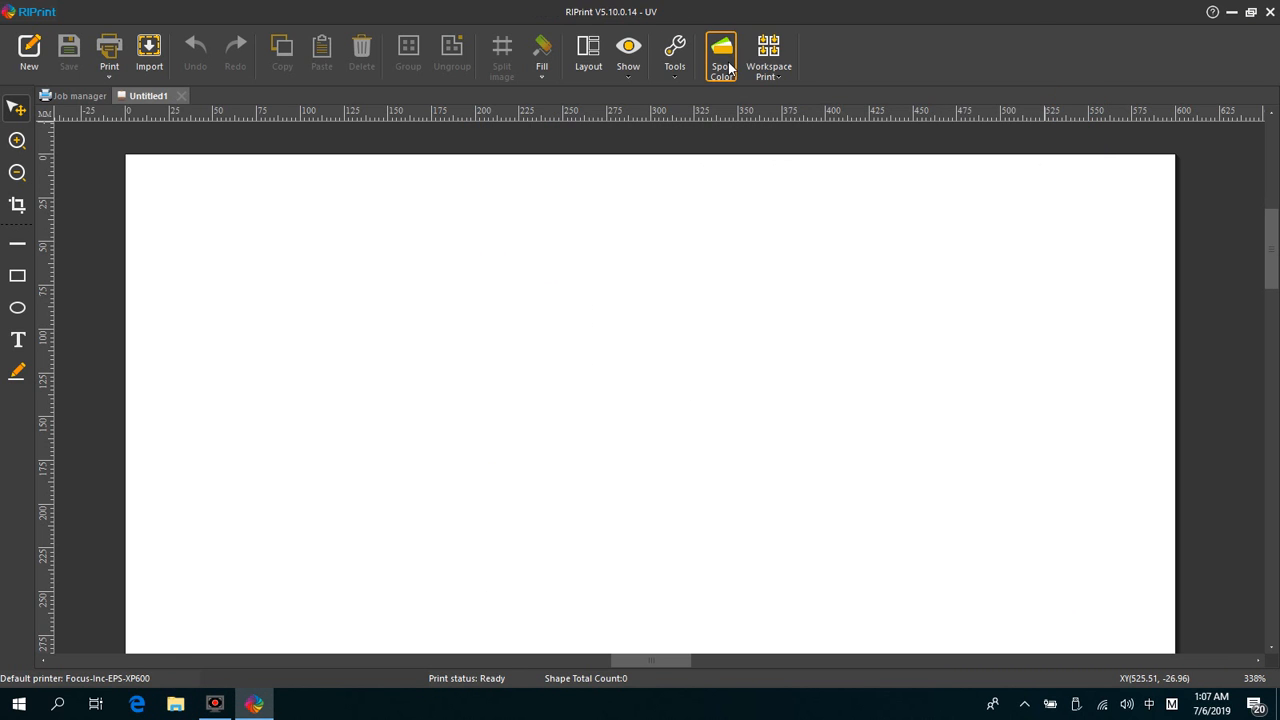
{"action": "left_click", "coordinate": [720, 56]}
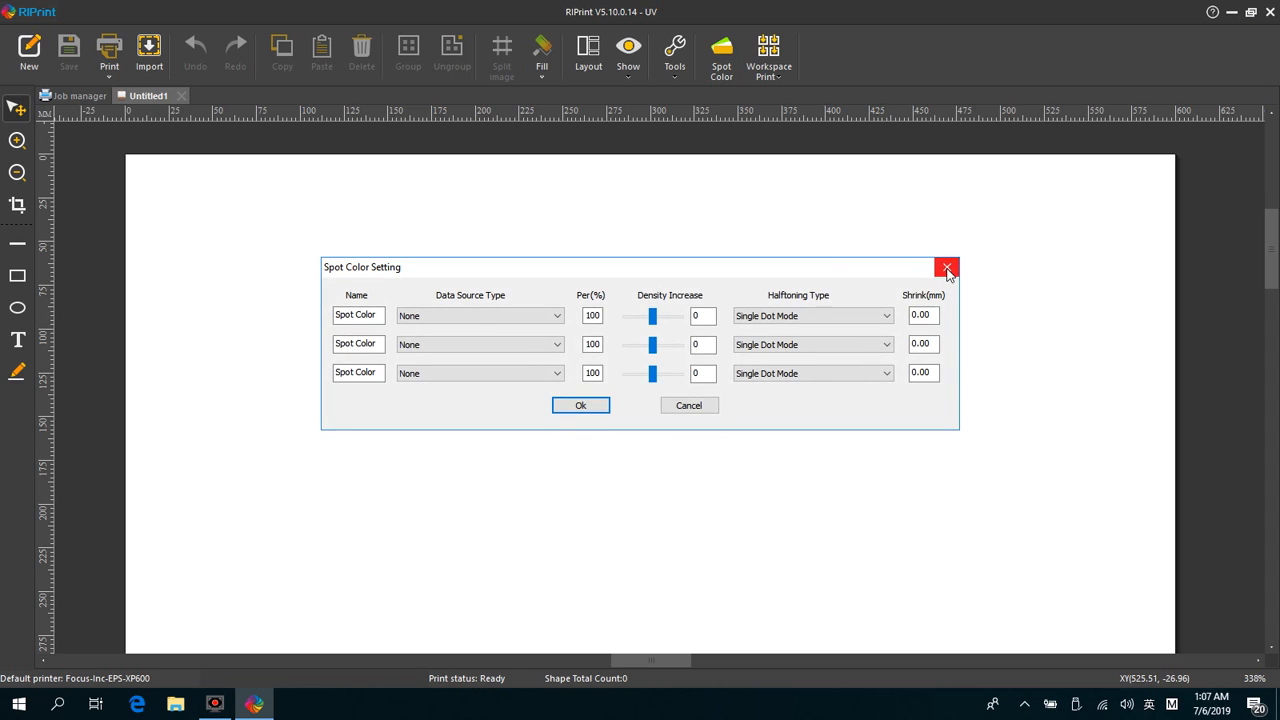
{"action": "left_click", "coordinate": [948, 268]}
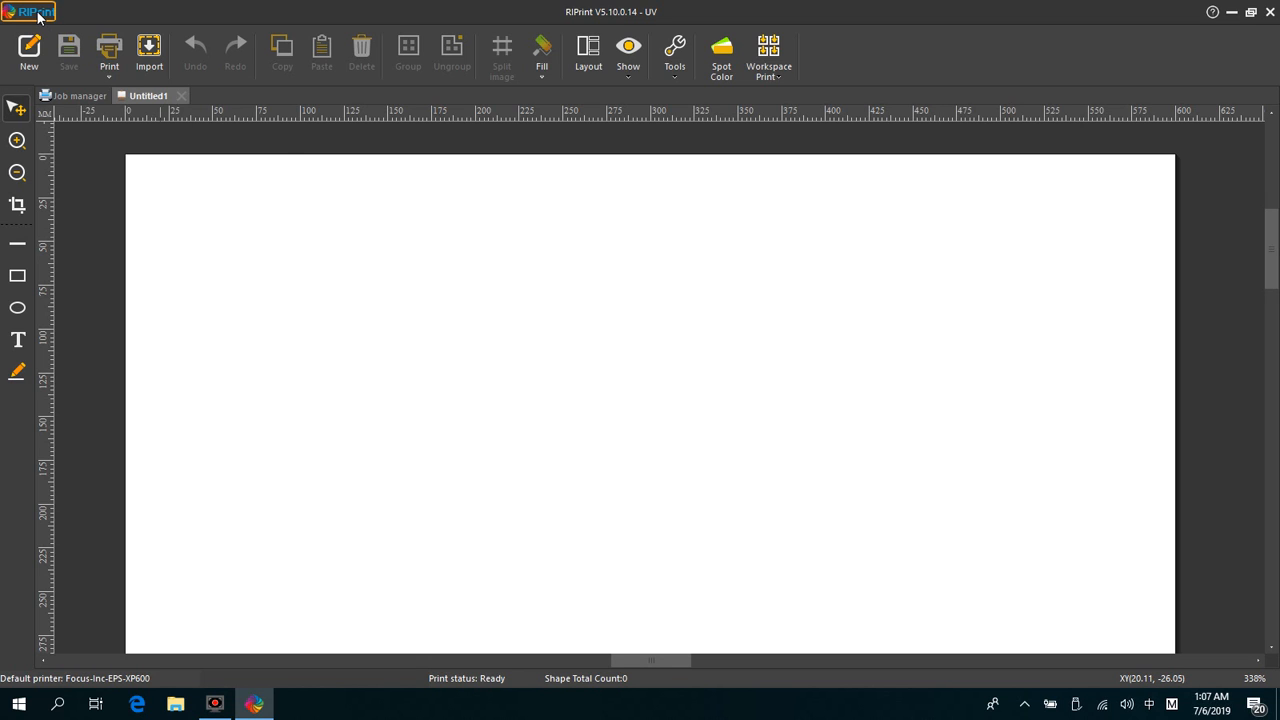
Set the canvas size to 0.6 m wide by 0.9 m high via Canvas setting.
{"action": "left_click", "coordinate": [36, 12]}
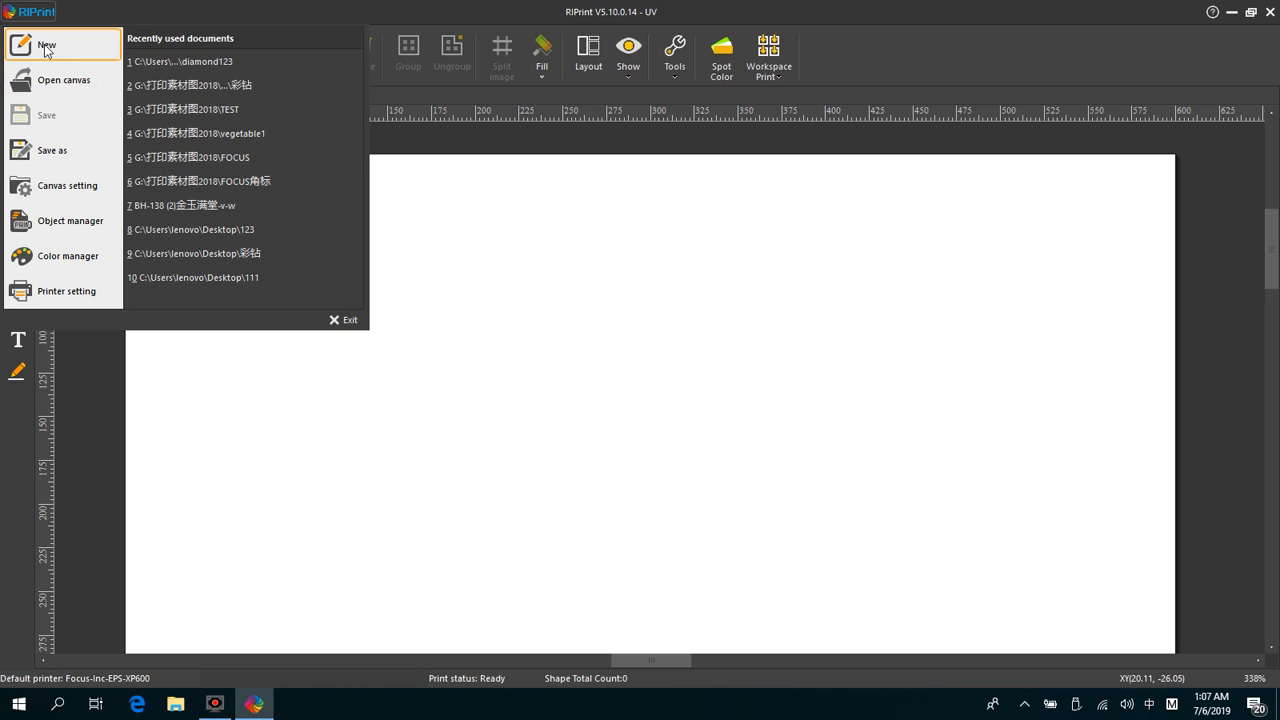
{"action": "mouse_move", "coordinate": [64, 80]}
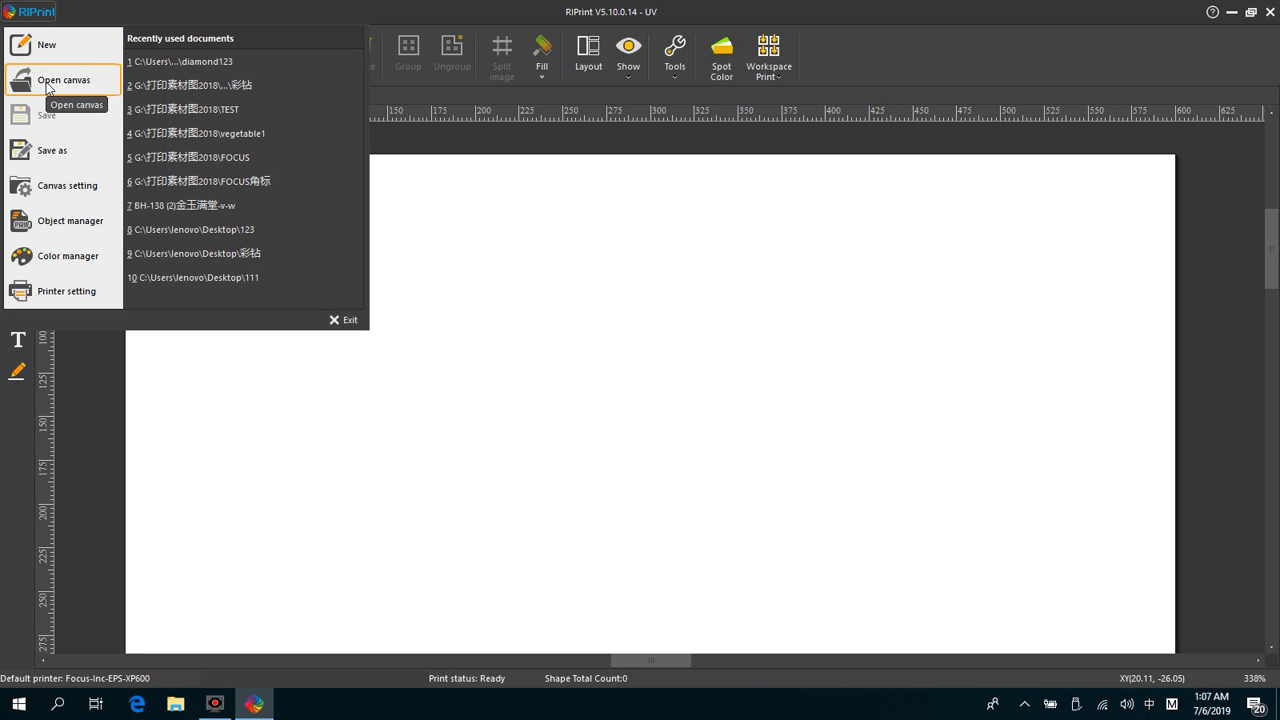
{"action": "mouse_move", "coordinate": [52, 150]}
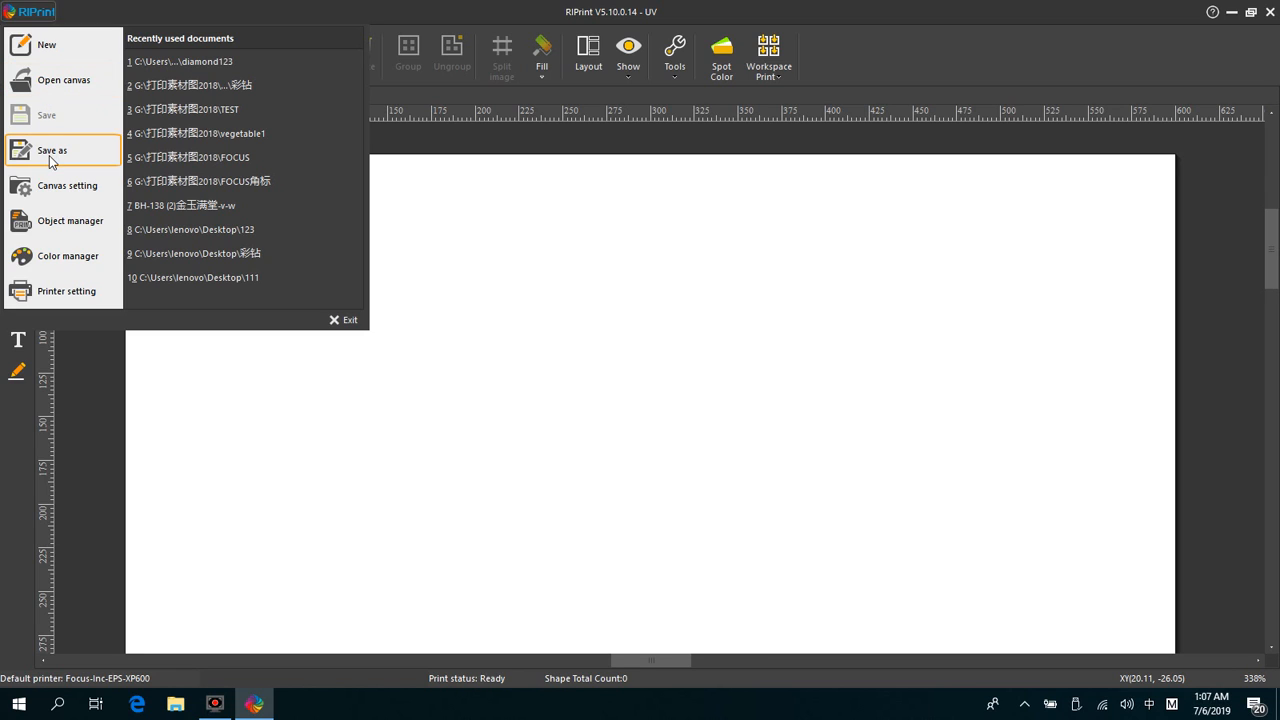
{"action": "mouse_move", "coordinate": [52, 150]}
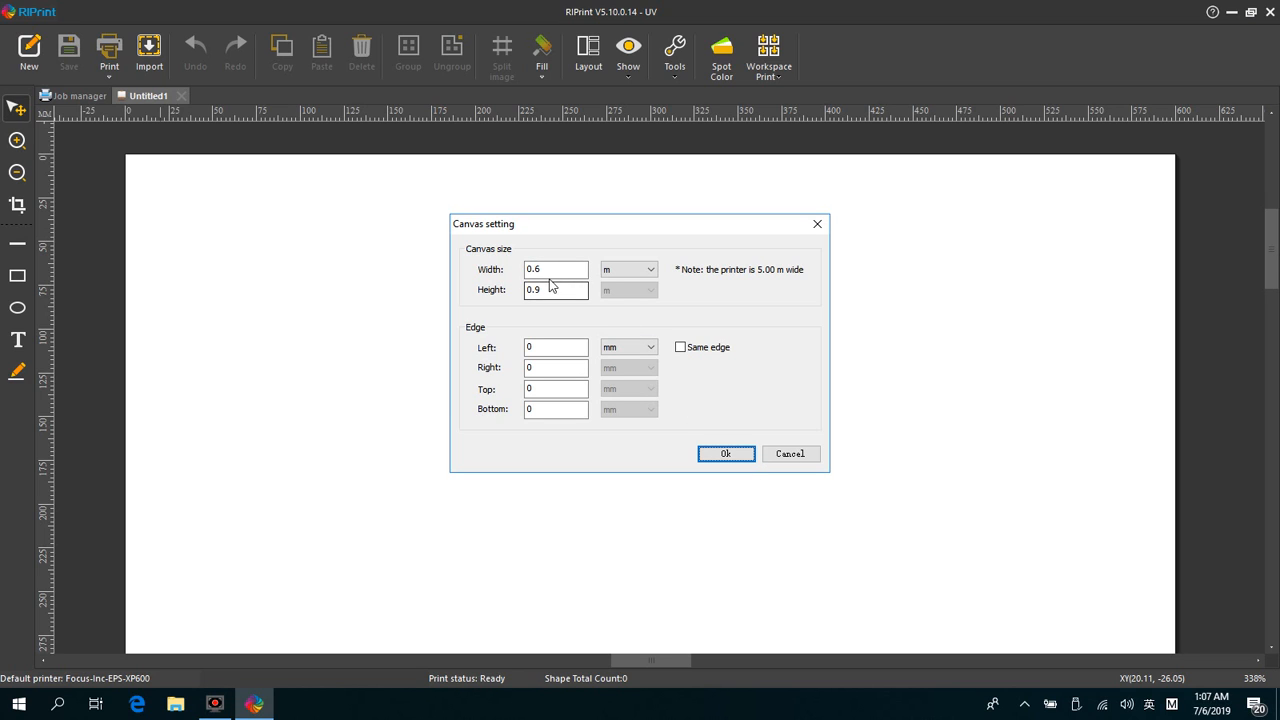
{"action": "left_click", "coordinate": [556, 290]}
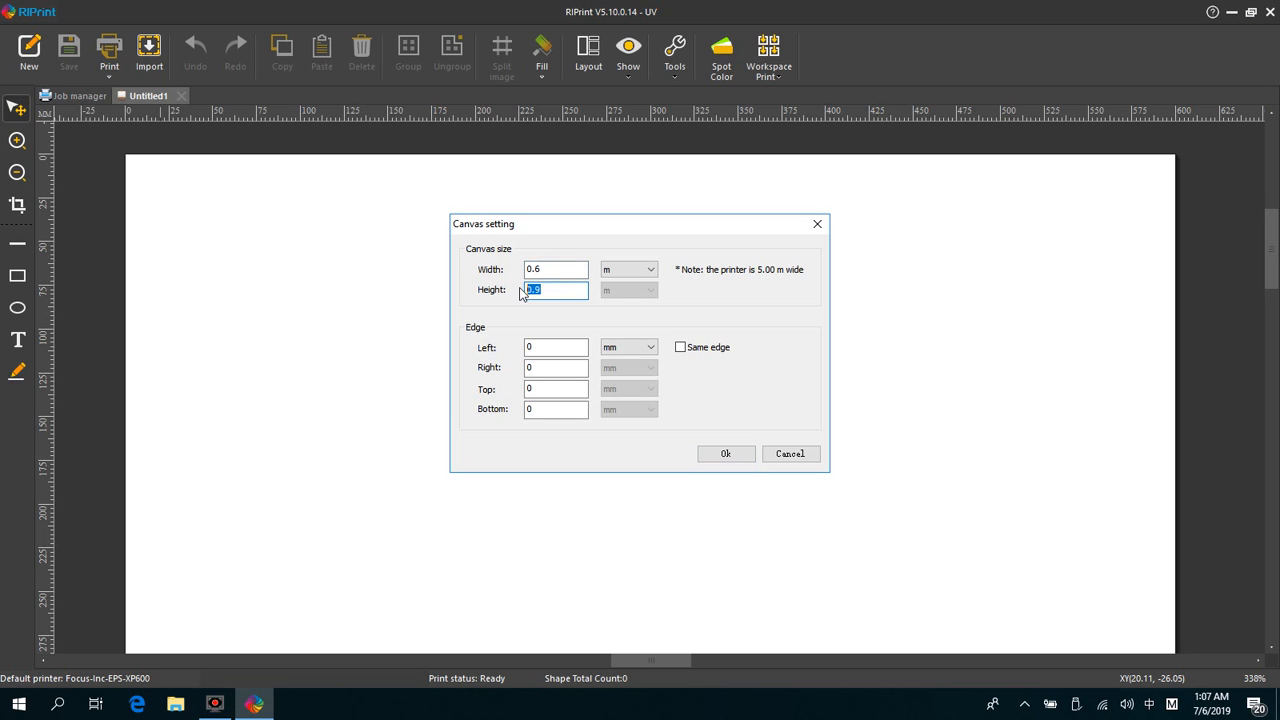
{"action": "left_click", "coordinate": [648, 268]}
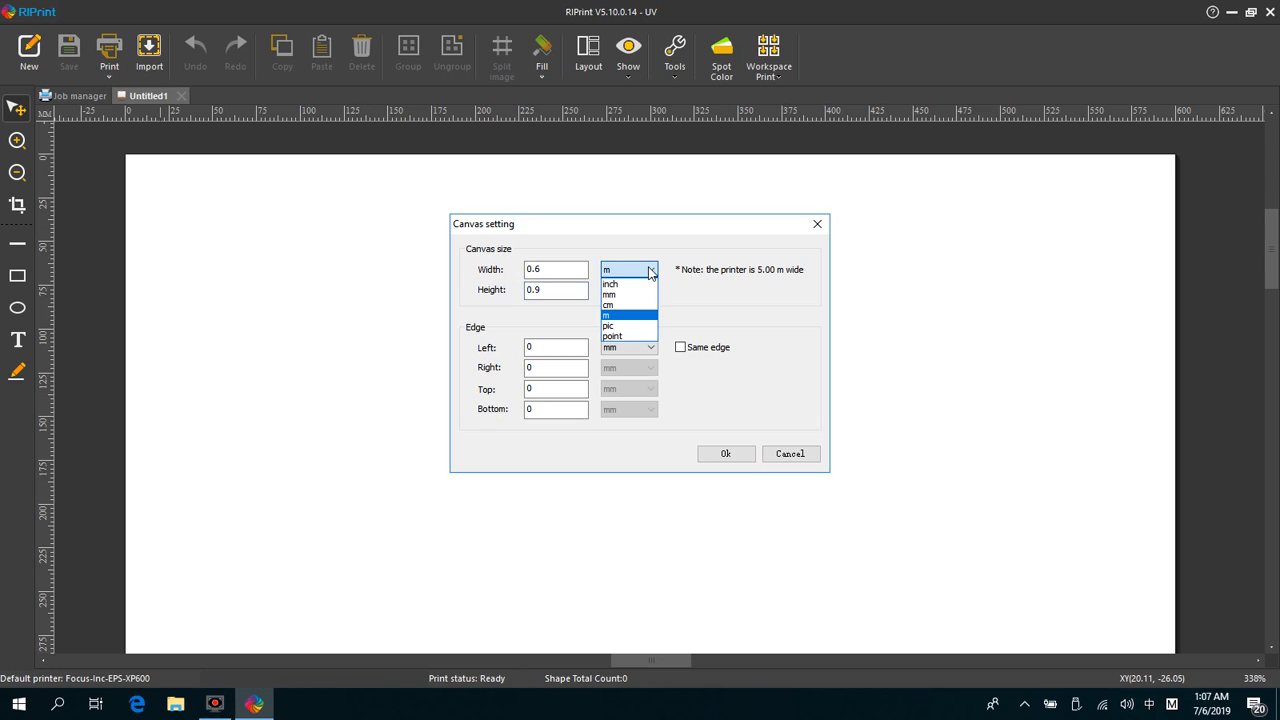
{"action": "left_click", "coordinate": [608, 316]}
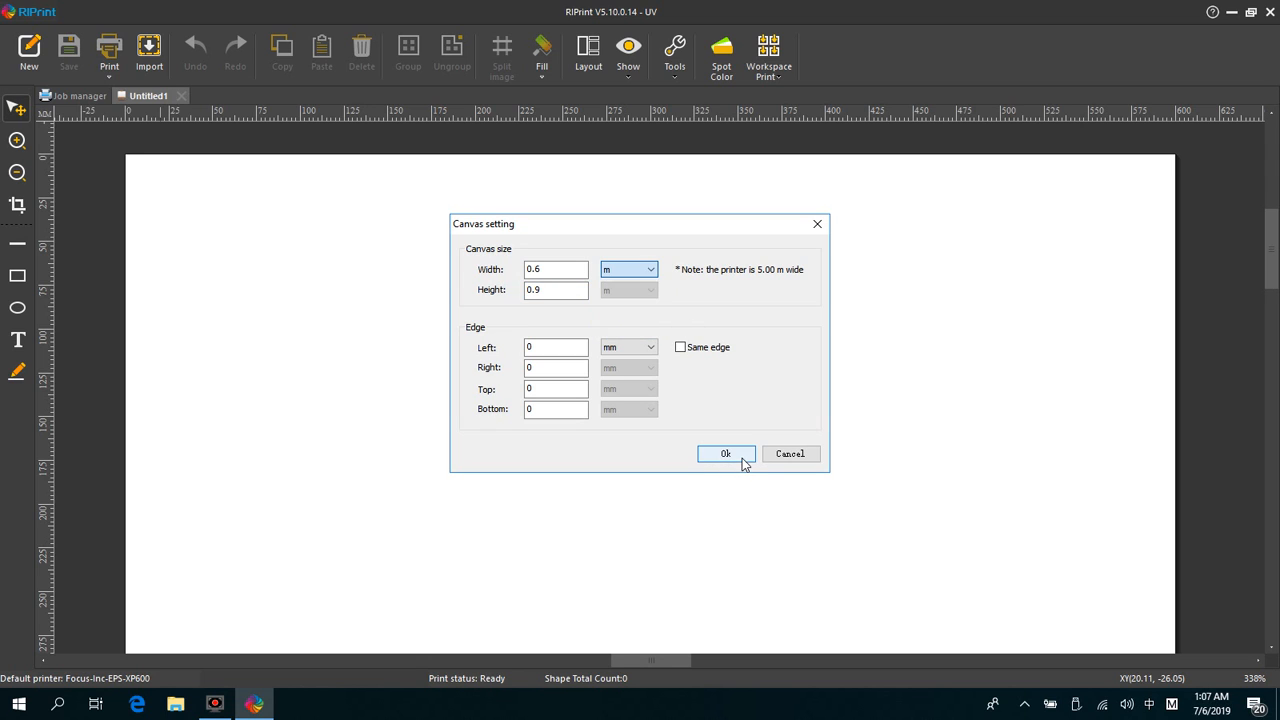
{"action": "left_click", "coordinate": [726, 452]}
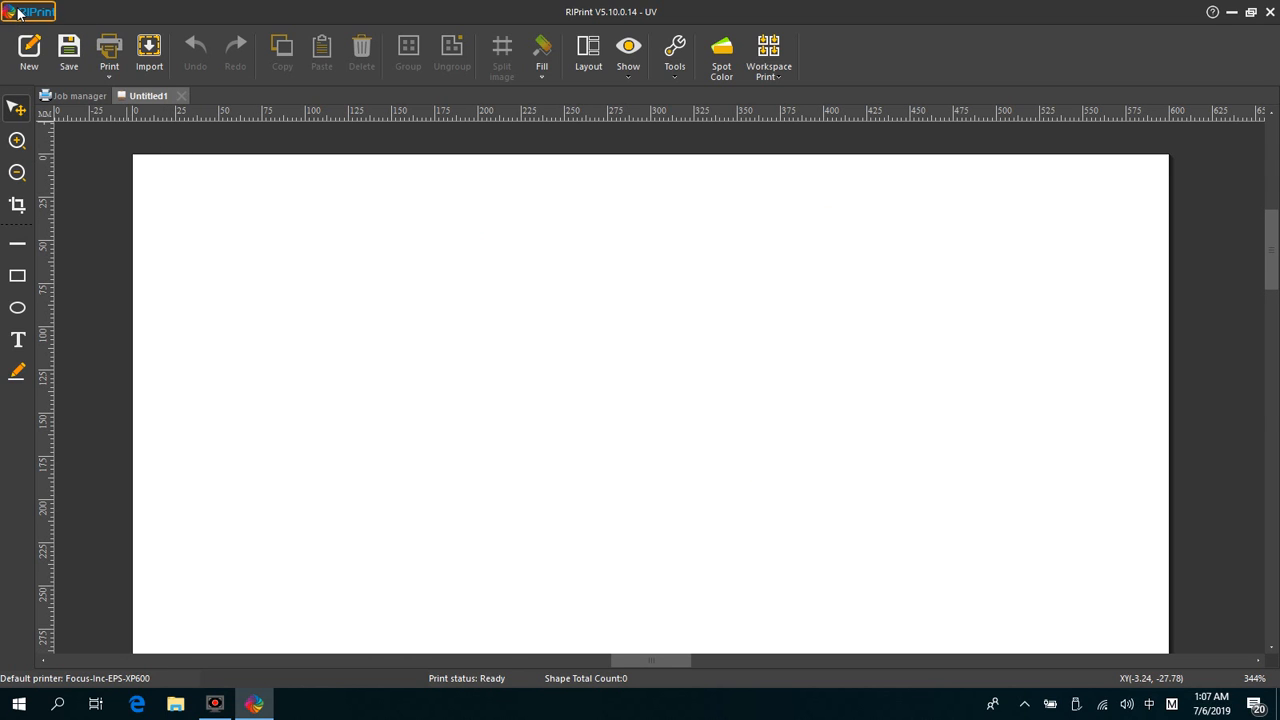
{"action": "left_click", "coordinate": [30, 12]}
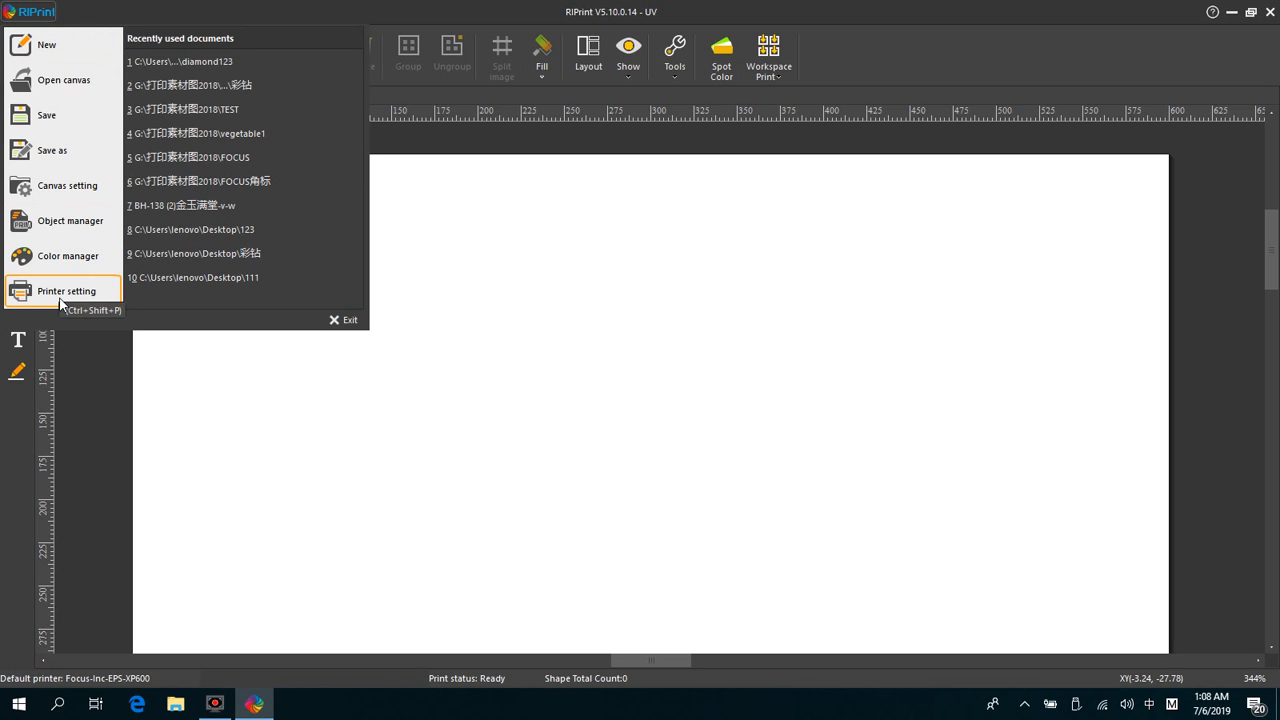
{"action": "left_click", "coordinate": [66, 292]}
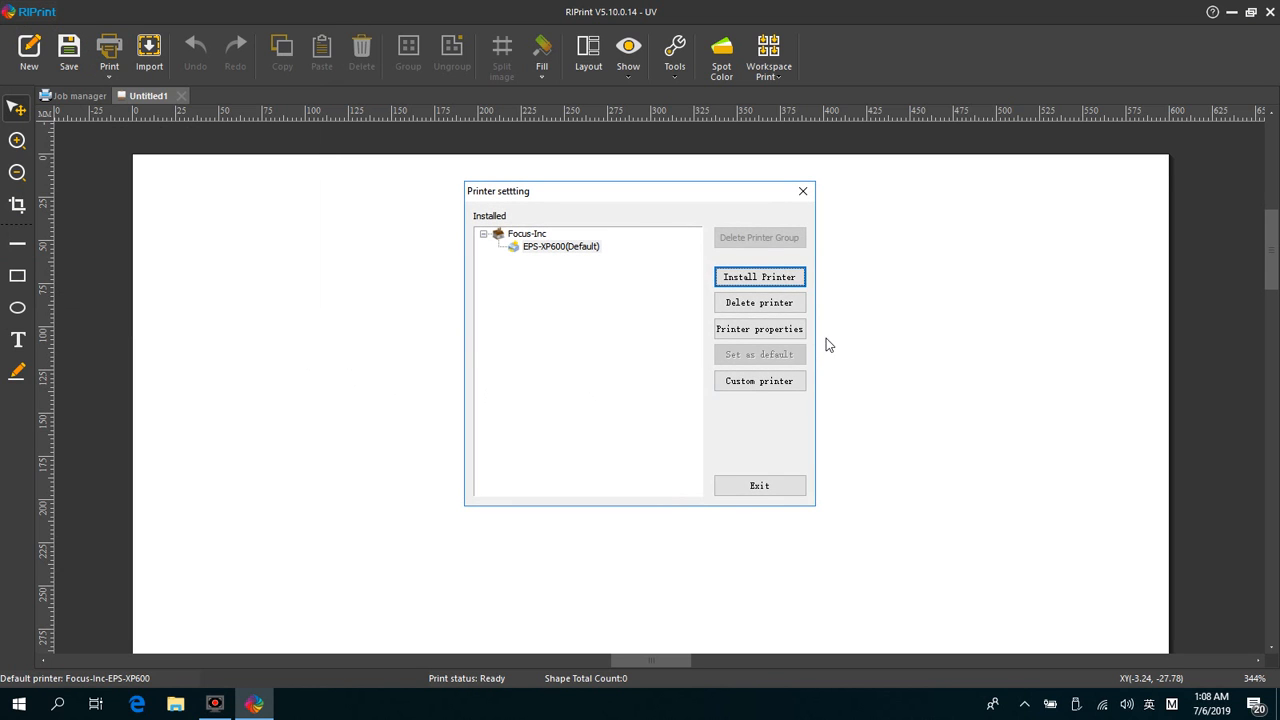
{"action": "left_click", "coordinate": [760, 328]}
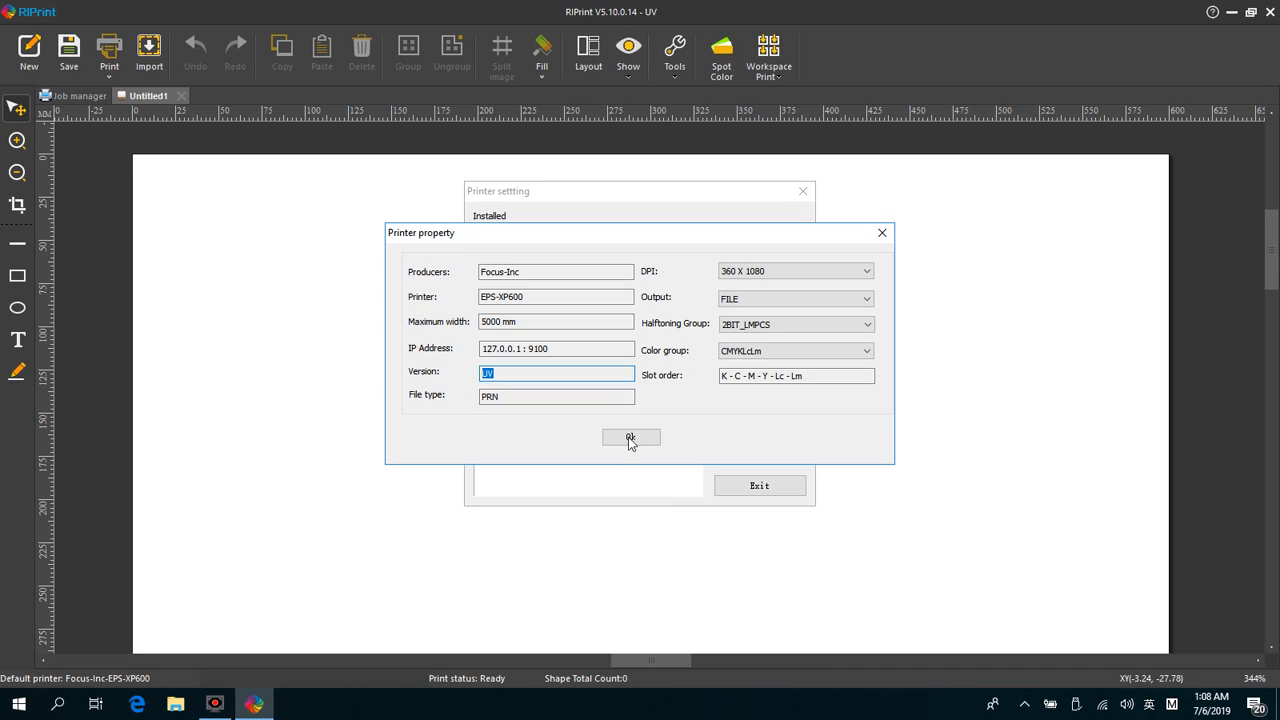
{"action": "left_click", "coordinate": [556, 296]}
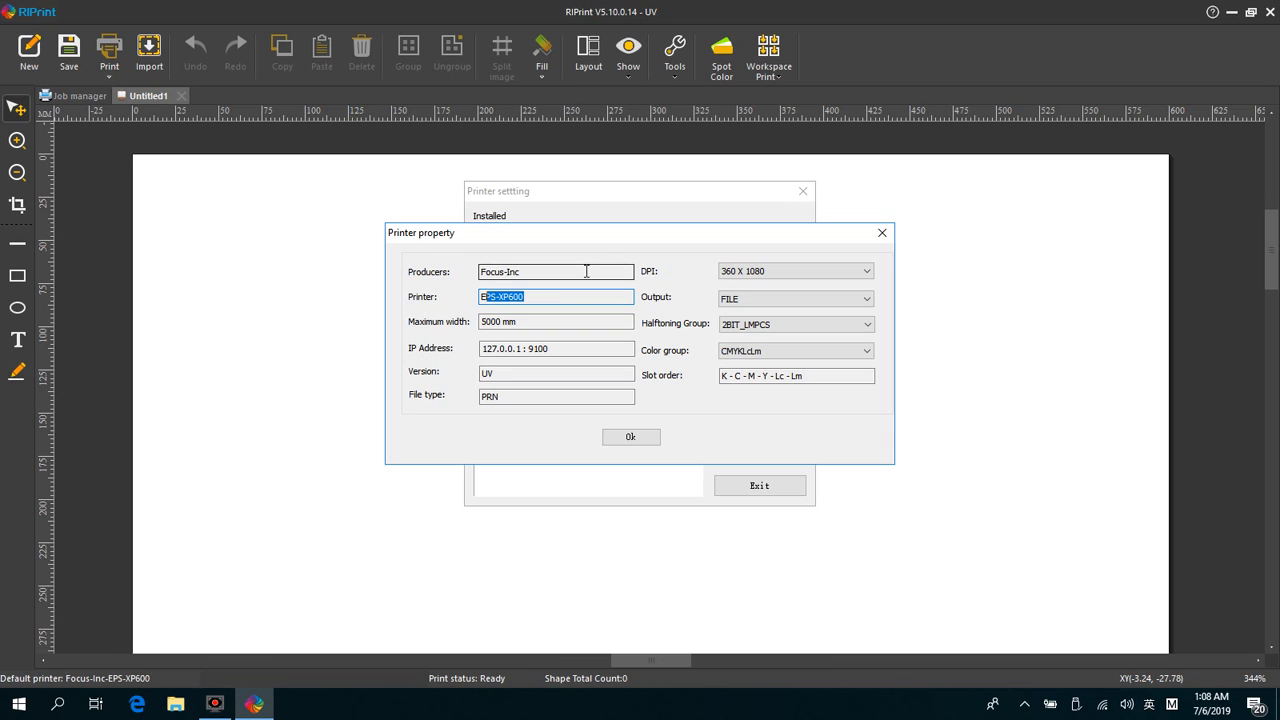
{"action": "left_click", "coordinate": [556, 272]}
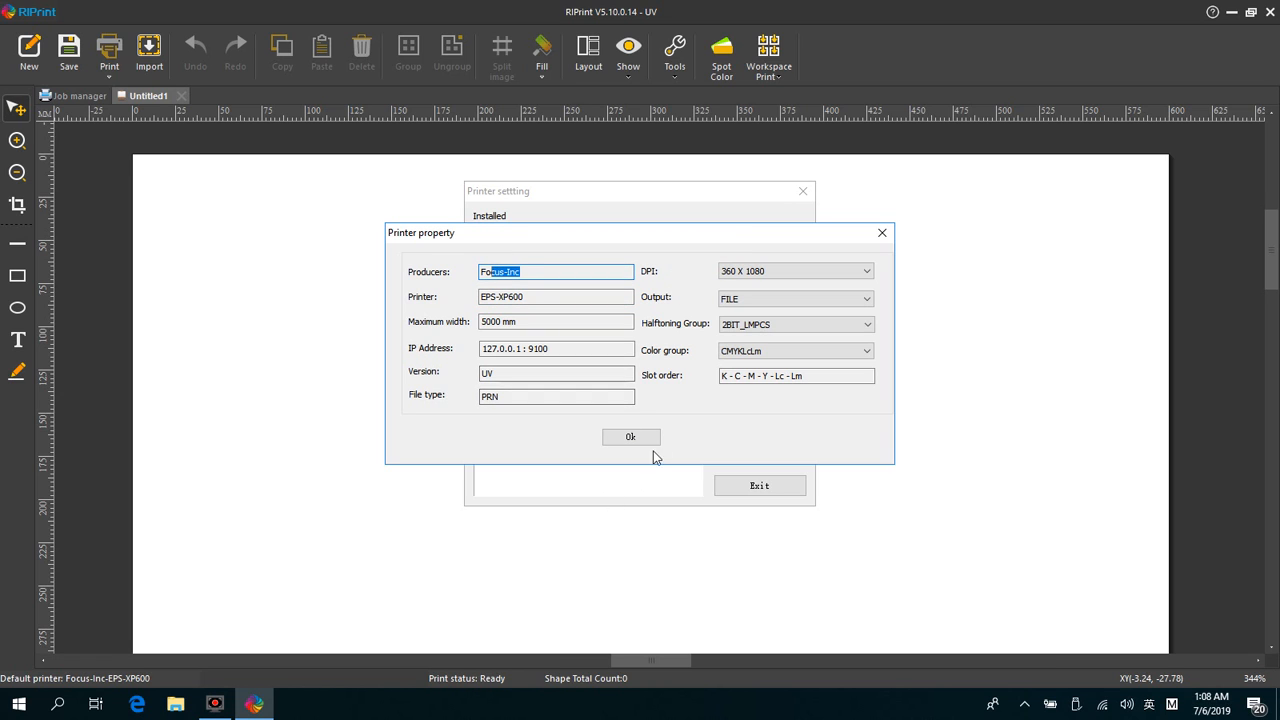
{"action": "left_click", "coordinate": [630, 436]}
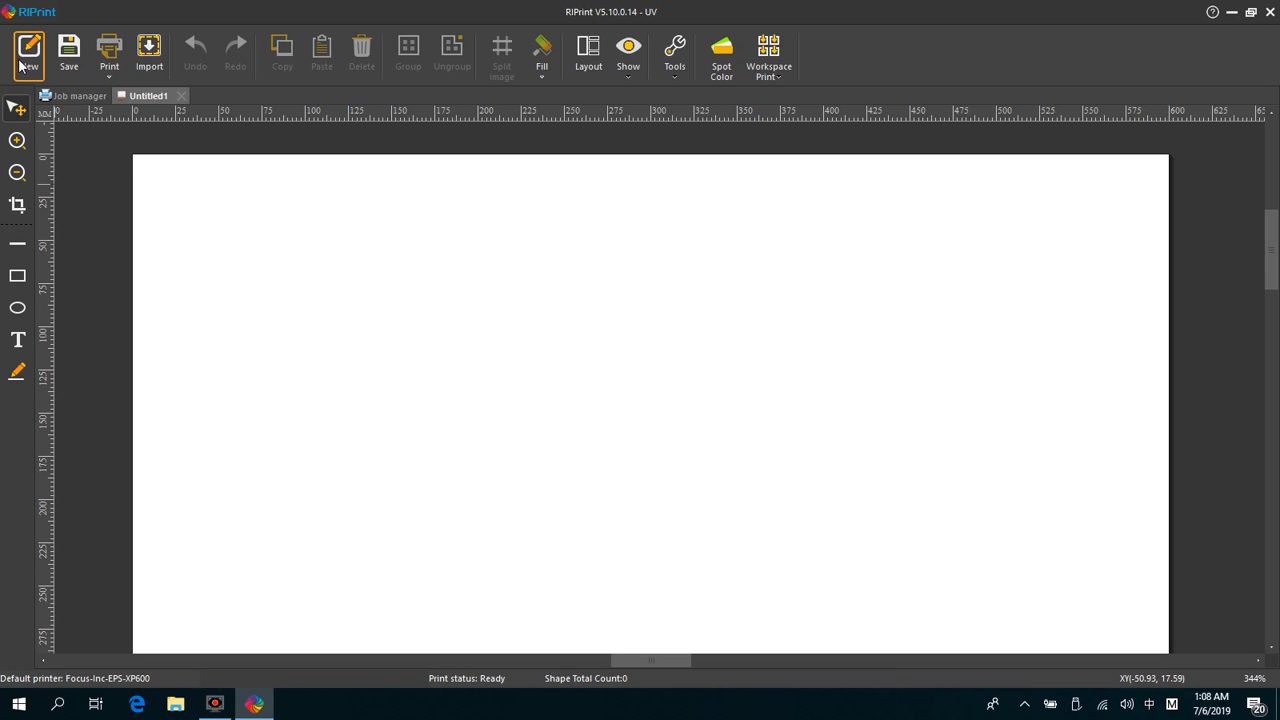
Start a new document Untitled2 with a 0.6 m by 0.9 m canvas.
{"action": "left_click", "coordinate": [28, 50]}
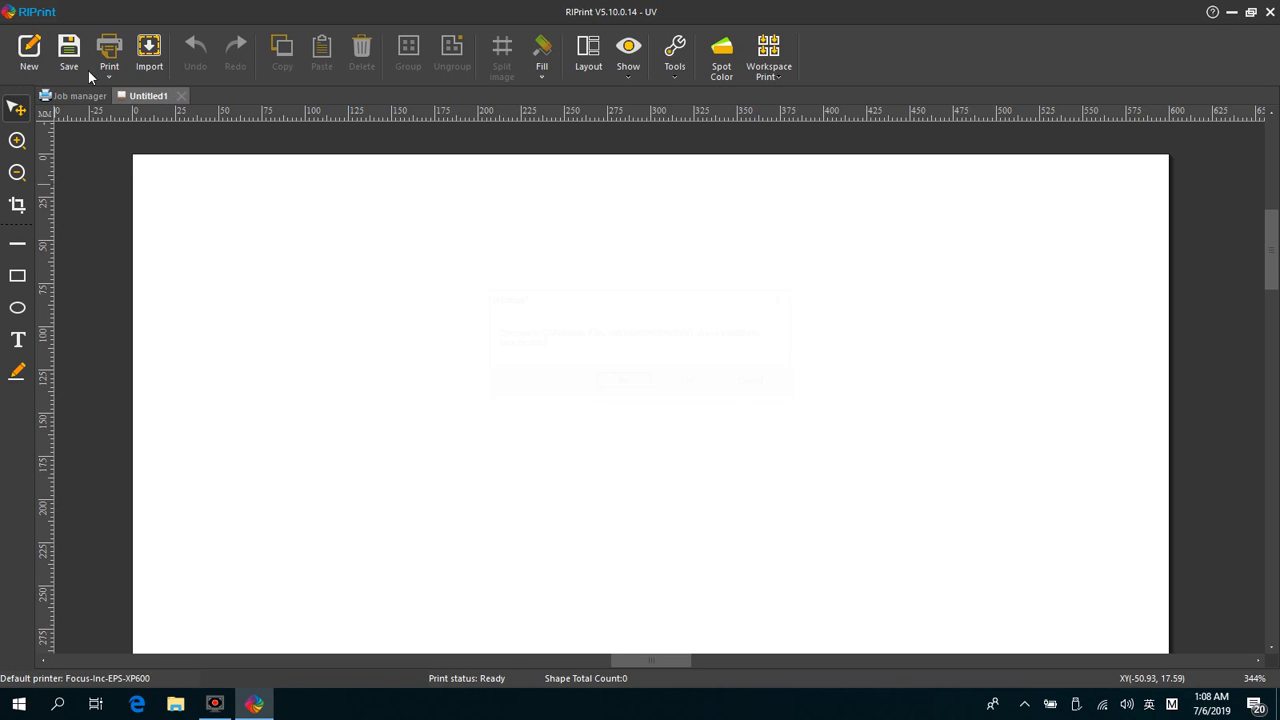
{"action": "left_click", "coordinate": [78, 96]}
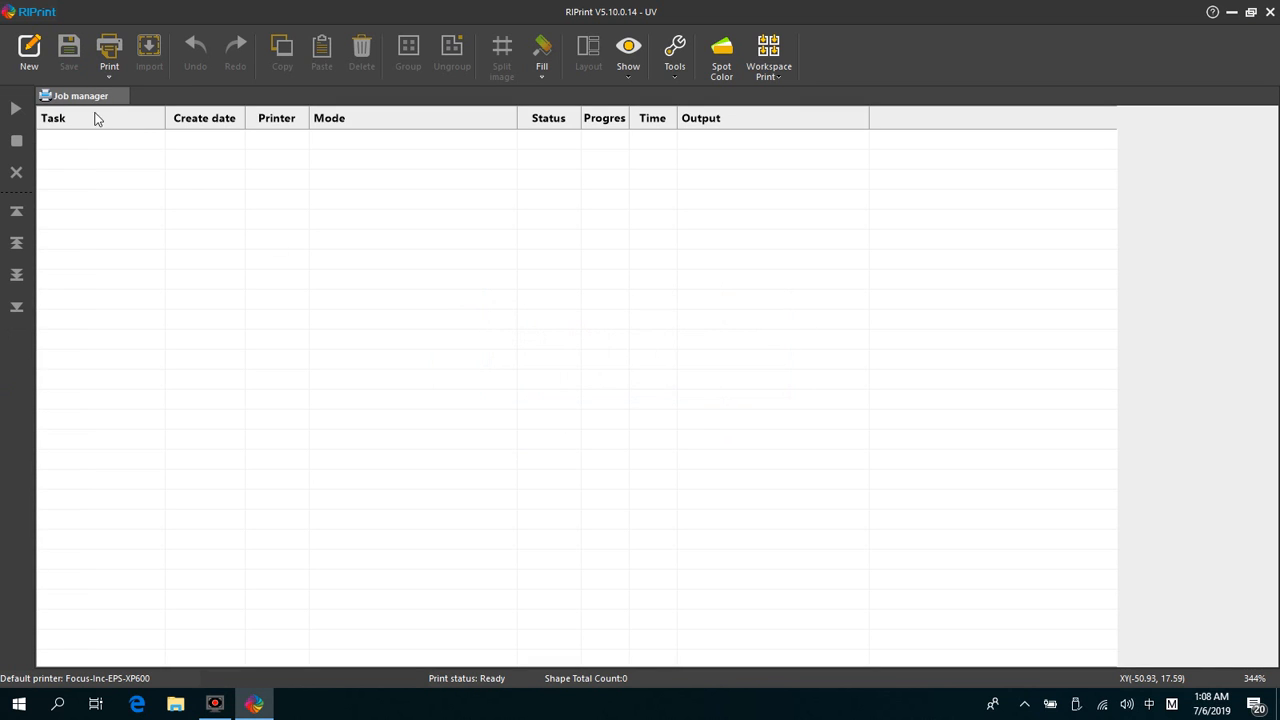
{"action": "left_click", "coordinate": [28, 50]}
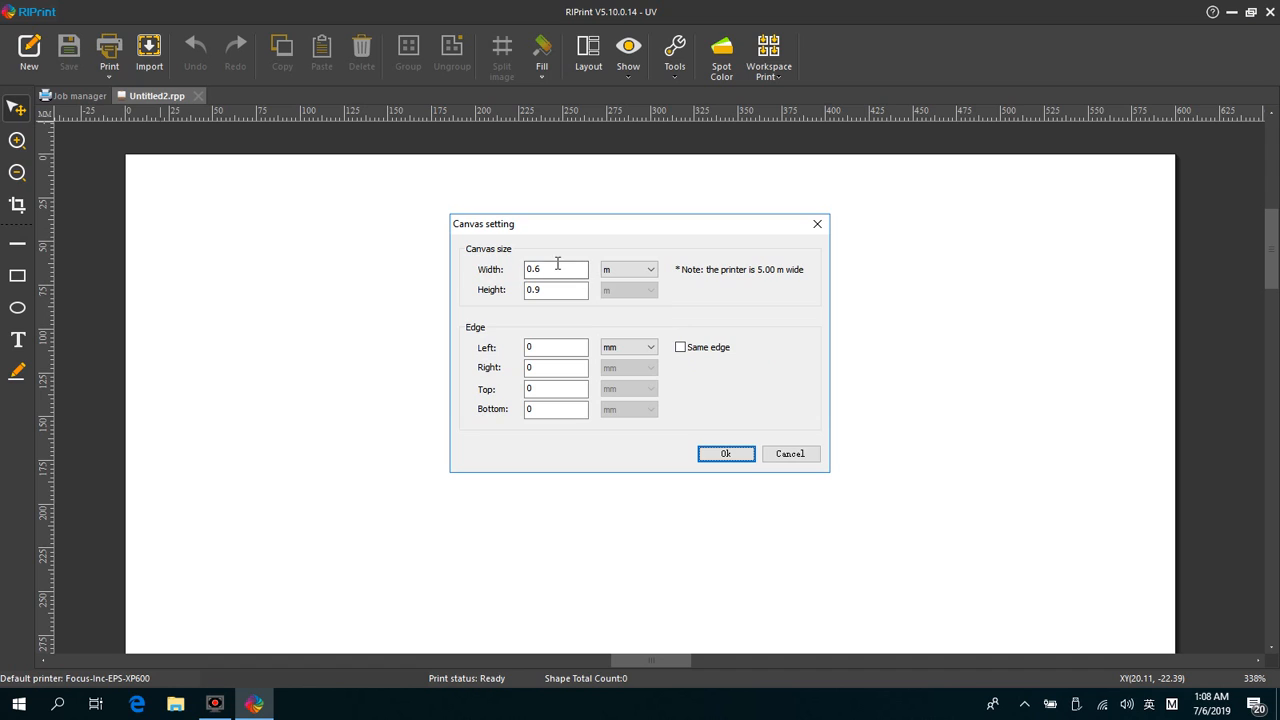
{"action": "left_click", "coordinate": [556, 288]}
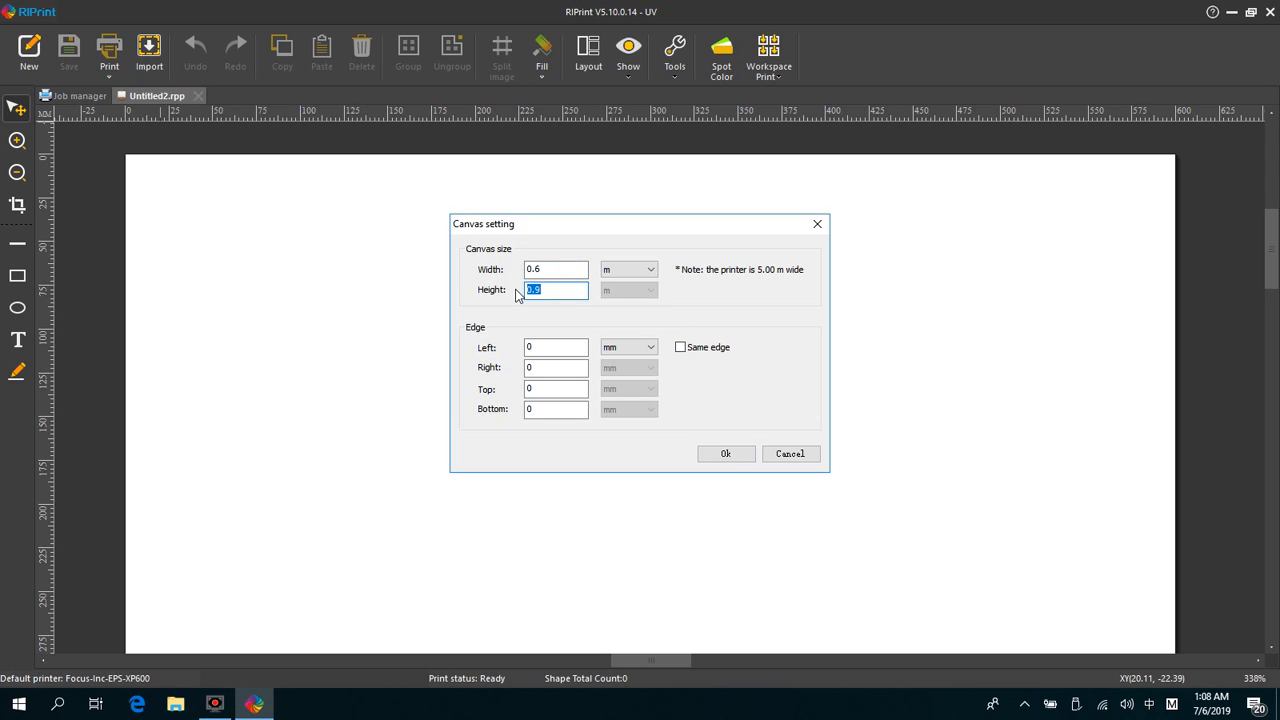
{"action": "mouse_move", "coordinate": [524, 292]}
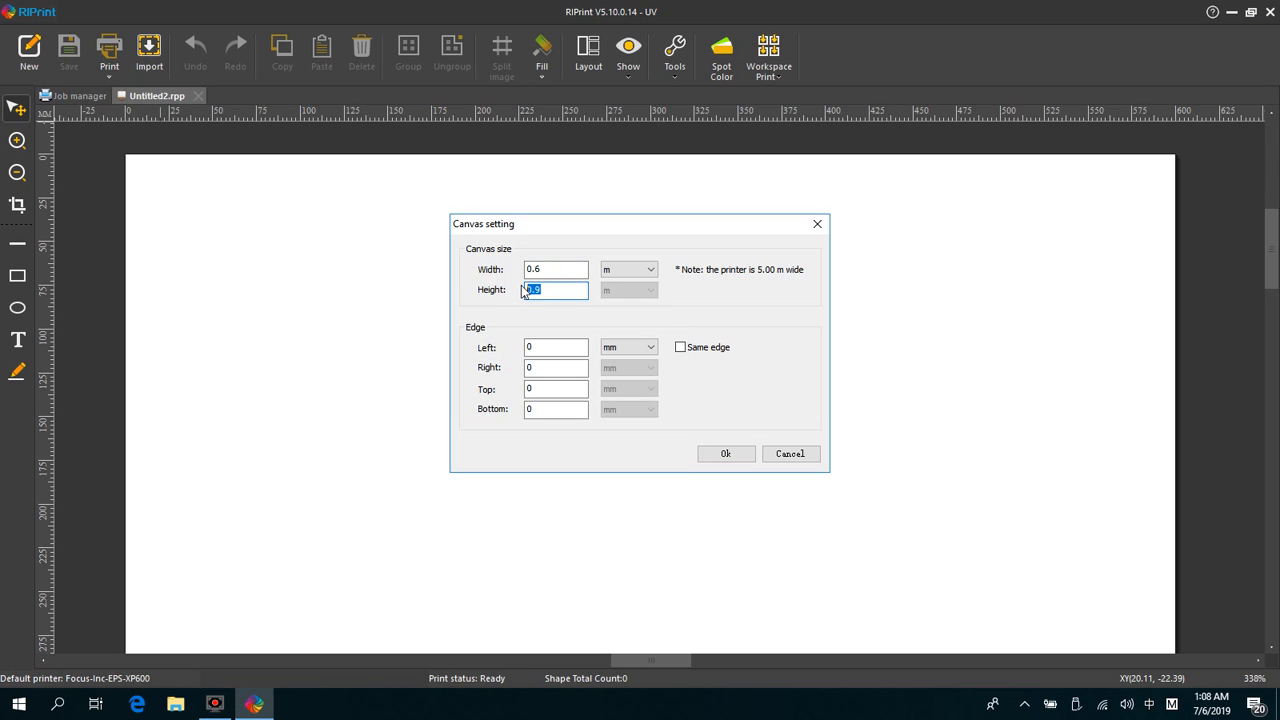
{"action": "left_click", "coordinate": [726, 452]}
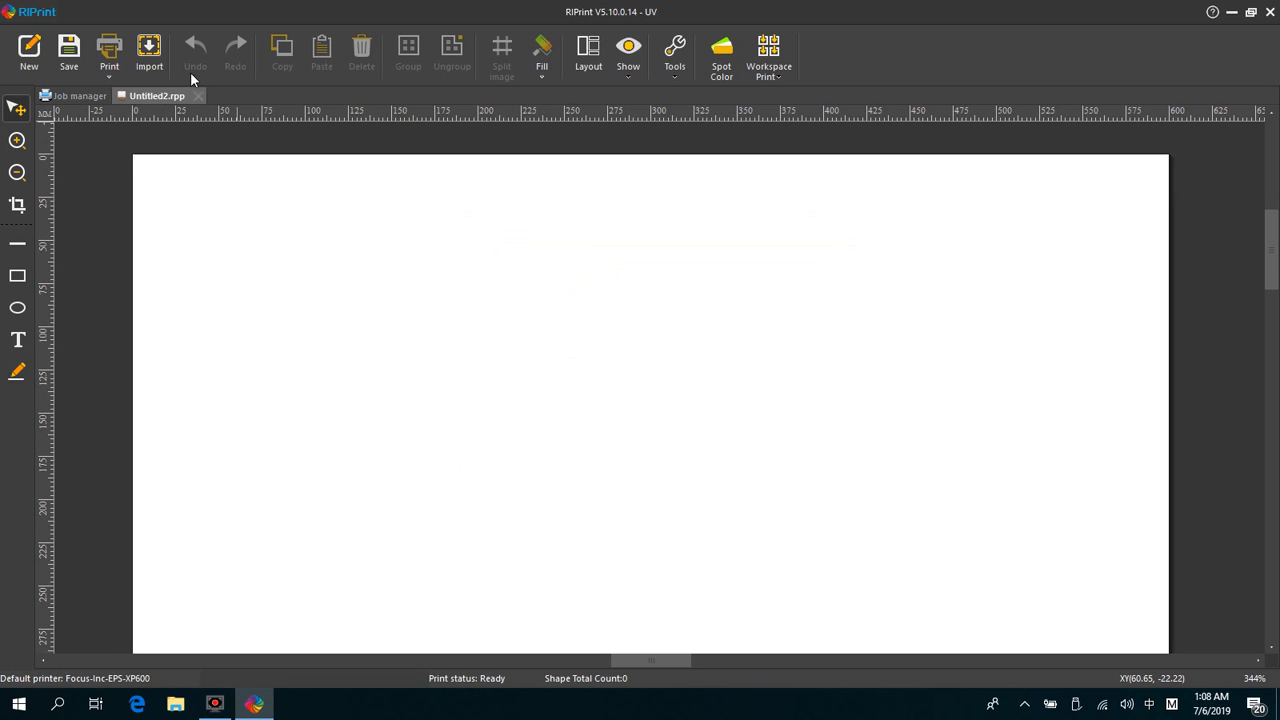
{"action": "mouse_move", "coordinate": [148, 50]}
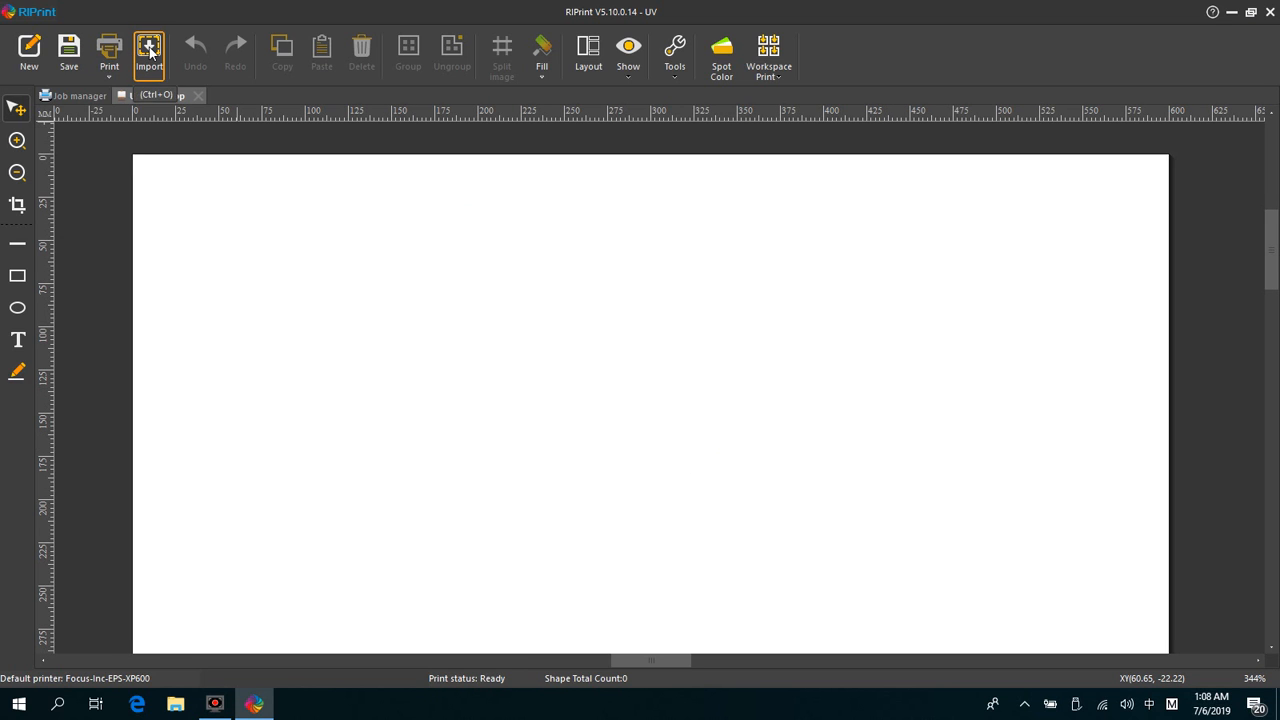
Import the DIAMOND-123 image from the Desktop at its original size.
{"action": "left_click", "coordinate": [148, 50]}
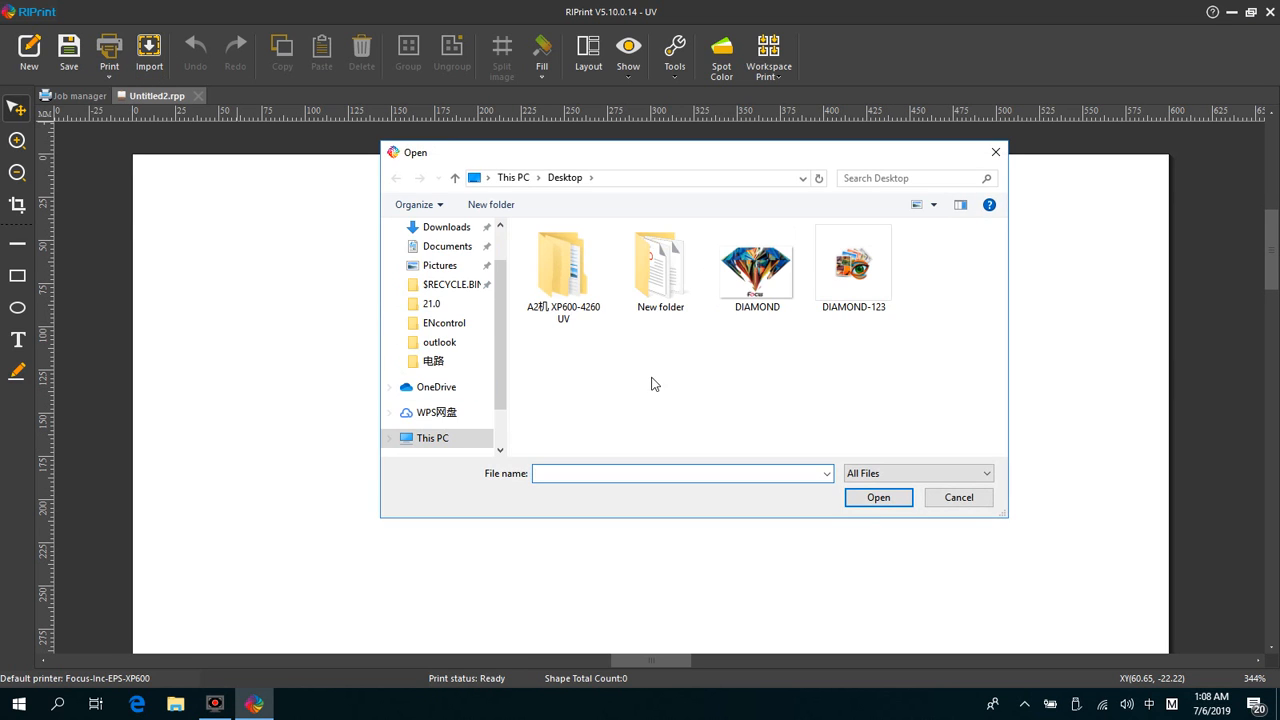
{"action": "mouse_move", "coordinate": [852, 270]}
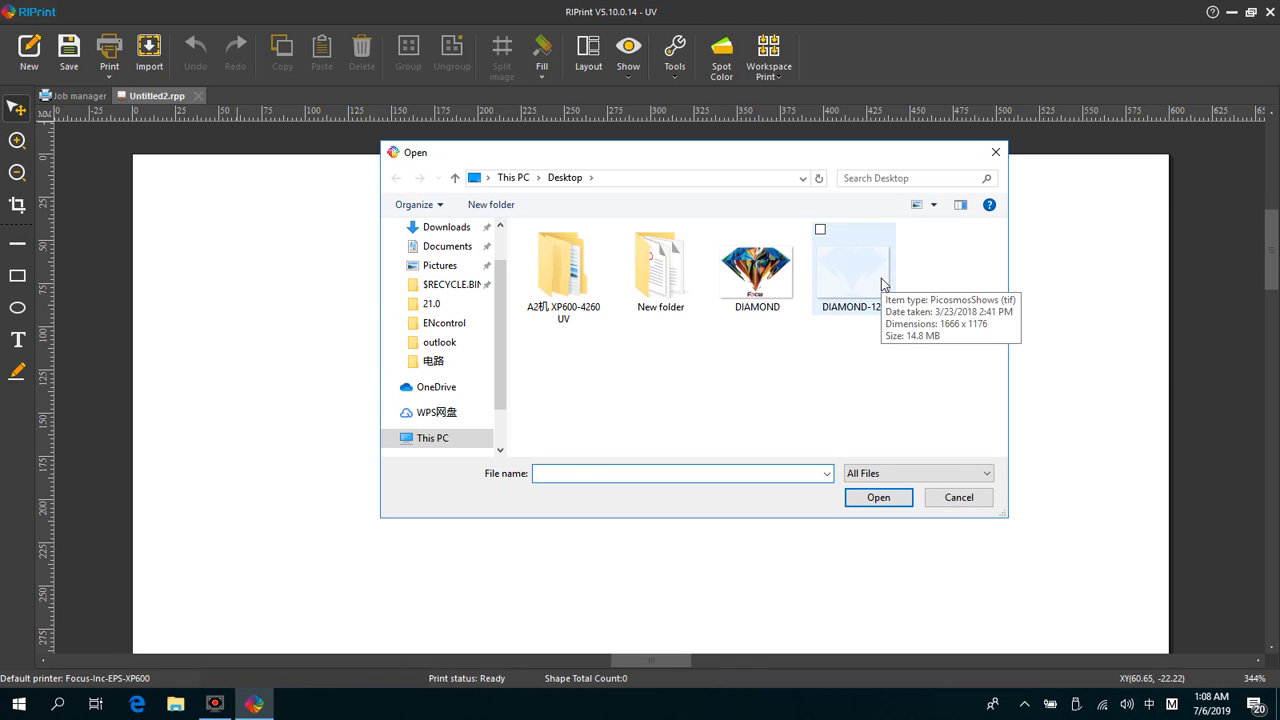
{"action": "left_click", "coordinate": [852, 264]}
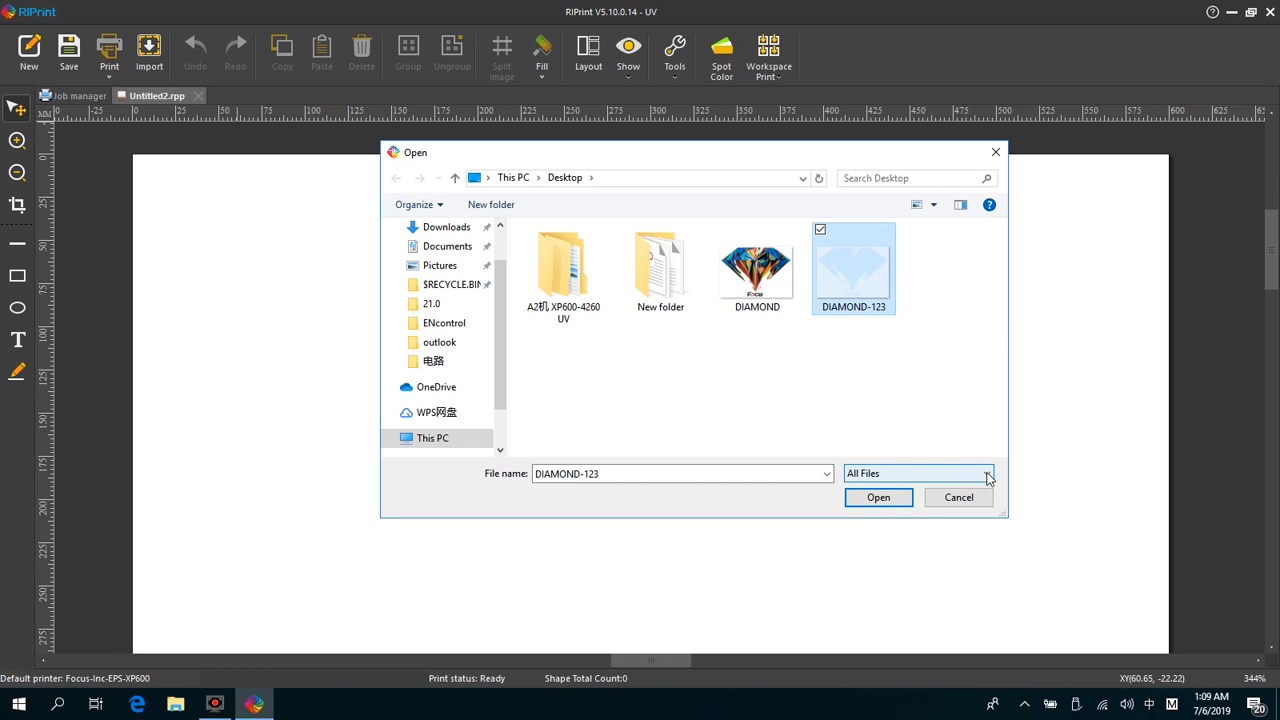
{"action": "left_click", "coordinate": [988, 472]}
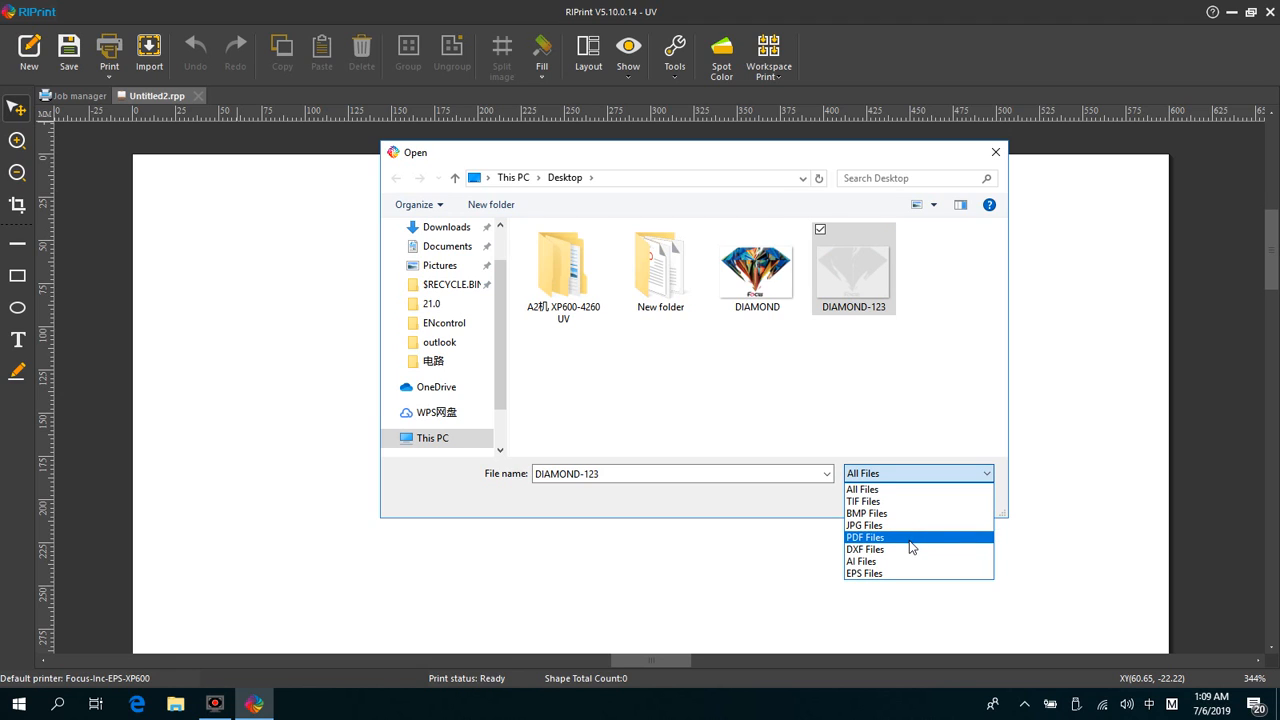
{"action": "mouse_move", "coordinate": [900, 572]}
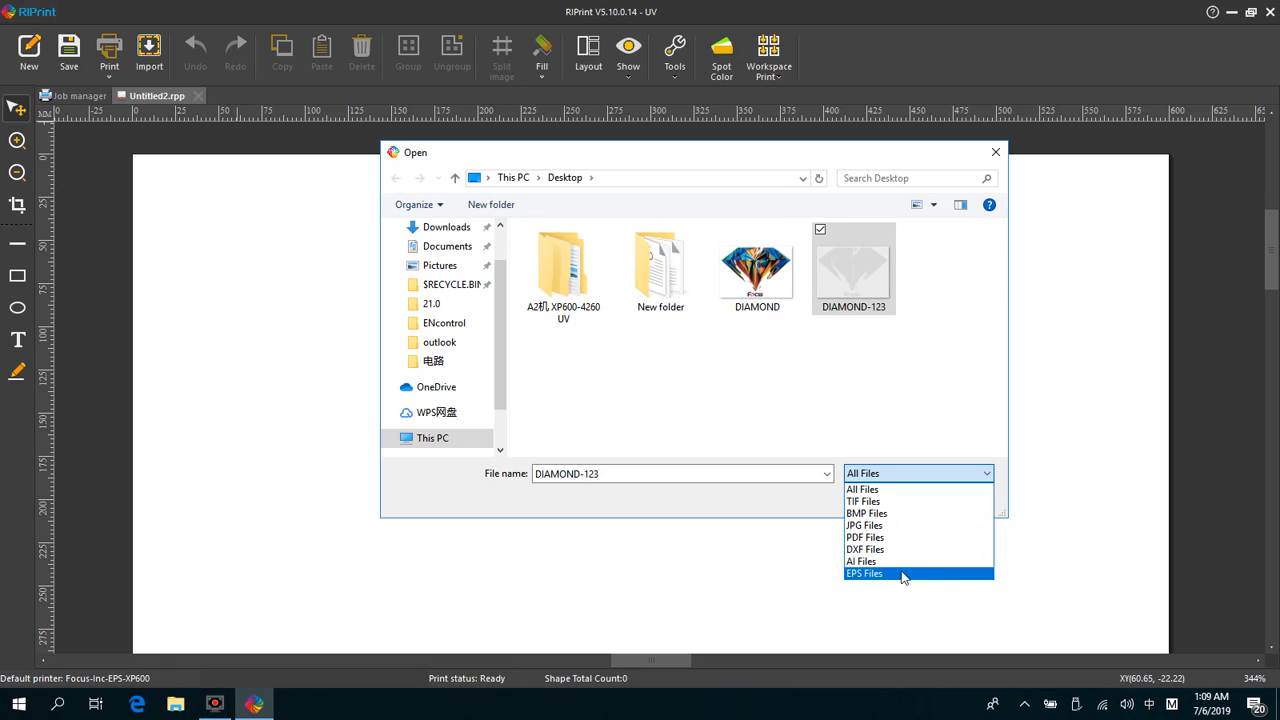
{"action": "mouse_move", "coordinate": [902, 584]}
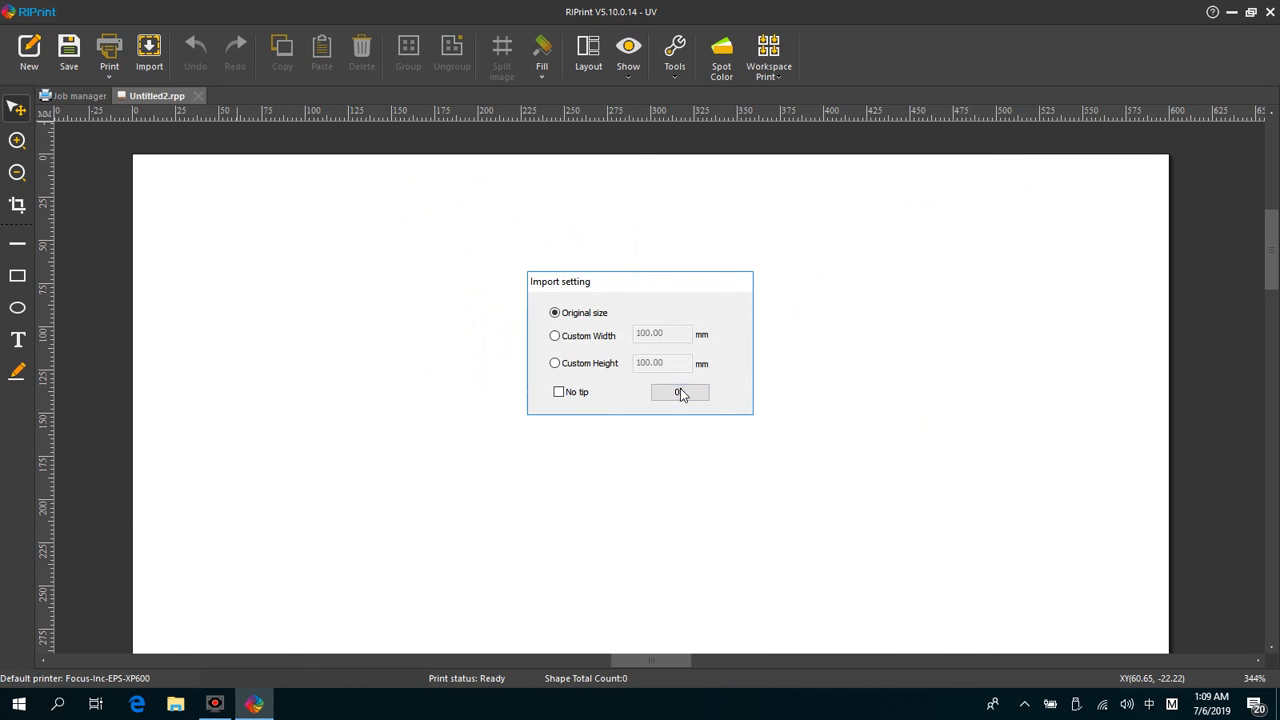
{"action": "left_click", "coordinate": [680, 390]}
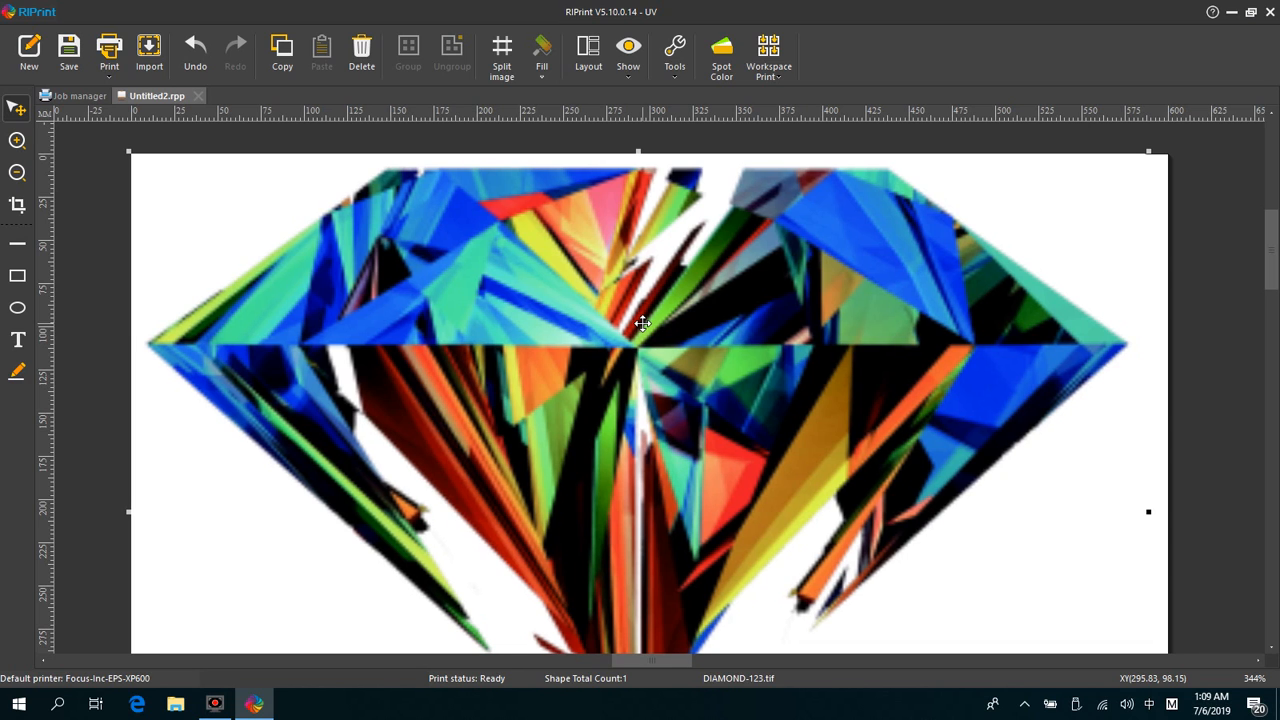
Set the diamond's output size to 300 mm wide with Constraint ratio on.
{"action": "right_click", "coordinate": [644, 324]}
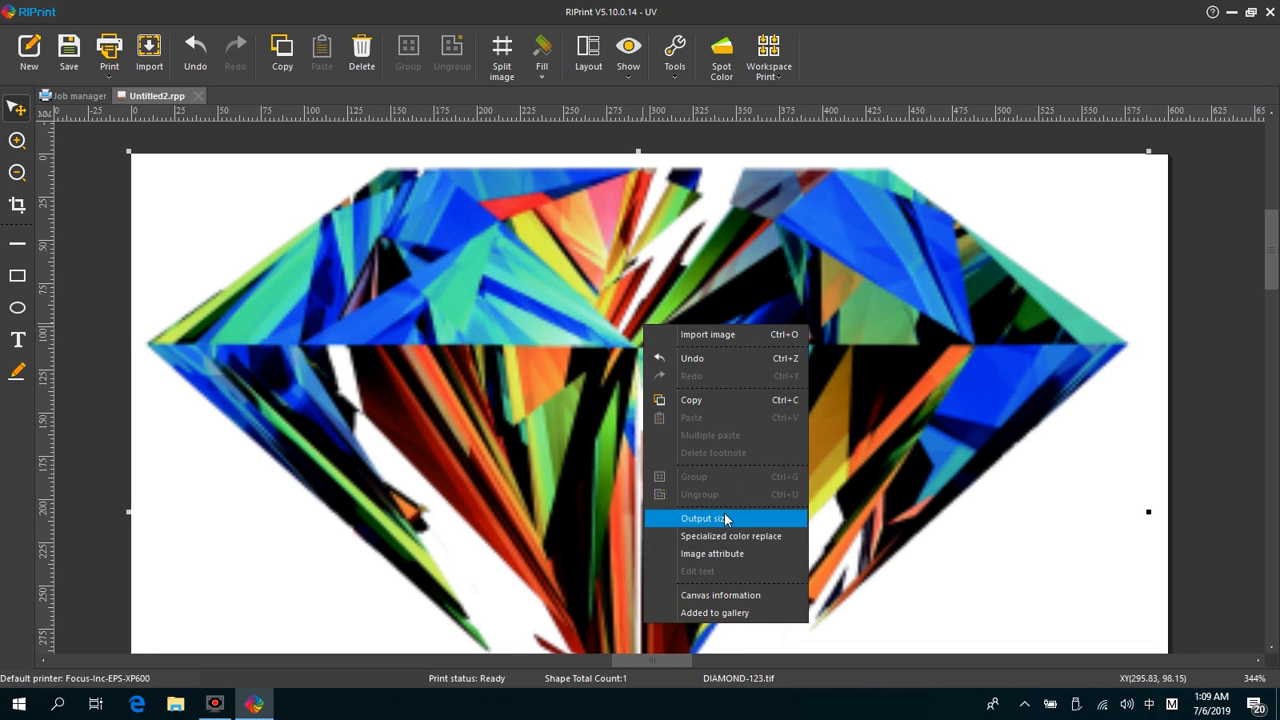
{"action": "left_click", "coordinate": [704, 518]}
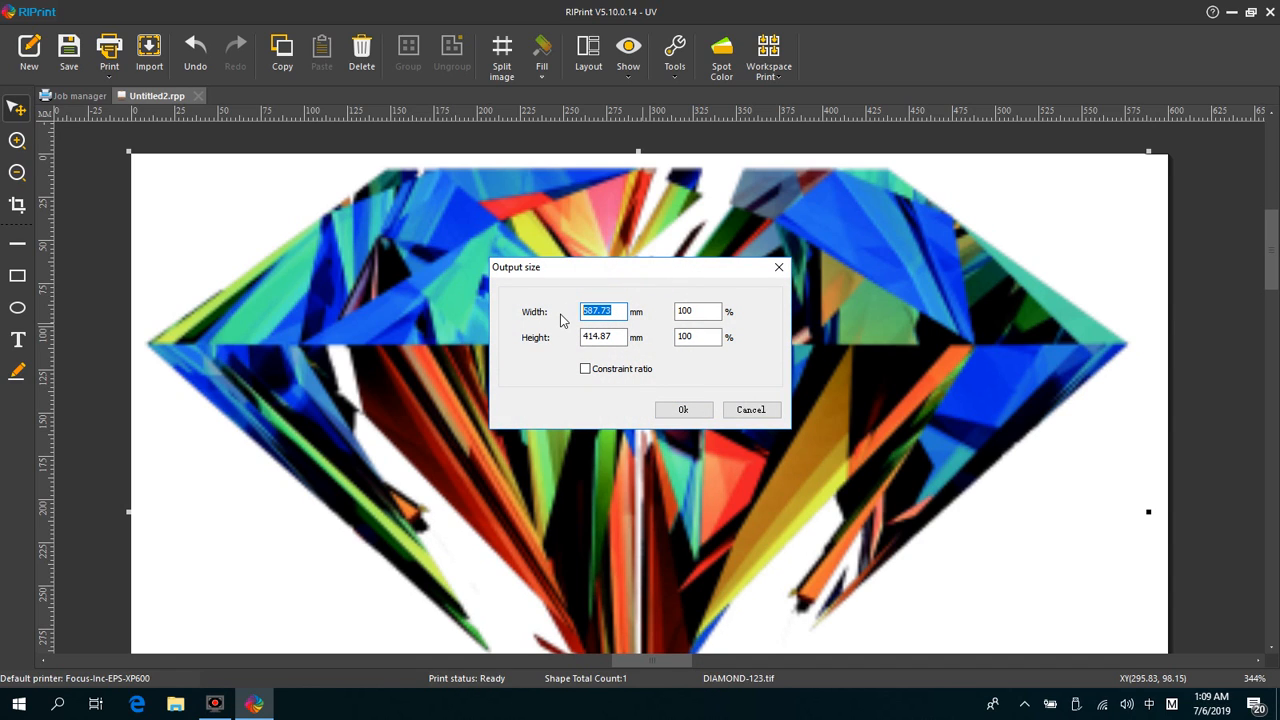
{"action": "type", "text": "300"}
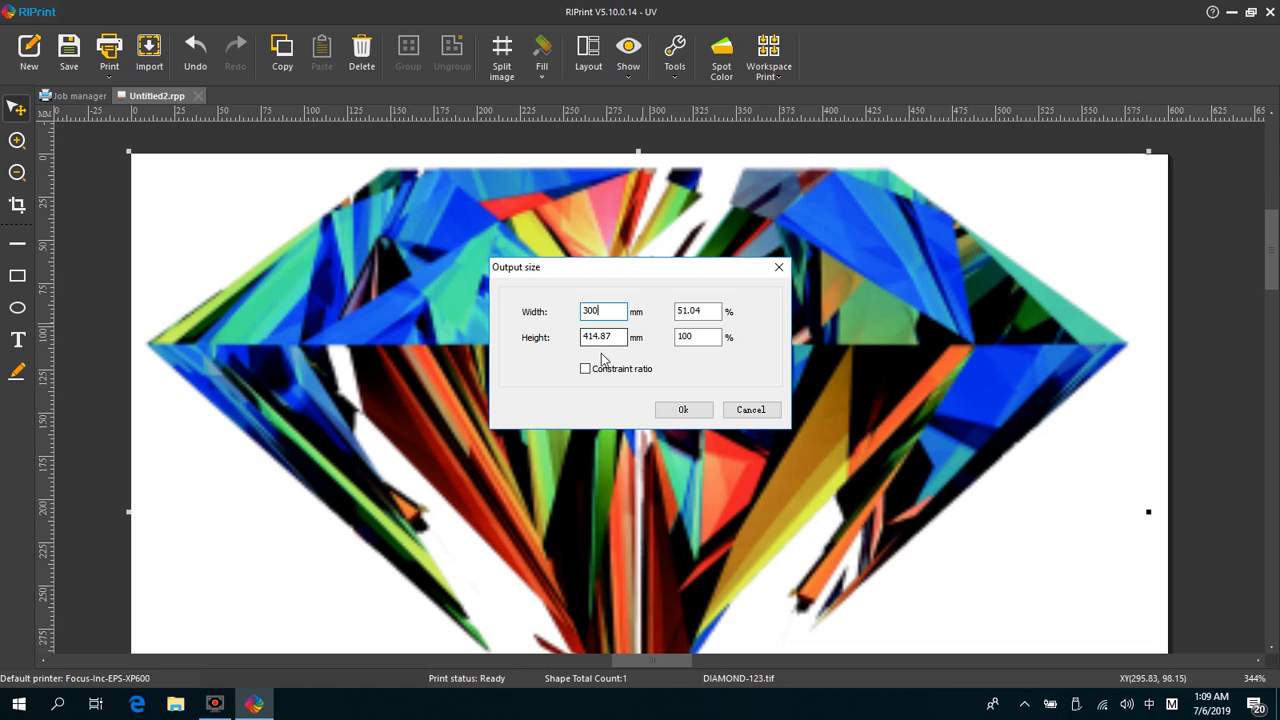
{"action": "left_click", "coordinate": [584, 368]}
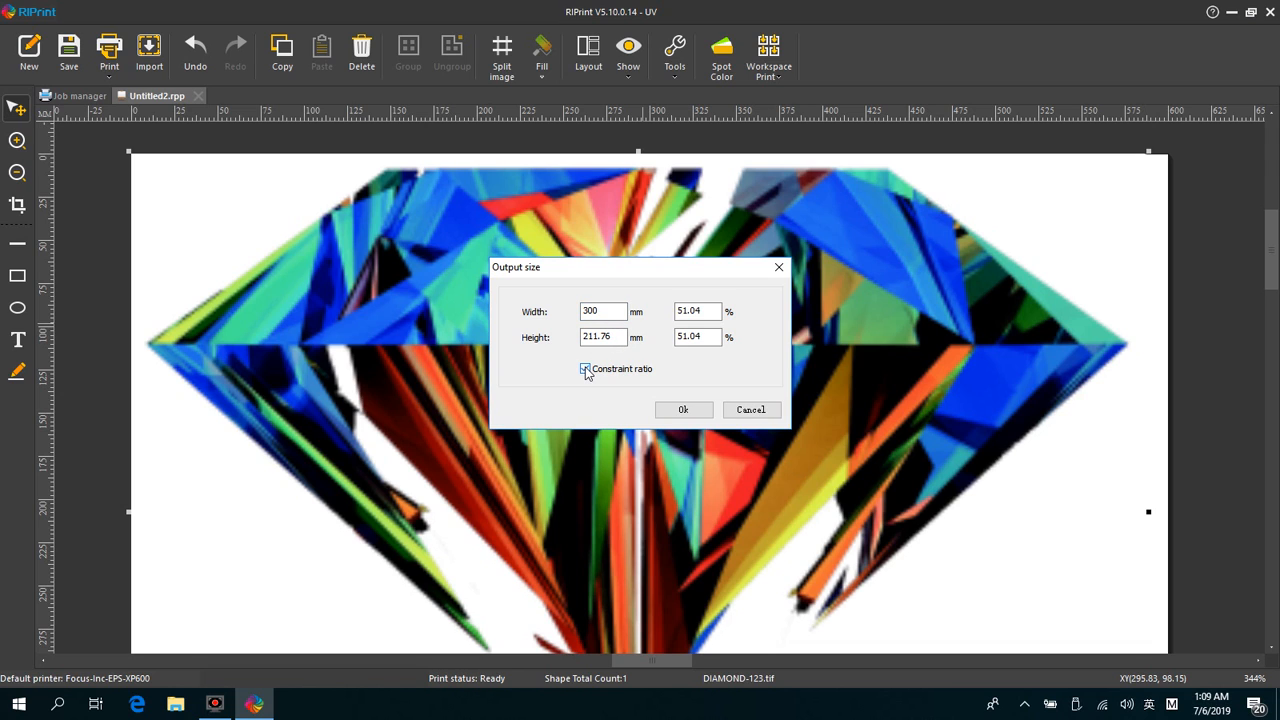
{"action": "left_click", "coordinate": [684, 408]}
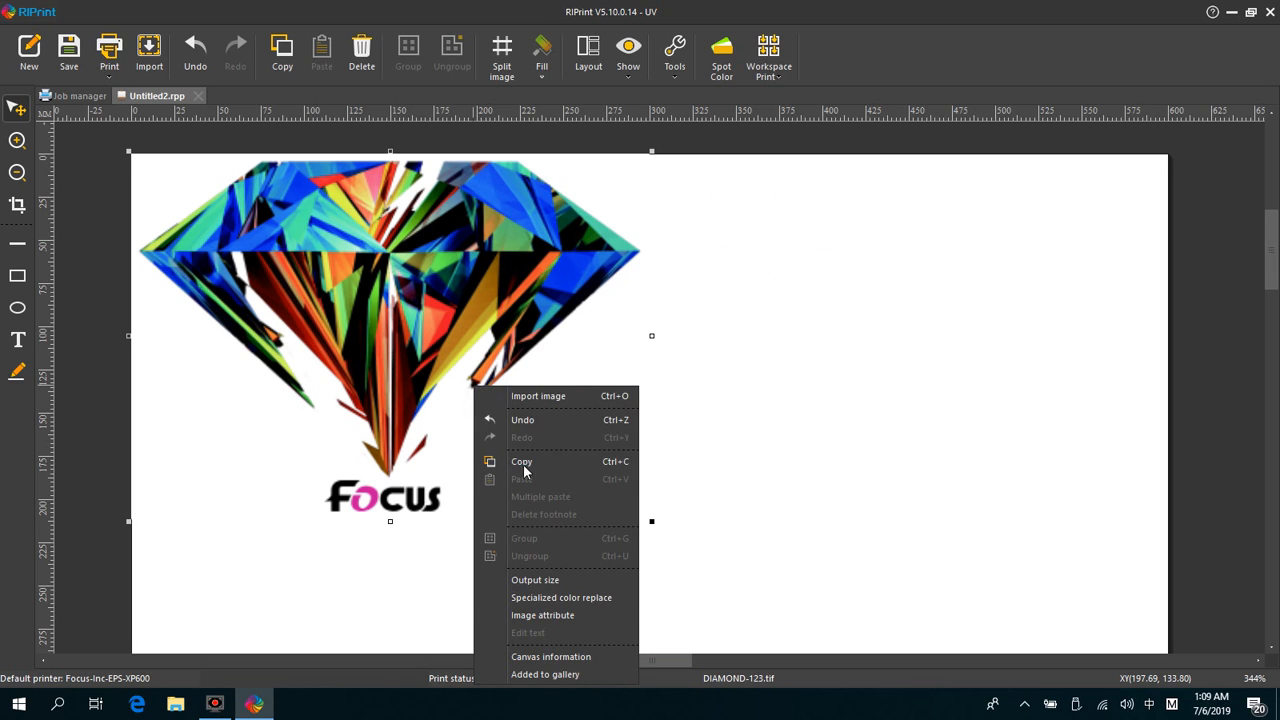
Reduce the diamond's output width to 10 mm, keeping proportions.
{"action": "left_click", "coordinate": [536, 580]}
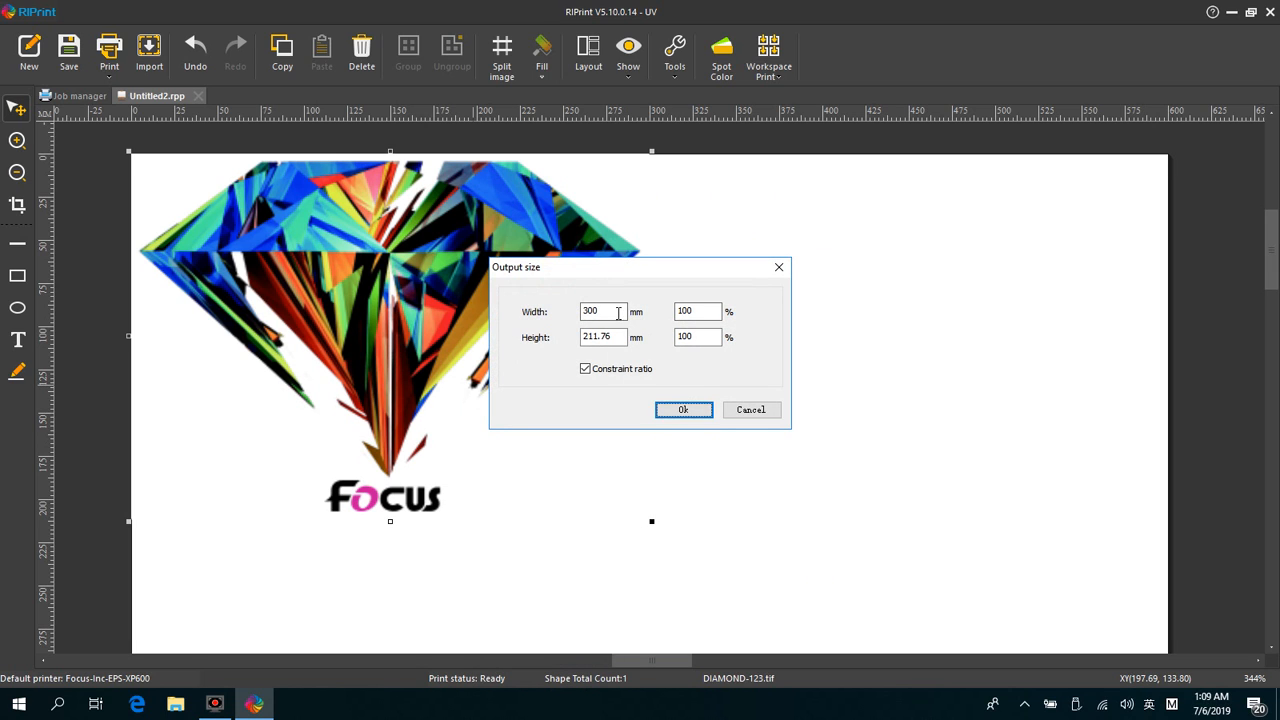
{"action": "type", "text": "10"}
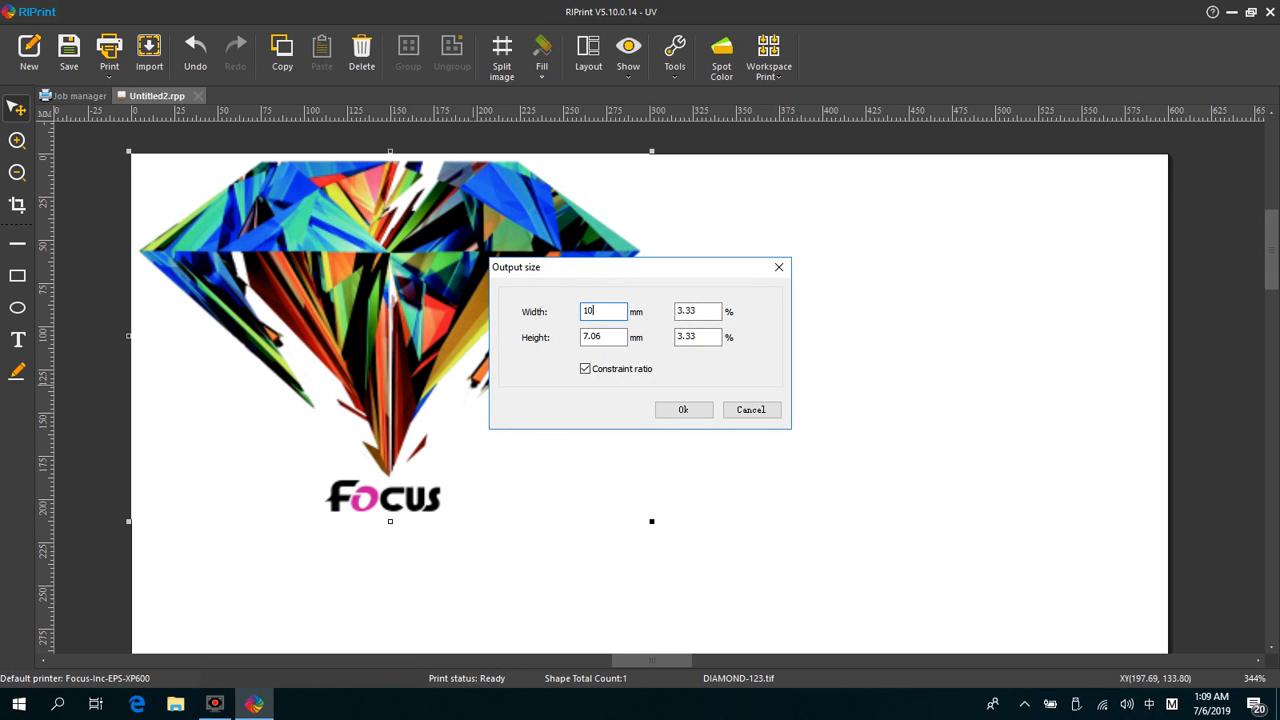
{"action": "left_click", "coordinate": [684, 408]}
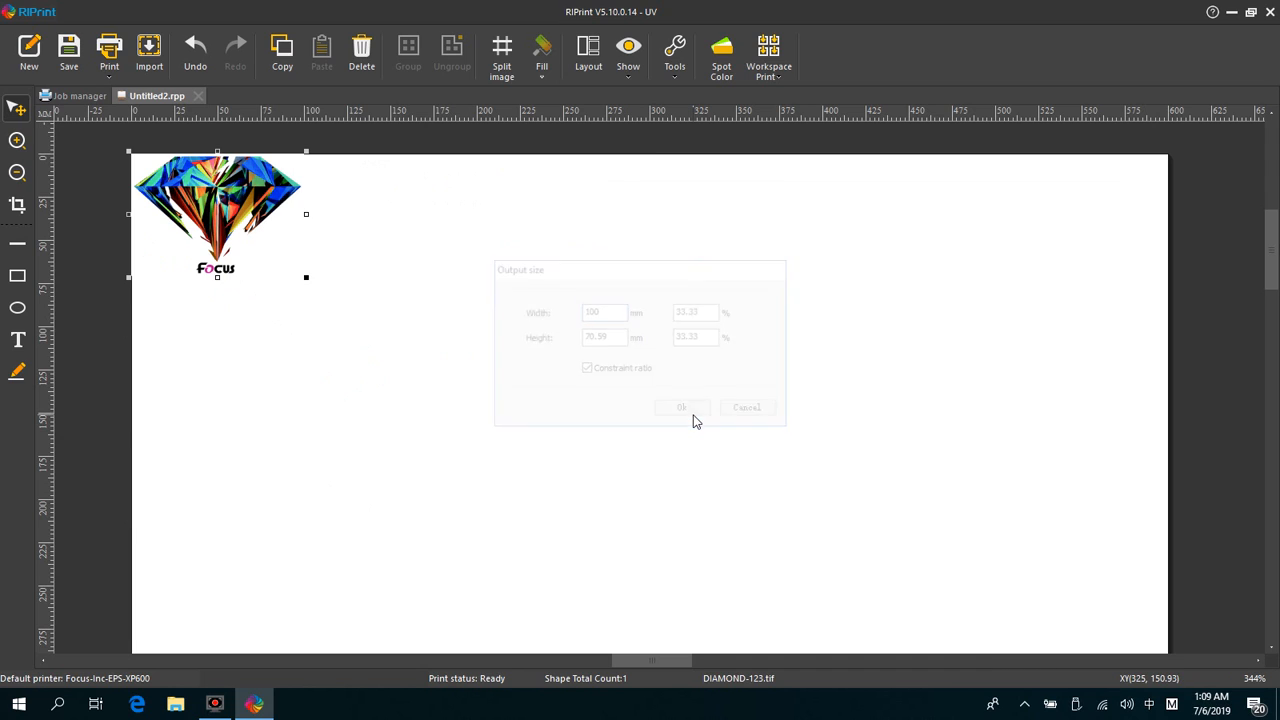
Multiple-paste the small diamond to fill the canvas at 5 mm horizontal and vertical spacing.
{"action": "left_click", "coordinate": [680, 408]}
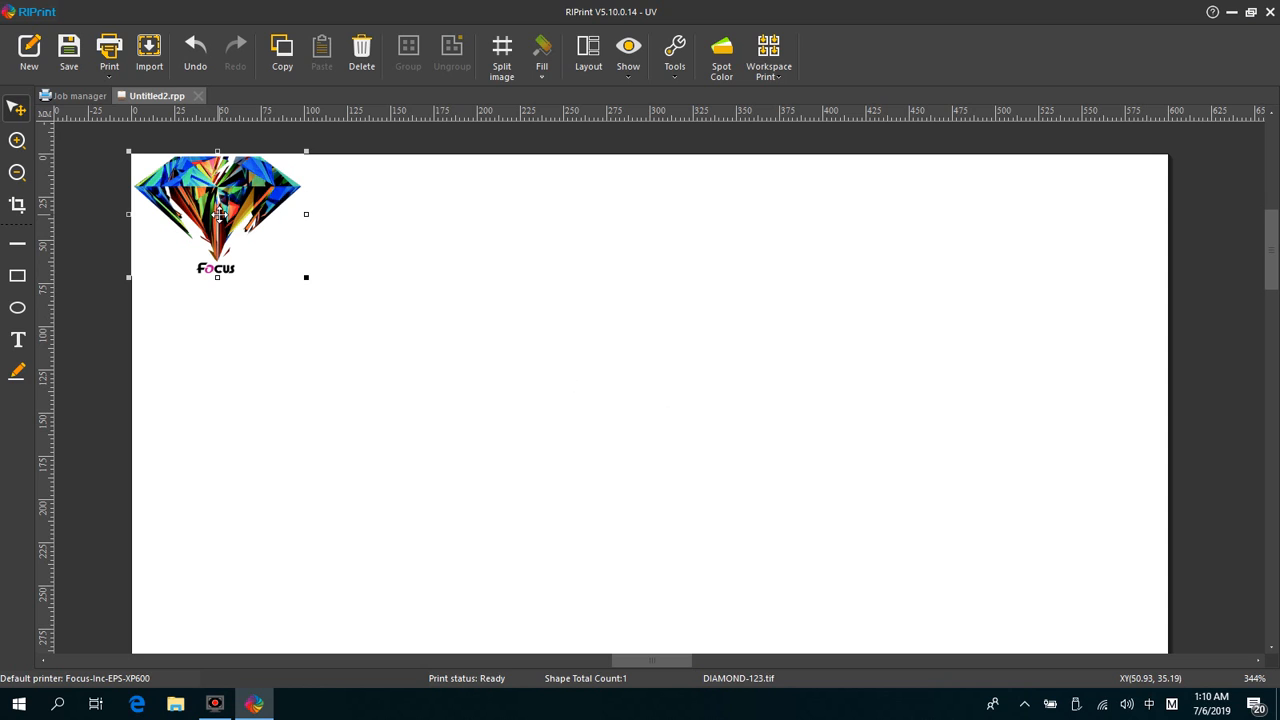
{"action": "right_click", "coordinate": [218, 212]}
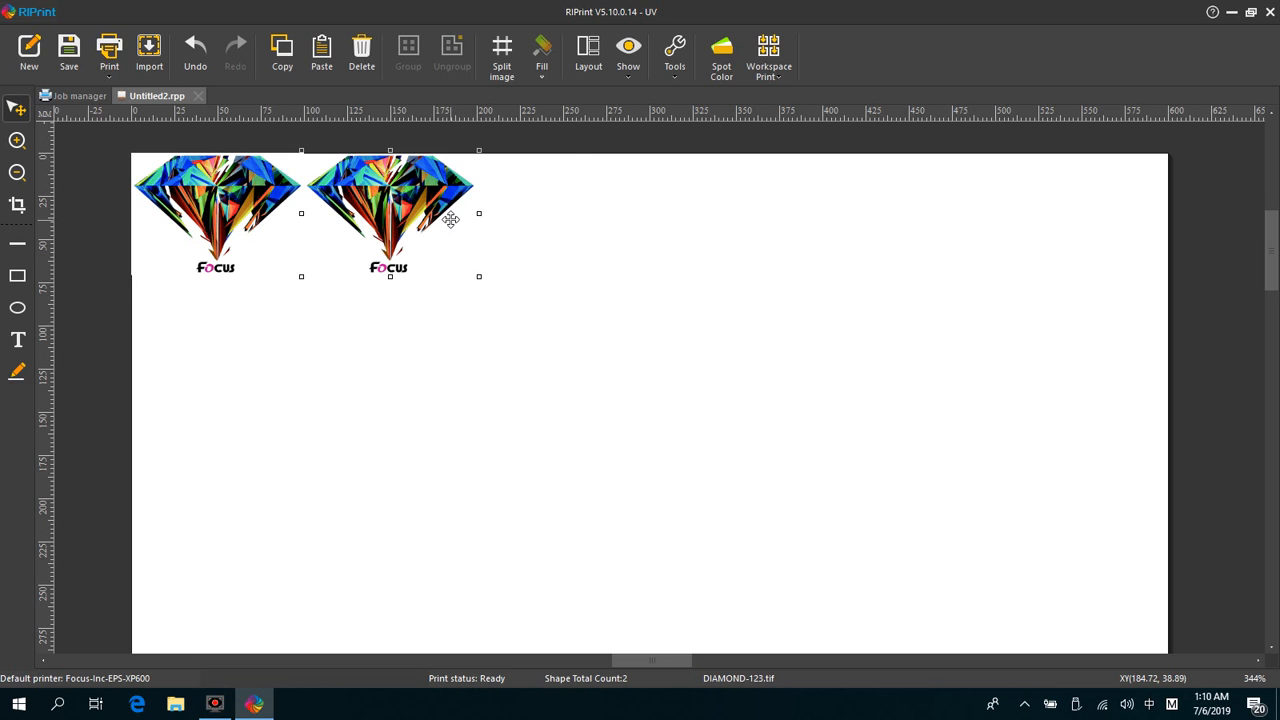
{"action": "left_click", "coordinate": [320, 52]}
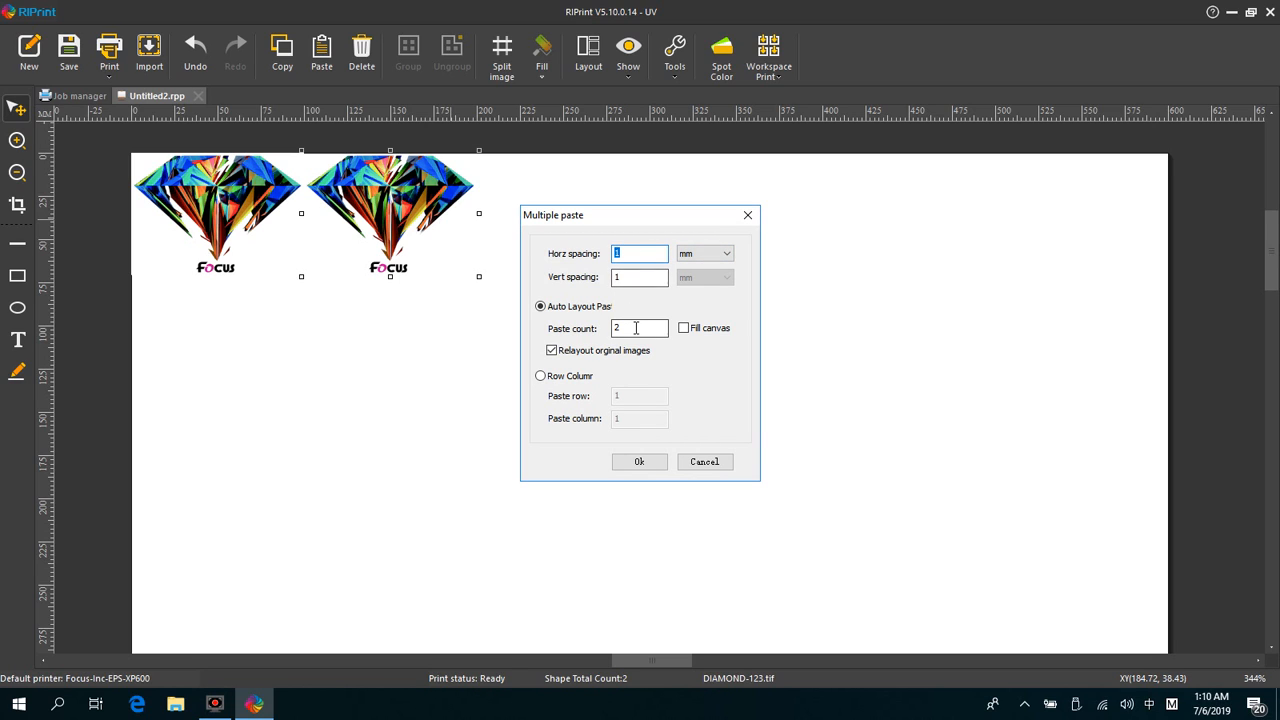
{"action": "left_click", "coordinate": [640, 328]}
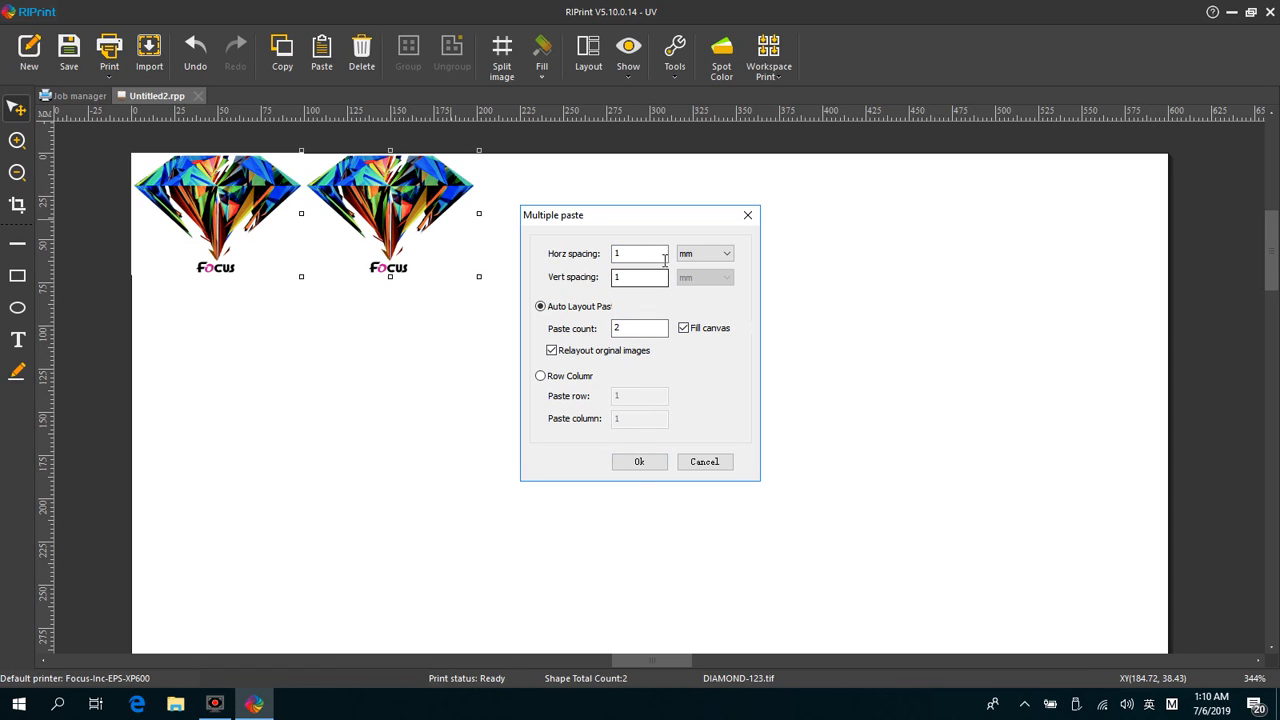
{"action": "type", "text": "5"}
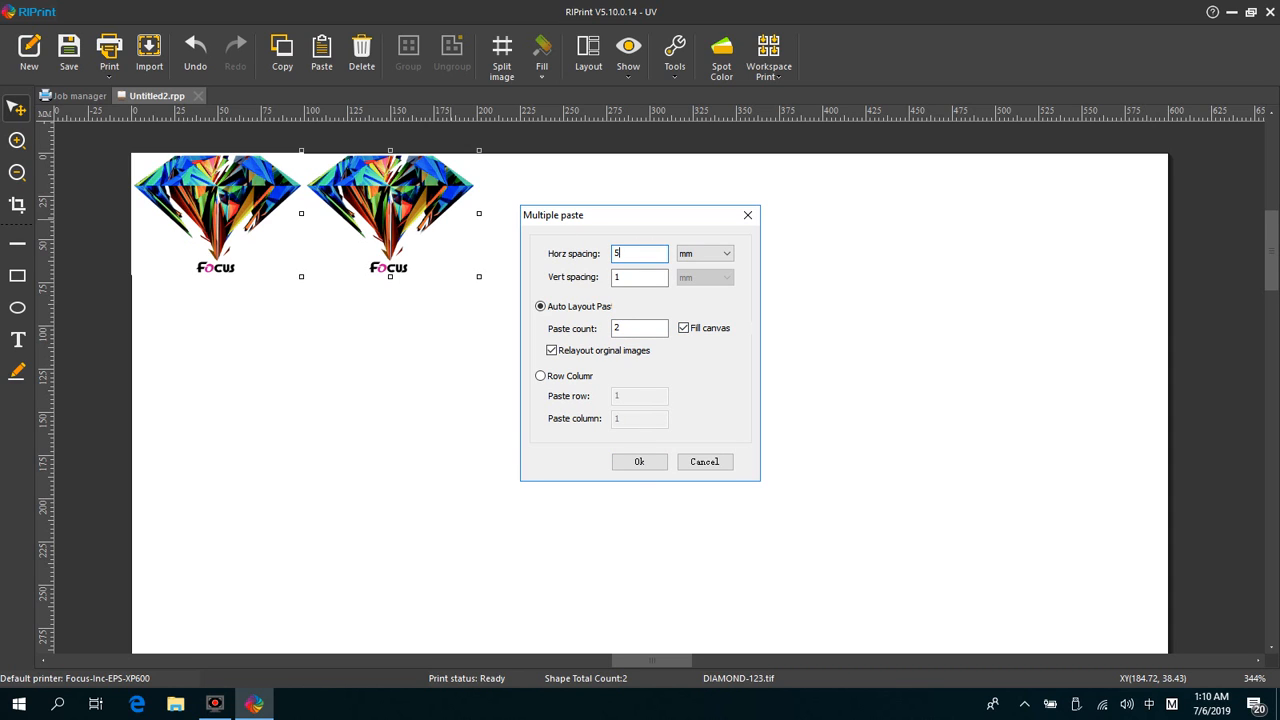
{"action": "left_click", "coordinate": [640, 276]}
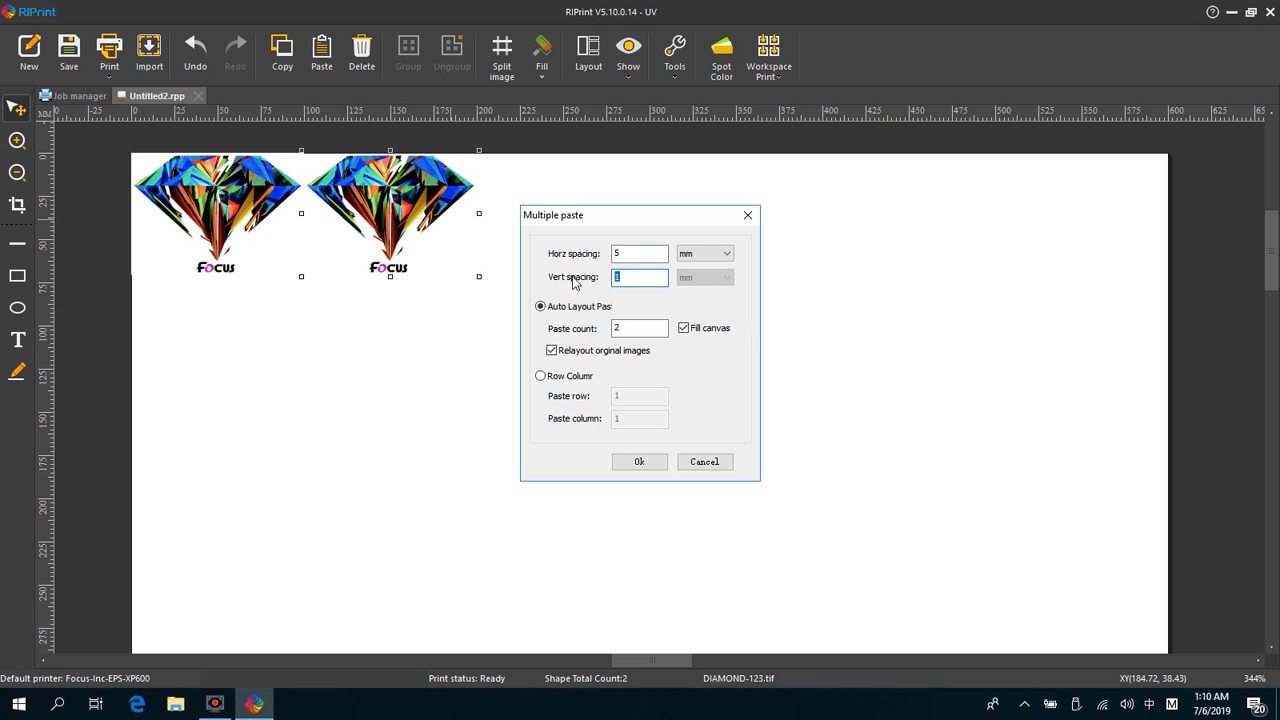
{"action": "type", "text": "5"}
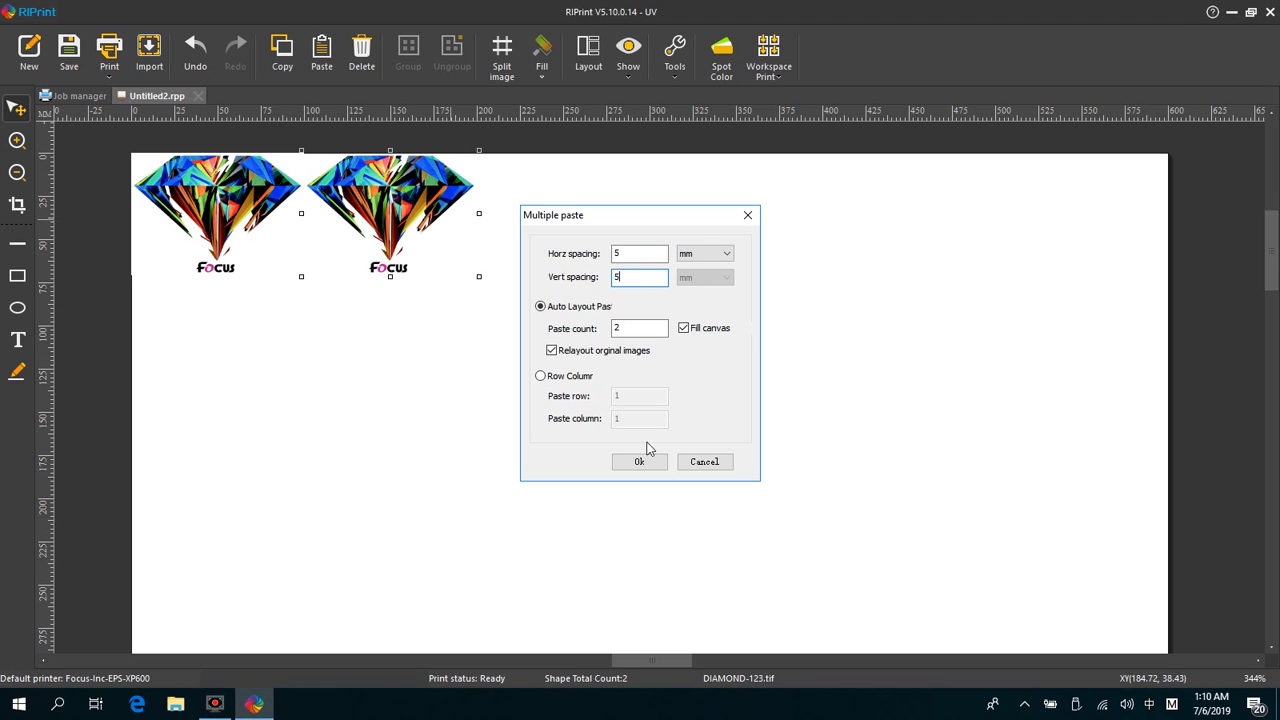
{"action": "left_click", "coordinate": [640, 460]}
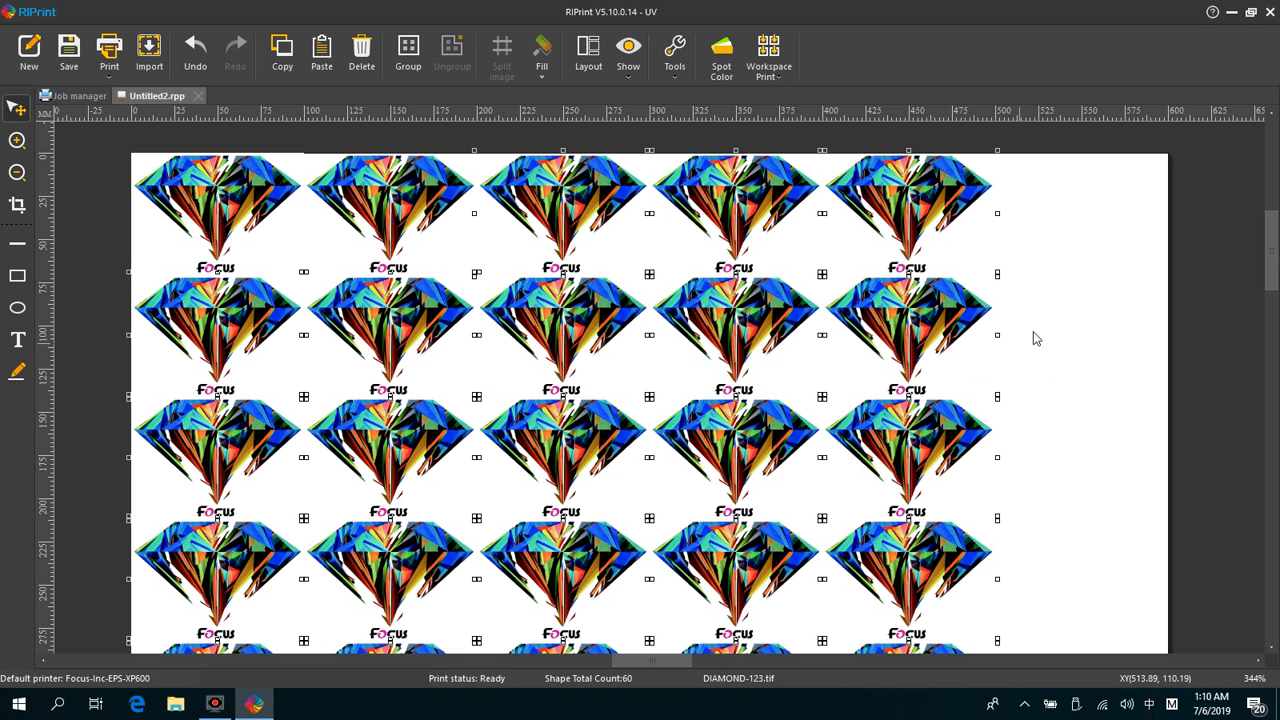
{"action": "scroll", "scroll_direction": "down", "scroll_amount": 3}
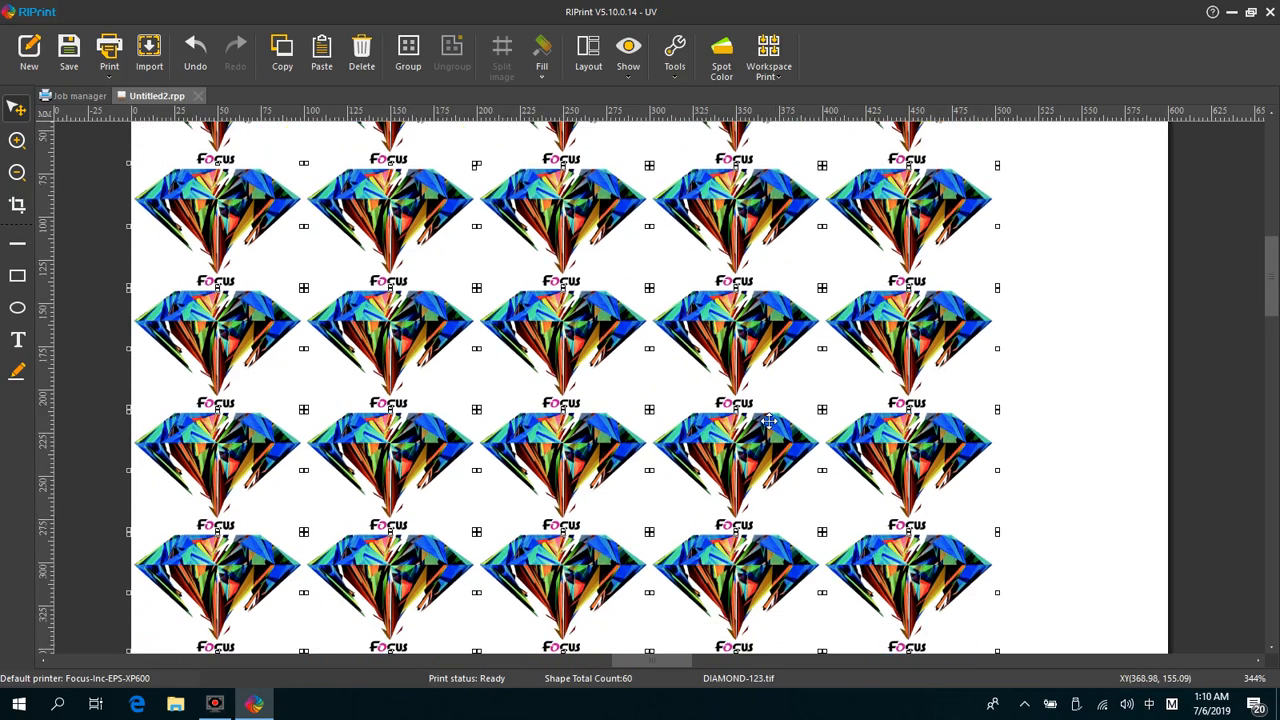
{"action": "scroll", "scroll_direction": "down", "scroll_amount": 3}
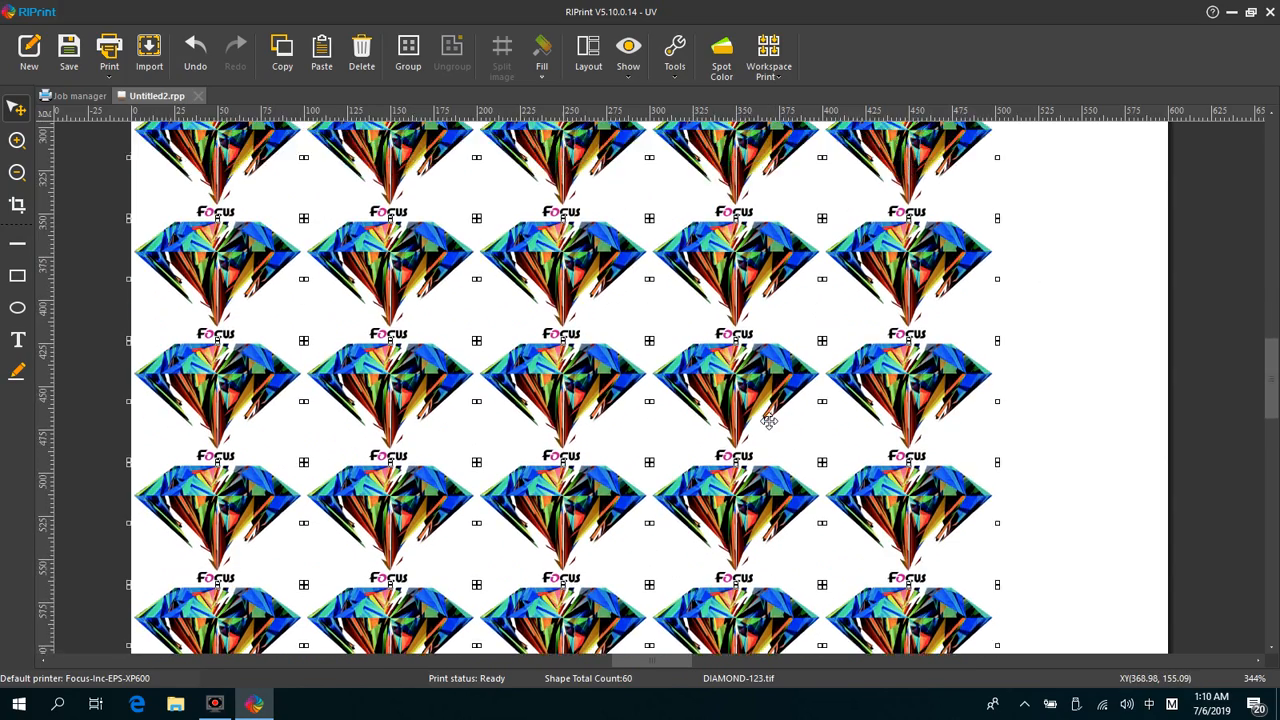
{"action": "scroll", "scroll_direction": "down", "scroll_amount": 3}
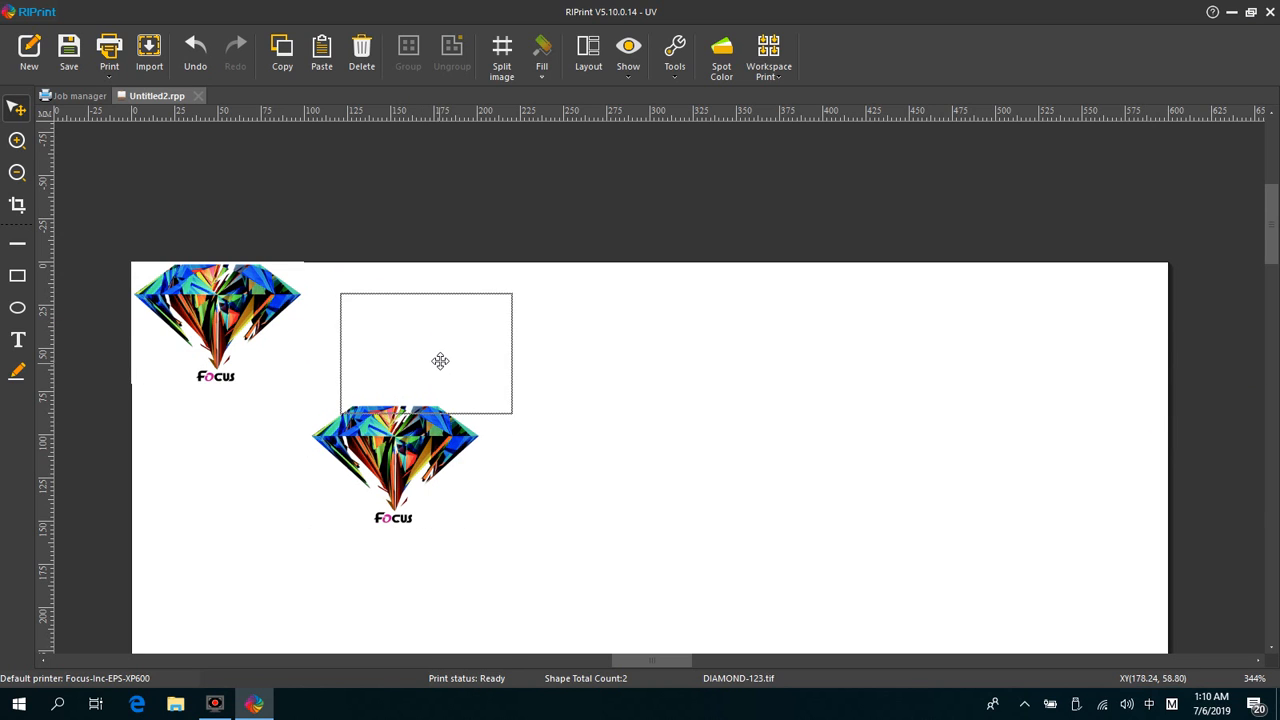
Drag the second diamond up beside the first in the top row of the page.
{"action": "left_click_drag", "start_coordinate": [392, 460], "coordinate": [428, 340]}
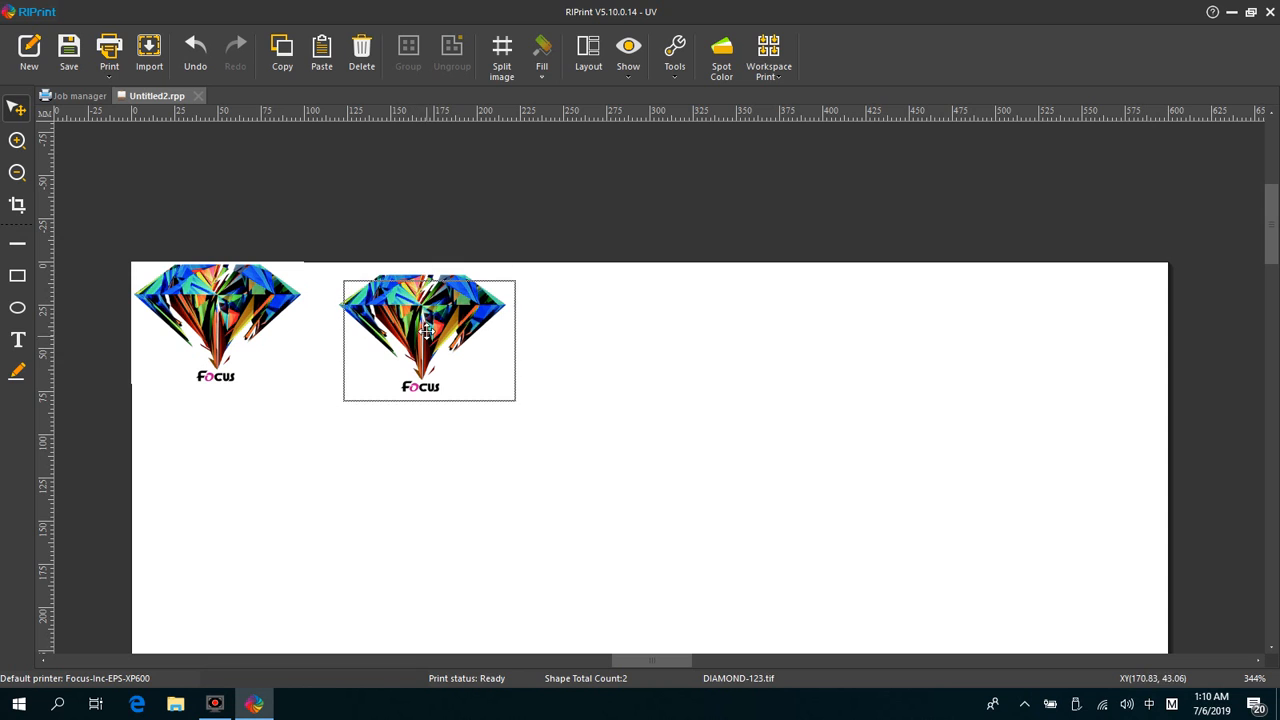
{"action": "left_click_drag", "start_coordinate": [428, 338], "coordinate": [410, 324]}
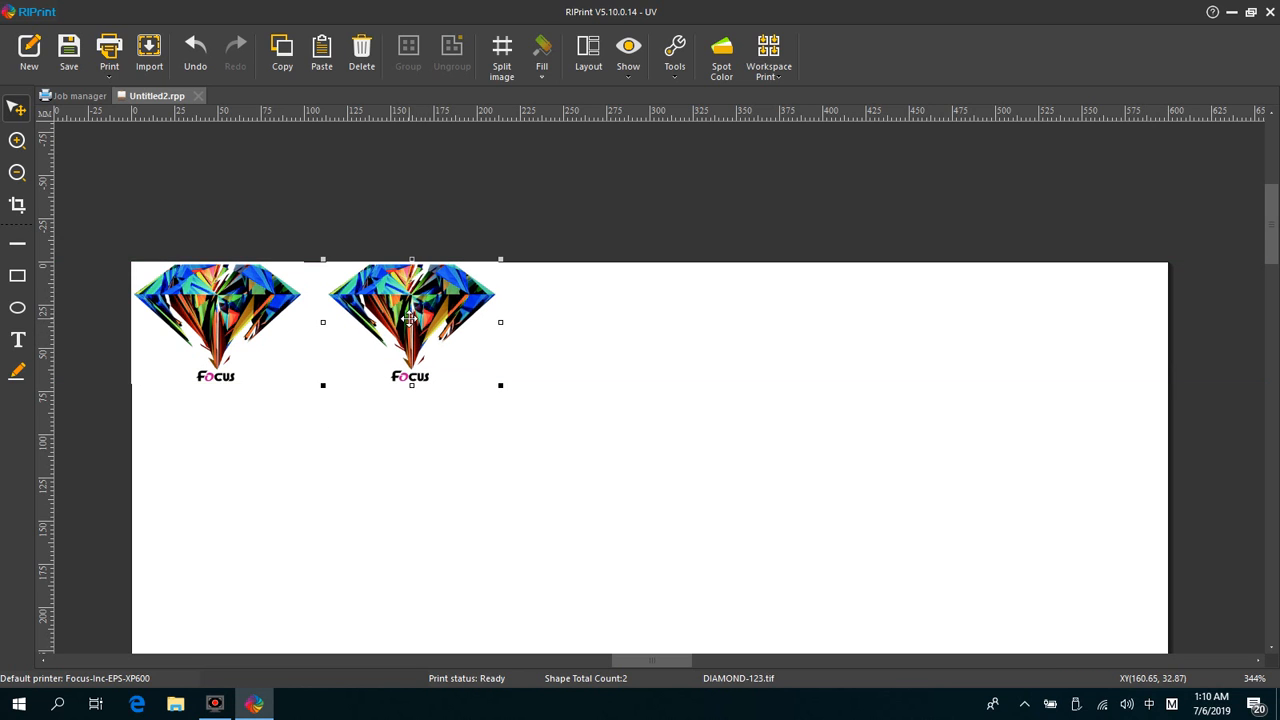
{"action": "left_click_drag", "start_coordinate": [410, 320], "coordinate": [240, 468]}
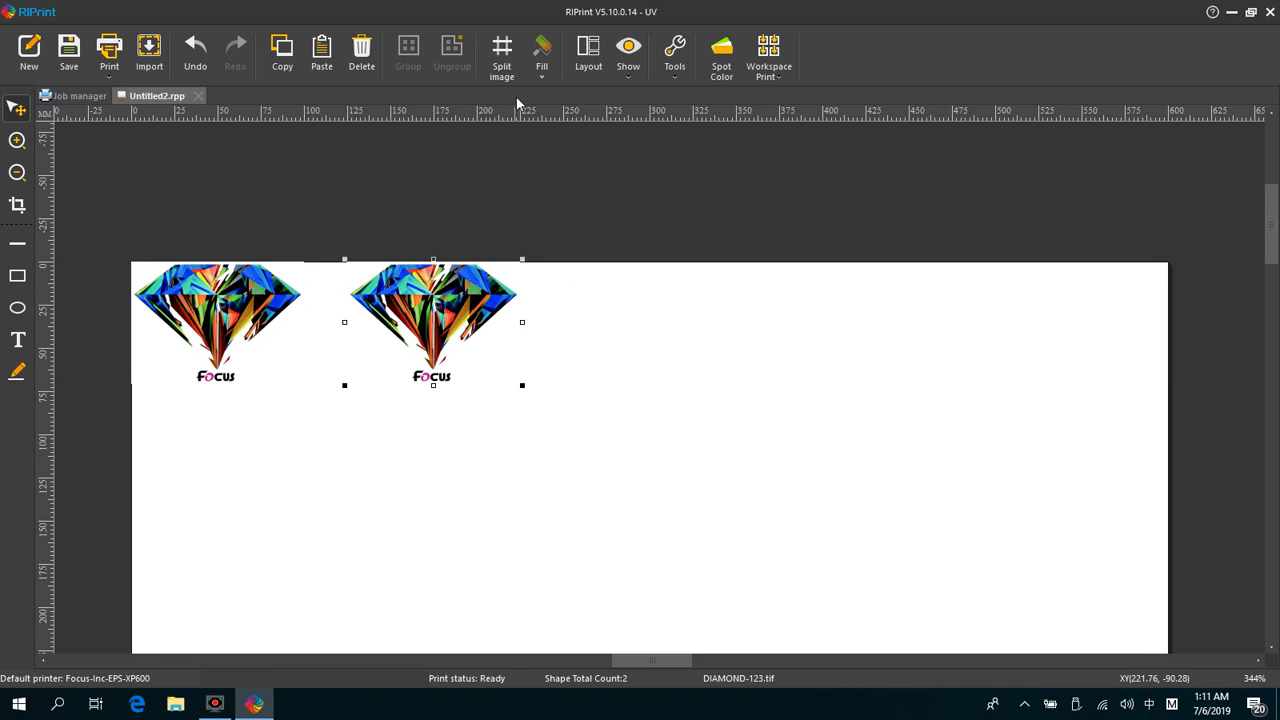
{"action": "mouse_move", "coordinate": [628, 50]}
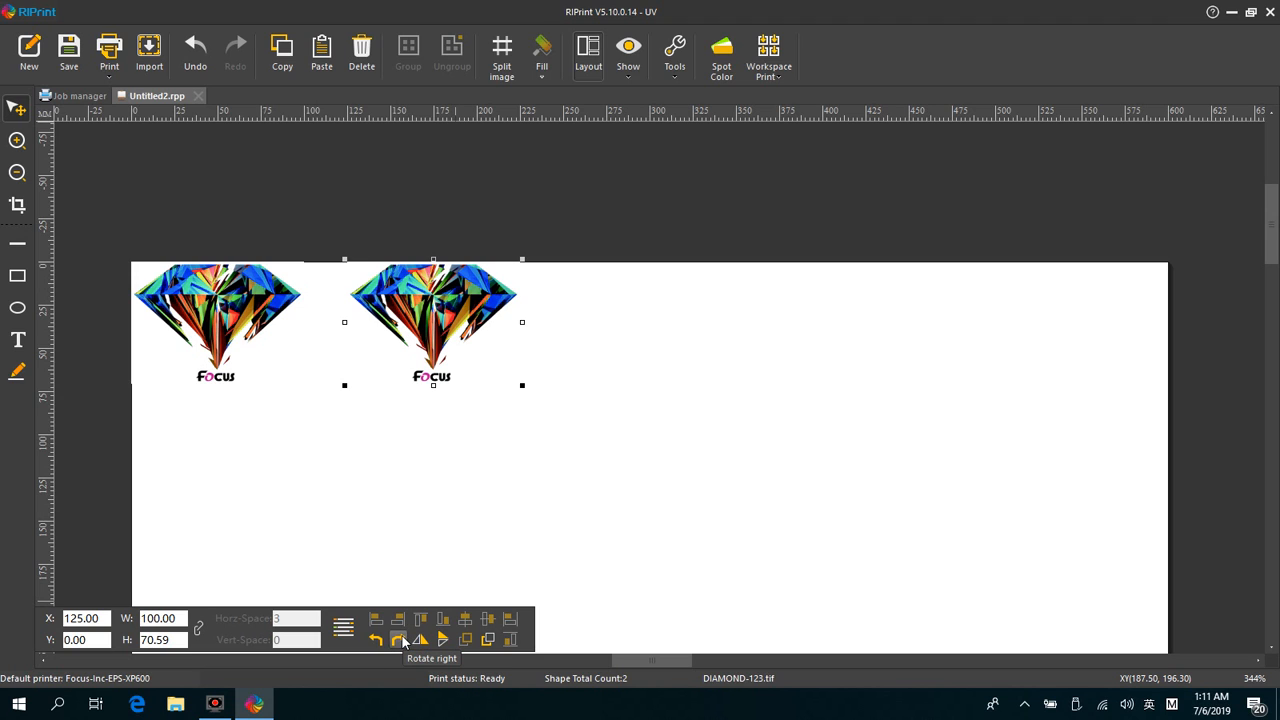
Rotate the second diamond a quarter turn, then return it upright at 125, 0 with 100 × 70.59 size.
{"action": "left_click", "coordinate": [400, 640]}
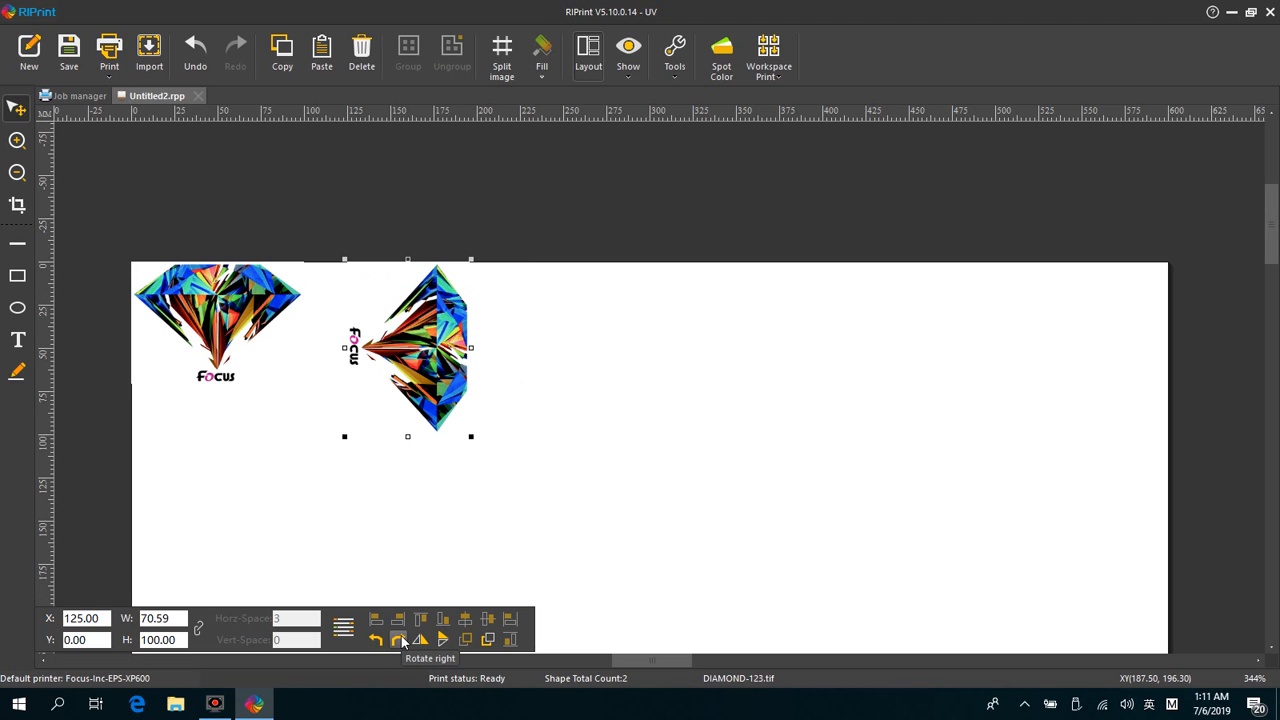
{"action": "left_click", "coordinate": [420, 640]}
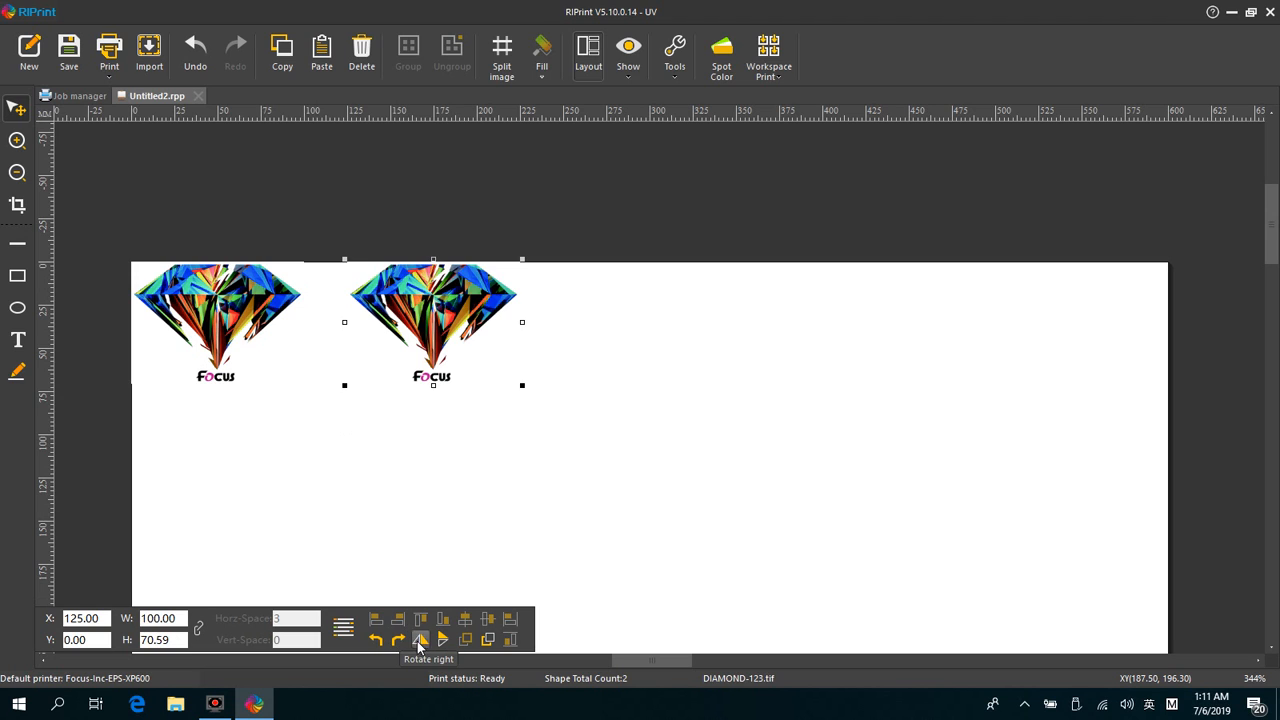
{"action": "left_click", "coordinate": [420, 640]}
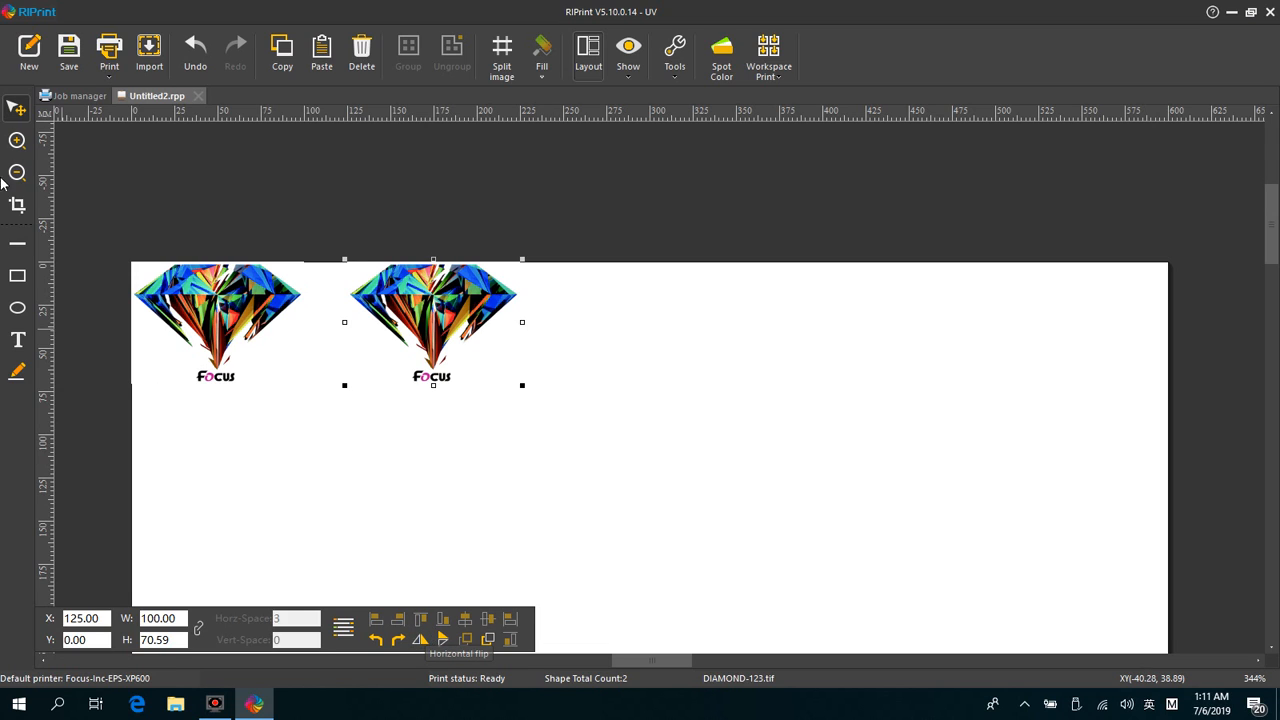
{"action": "mouse_move", "coordinate": [600, 482]}
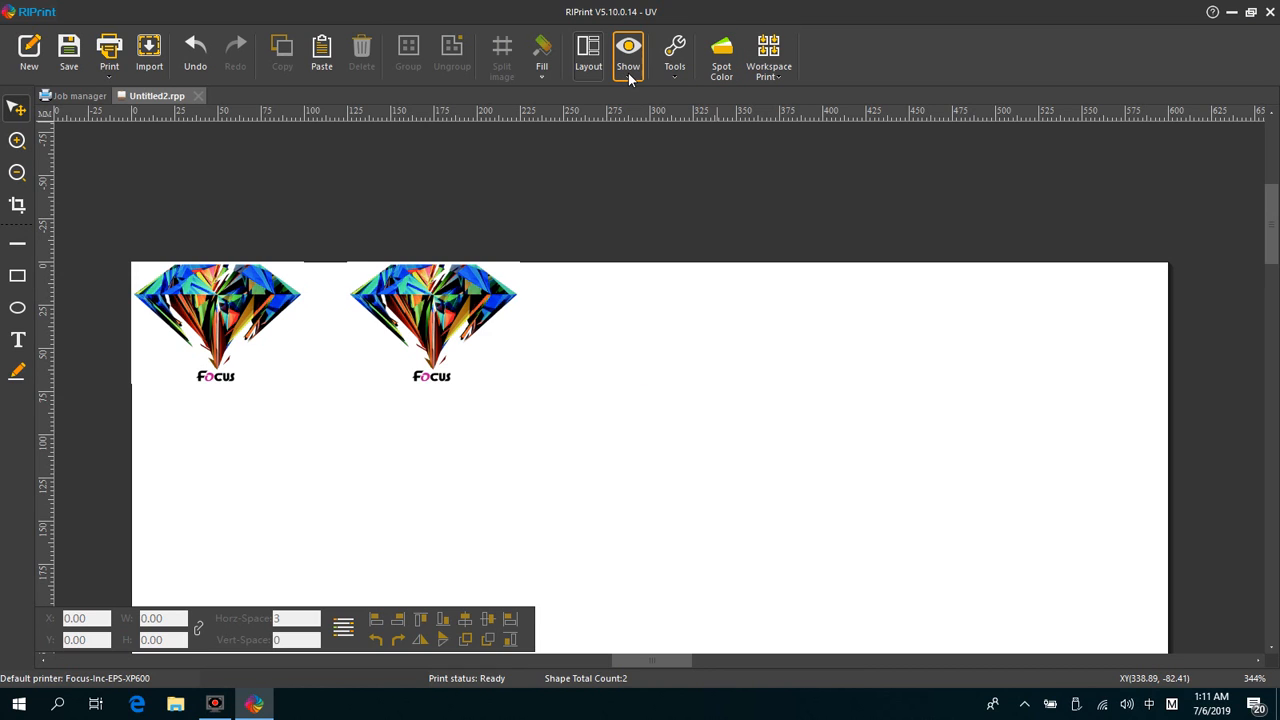
{"action": "left_click", "coordinate": [628, 56]}
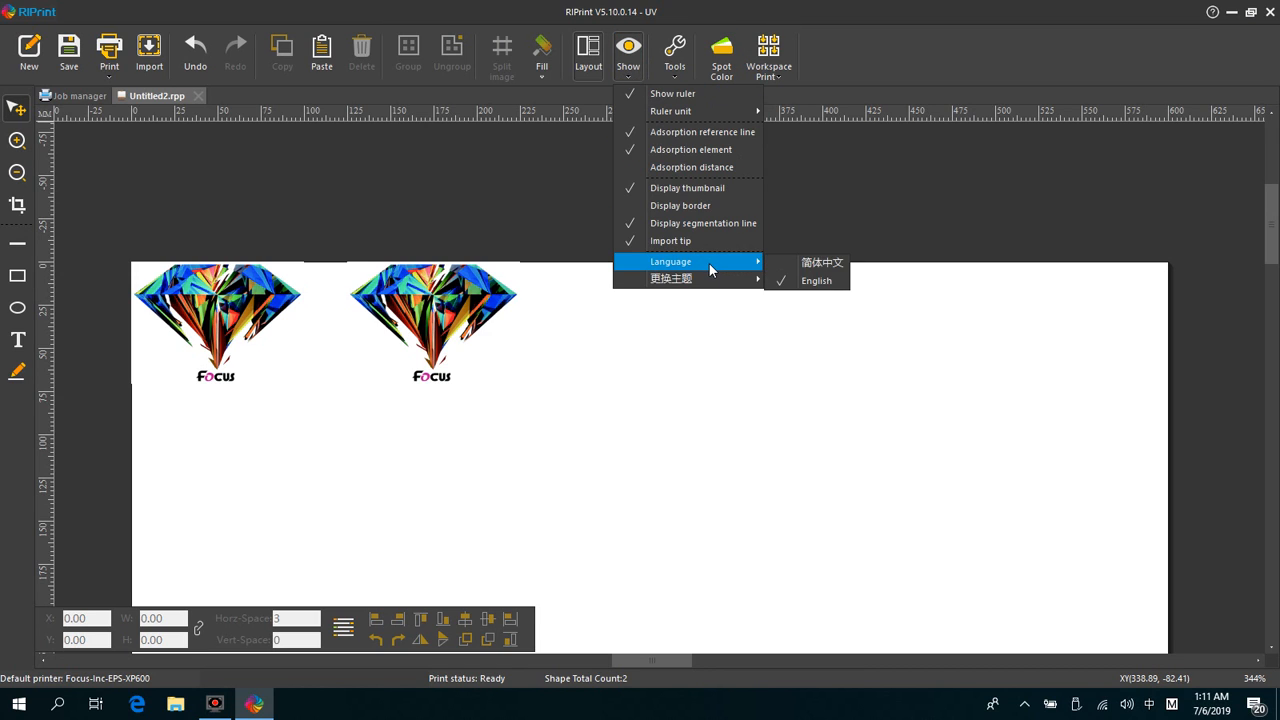
{"action": "mouse_move", "coordinate": [816, 280]}
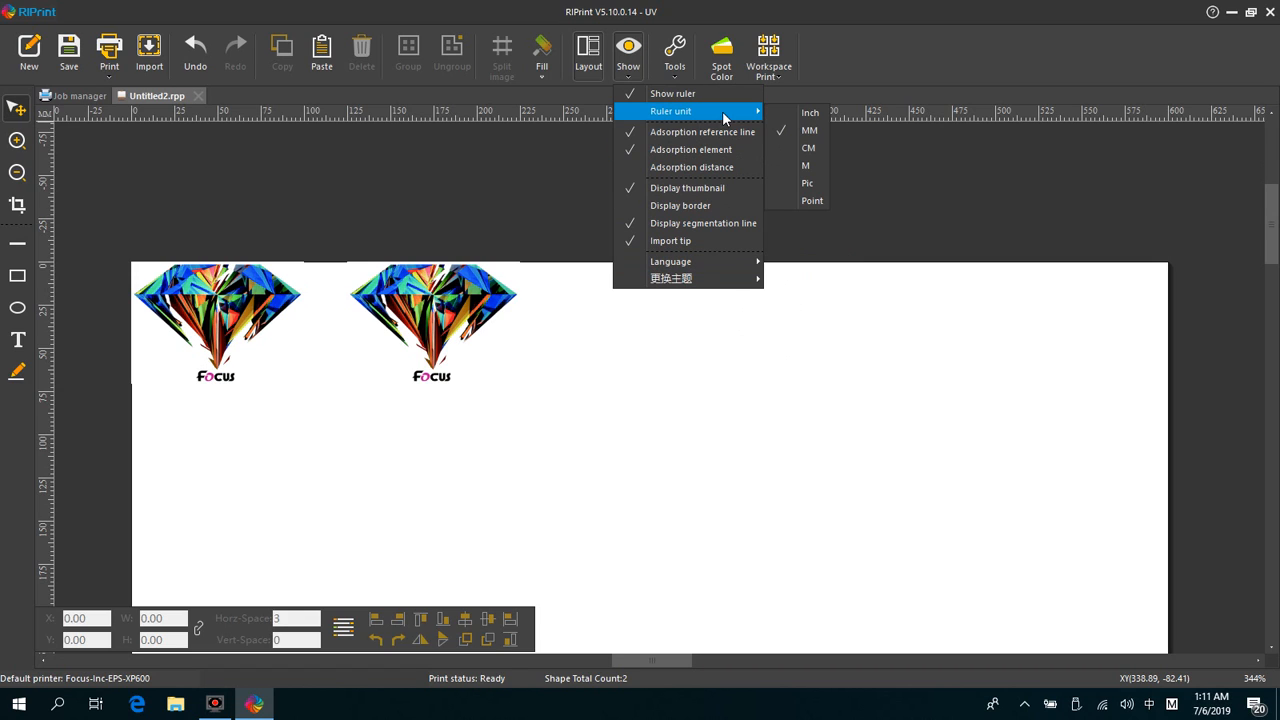
{"action": "mouse_move", "coordinate": [690, 148]}
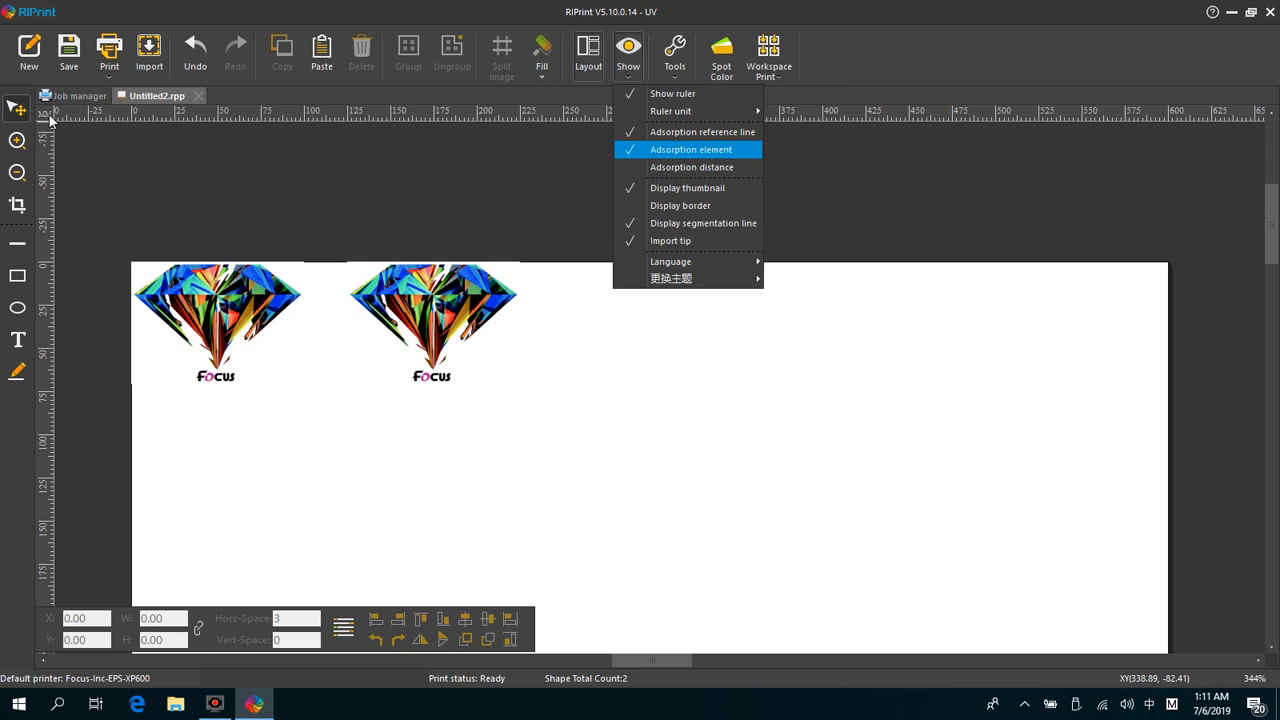
{"action": "left_click", "coordinate": [150, 190]}
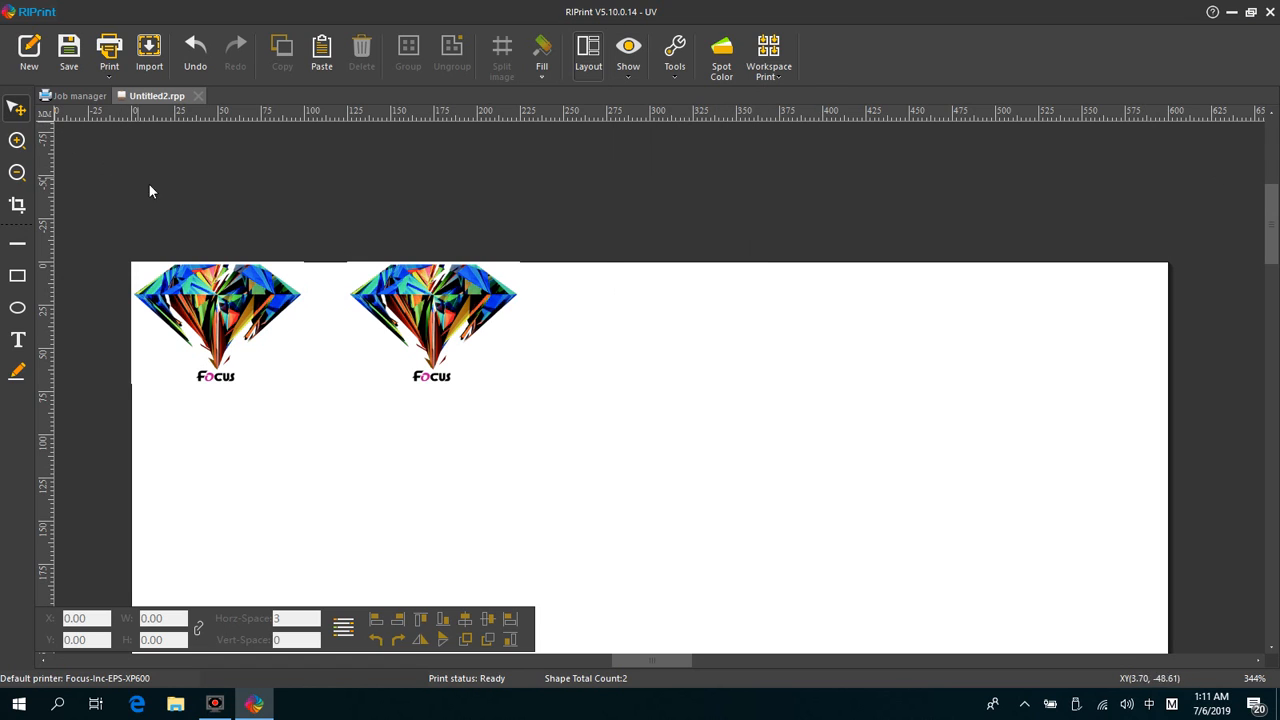
{"action": "mouse_move", "coordinate": [276, 336]}
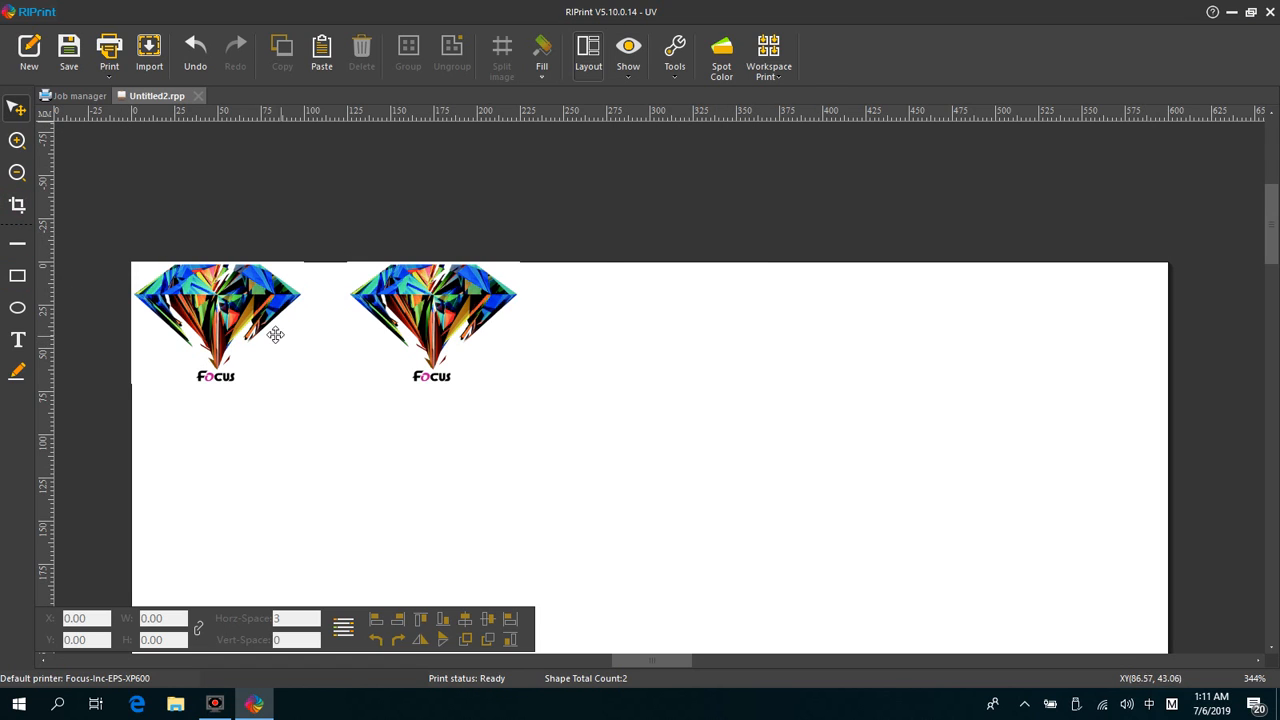
{"action": "left_click", "coordinate": [216, 320]}
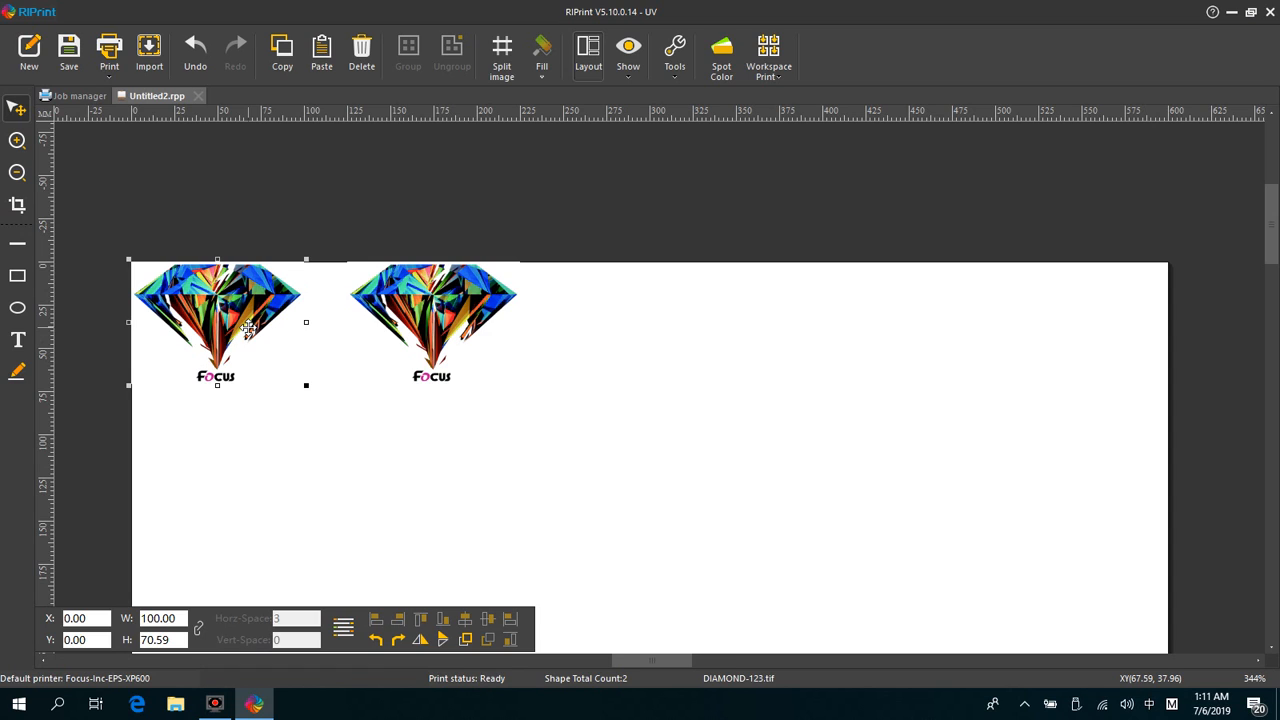
{"action": "mouse_move", "coordinate": [216, 318]}
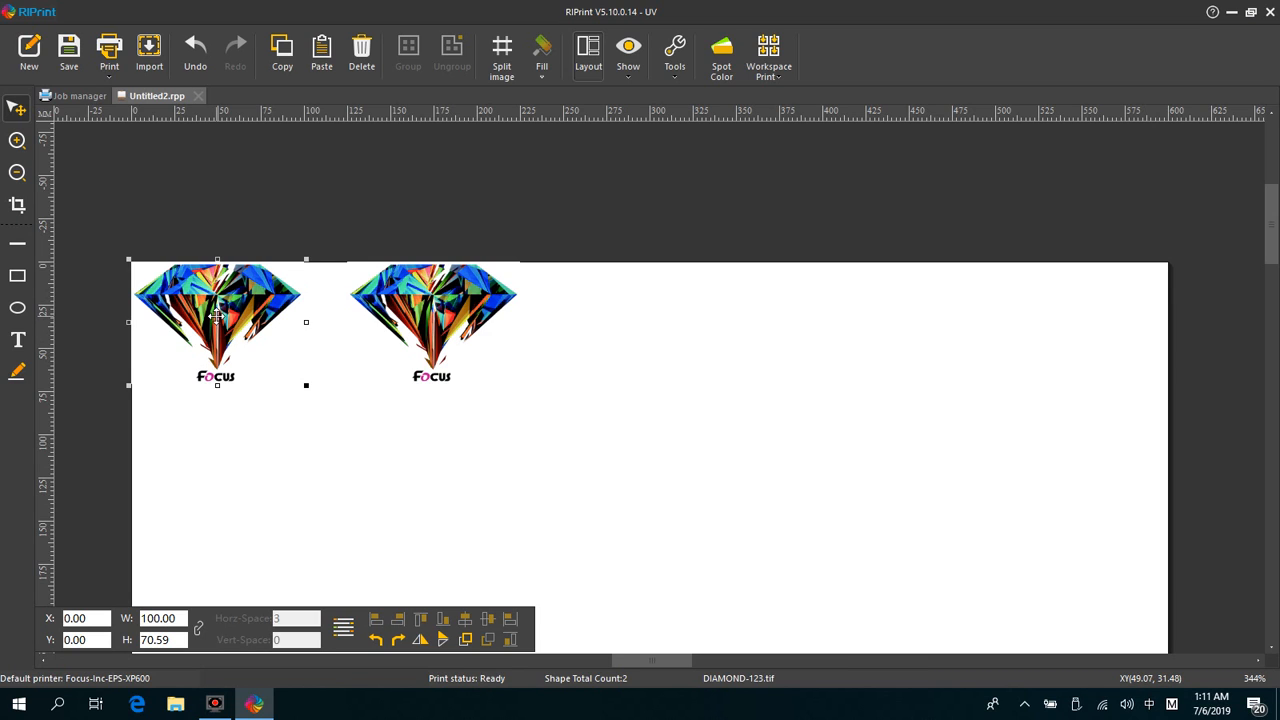
{"action": "mouse_move", "coordinate": [316, 408]}
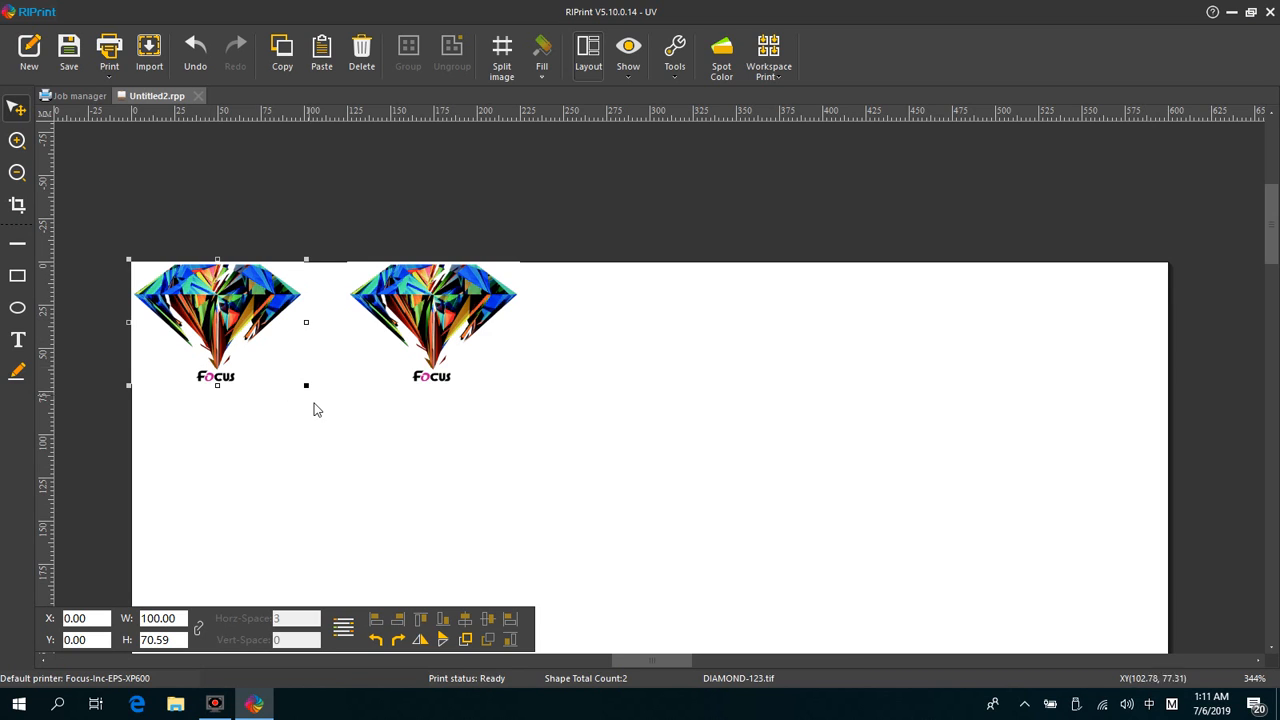
{"action": "mouse_move", "coordinate": [284, 338]}
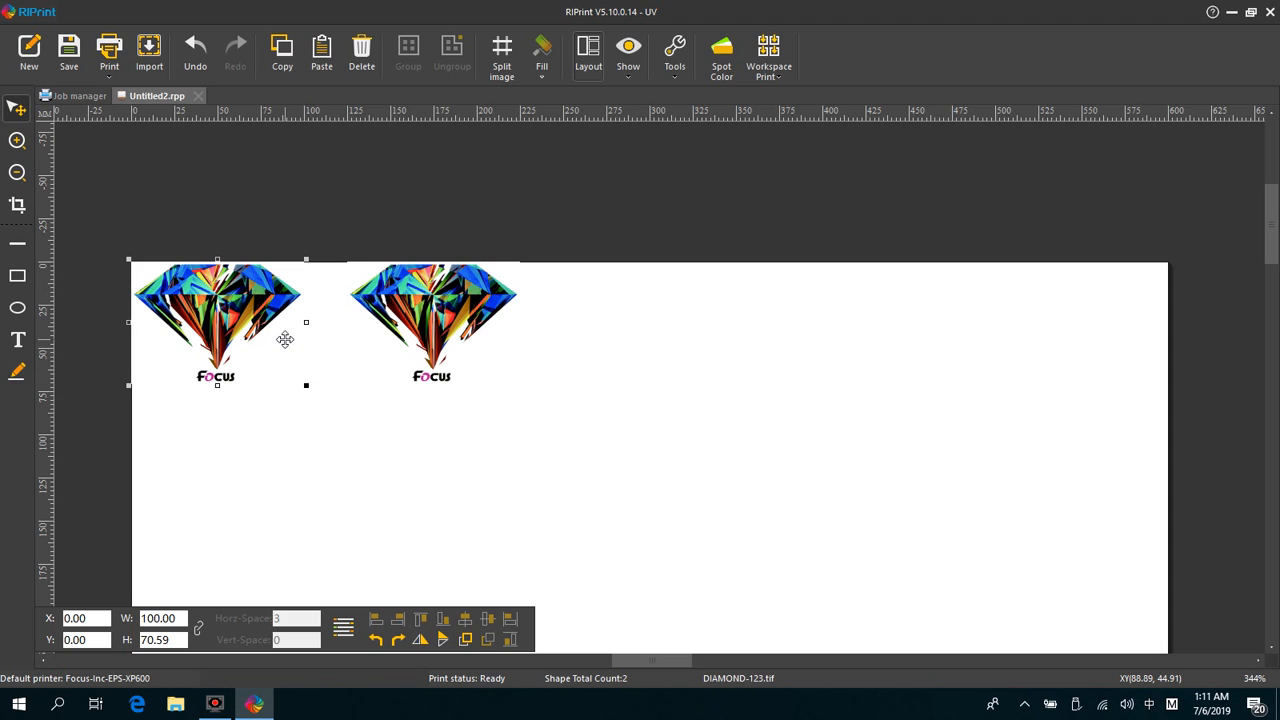
{"action": "mouse_move", "coordinate": [158, 306]}
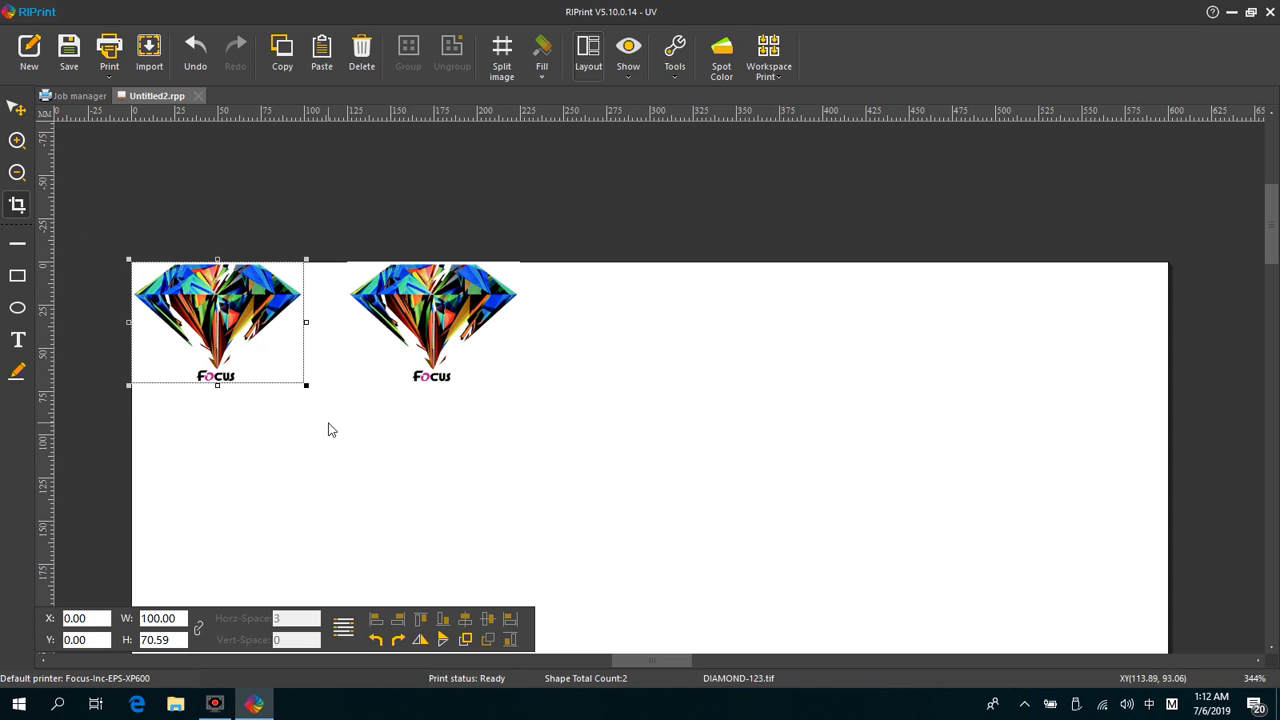
{"action": "left_click_drag", "start_coordinate": [306, 384], "coordinate": [268, 356]}
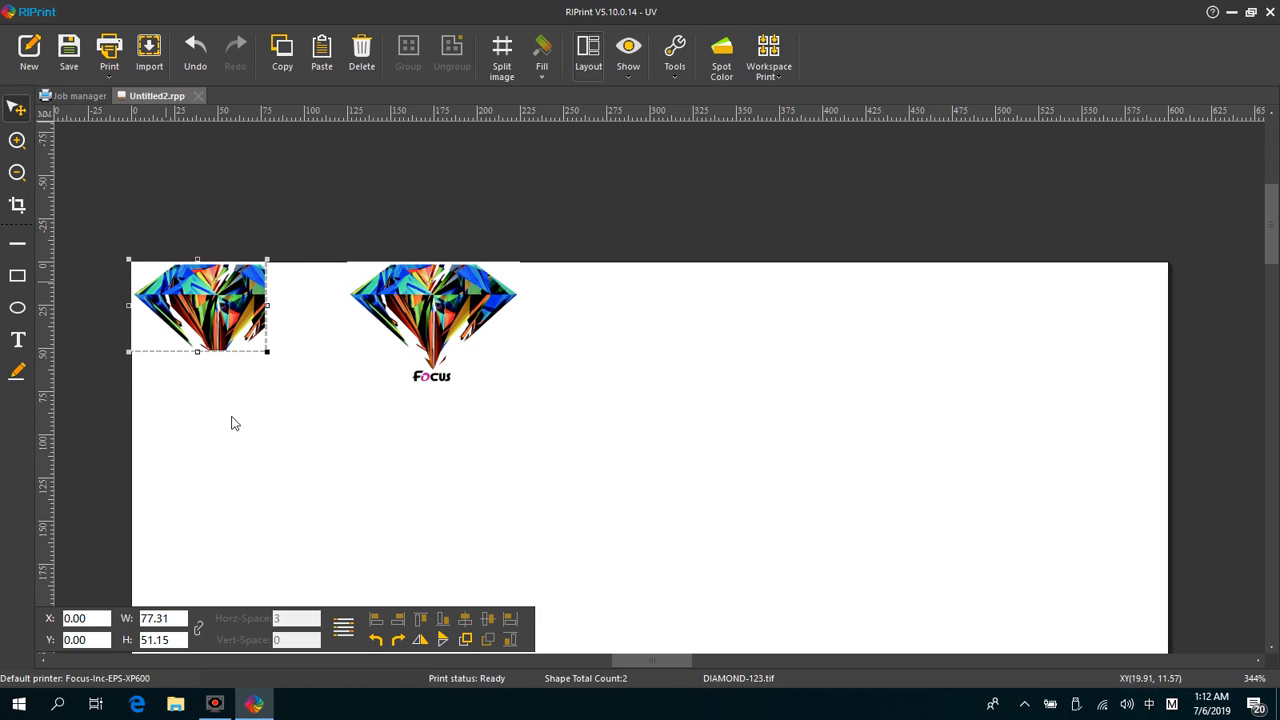
{"action": "mouse_move", "coordinate": [264, 472]}
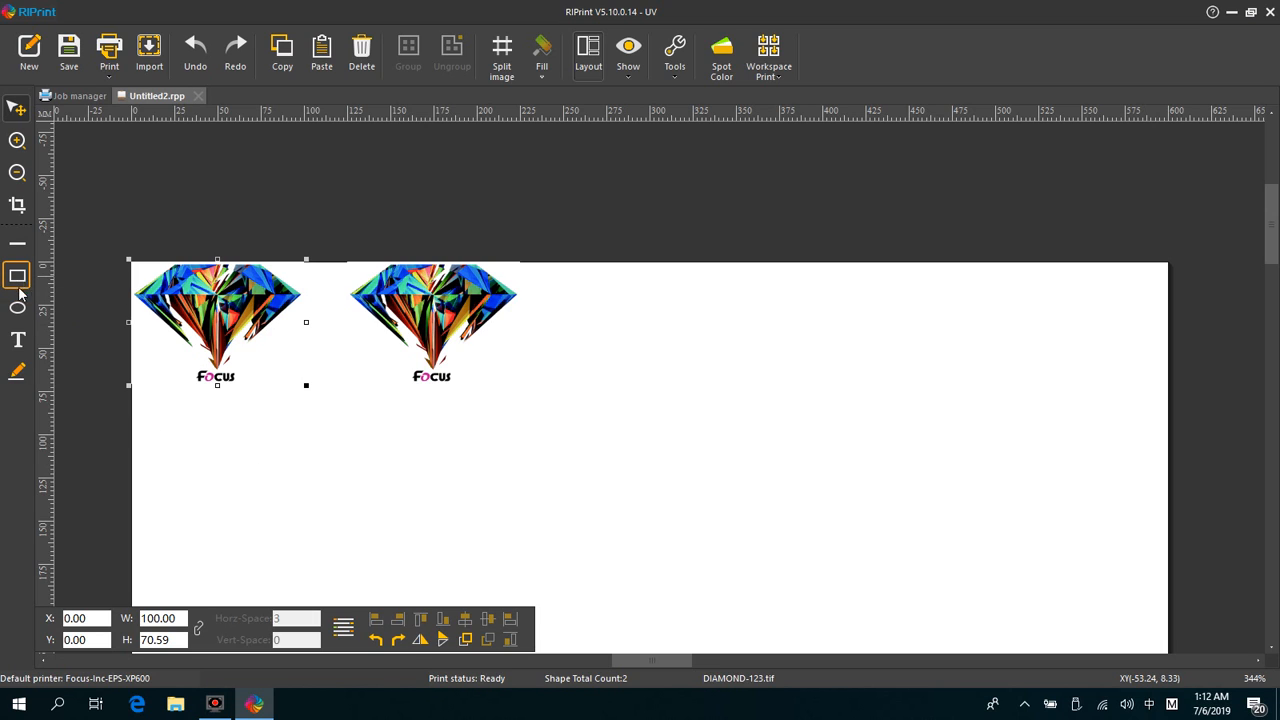
{"action": "left_click", "coordinate": [16, 276]}
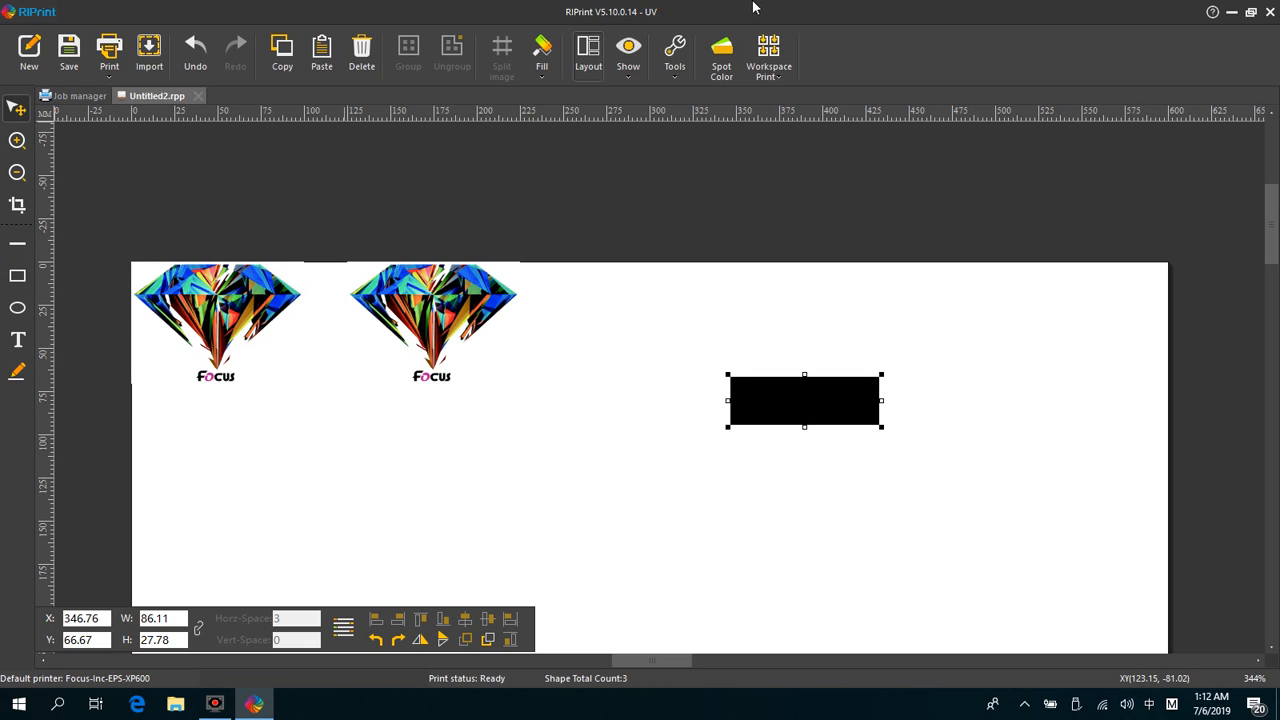
{"action": "left_click", "coordinate": [540, 50]}
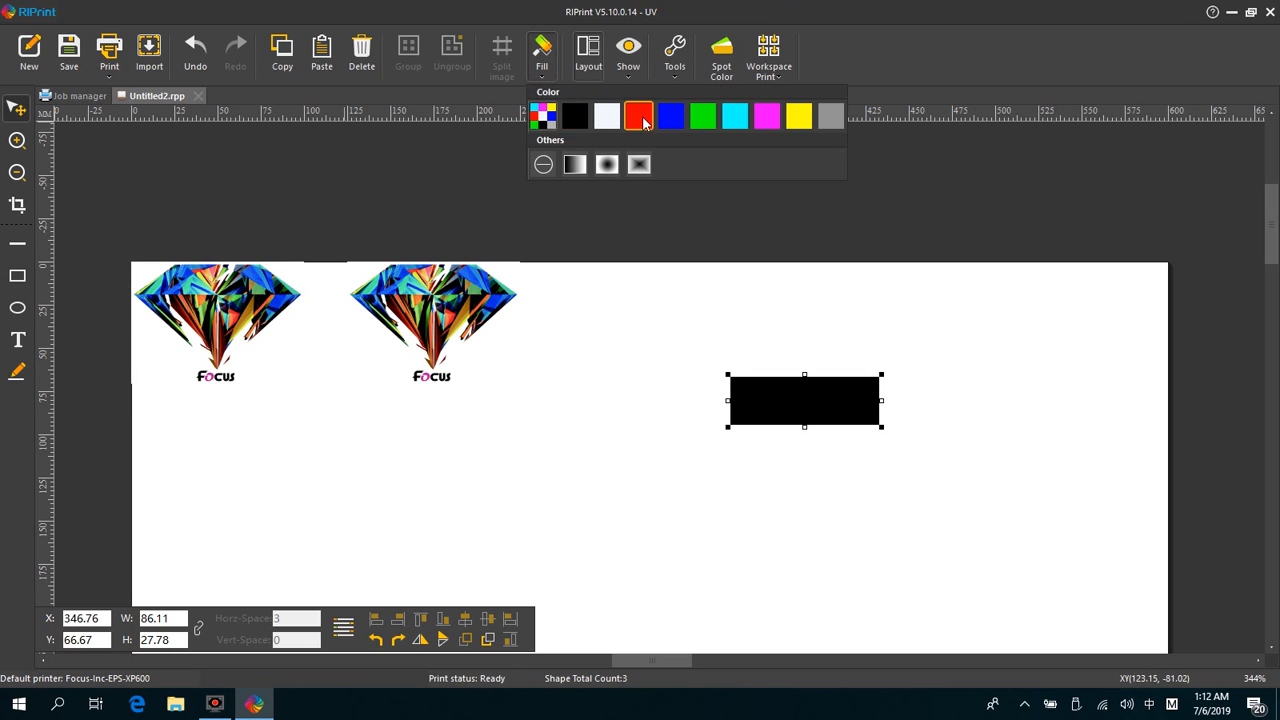
{"action": "left_click", "coordinate": [672, 116]}
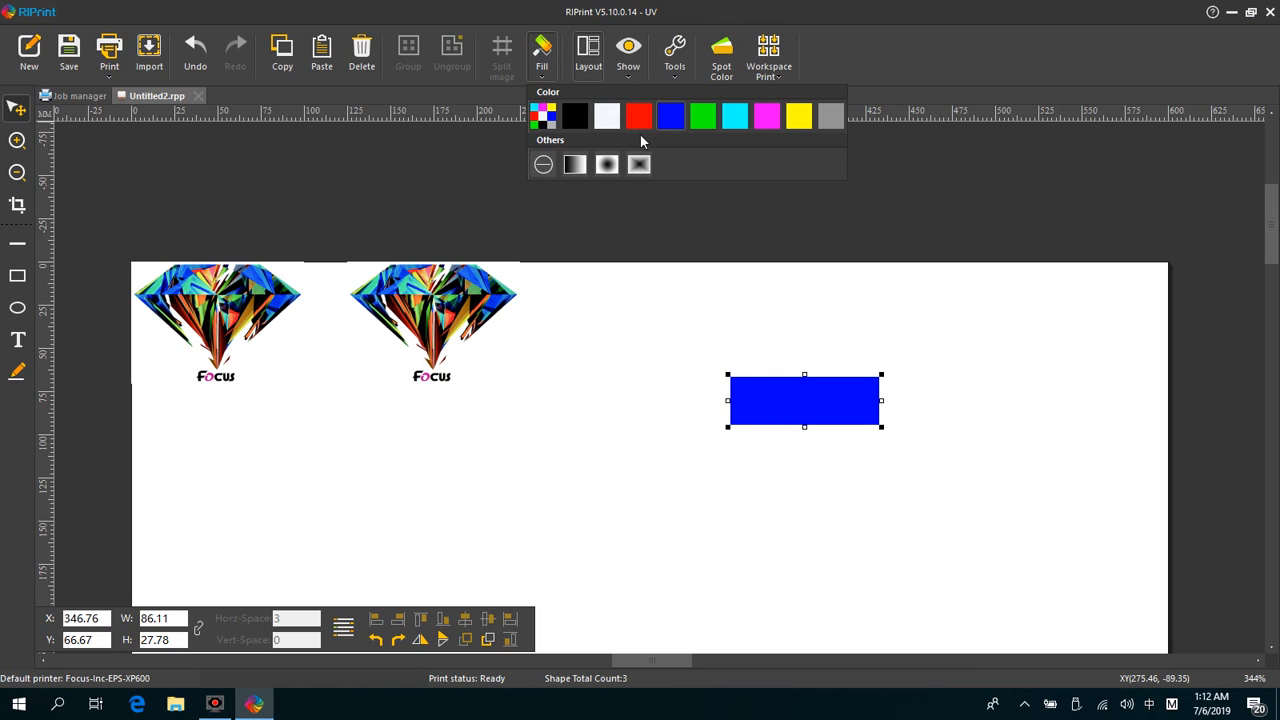
{"action": "left_click", "coordinate": [638, 116]}
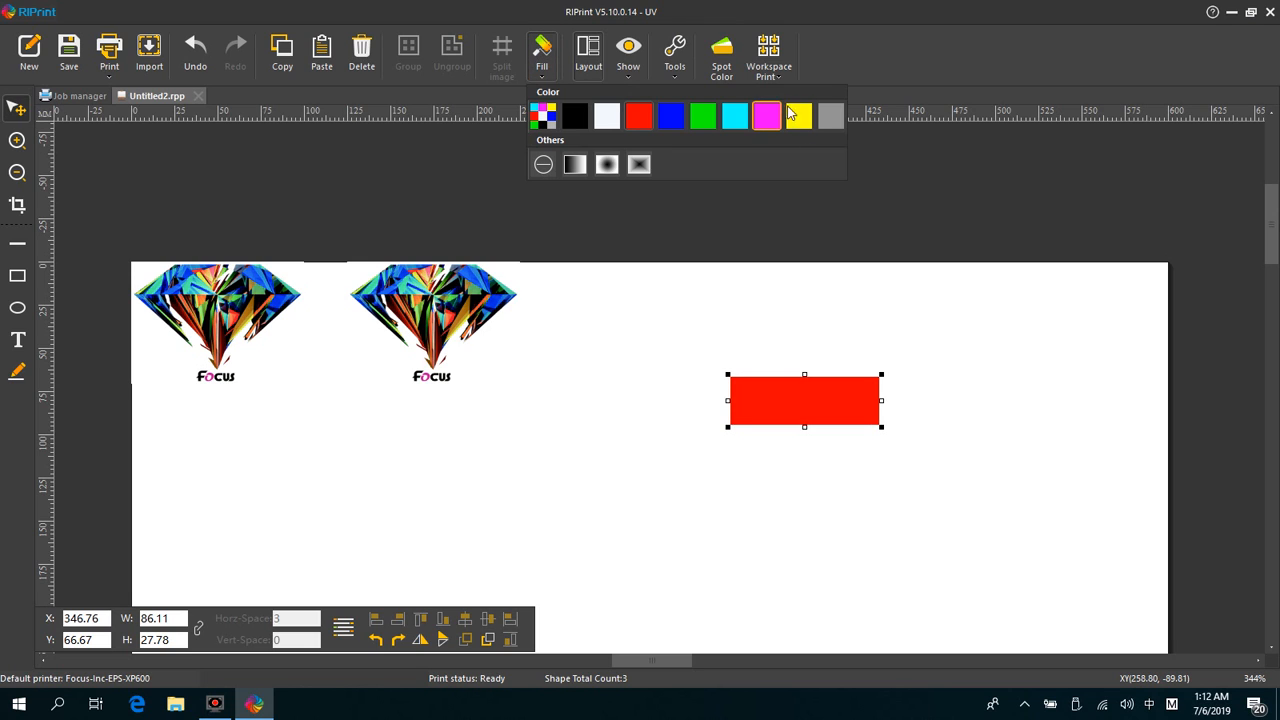
{"action": "left_click", "coordinate": [798, 116]}
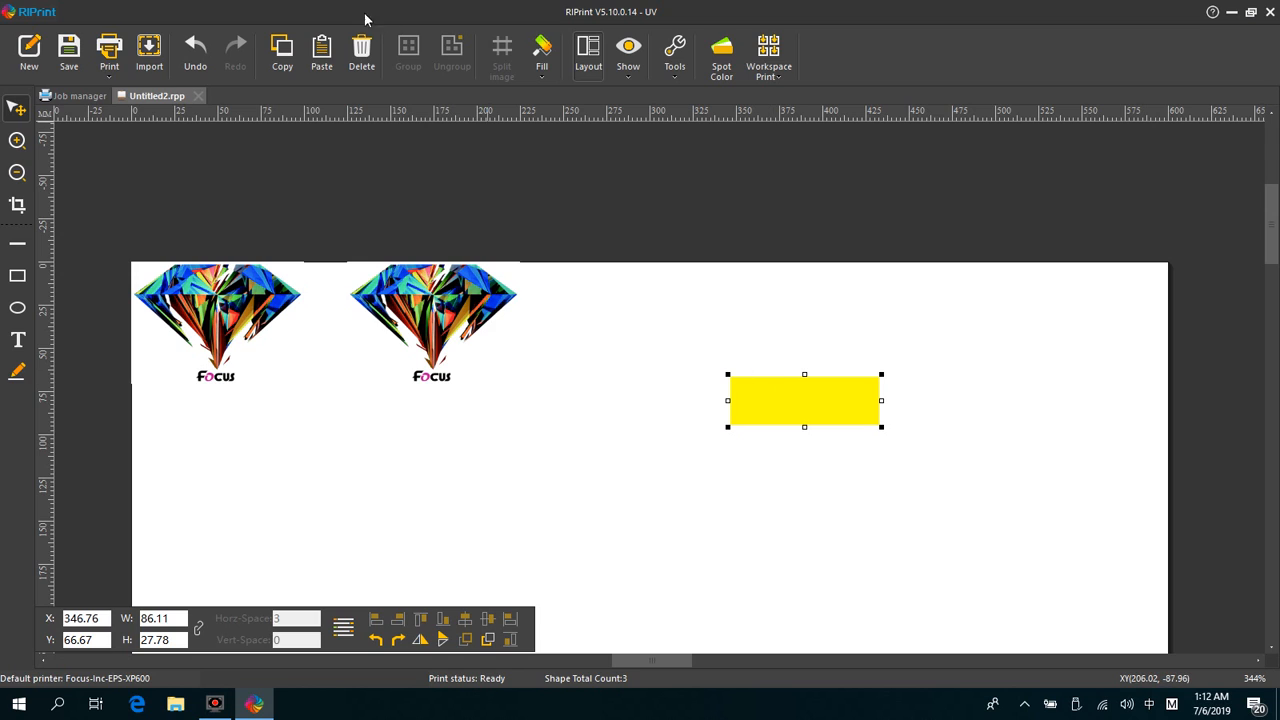
{"action": "left_click", "coordinate": [360, 50]}
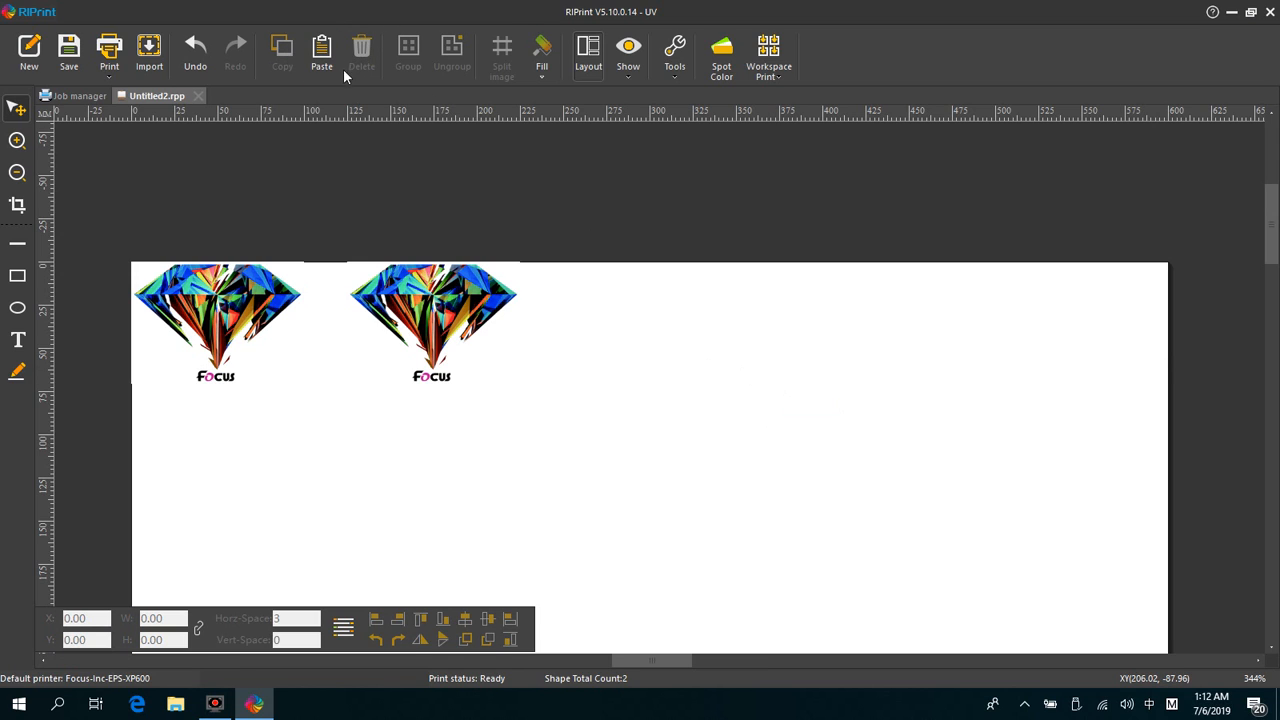
{"action": "mouse_move", "coordinate": [84, 408]}
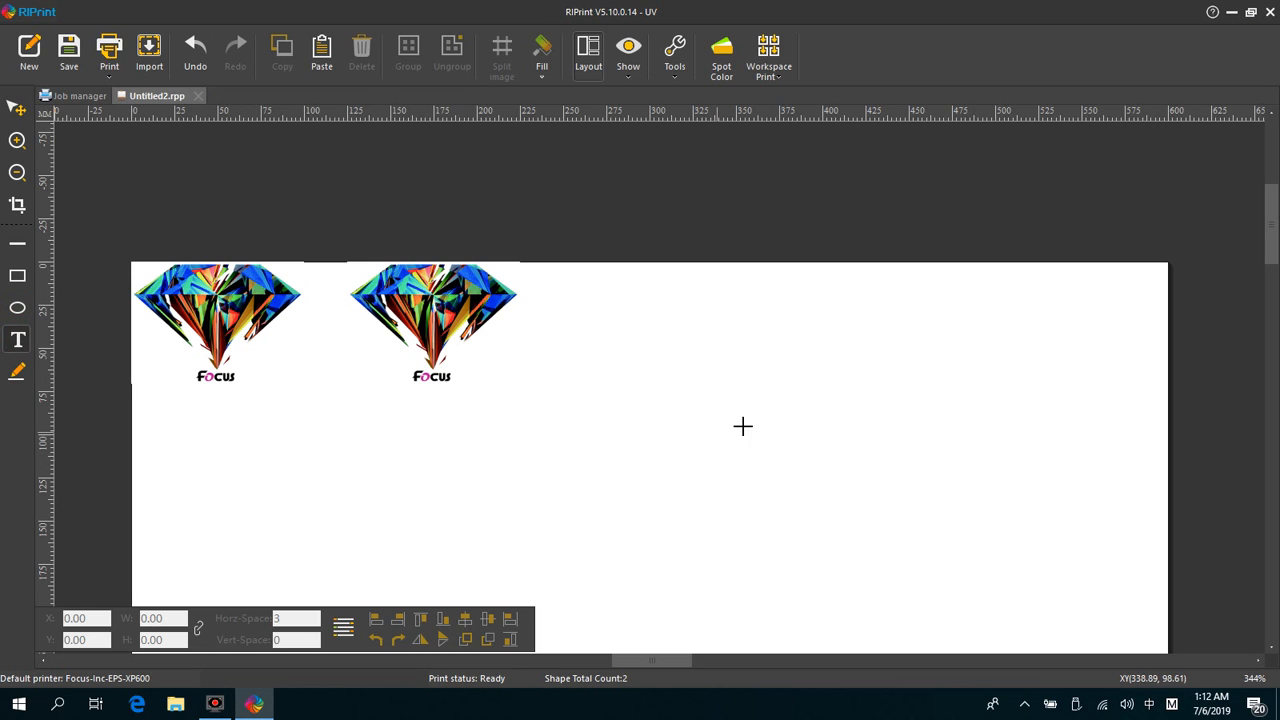
{"action": "left_click", "coordinate": [16, 340]}
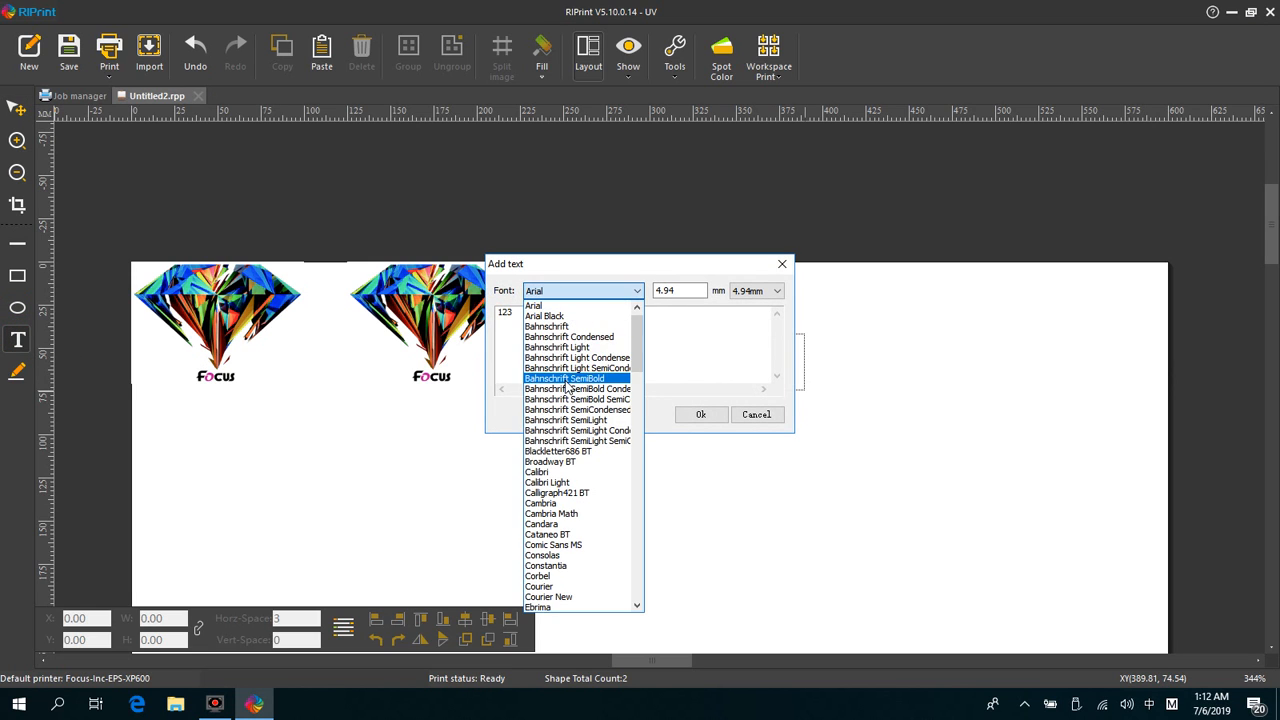
{"action": "left_click", "coordinate": [700, 414]}
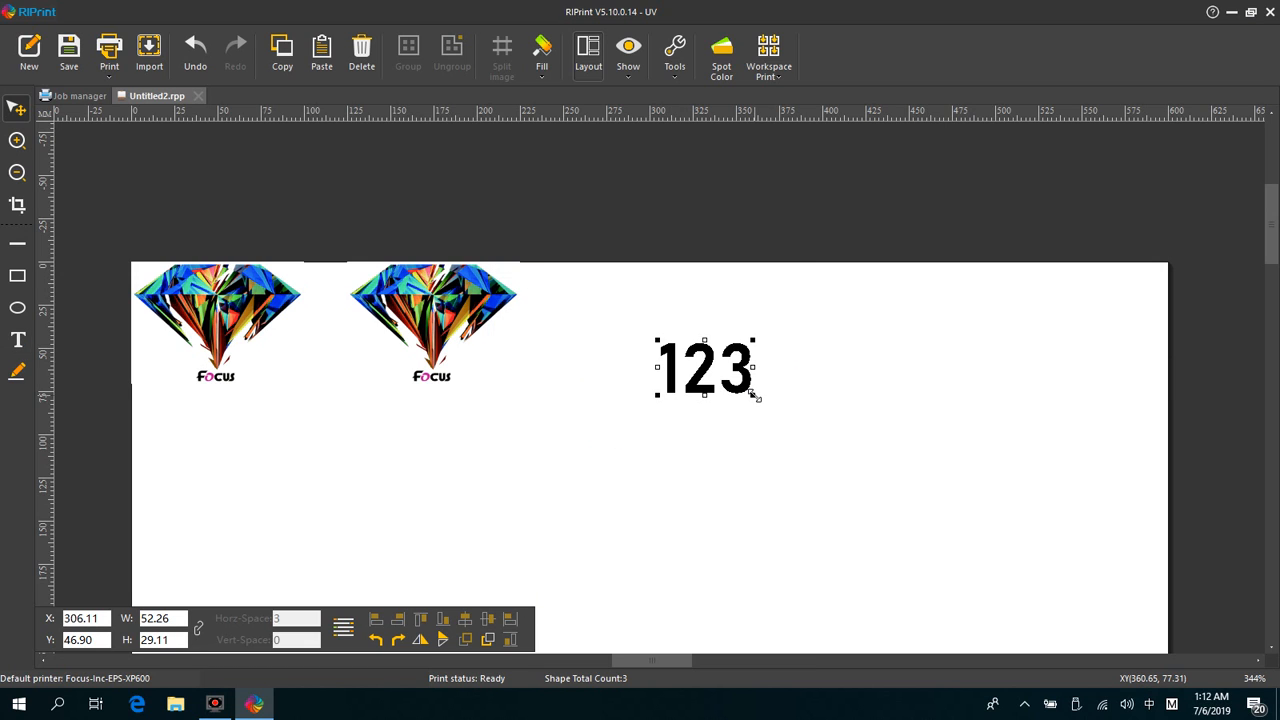
{"action": "mouse_move", "coordinate": [320, 50]}
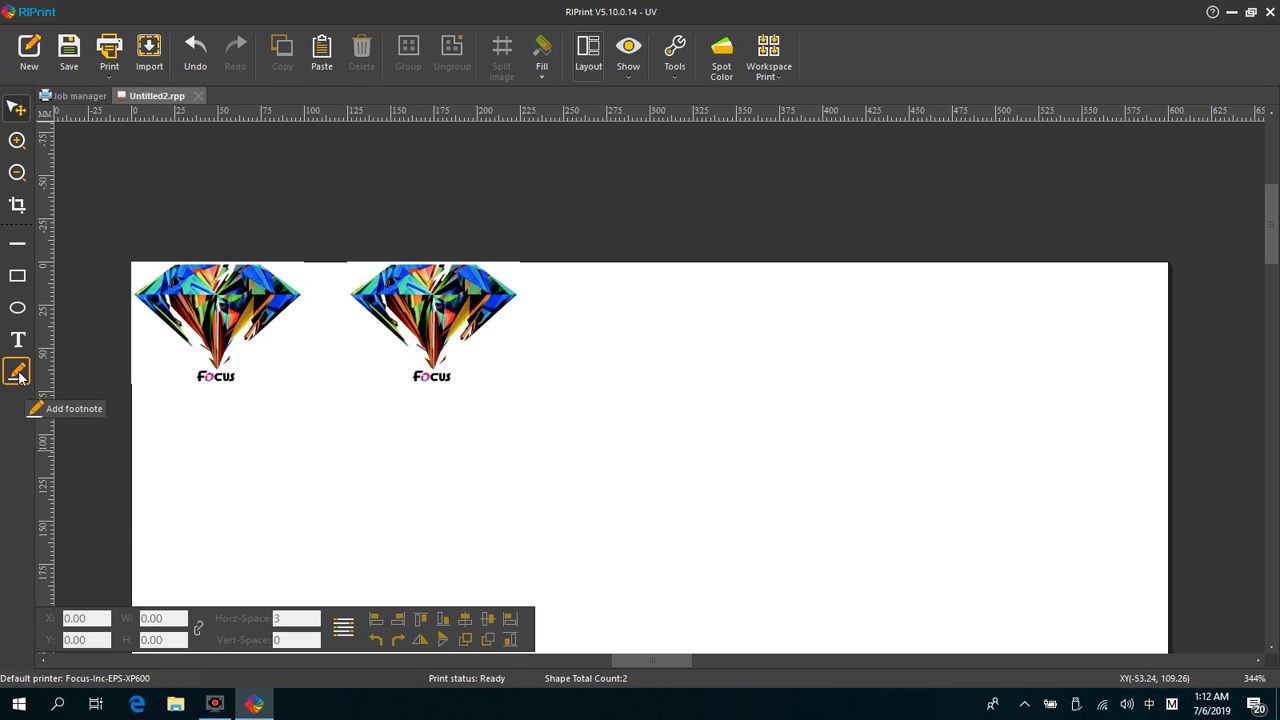
{"action": "left_click", "coordinate": [16, 372]}
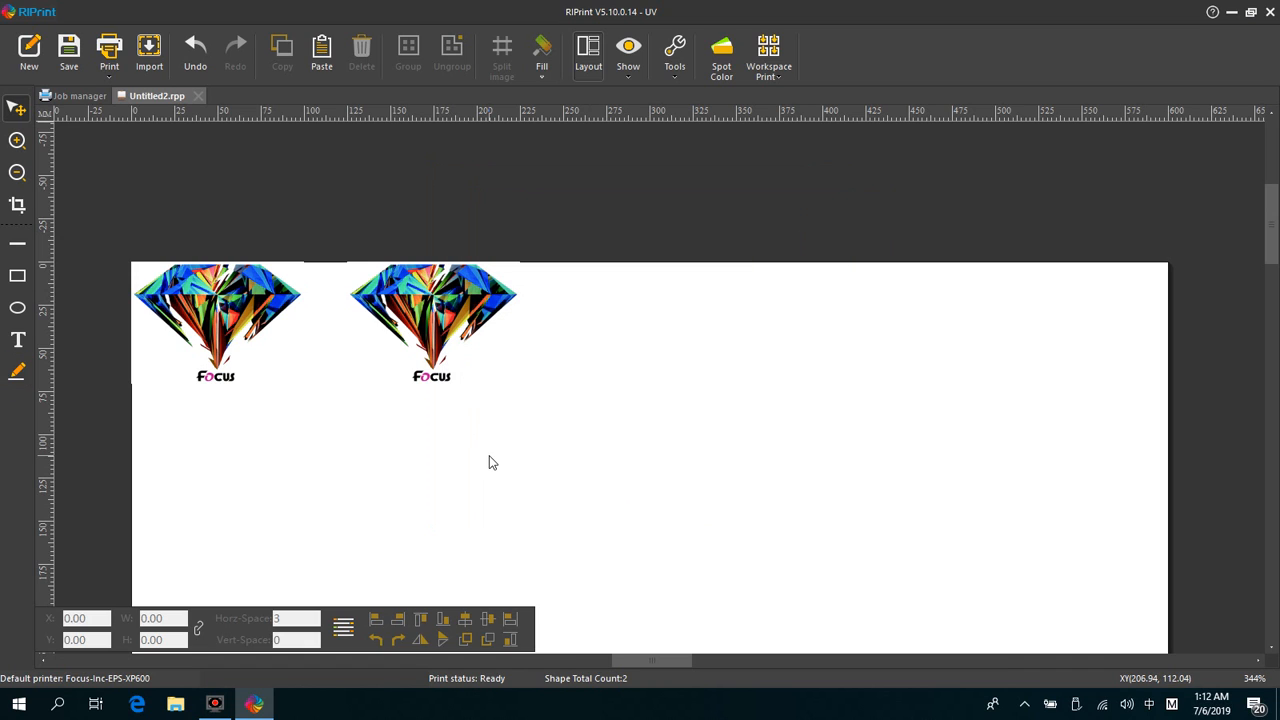
{"action": "mouse_move", "coordinate": [490, 452]}
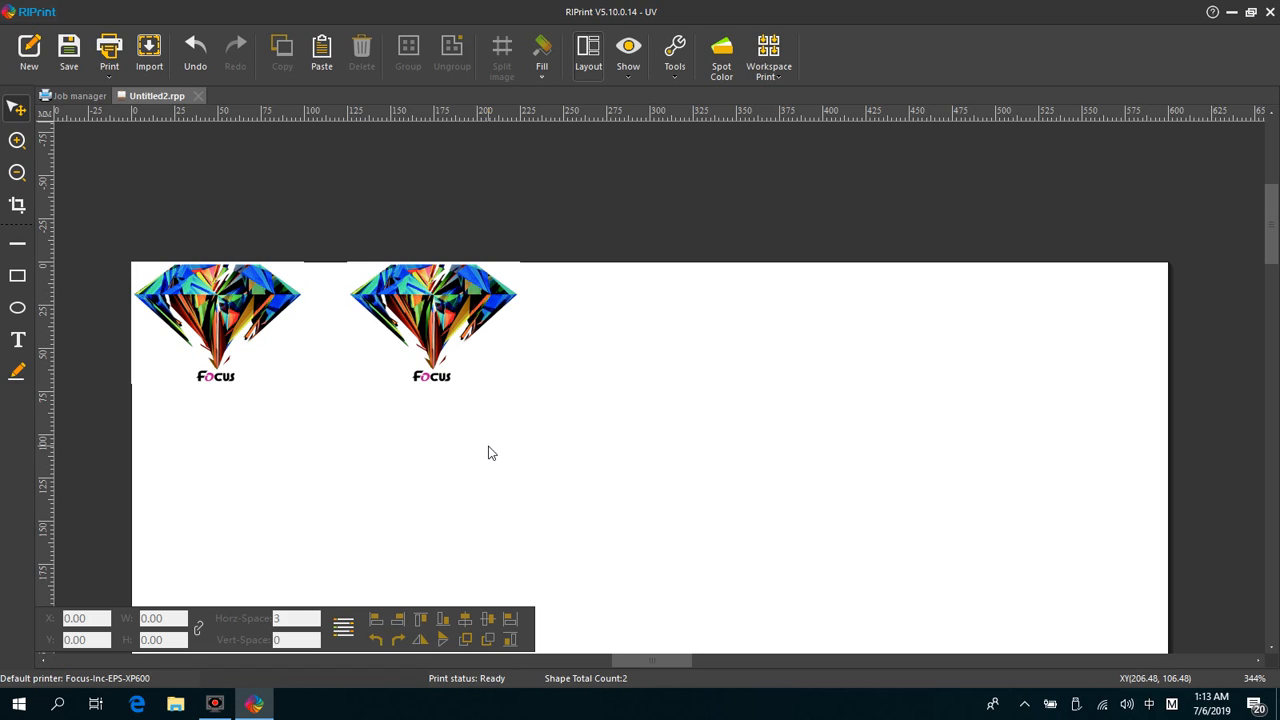
{"action": "mouse_move", "coordinate": [504, 418]}
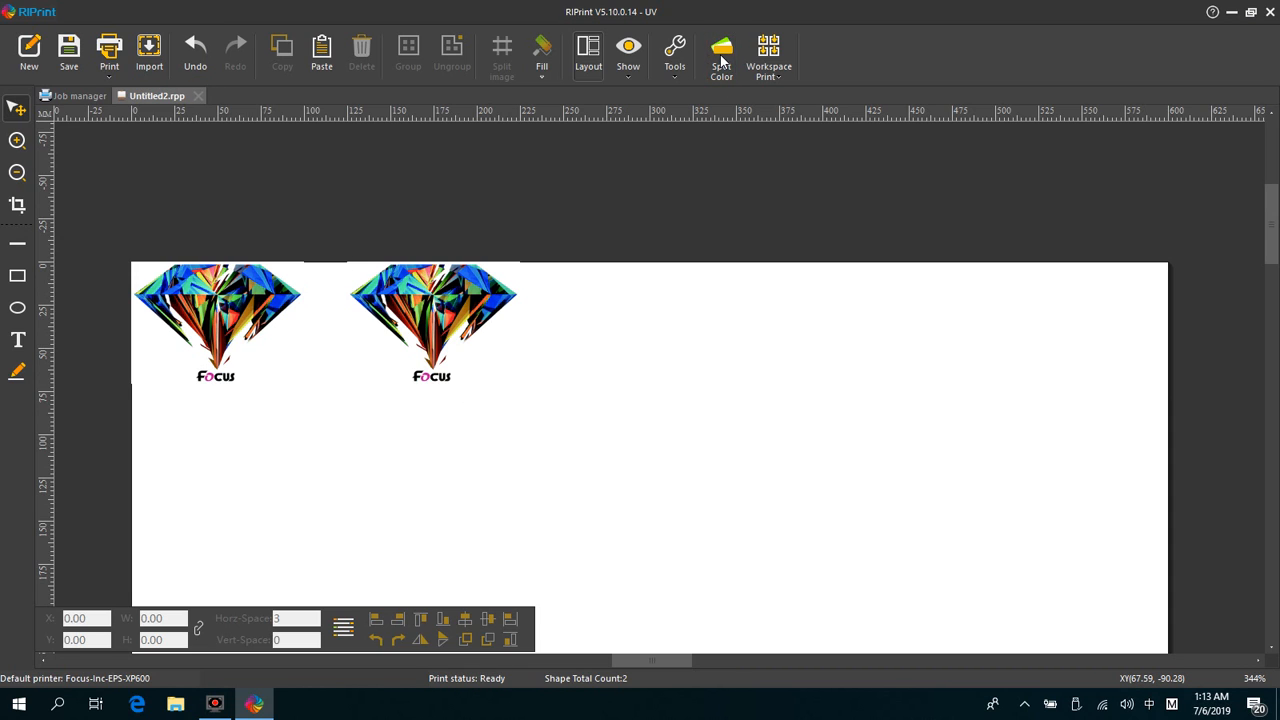
In Spot Color settings, set the second channel's data source to Spot and the first to All.
{"action": "left_click", "coordinate": [720, 56]}
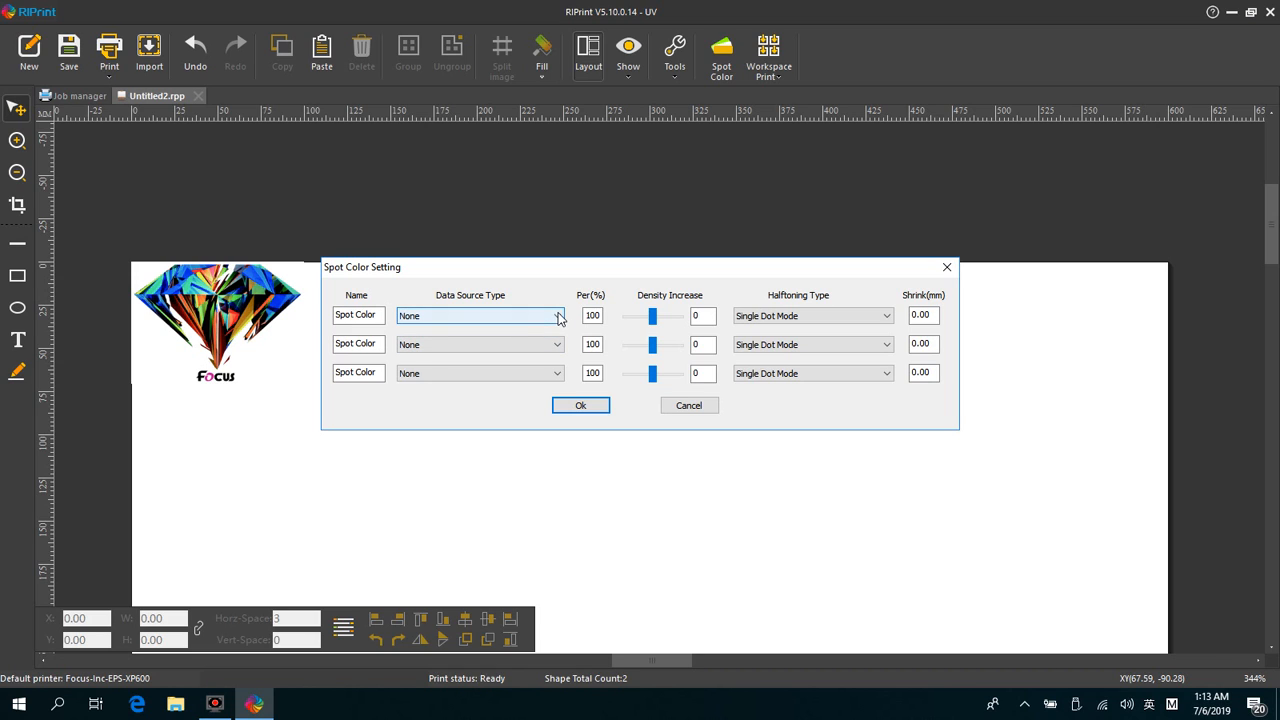
{"action": "mouse_move", "coordinate": [464, 326]}
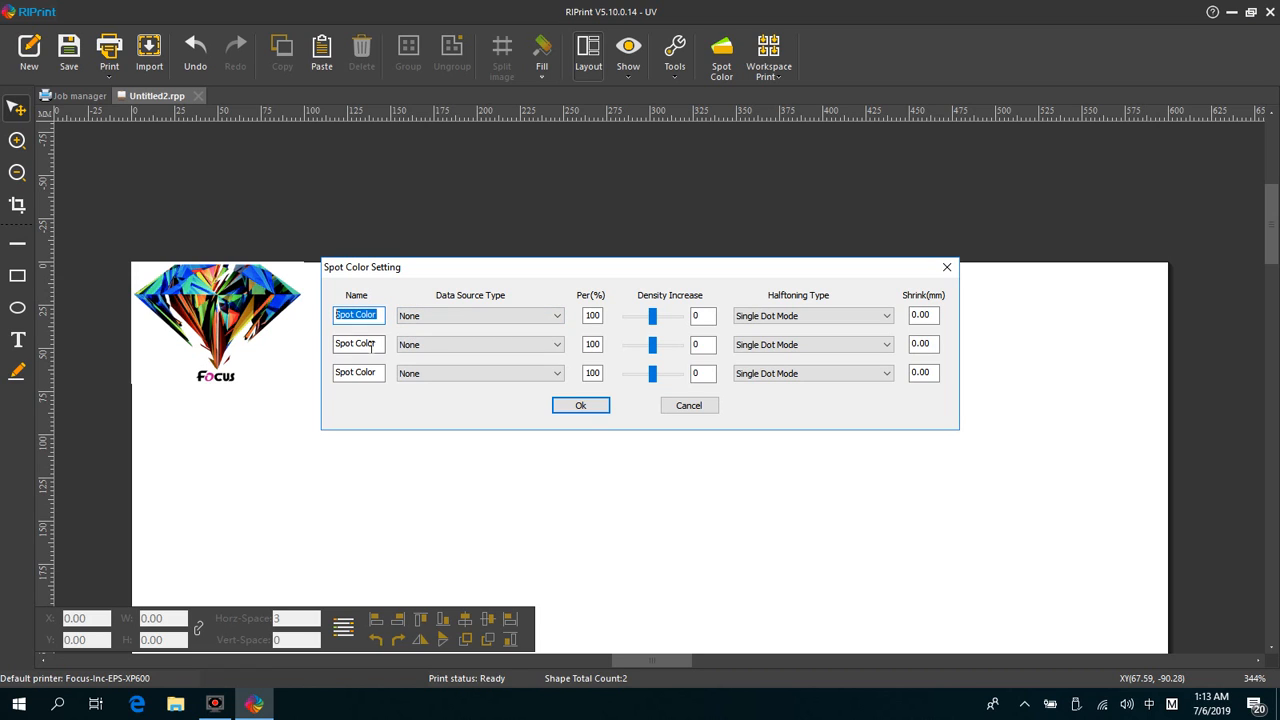
{"action": "left_click", "coordinate": [356, 344]}
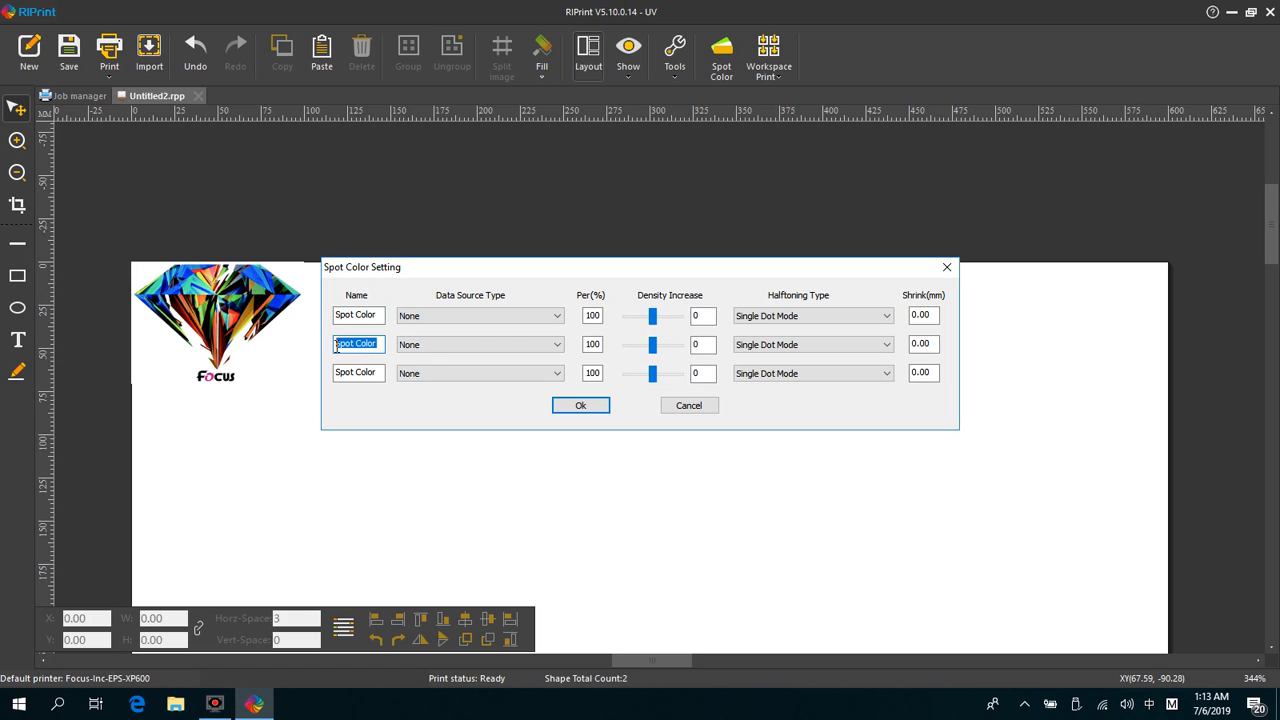
{"action": "left_click", "coordinate": [356, 374]}
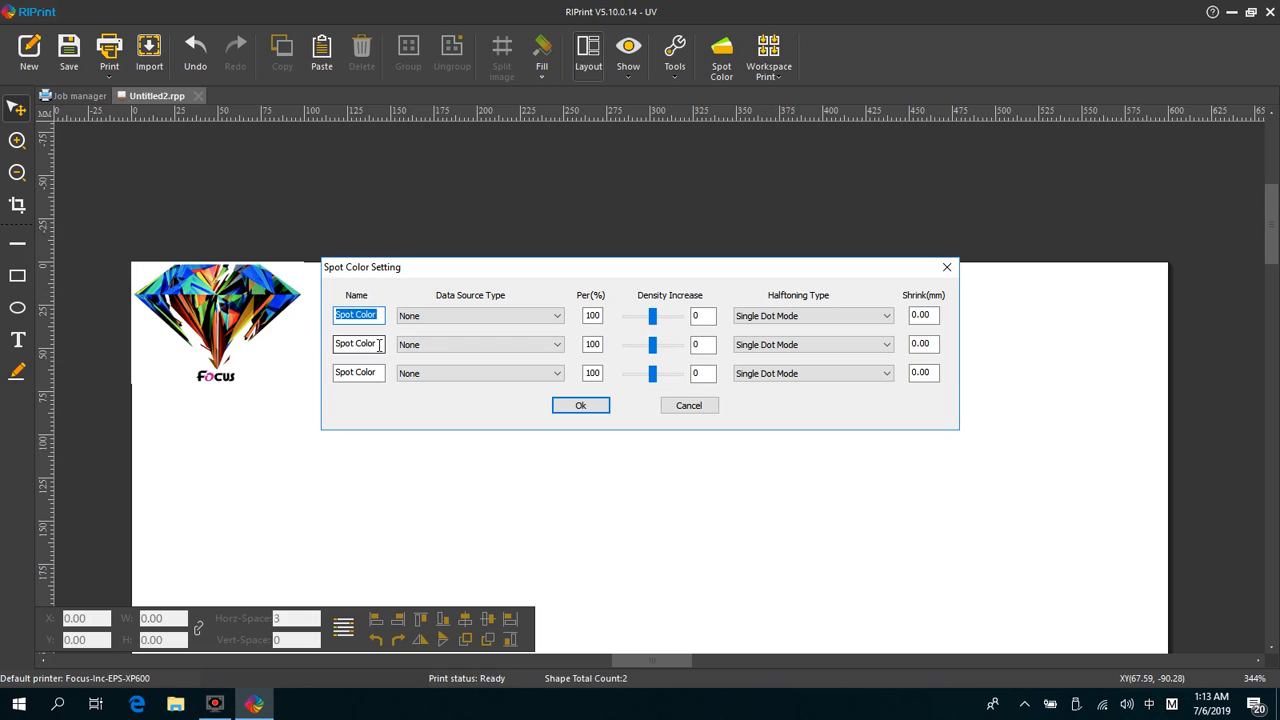
{"action": "left_click", "coordinate": [356, 344]}
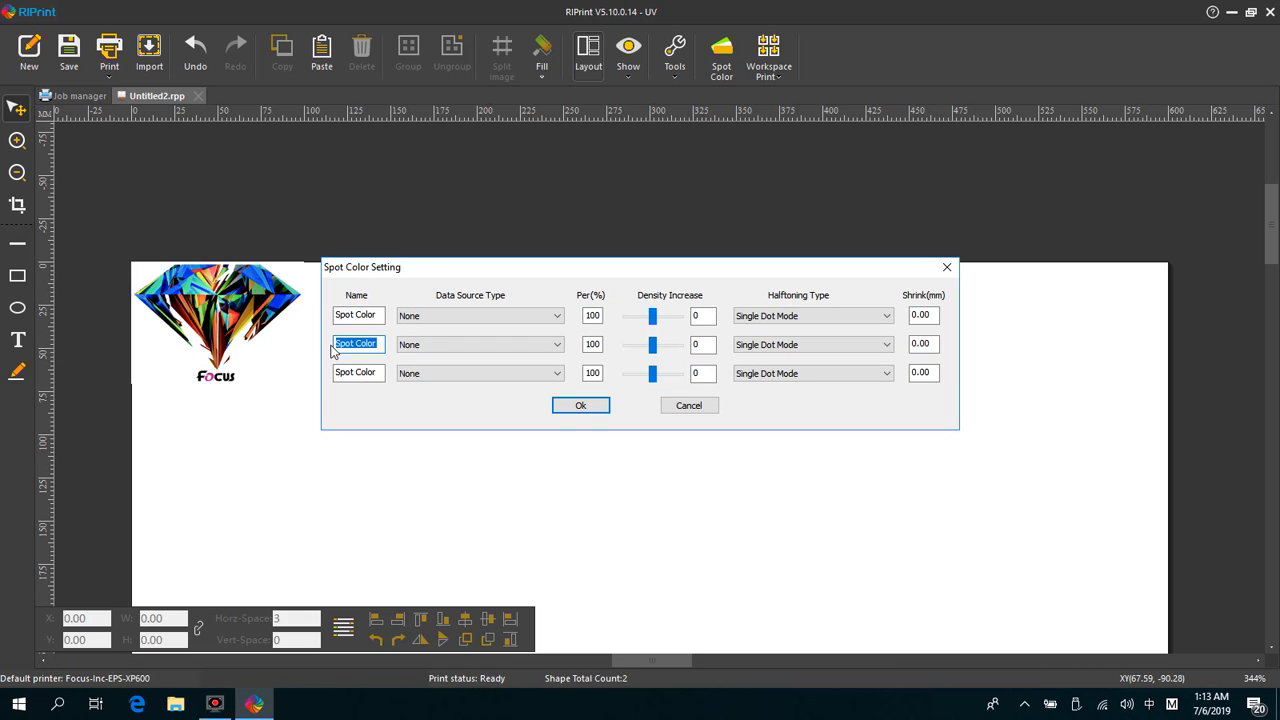
{"action": "left_click", "coordinate": [358, 316]}
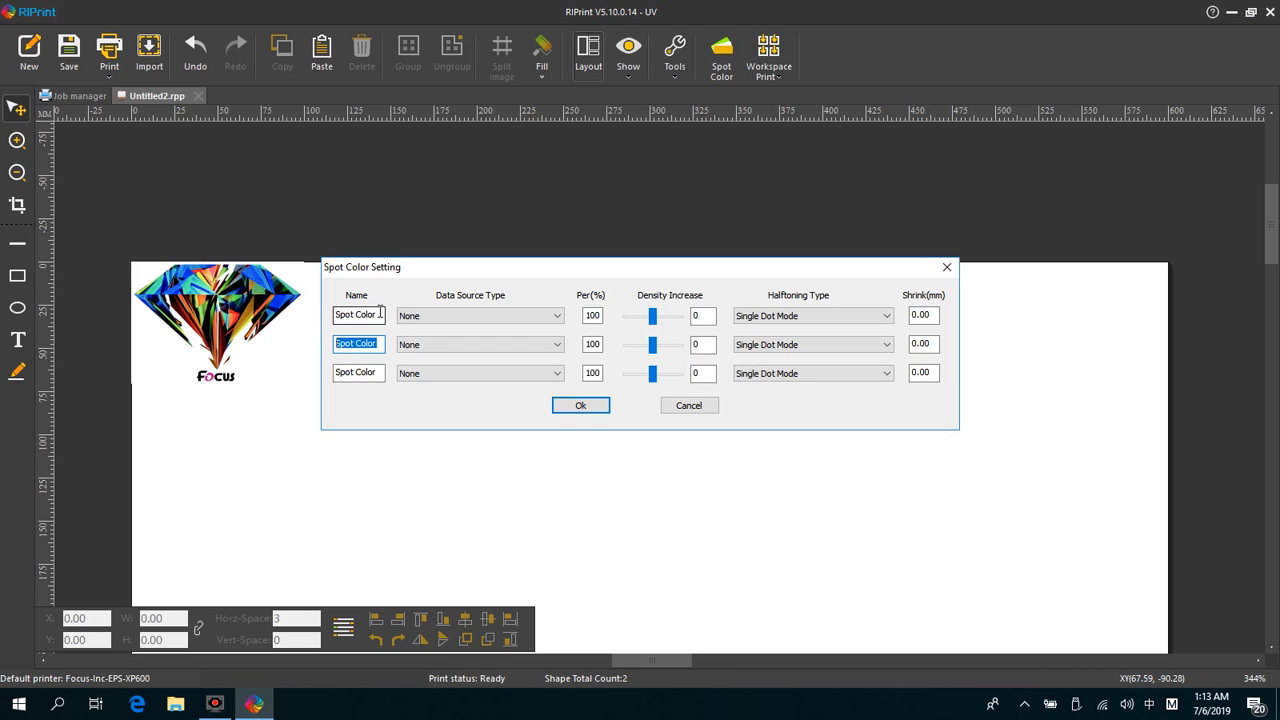
{"action": "left_click", "coordinate": [356, 316]}
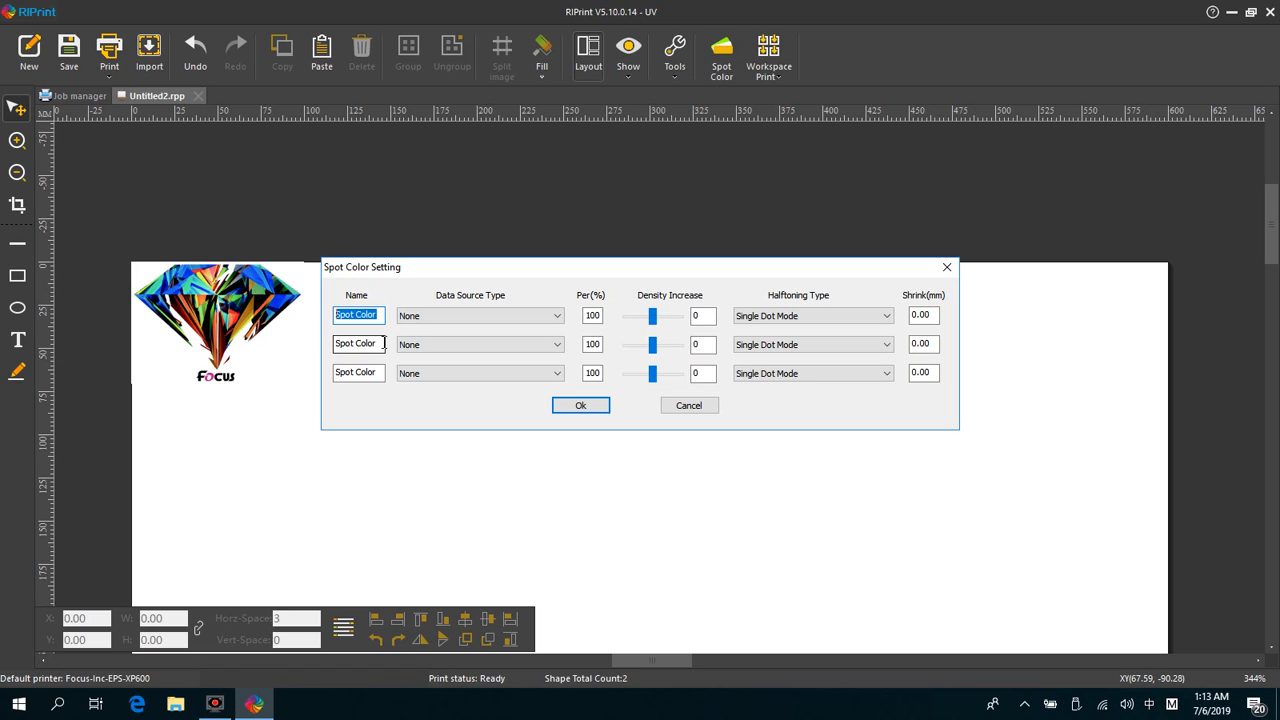
{"action": "left_click", "coordinate": [356, 344]}
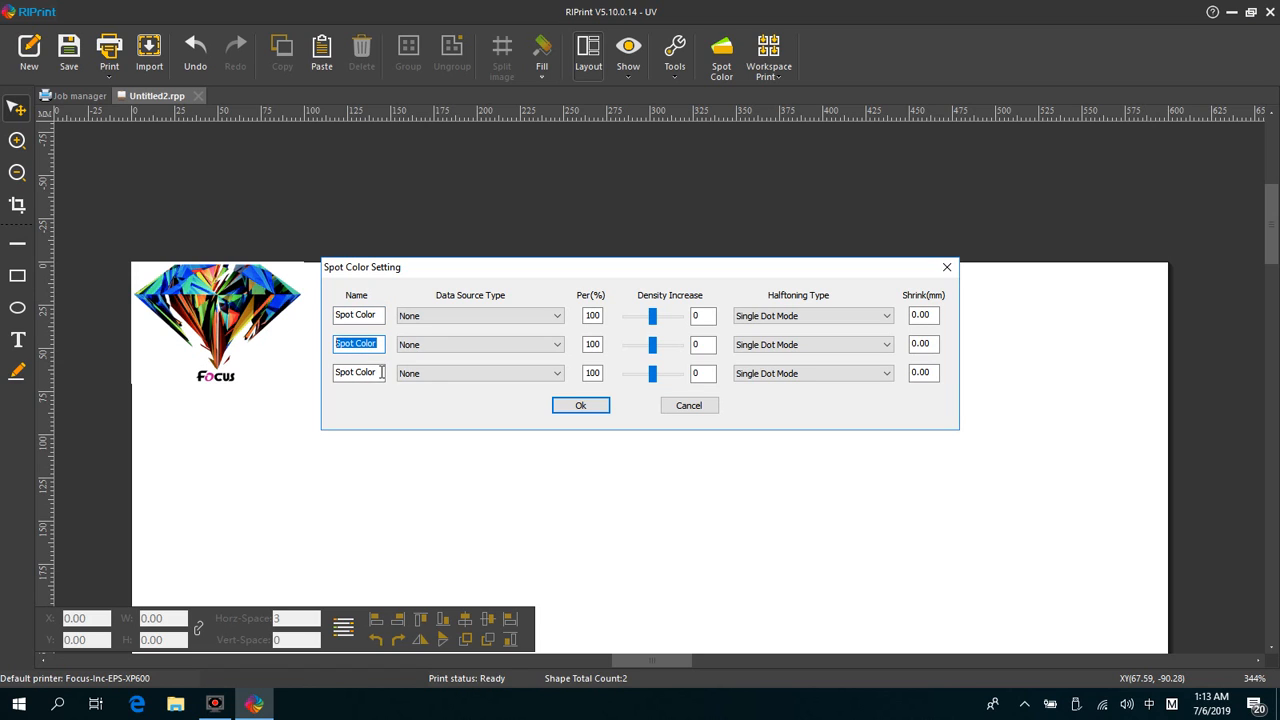
{"action": "left_click", "coordinate": [358, 372]}
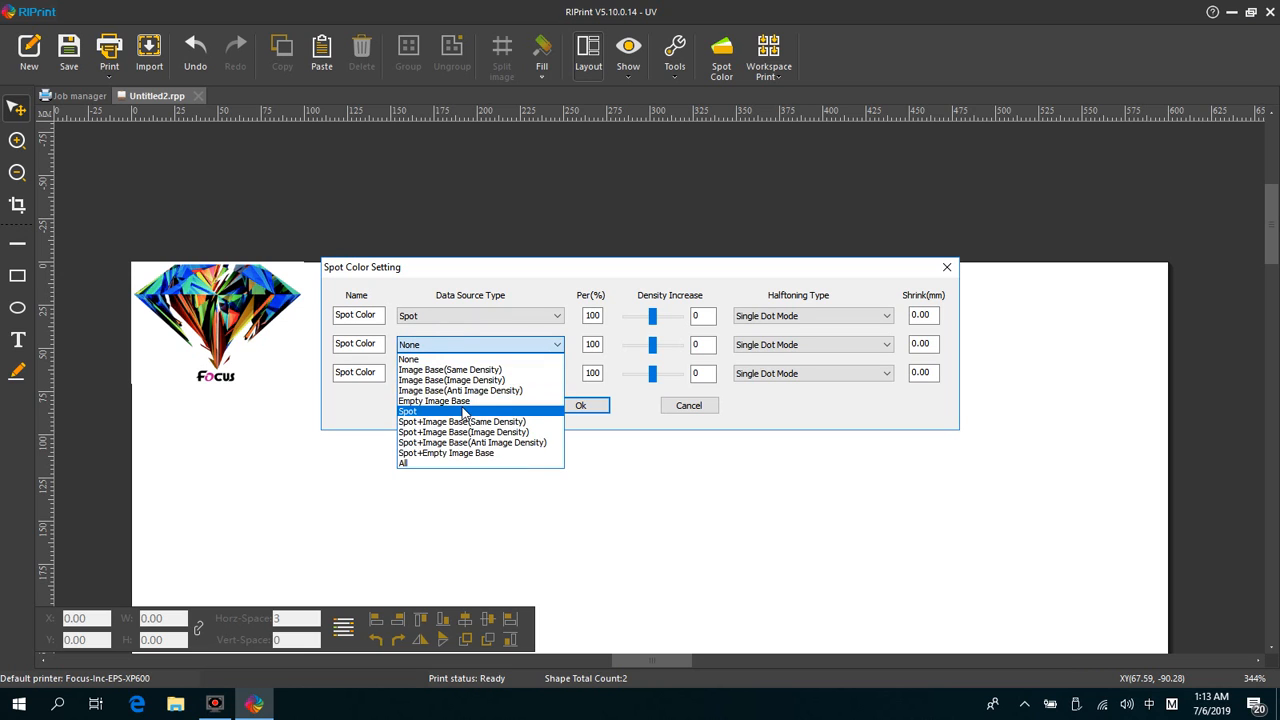
{"action": "left_click", "coordinate": [408, 412]}
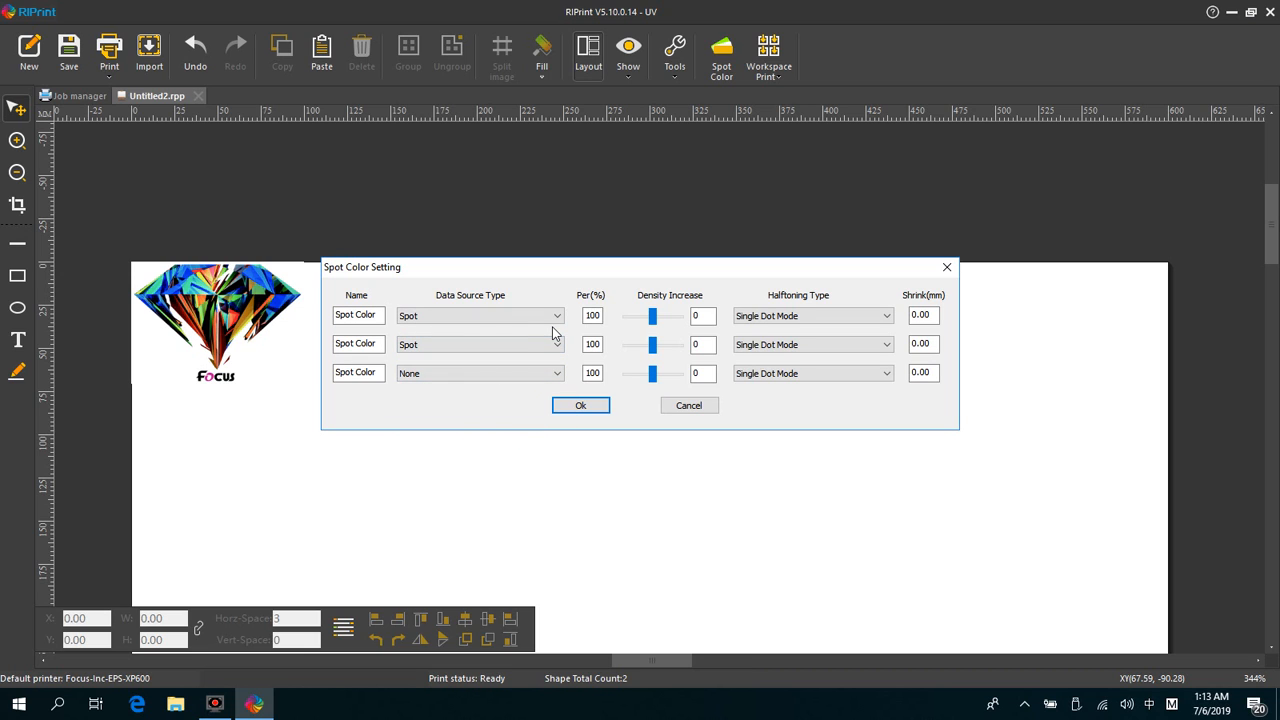
{"action": "left_click", "coordinate": [480, 316]}
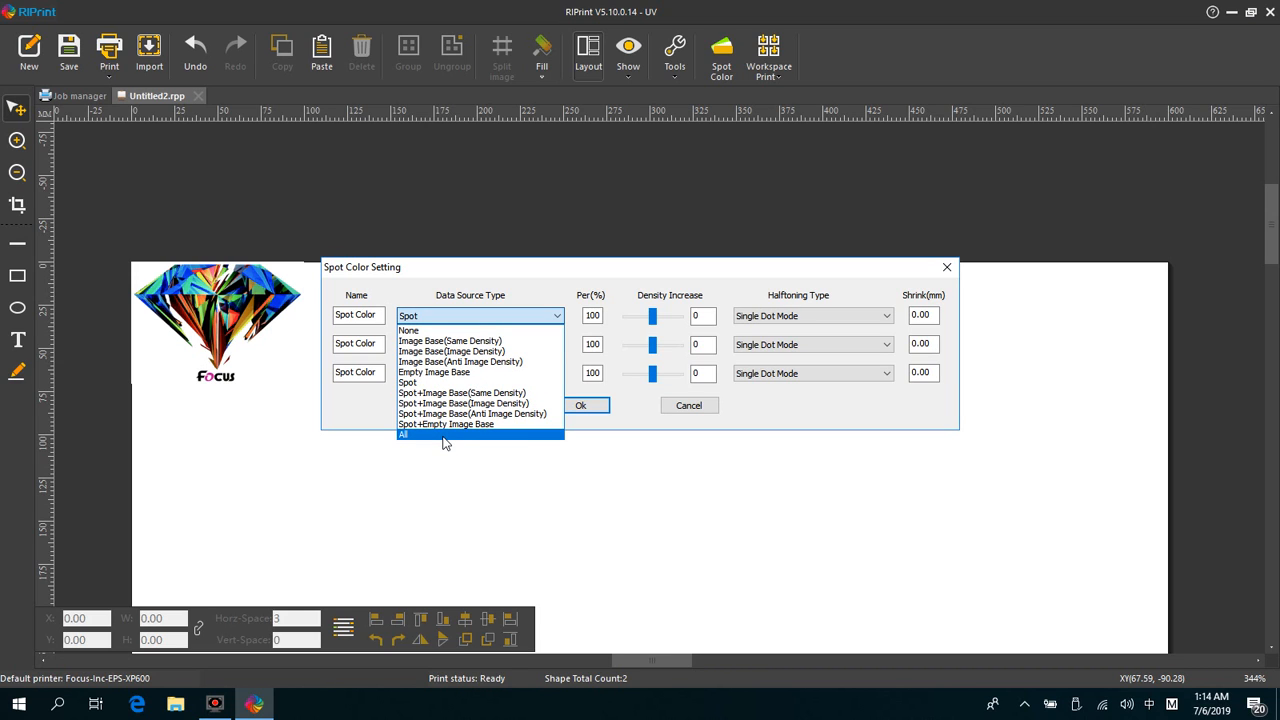
{"action": "left_click", "coordinate": [404, 434]}
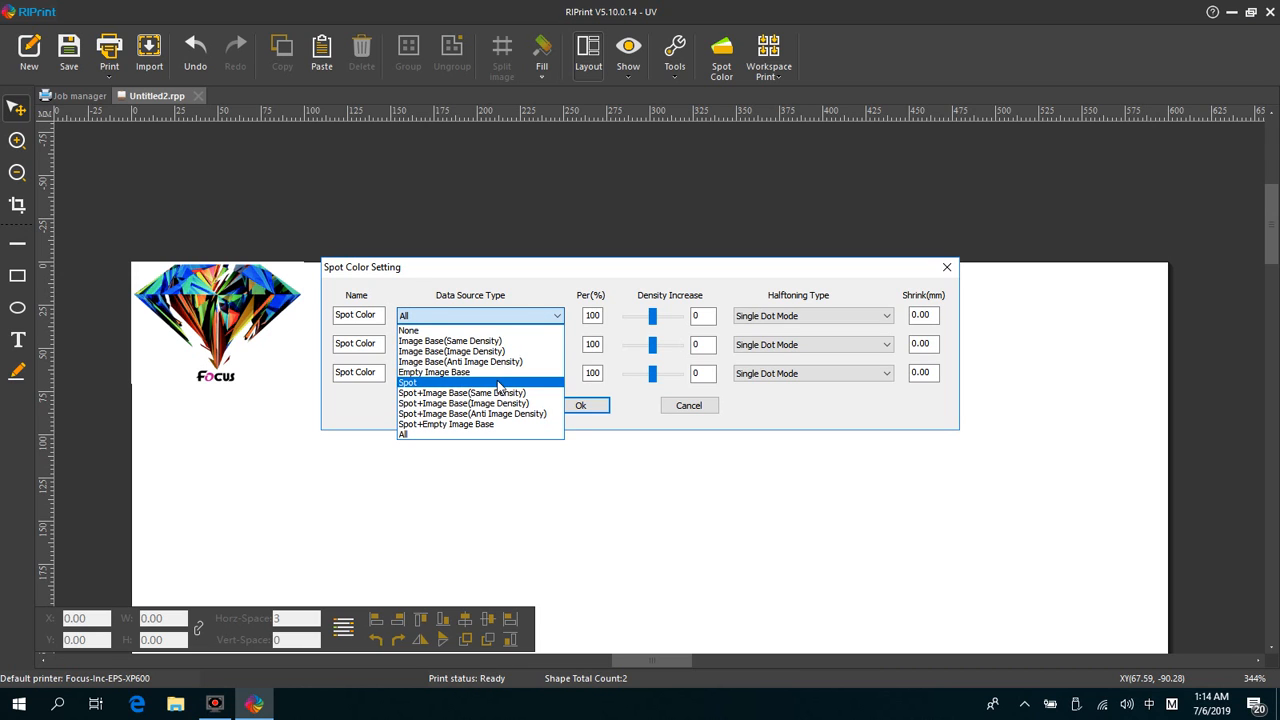
Set the first spot colour to Spot with density increase 21 and 0.10 mm shrink, then confirm the settings.
{"action": "left_click", "coordinate": [408, 382]}
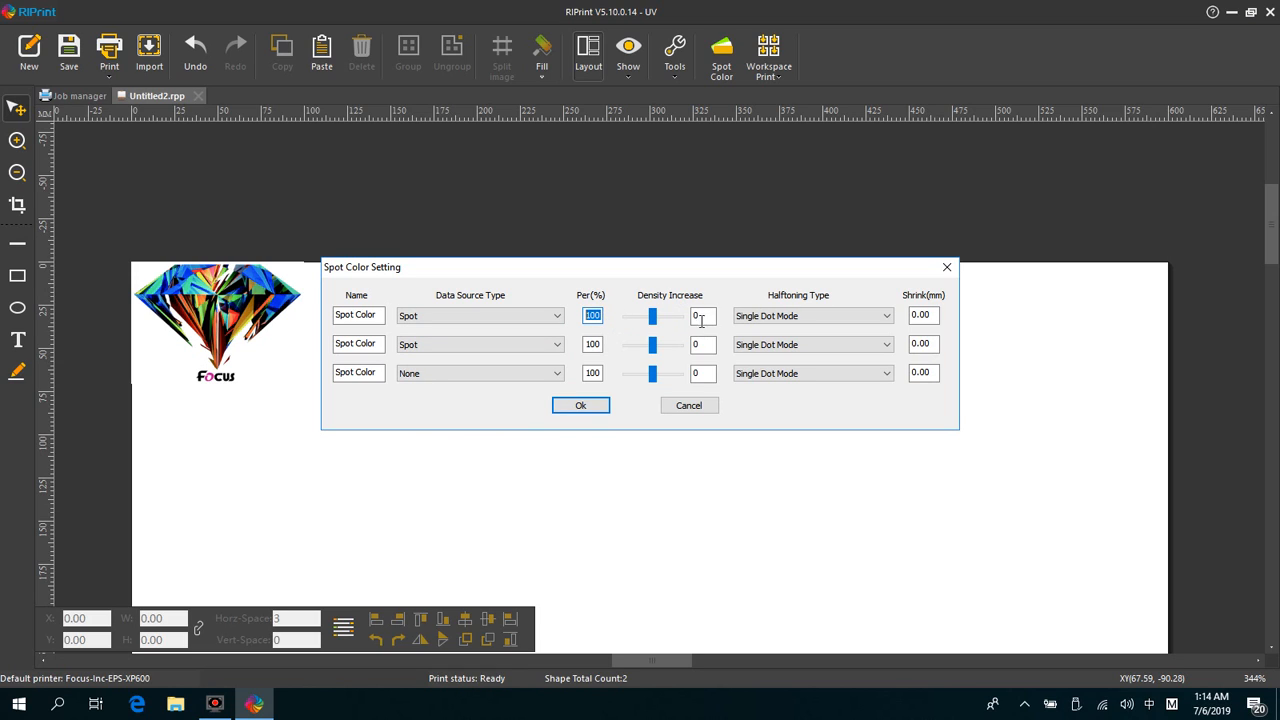
{"action": "left_click_drag", "start_coordinate": [652, 316], "coordinate": [660, 316]}
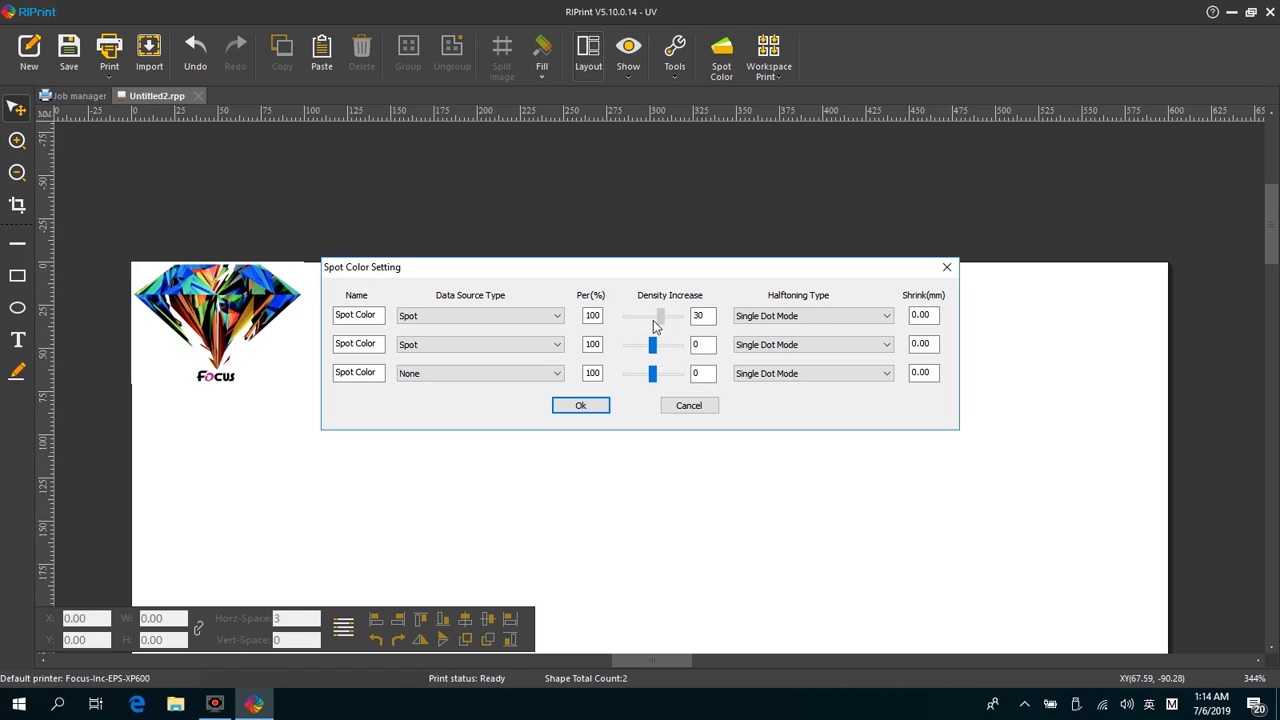
{"action": "left_click_drag", "start_coordinate": [664, 316], "coordinate": [656, 316]}
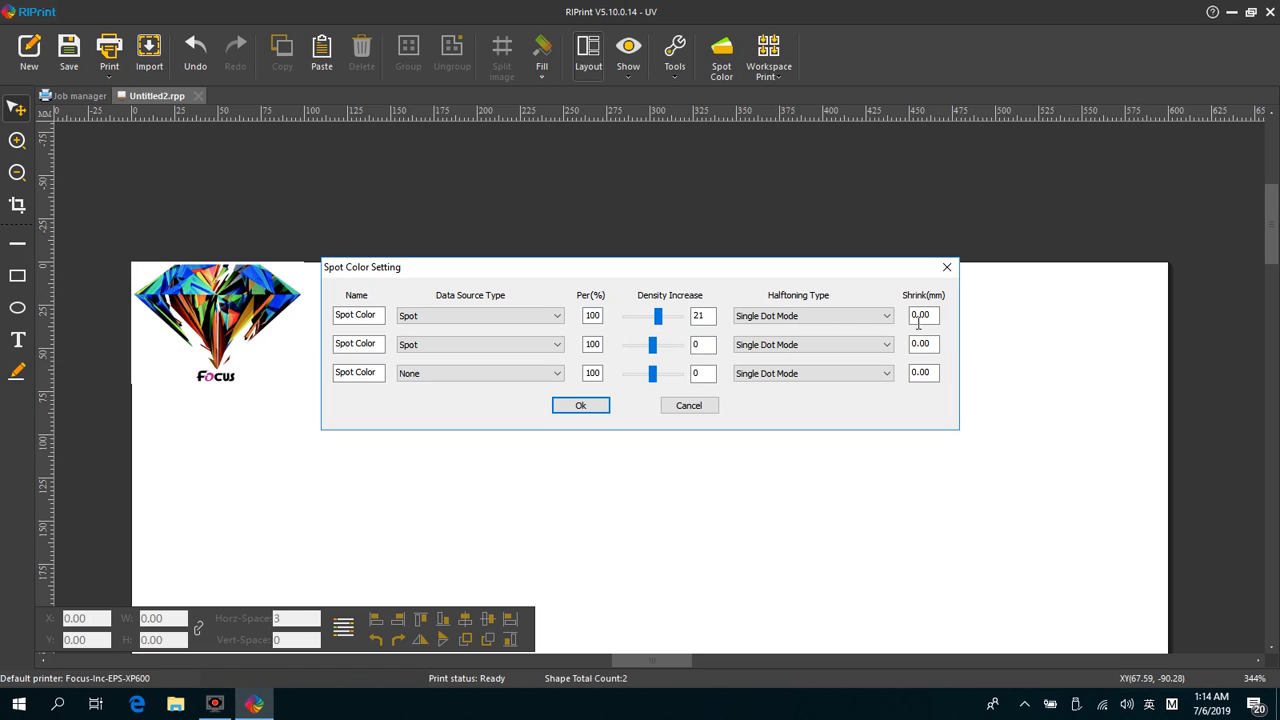
{"action": "left_click", "coordinate": [920, 316]}
{"action": "type", "text": "0.1"}
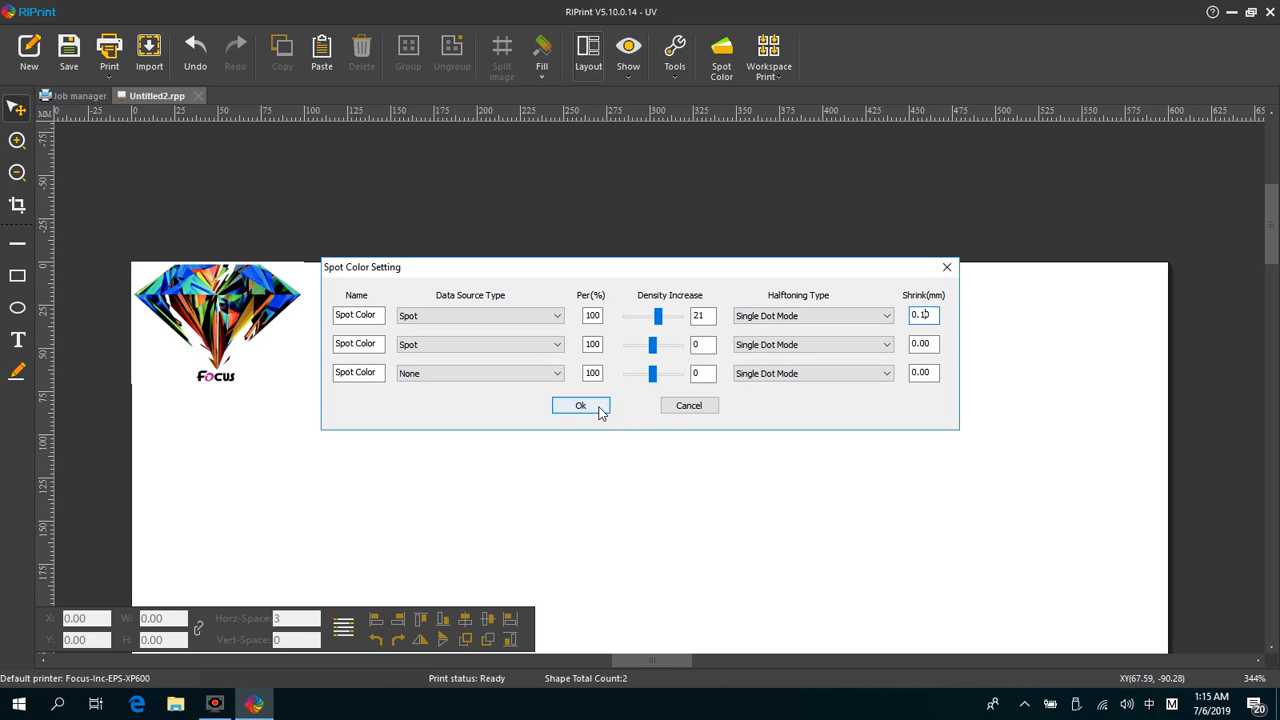
{"action": "left_click", "coordinate": [580, 404]}
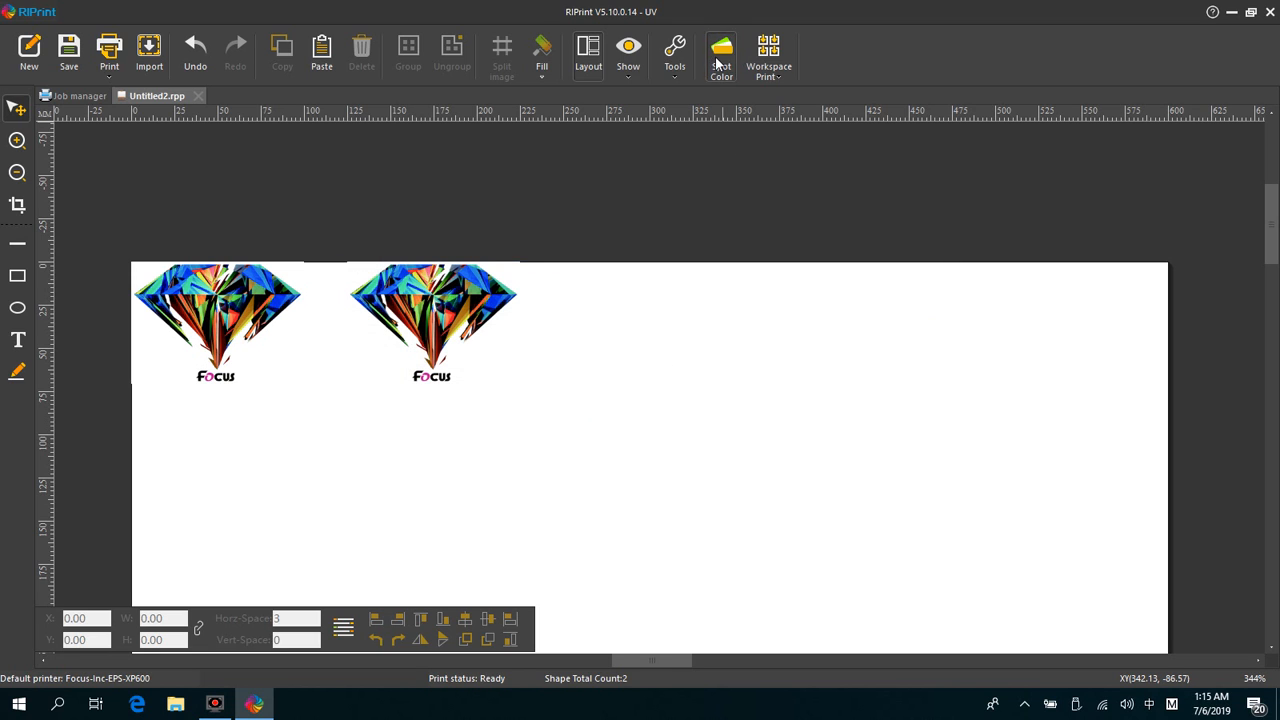
Give spot colours 1 and 2 Symmetrical Mode(Middle&Small Dot) halftoning and close the Spot Color settings.
{"action": "left_click", "coordinate": [720, 56]}
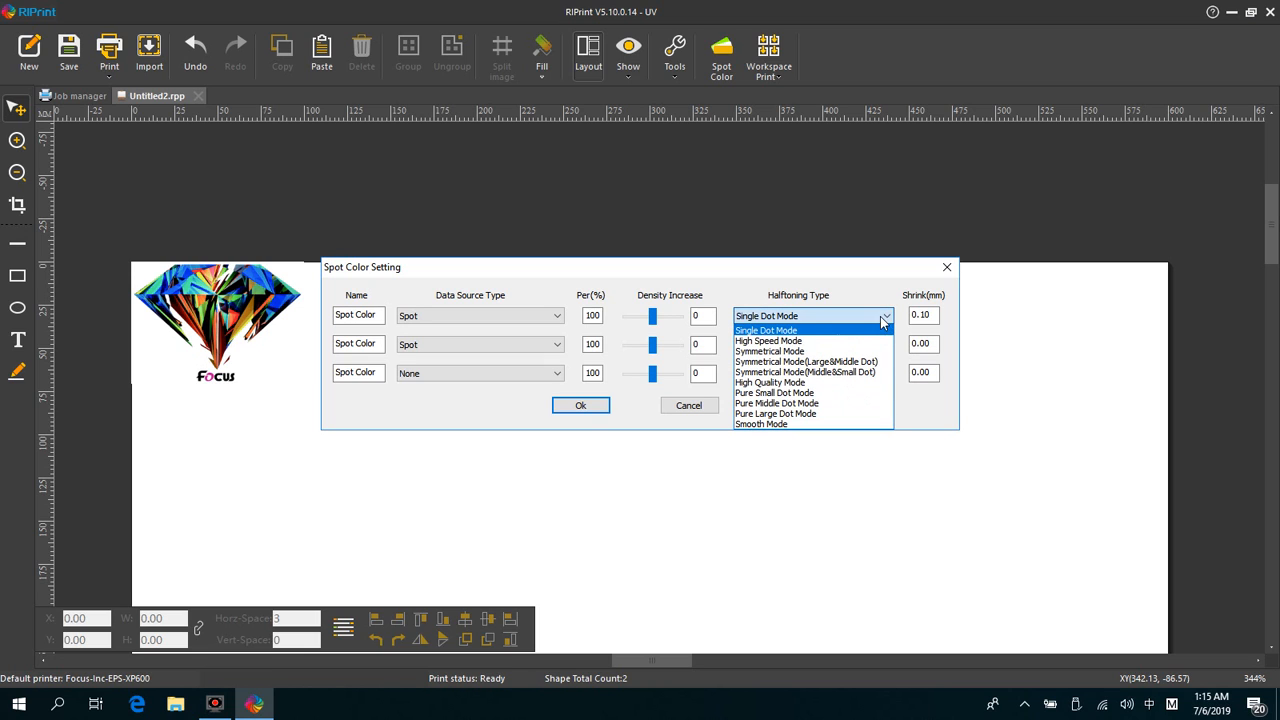
{"action": "mouse_move", "coordinate": [812, 372]}
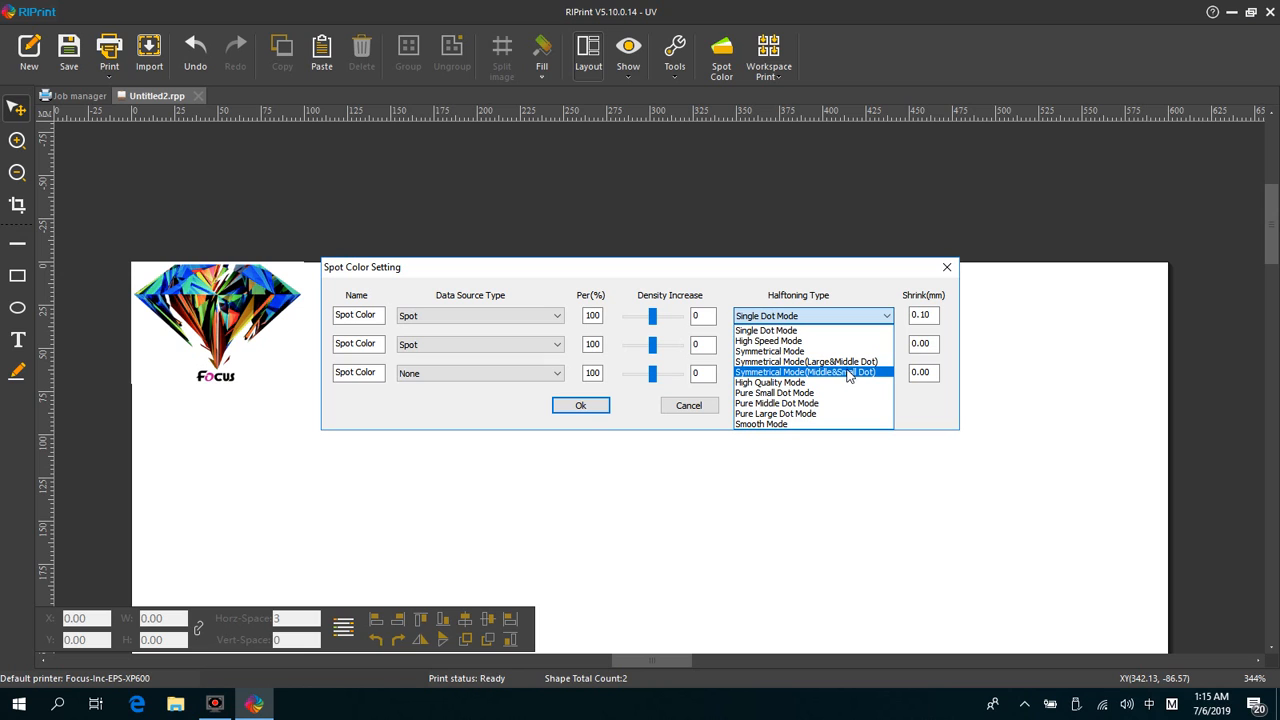
{"action": "left_click", "coordinate": [804, 372]}
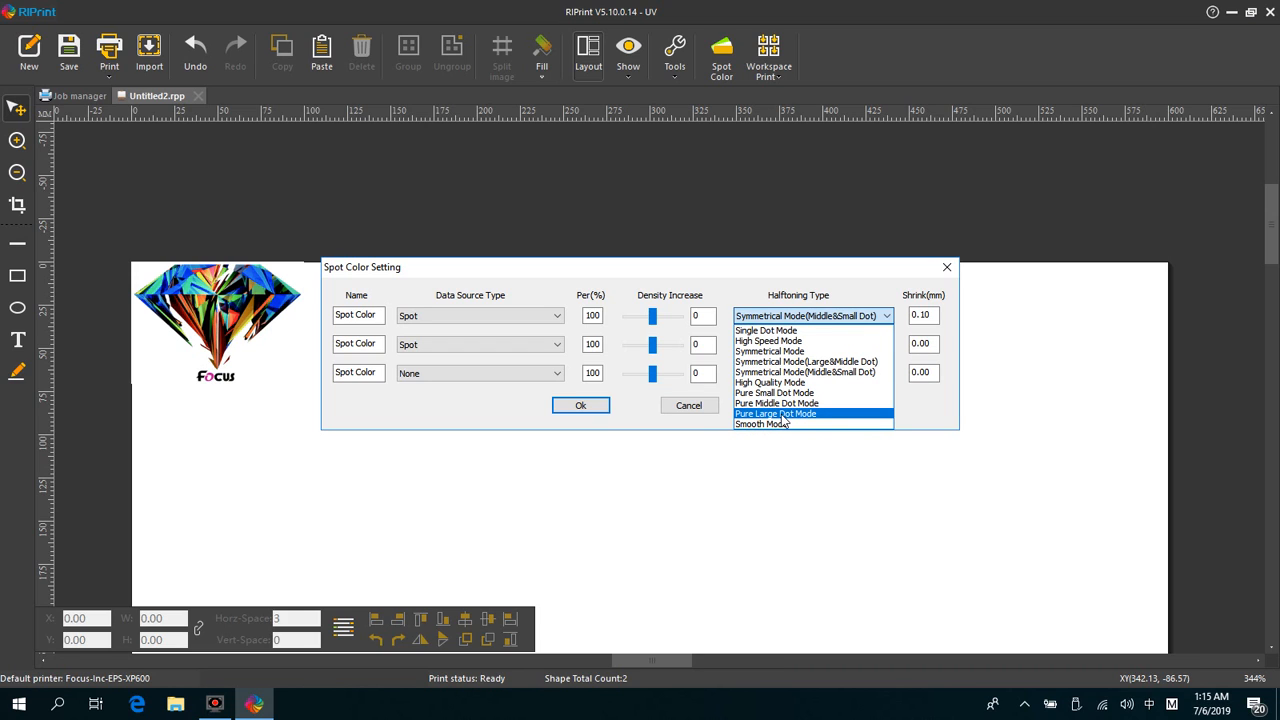
{"action": "mouse_move", "coordinate": [810, 372]}
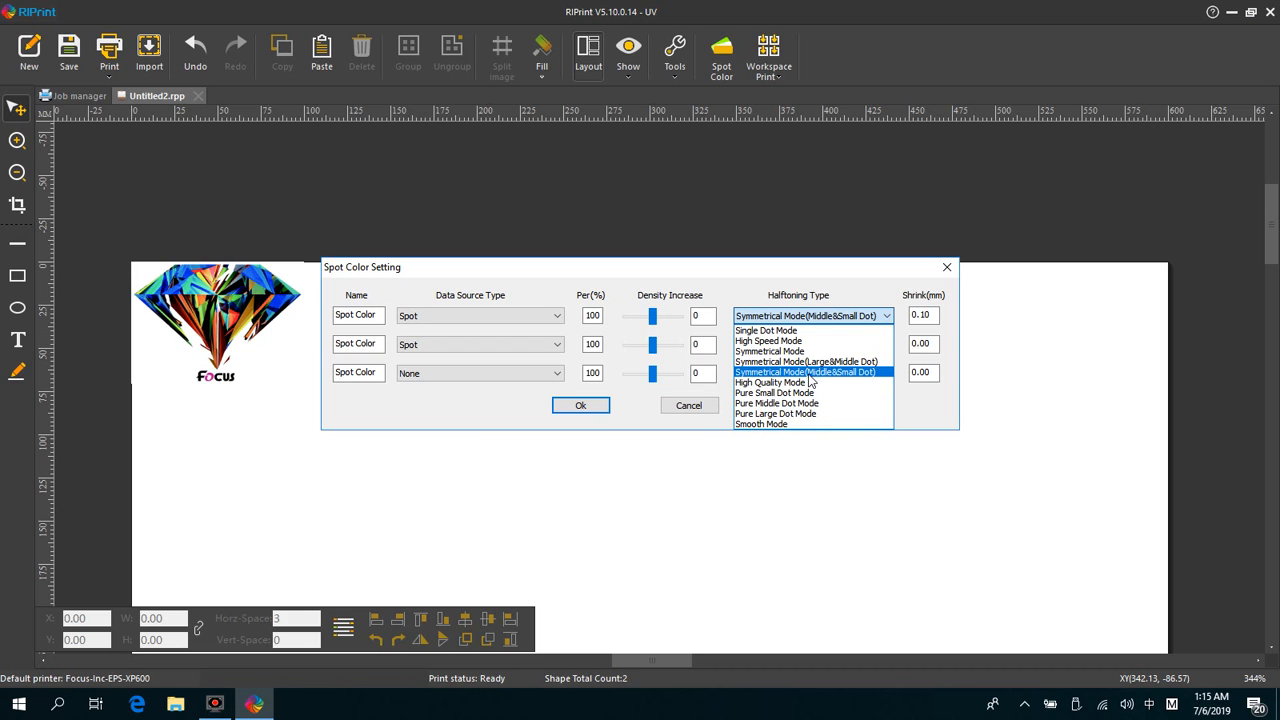
{"action": "left_click", "coordinate": [764, 330]}
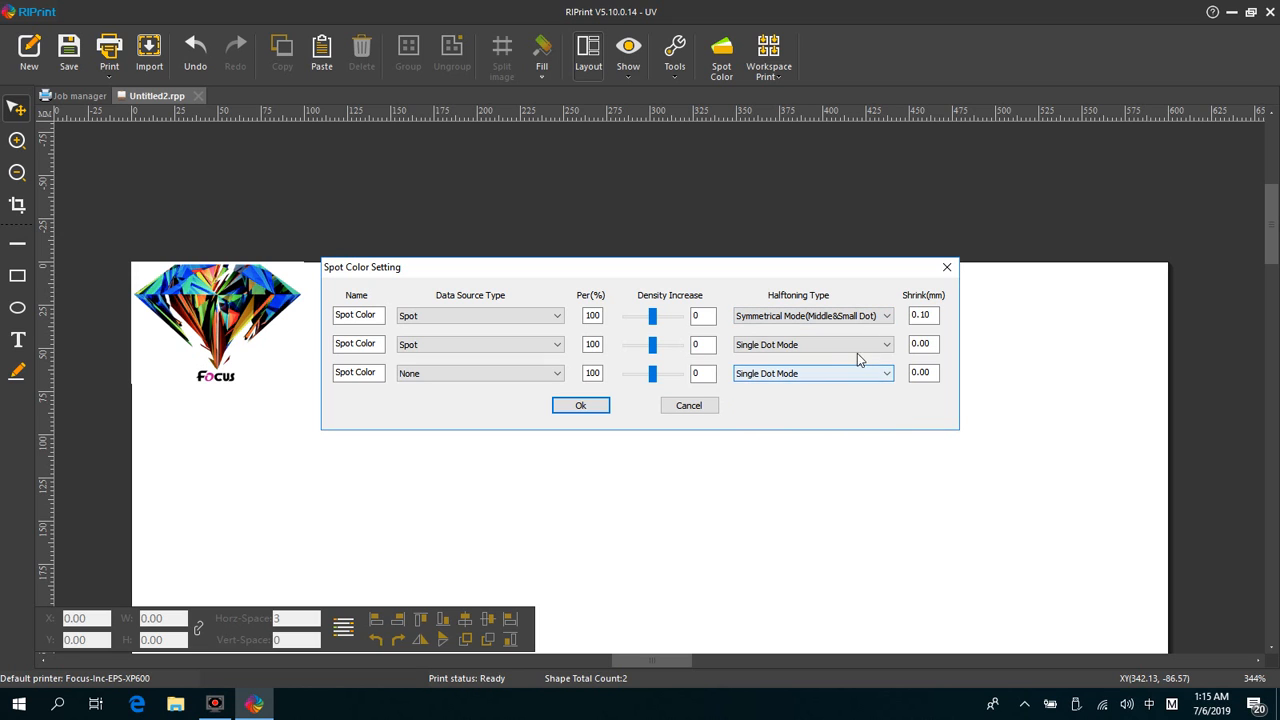
{"action": "left_click", "coordinate": [812, 344]}
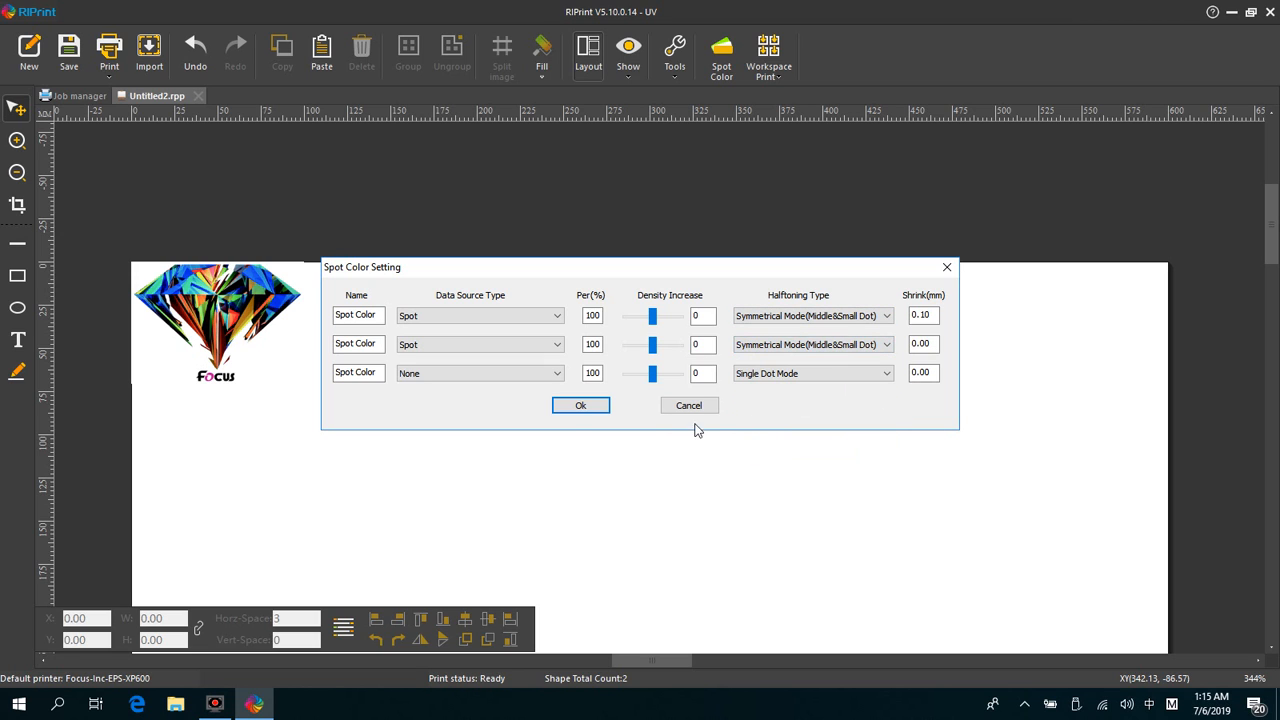
{"action": "left_click", "coordinate": [580, 404]}
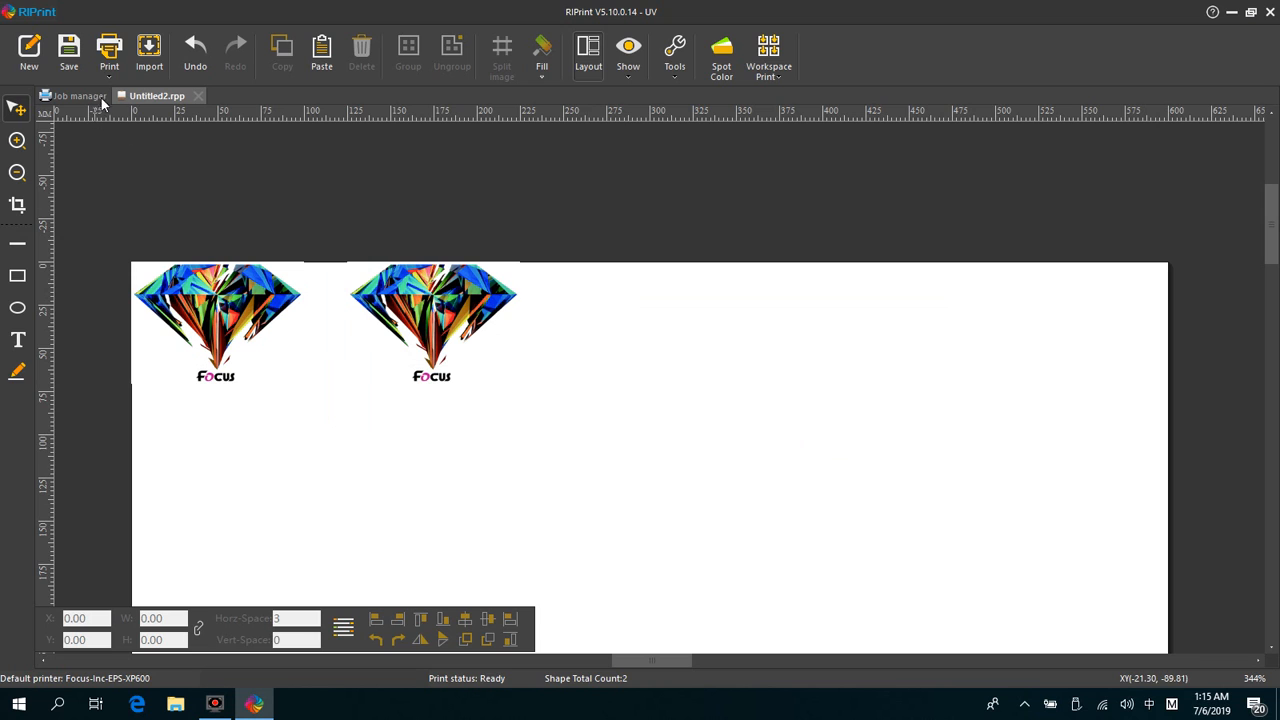
Bring up the Print settings with the FOCUS_1_CM_720x720_8PASS_SOFT_UV_INK solution and File as send type.
{"action": "left_click", "coordinate": [108, 50]}
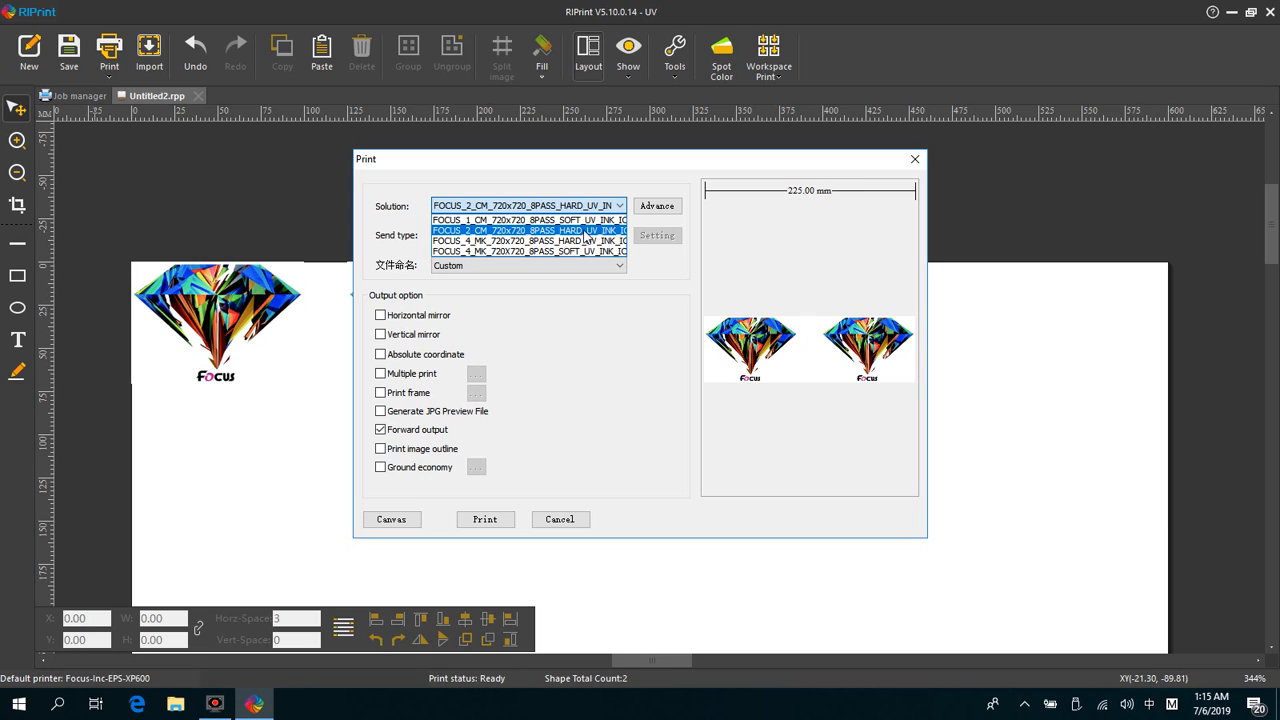
{"action": "left_click", "coordinate": [528, 218]}
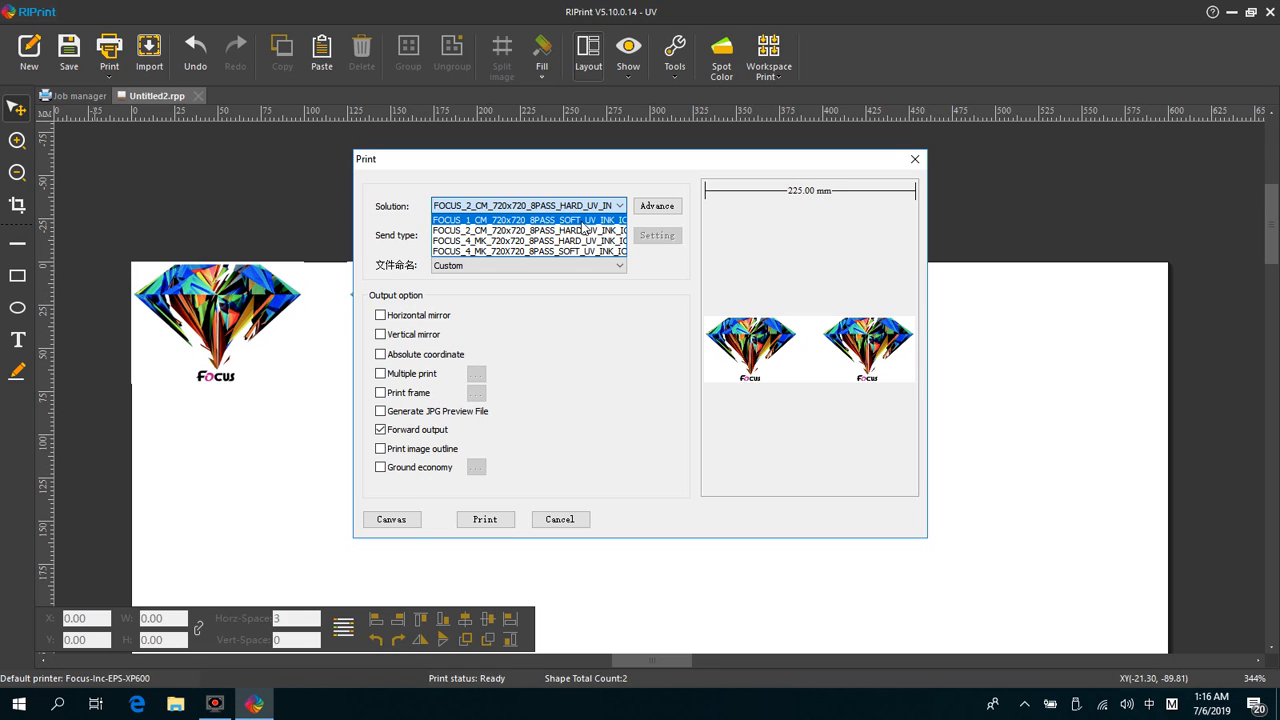
{"action": "left_click", "coordinate": [528, 252]}
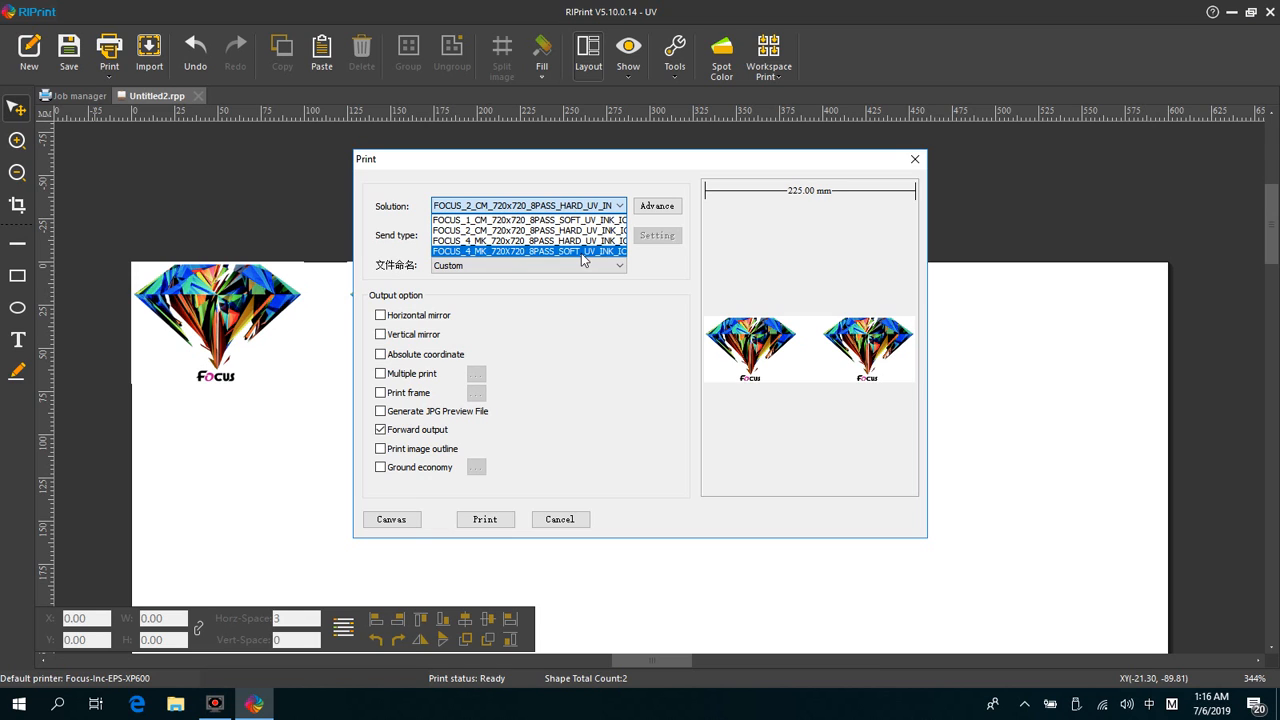
{"action": "left_click", "coordinate": [528, 218]}
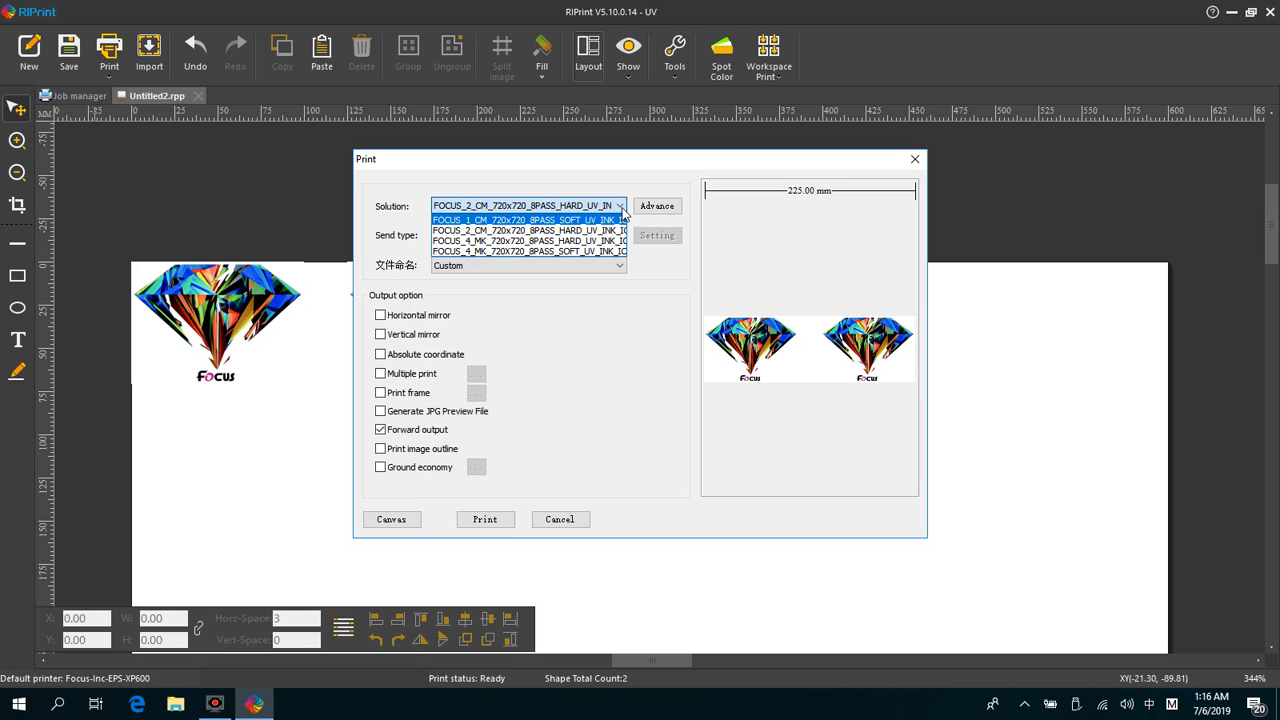
{"action": "left_click", "coordinate": [528, 218]}
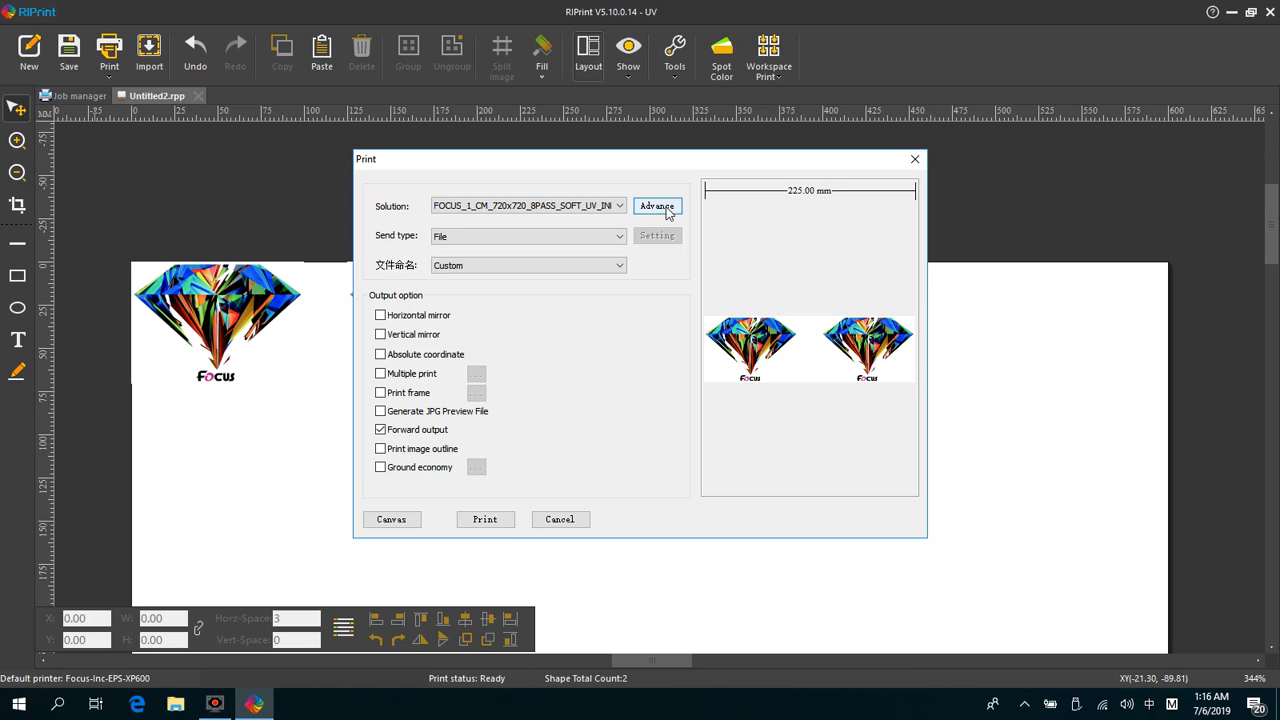
In the Advance settings, set ICC to Saturation with ICC Pure Color, then leave Use ICC switched off.
{"action": "left_click", "coordinate": [656, 206]}
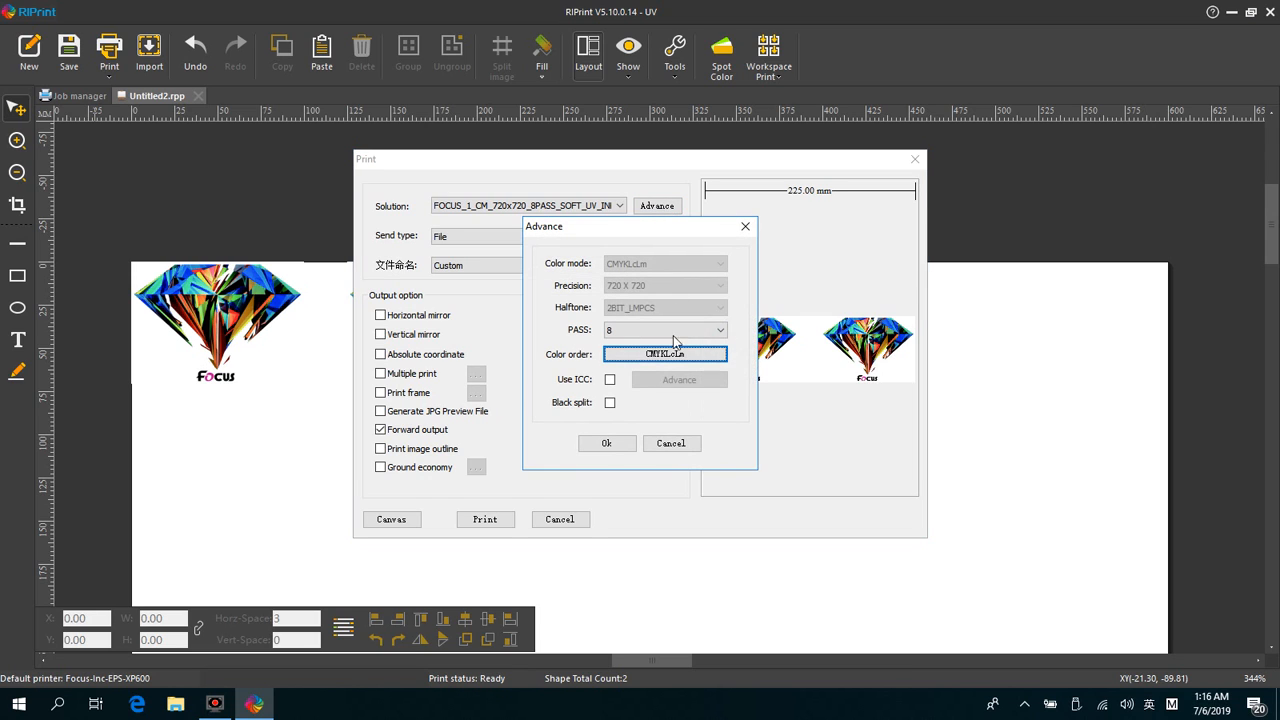
{"action": "left_click", "coordinate": [610, 380]}
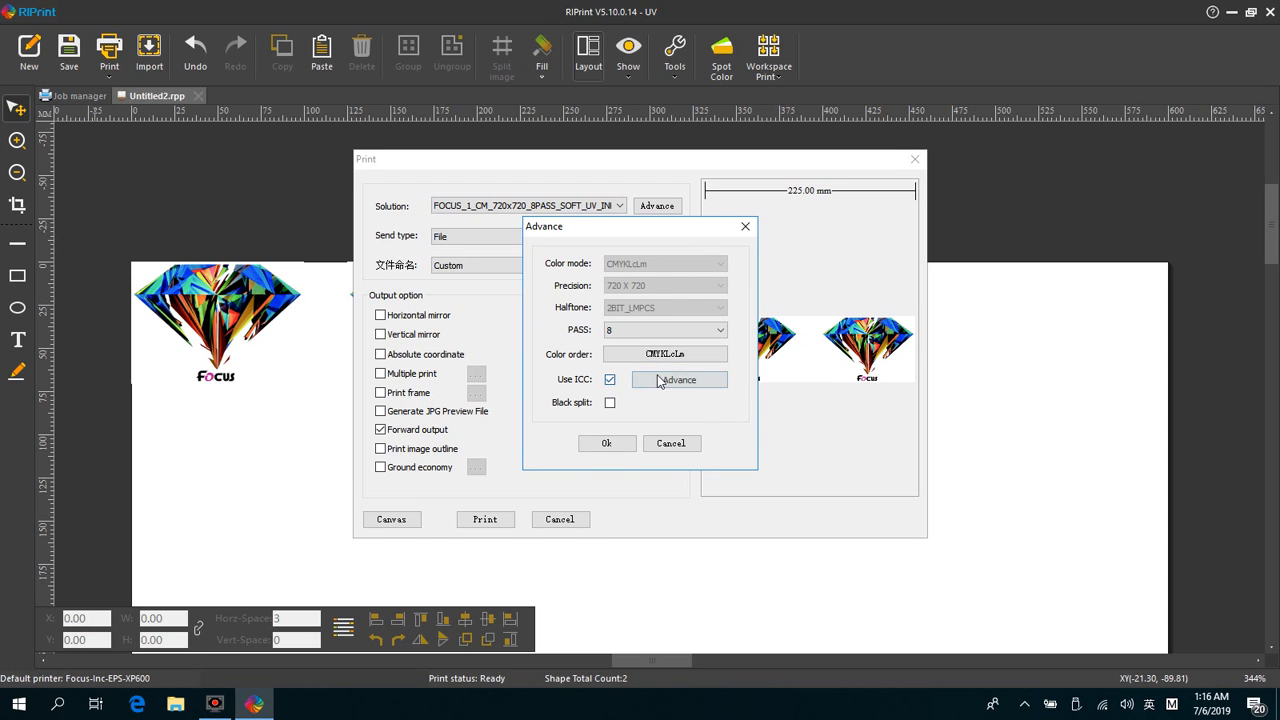
{"action": "left_click", "coordinate": [680, 380]}
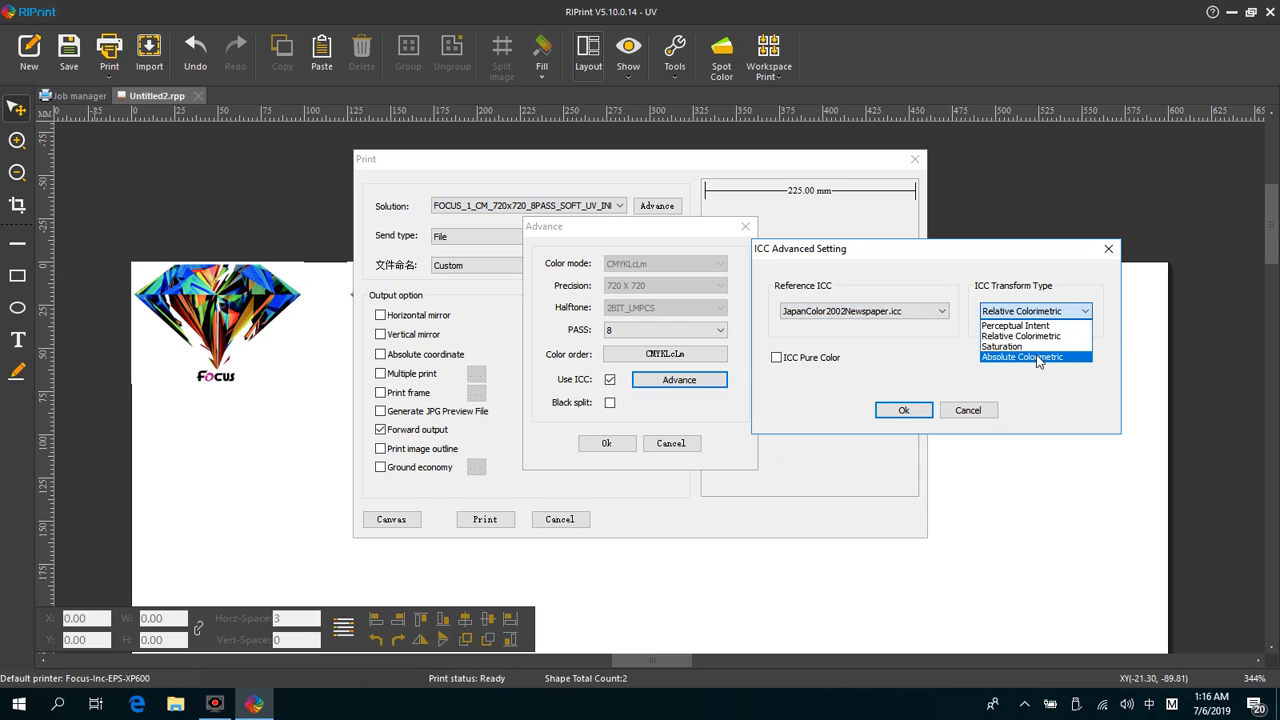
{"action": "left_click", "coordinate": [1004, 346]}
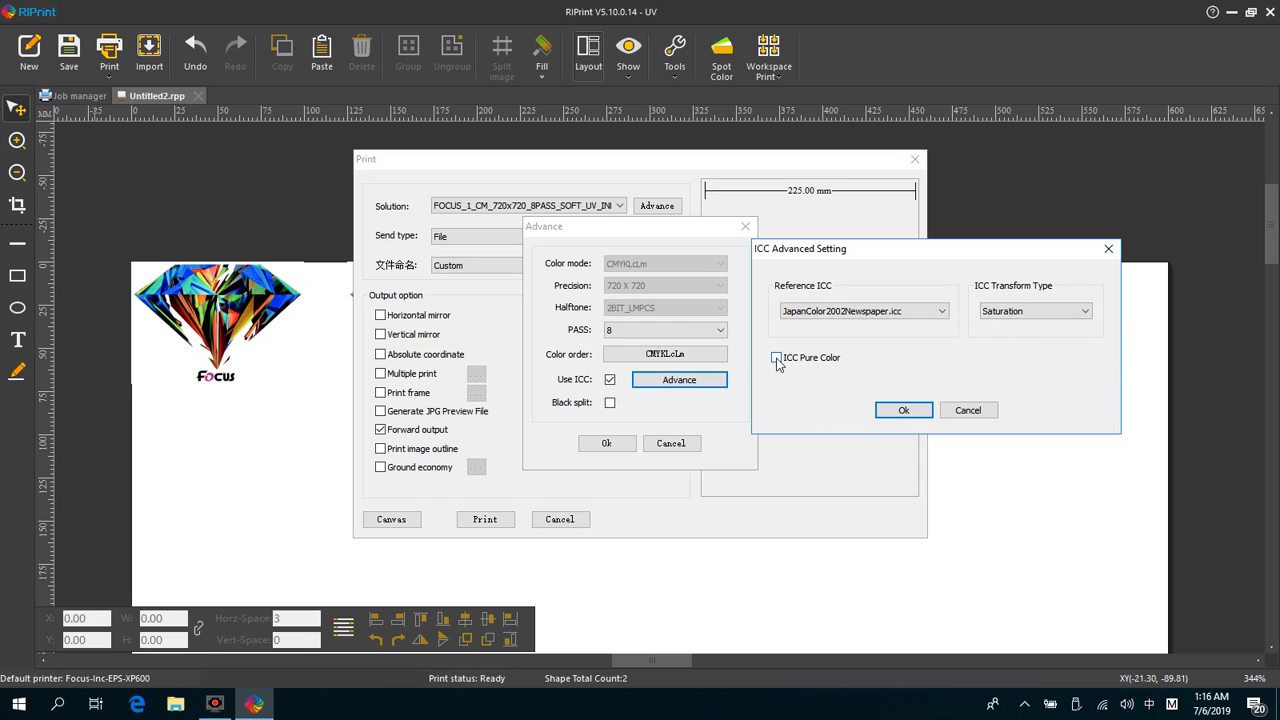
{"action": "left_click", "coordinate": [776, 356]}
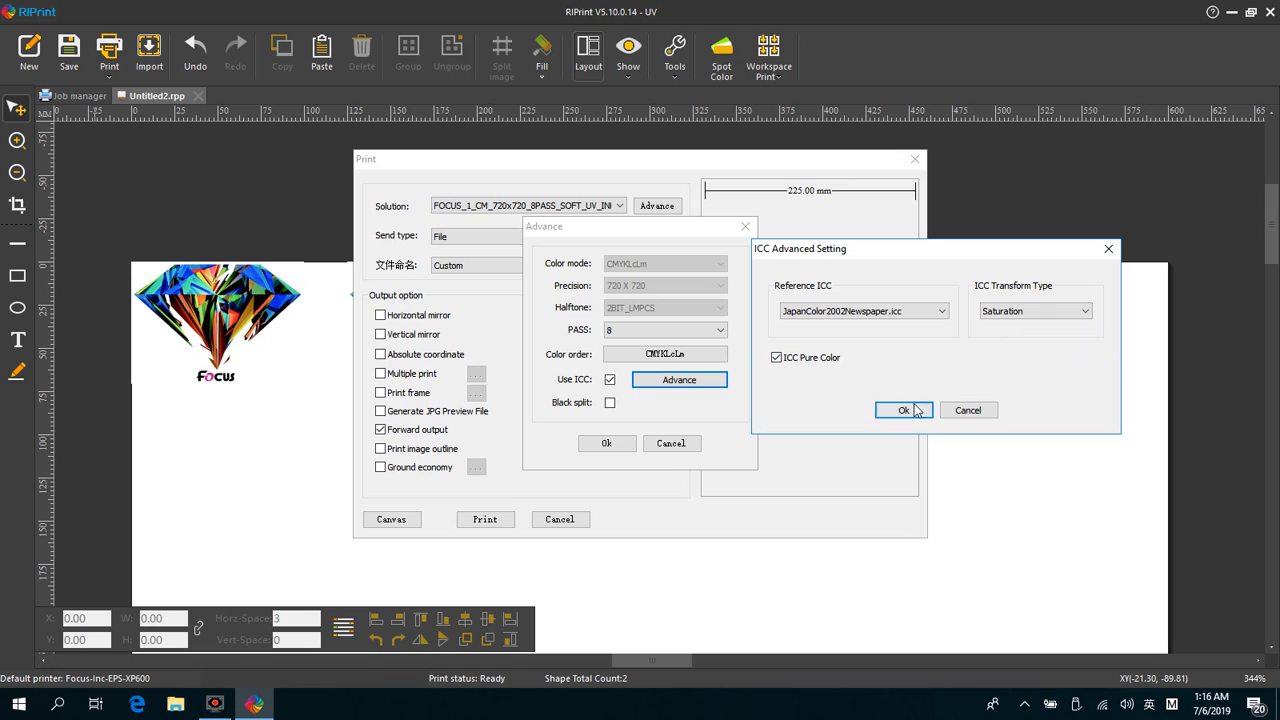
{"action": "left_click", "coordinate": [904, 410]}
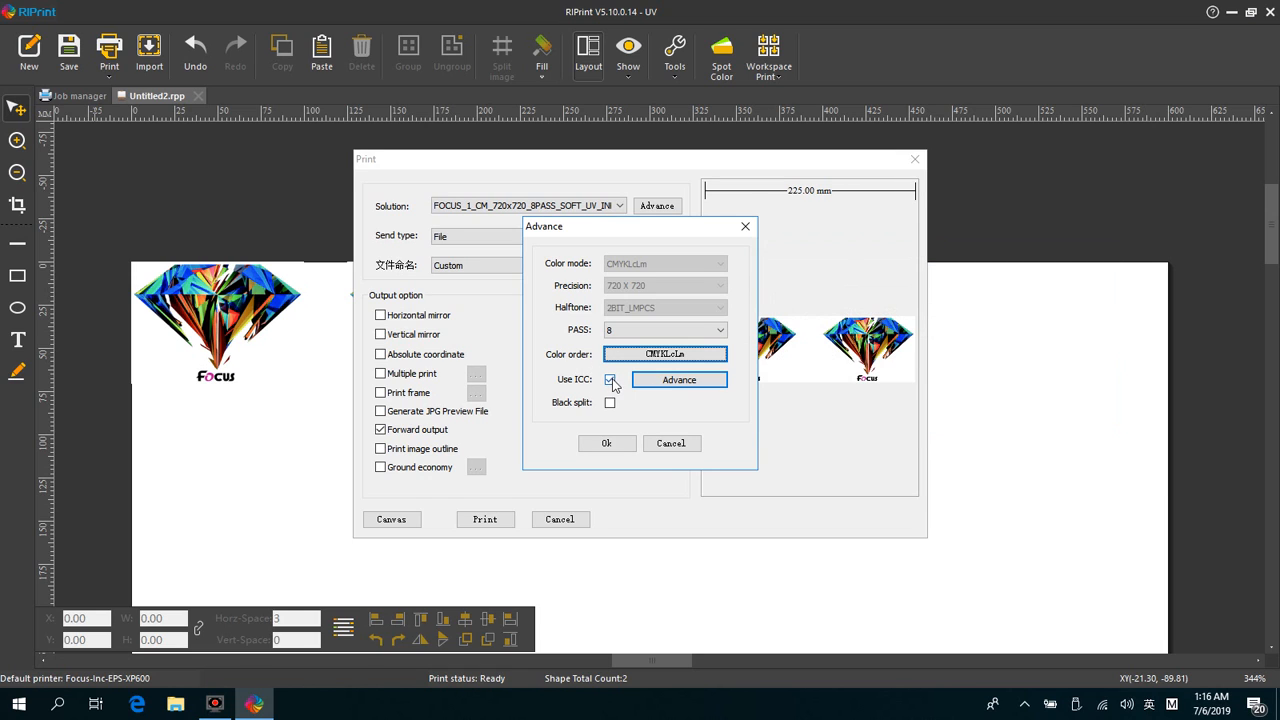
{"action": "left_click", "coordinate": [610, 380]}
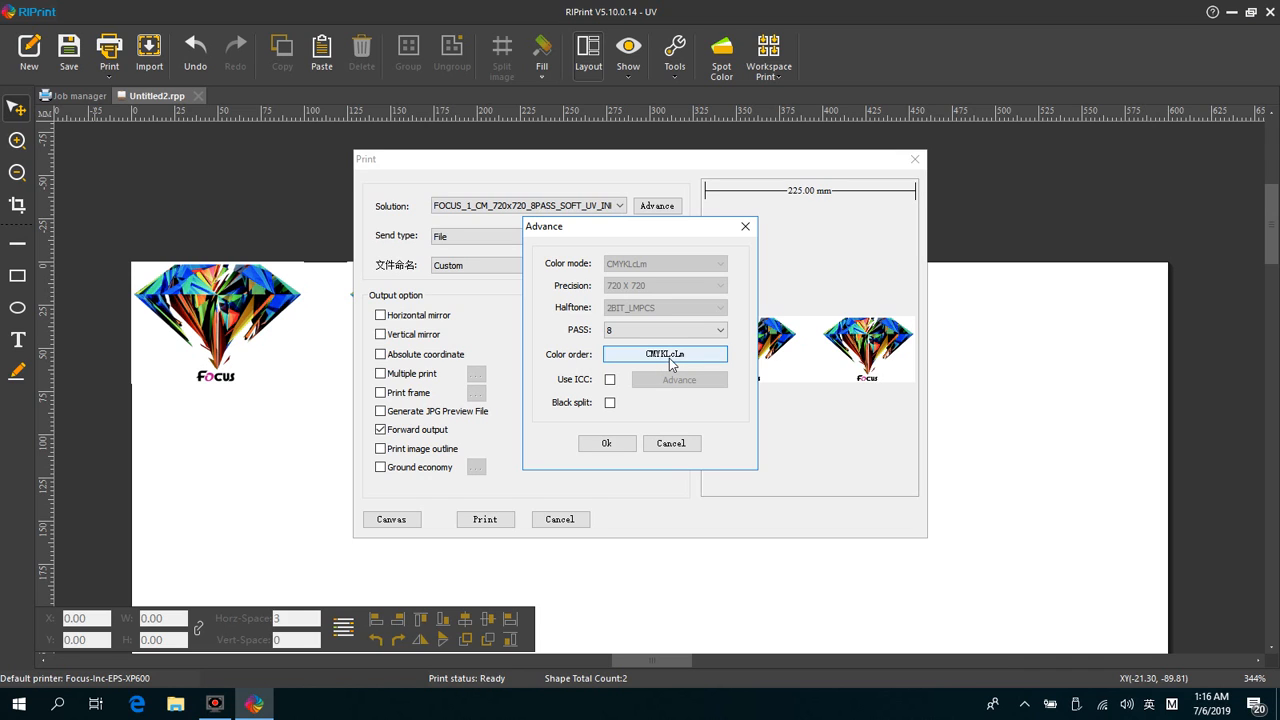
Review Color order, nudge channel density and lightness, then close back to the print settings.
{"action": "left_click", "coordinate": [664, 354]}
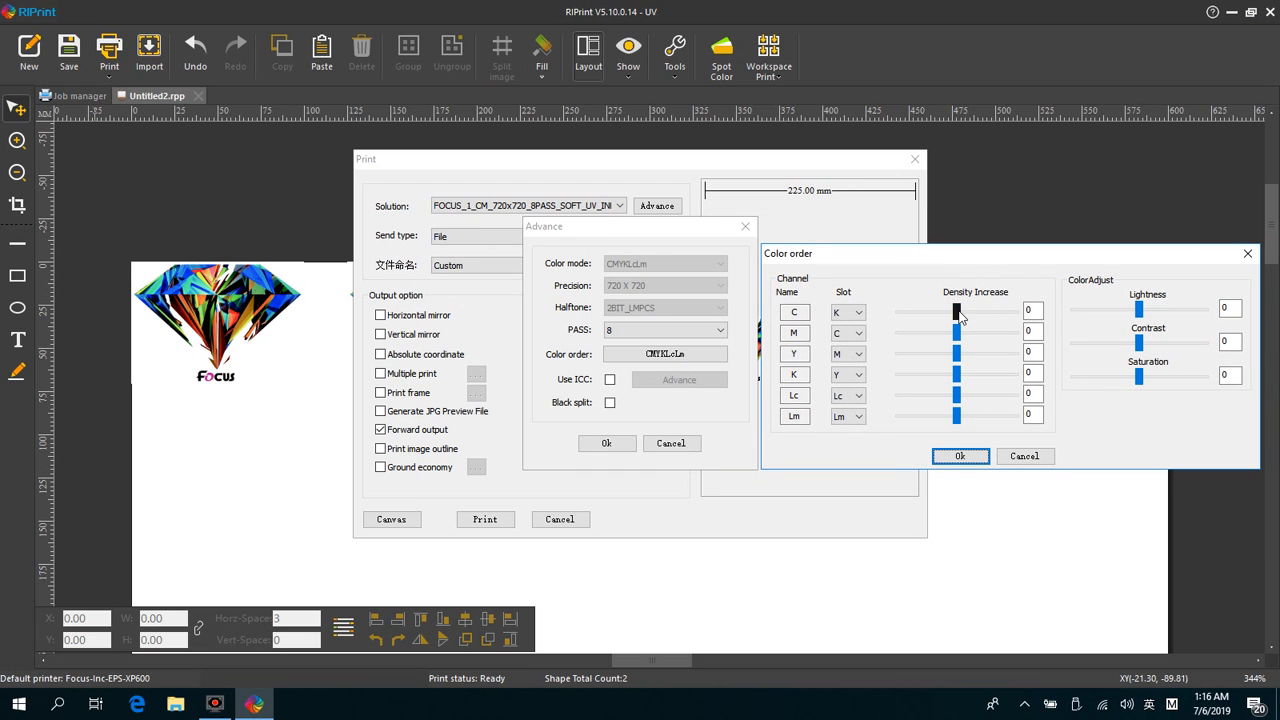
{"action": "left_click_drag", "start_coordinate": [954, 310], "coordinate": [954, 310]}
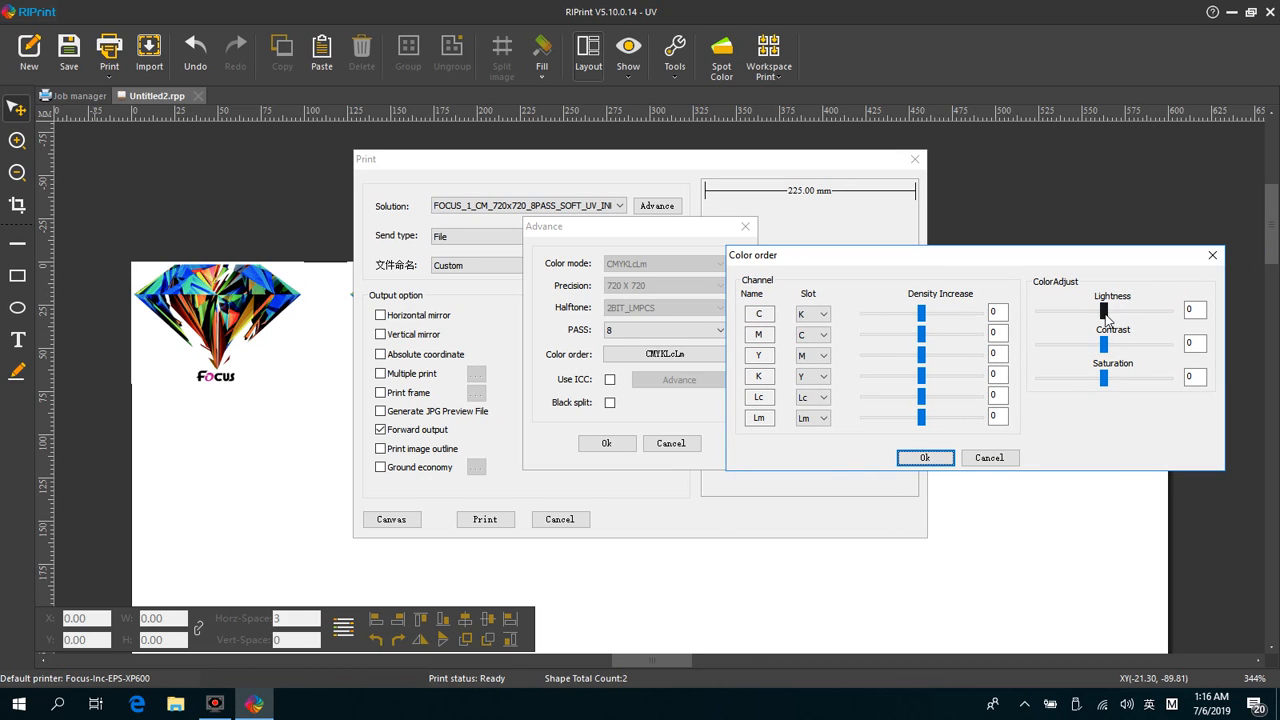
{"action": "left_click_drag", "start_coordinate": [1104, 312], "coordinate": [1124, 312]}
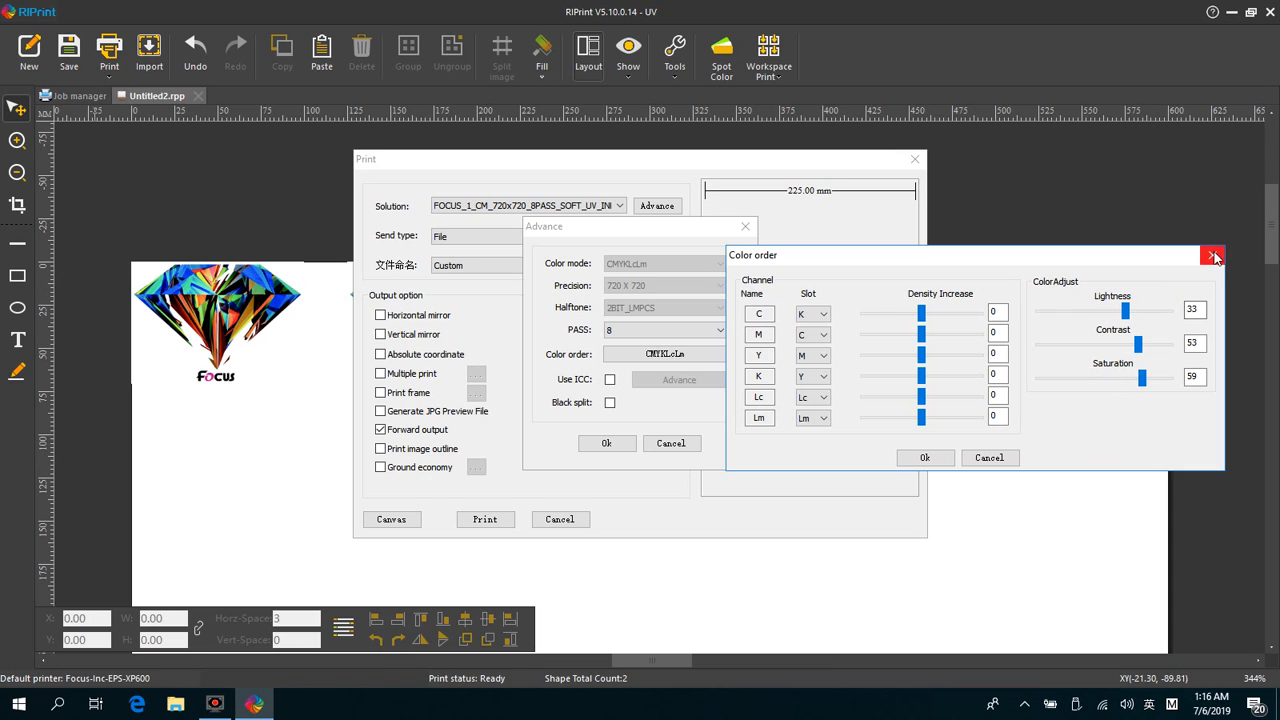
{"action": "left_click", "coordinate": [1212, 256]}
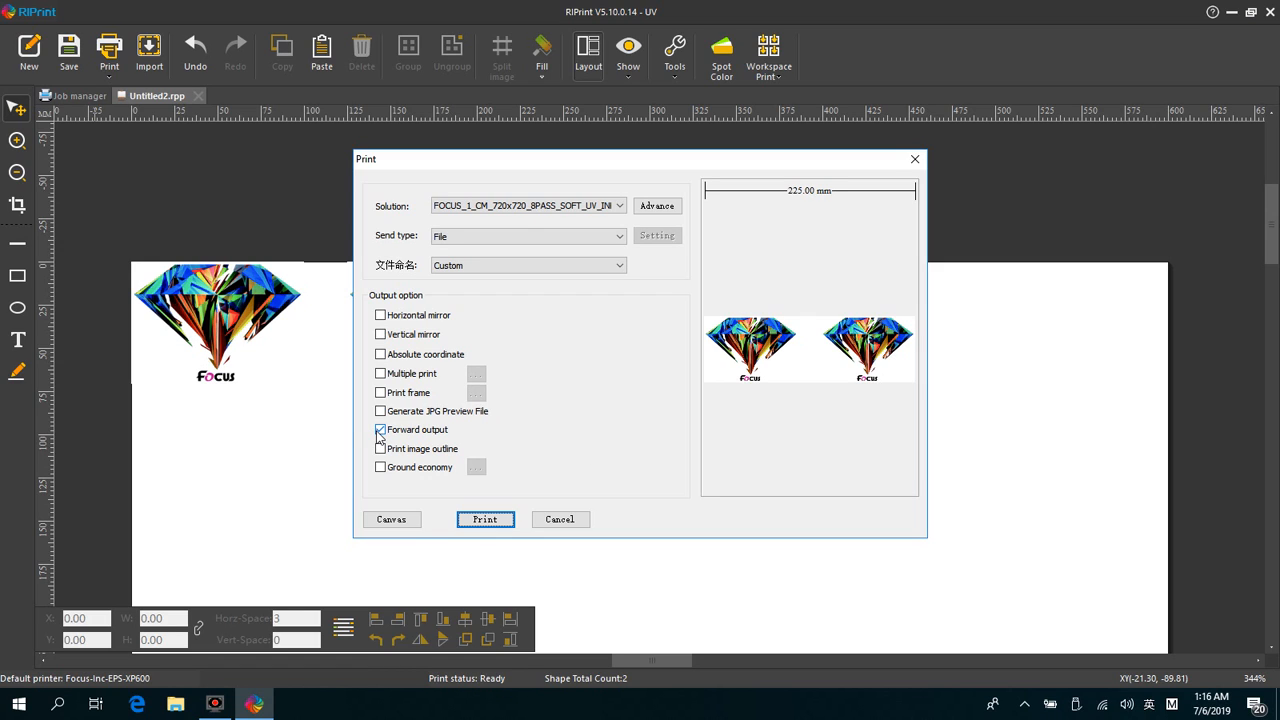
{"action": "left_click", "coordinate": [380, 428]}
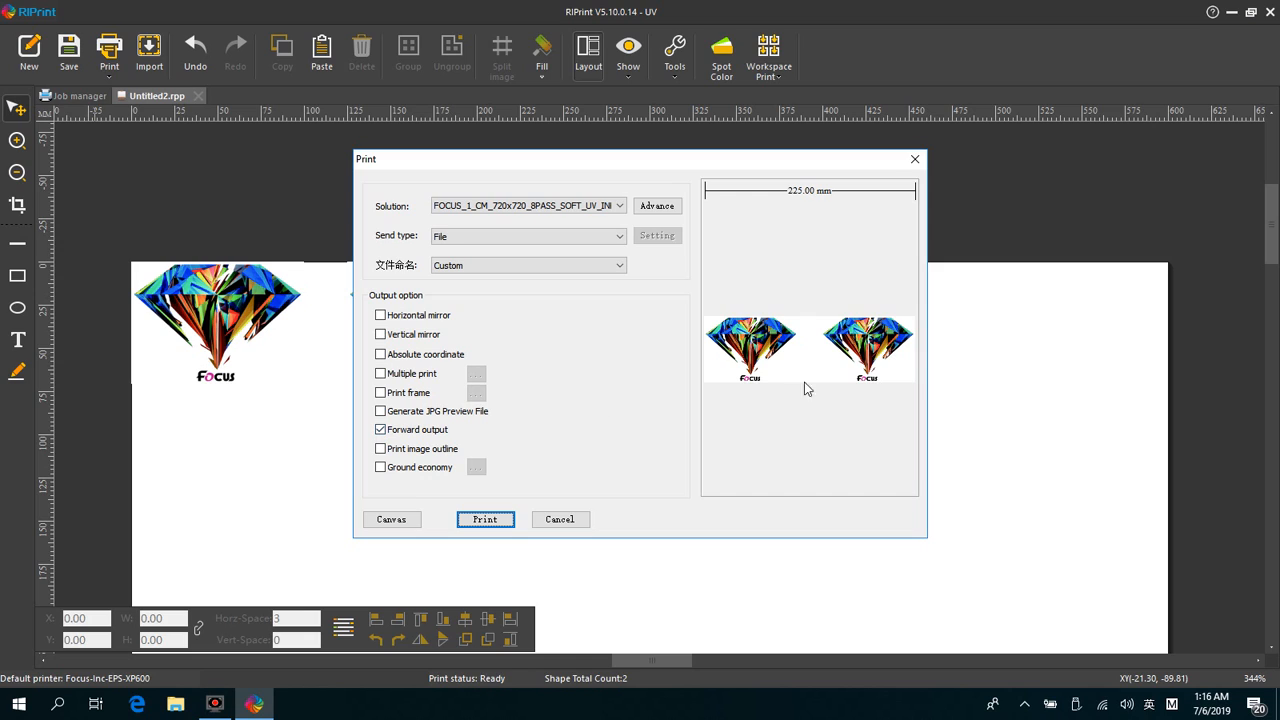
{"action": "mouse_move", "coordinate": [730, 350]}
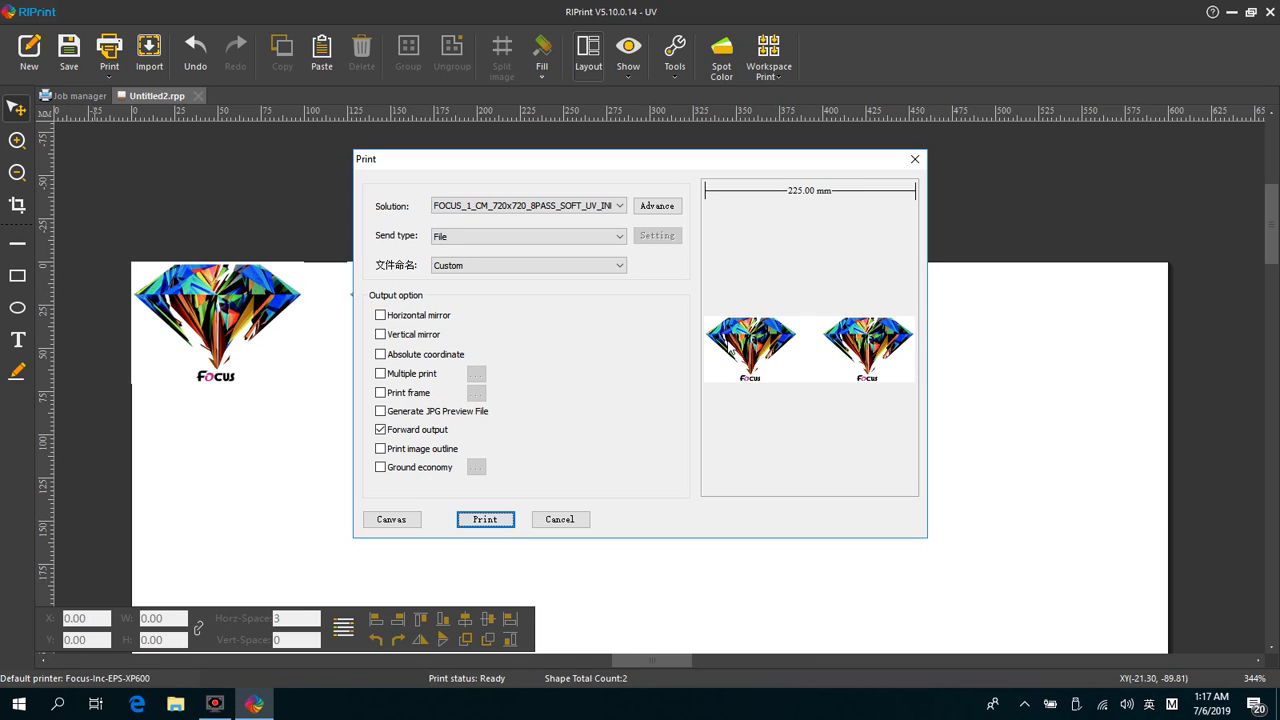
{"action": "left_click", "coordinate": [380, 428]}
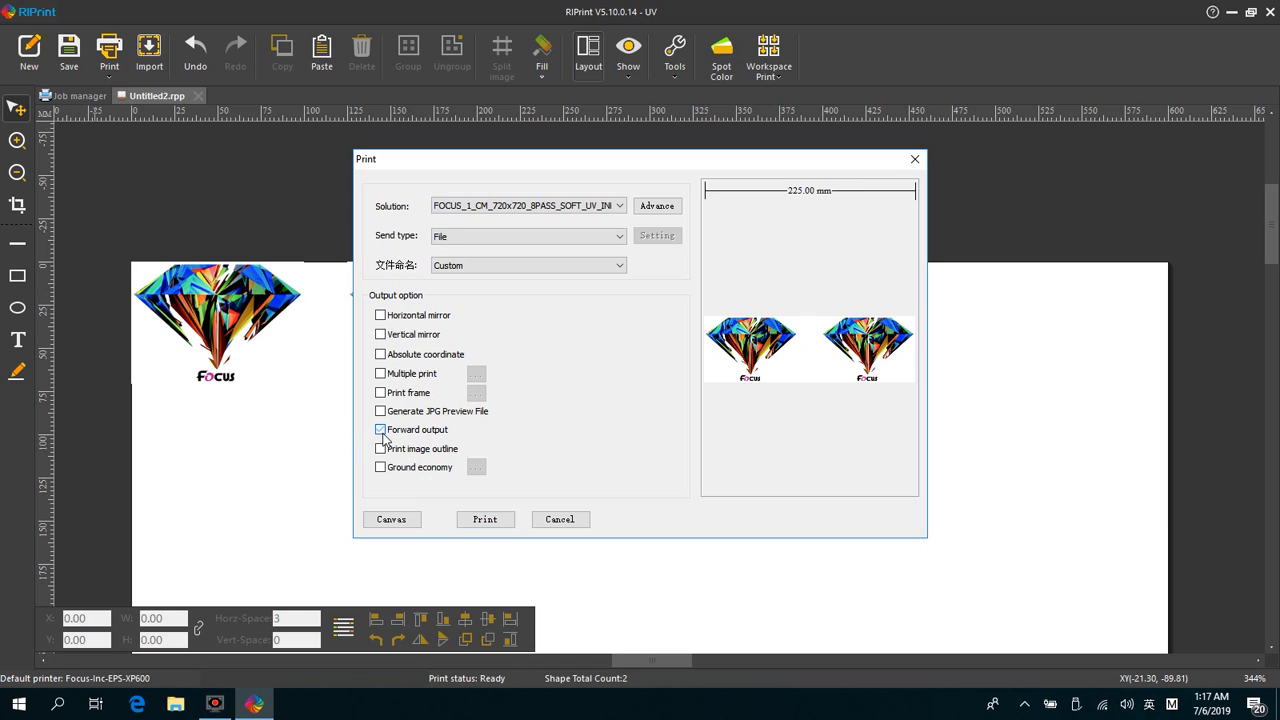
{"action": "left_click", "coordinate": [380, 428]}
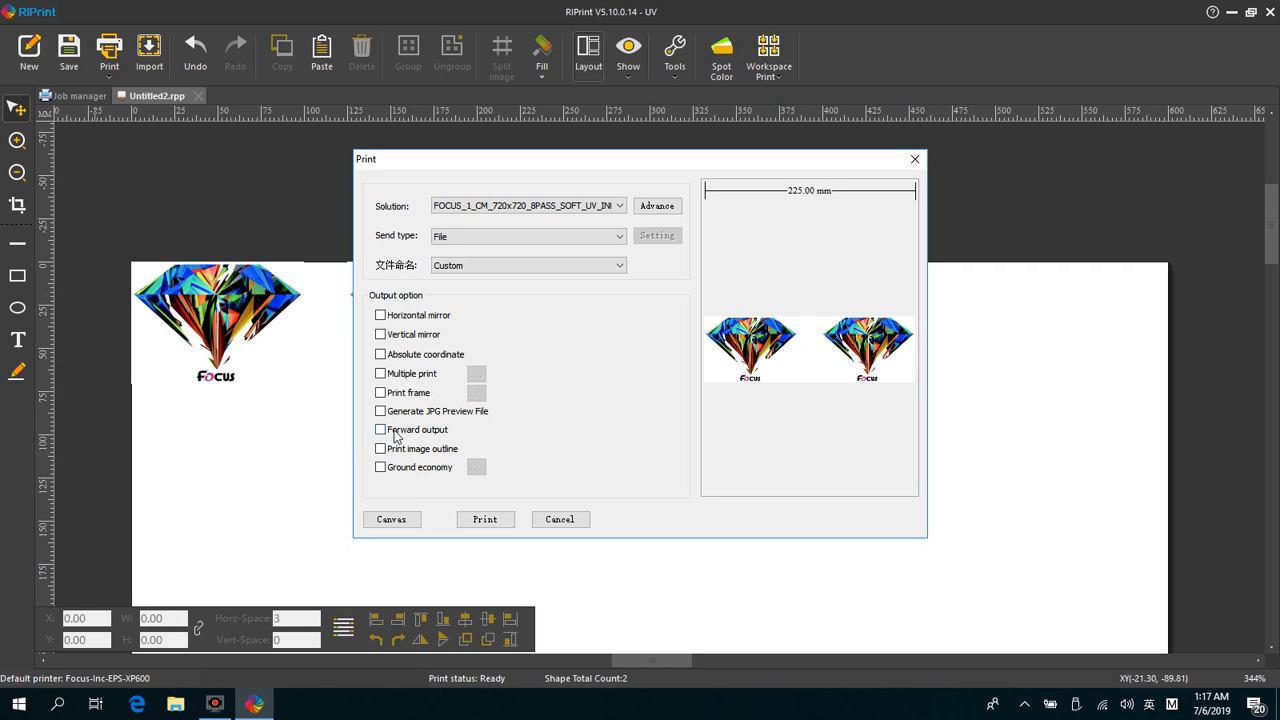
{"action": "left_click", "coordinate": [380, 428]}
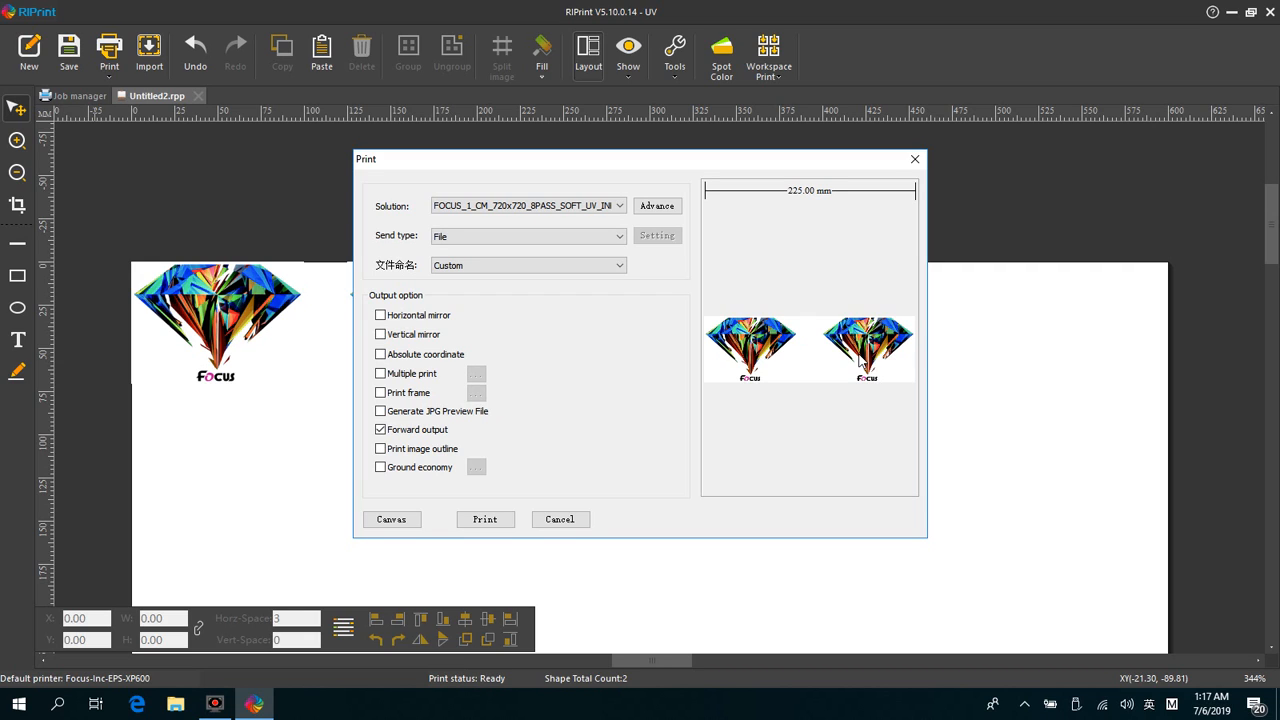
{"action": "left_click", "coordinate": [380, 316]}
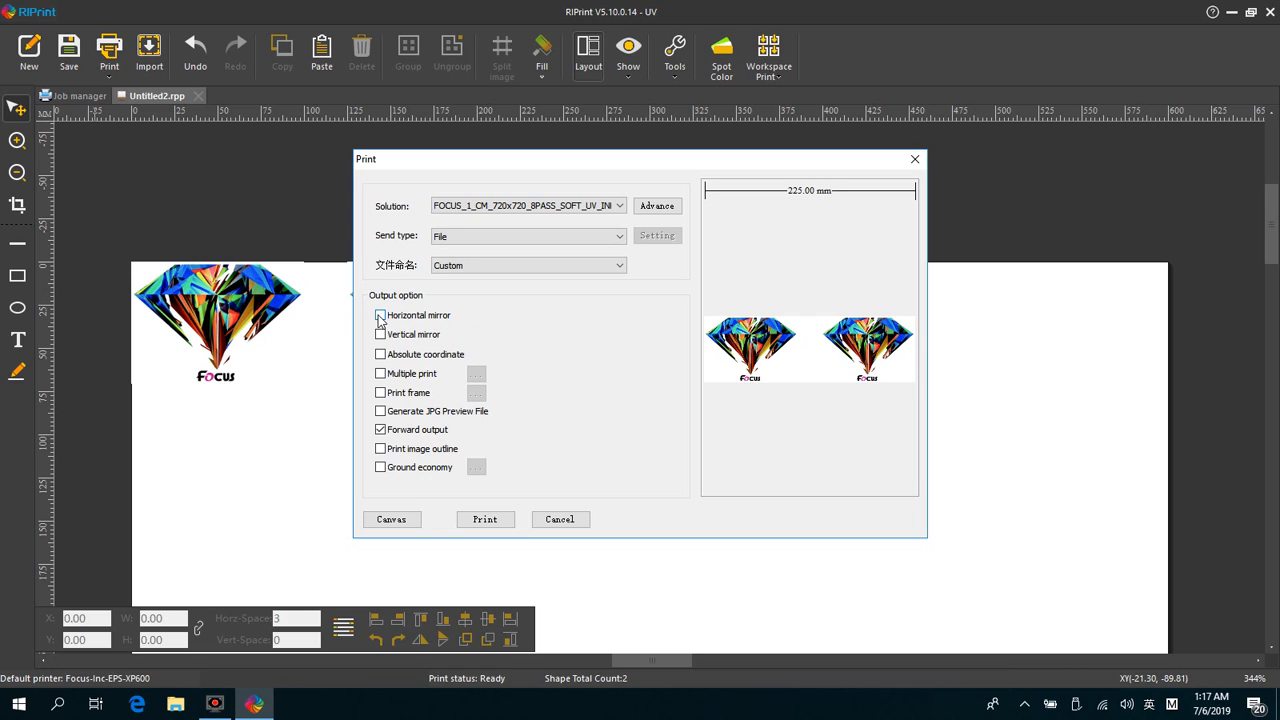
{"action": "left_click", "coordinate": [380, 316]}
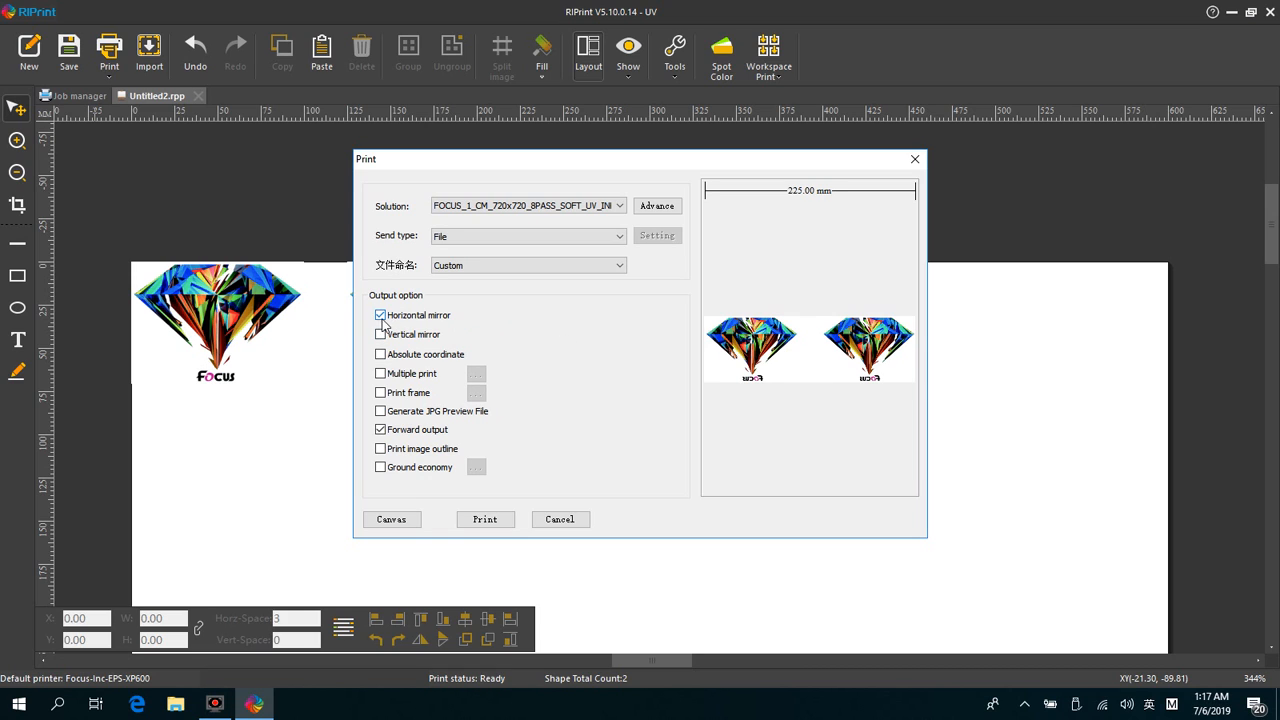
{"action": "left_click", "coordinate": [380, 334]}
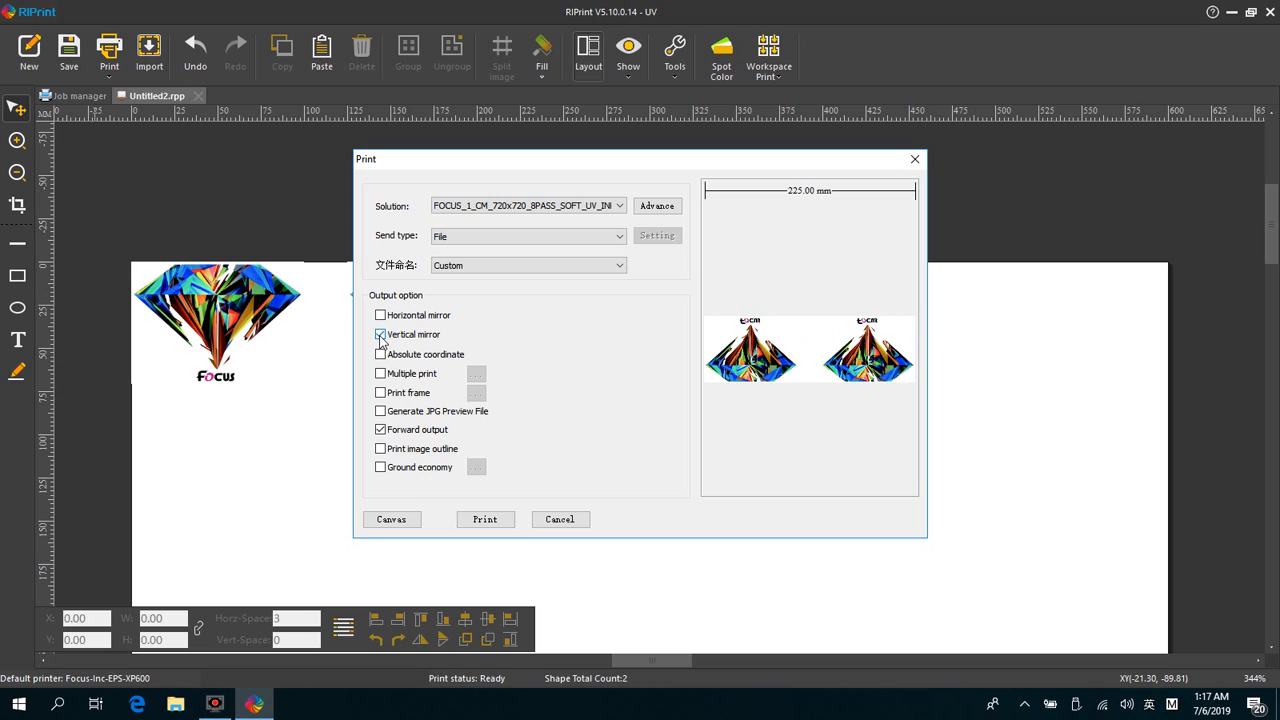
{"action": "left_click", "coordinate": [380, 334]}
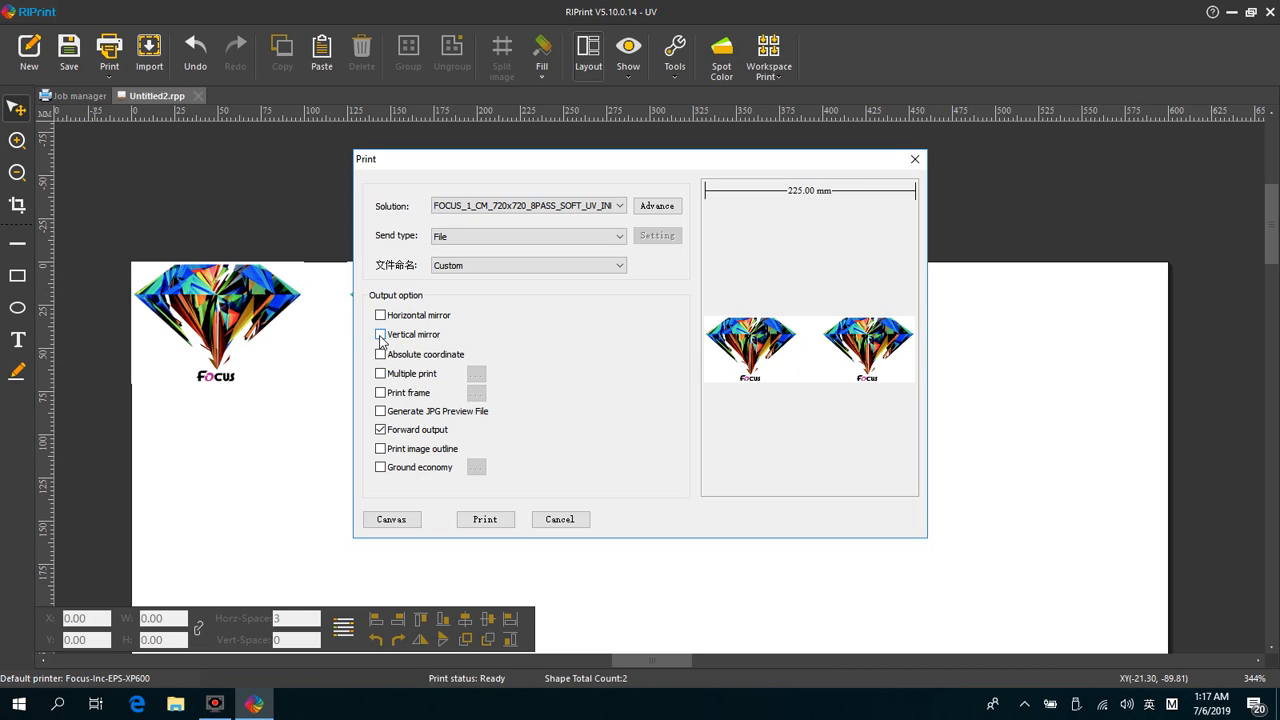
{"action": "left_click", "coordinate": [380, 374]}
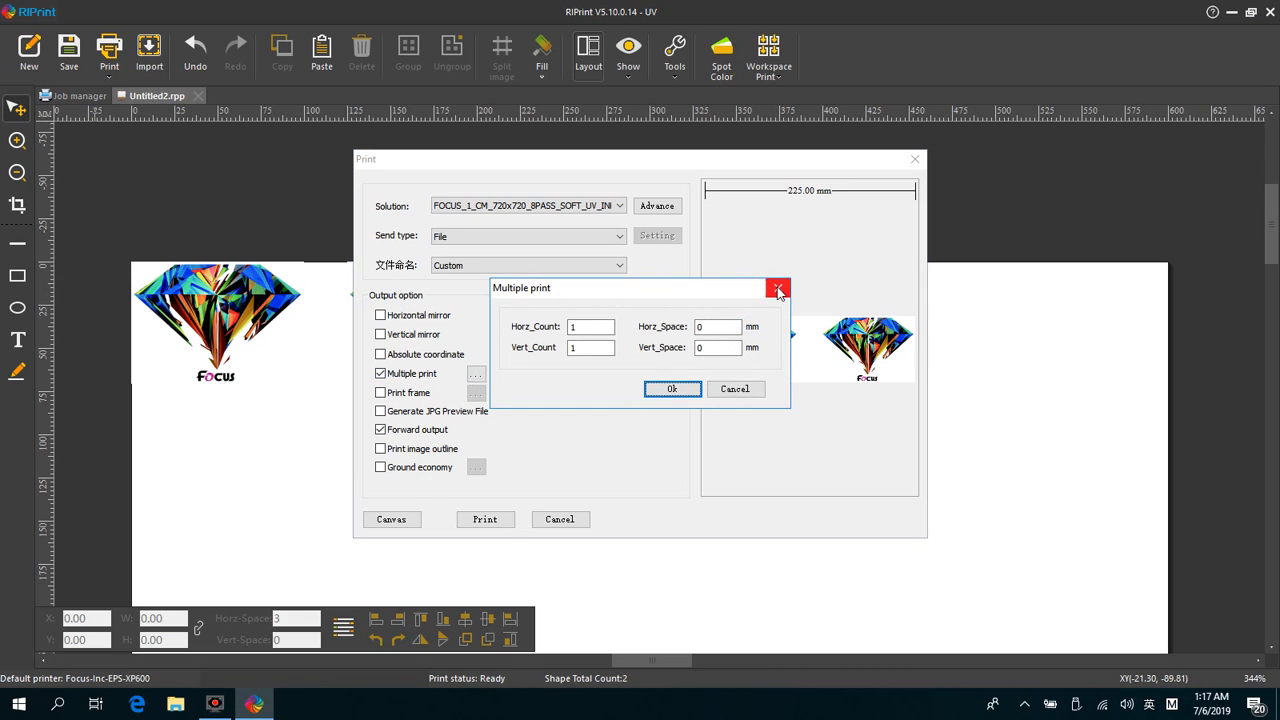
{"action": "left_click", "coordinate": [780, 288]}
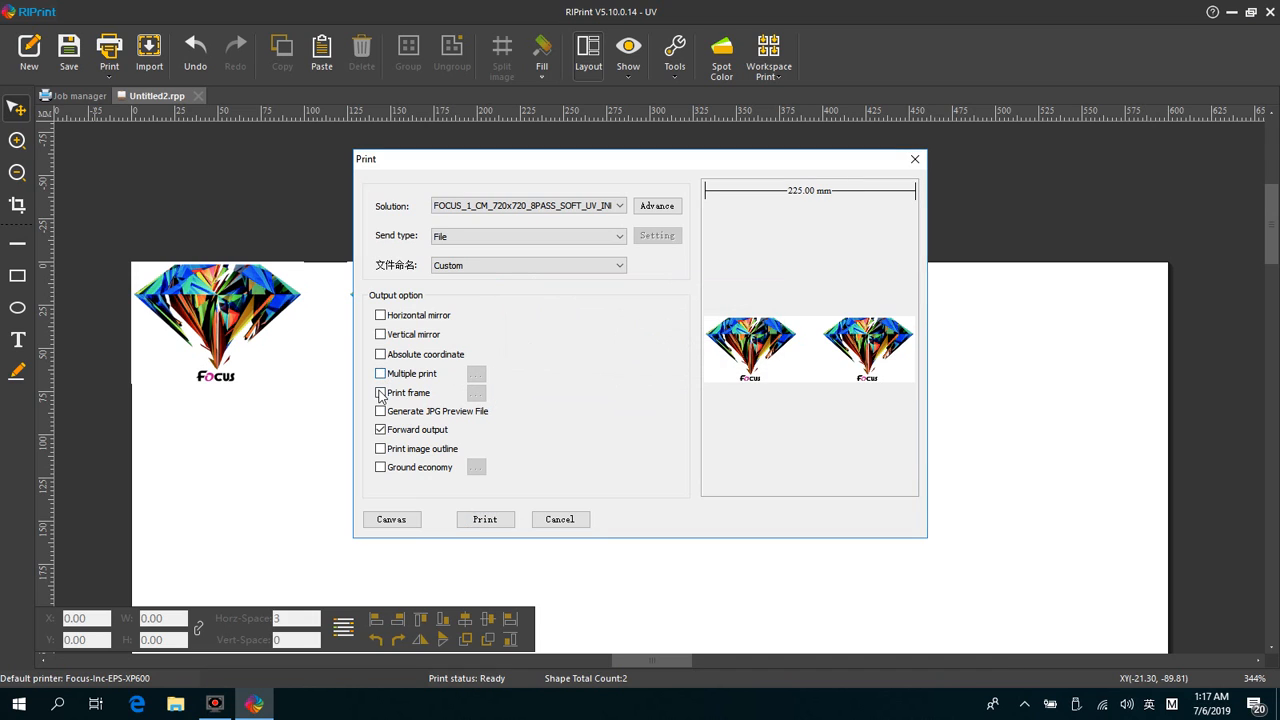
{"action": "left_click", "coordinate": [380, 392]}
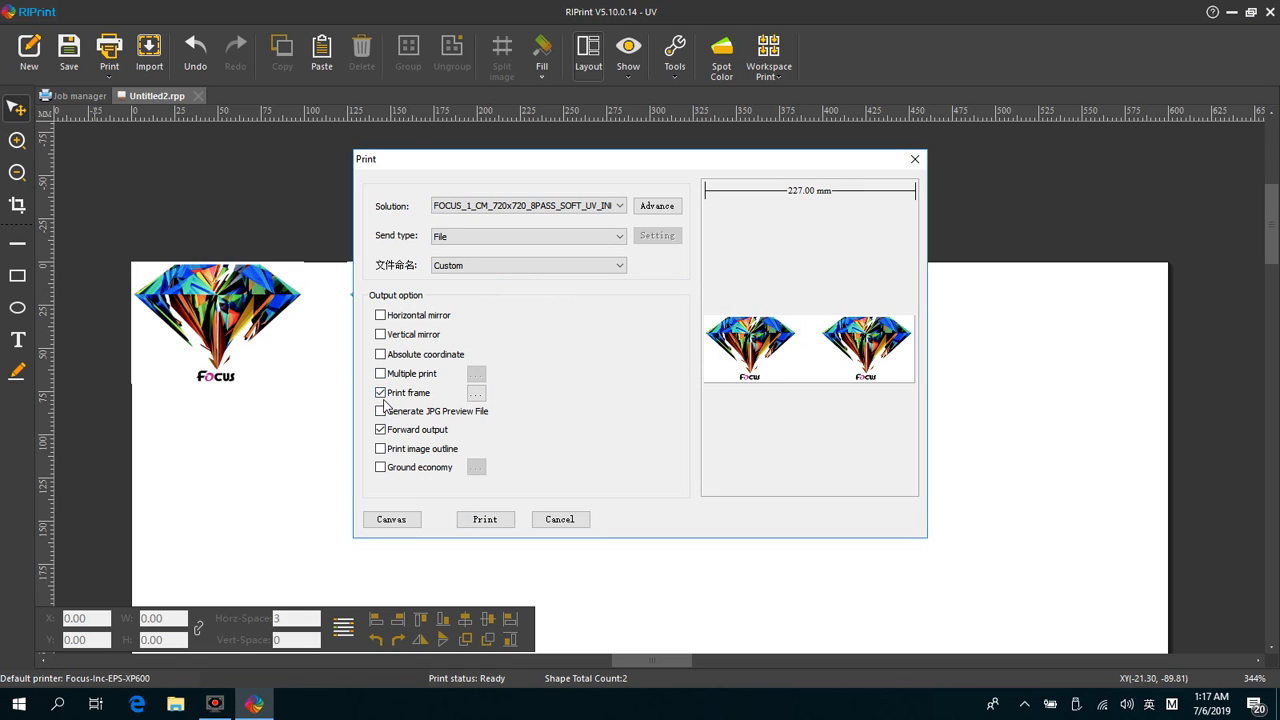
{"action": "left_click", "coordinate": [380, 392]}
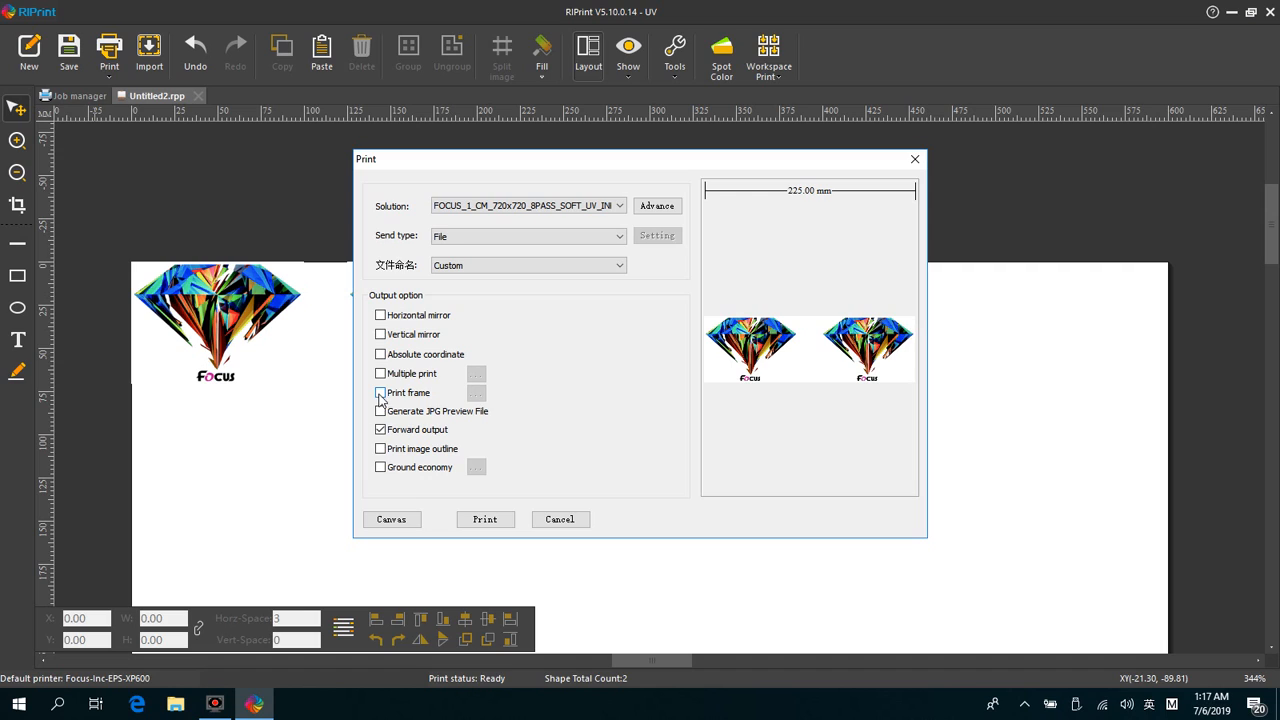
{"action": "left_click", "coordinate": [380, 448]}
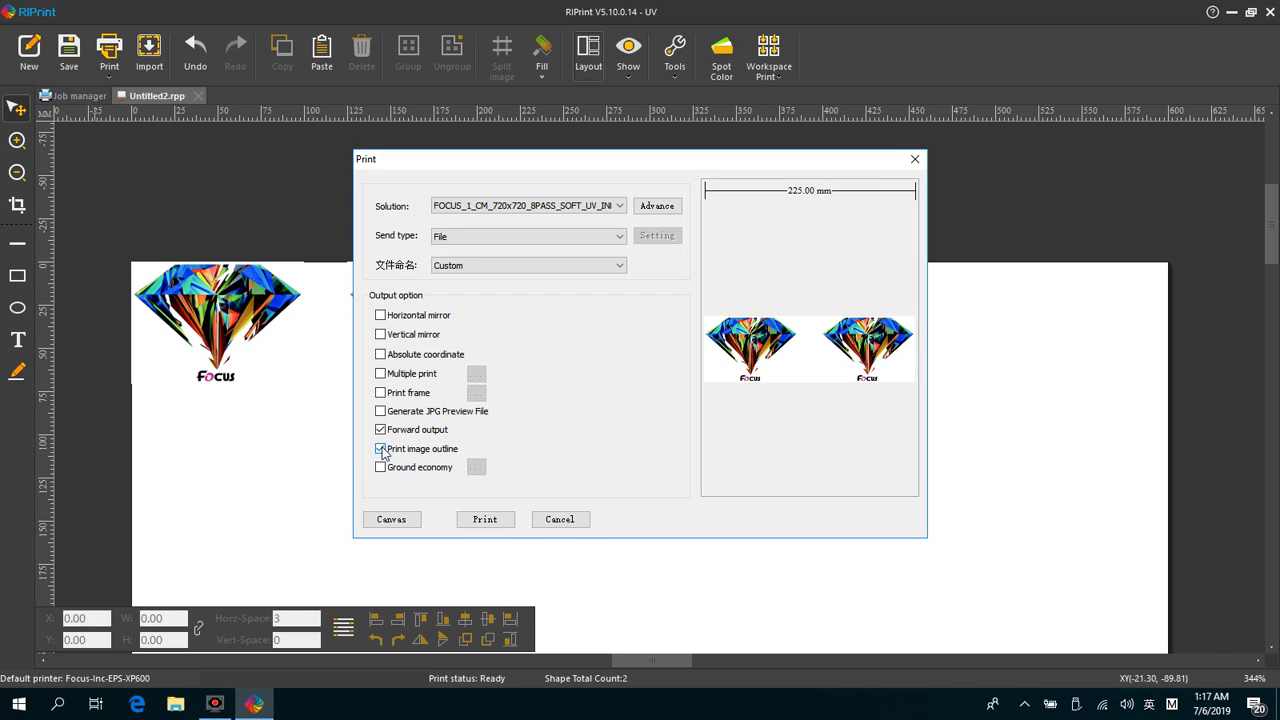
Try Ground economy and view its ground colour setting, then leave Ground economy off.
{"action": "left_click", "coordinate": [380, 448]}
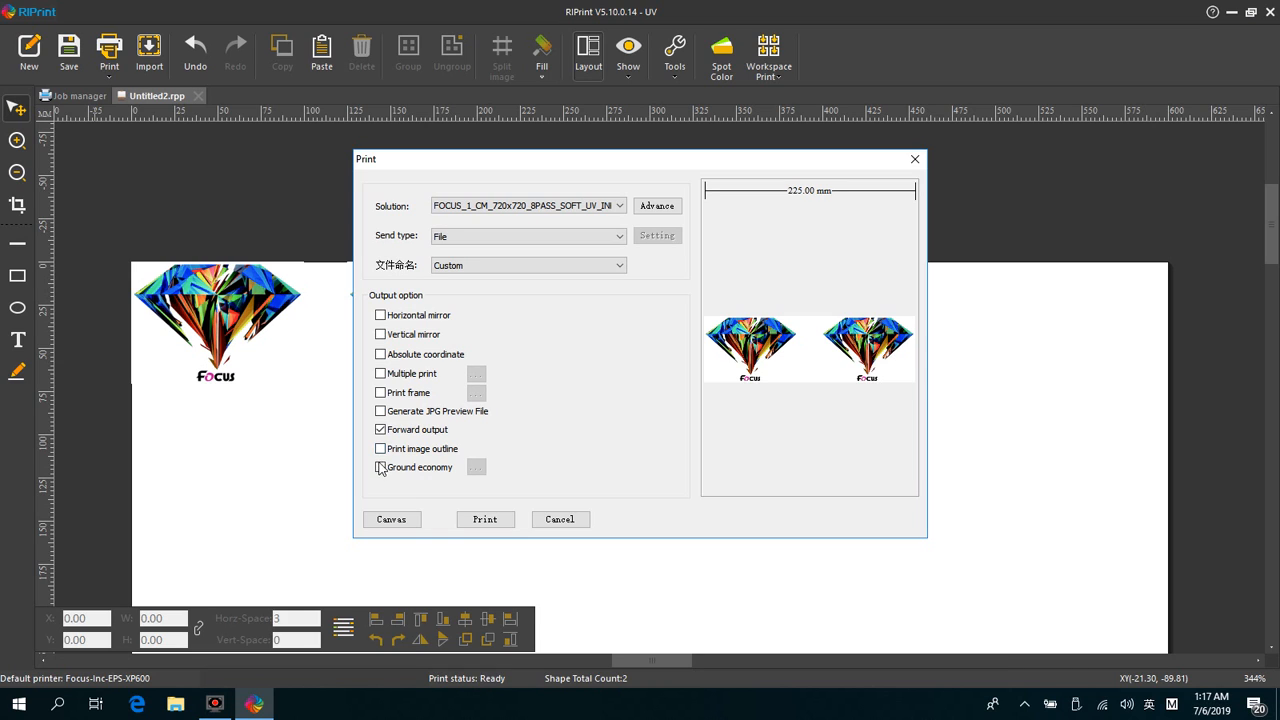
{"action": "left_click", "coordinate": [380, 468]}
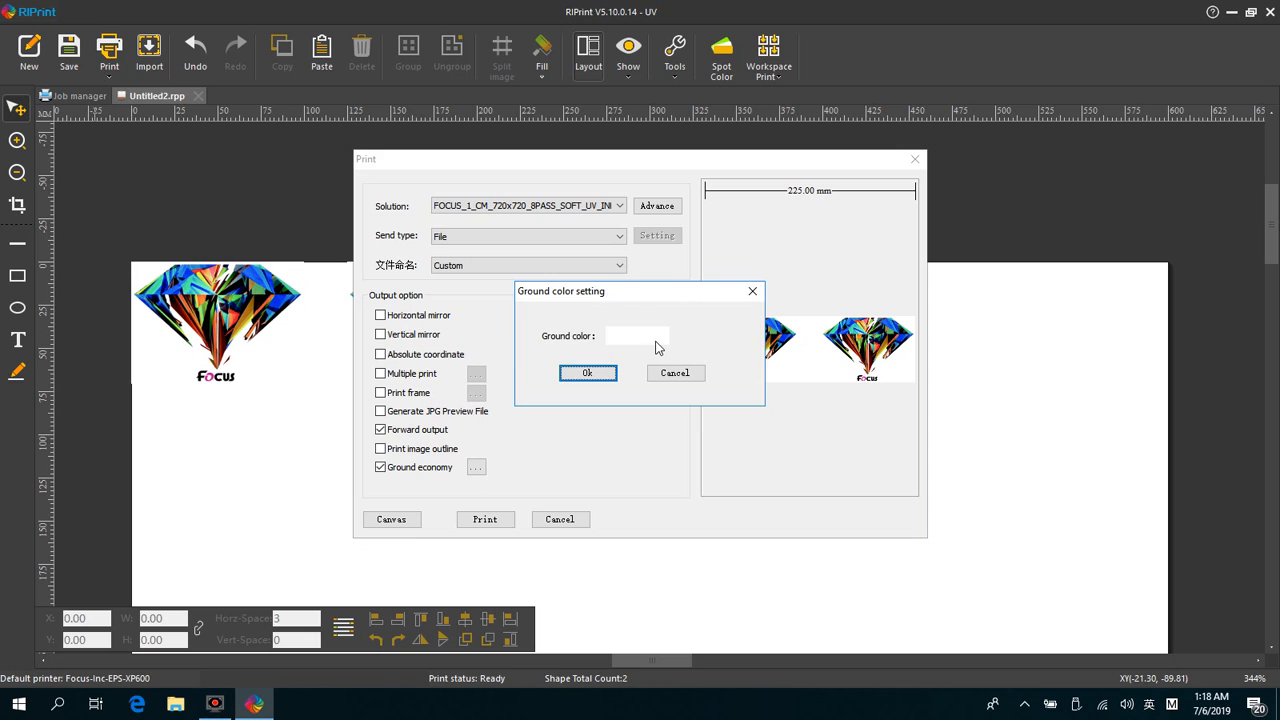
{"action": "left_click", "coordinate": [636, 336]}
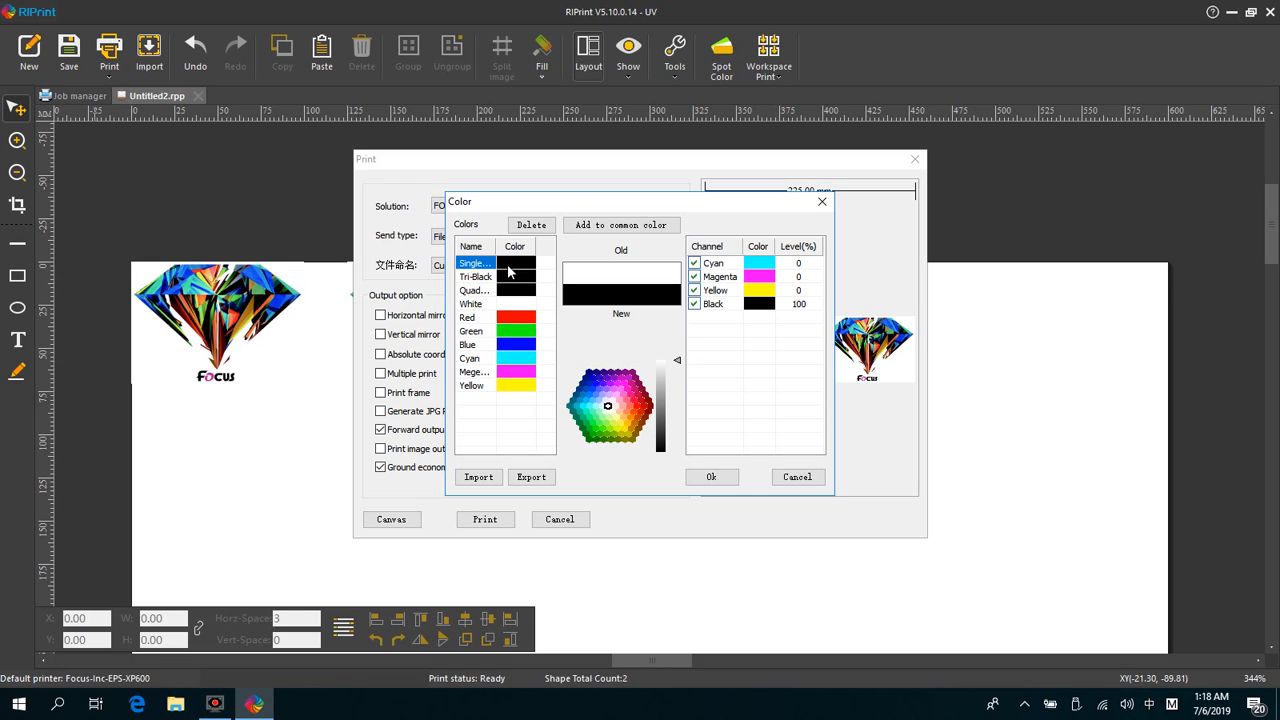
{"action": "mouse_move", "coordinate": [744, 224]}
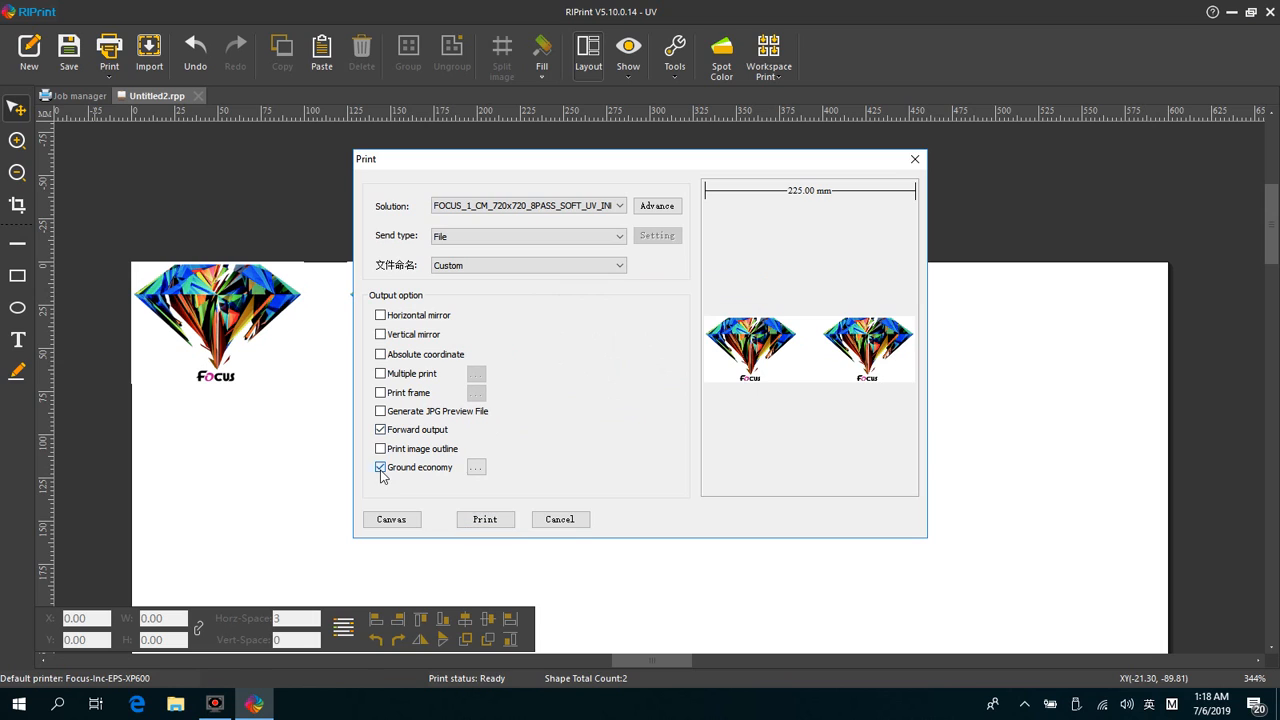
{"action": "left_click", "coordinate": [380, 468]}
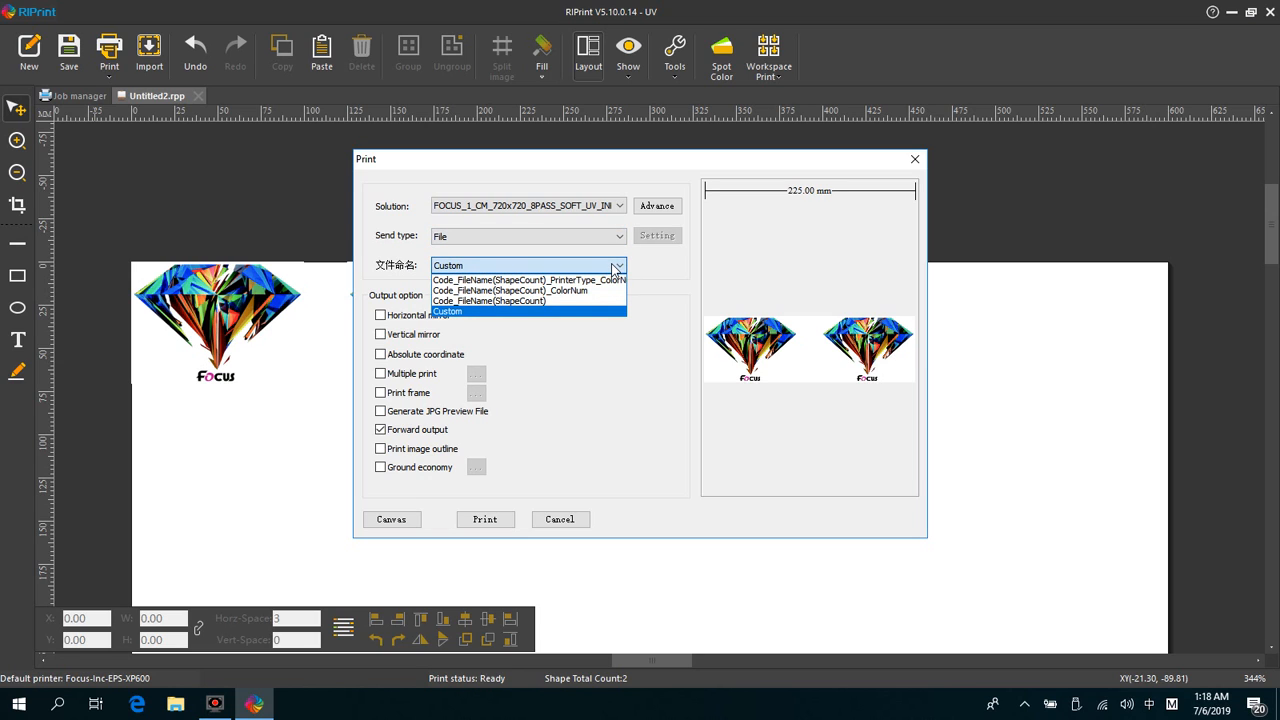
Print the design to a PRN file named 'focus diamond' saved on the Desktop.
{"action": "left_click", "coordinate": [448, 312]}
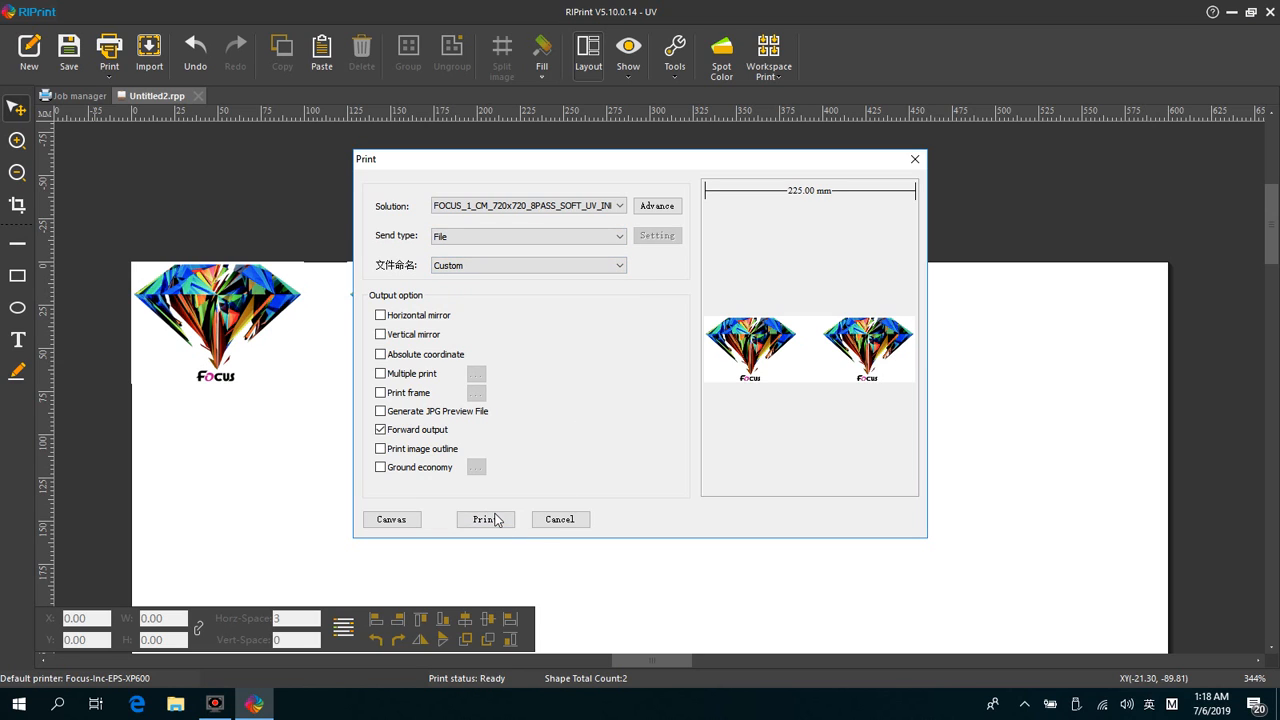
{"action": "left_click", "coordinate": [484, 520]}
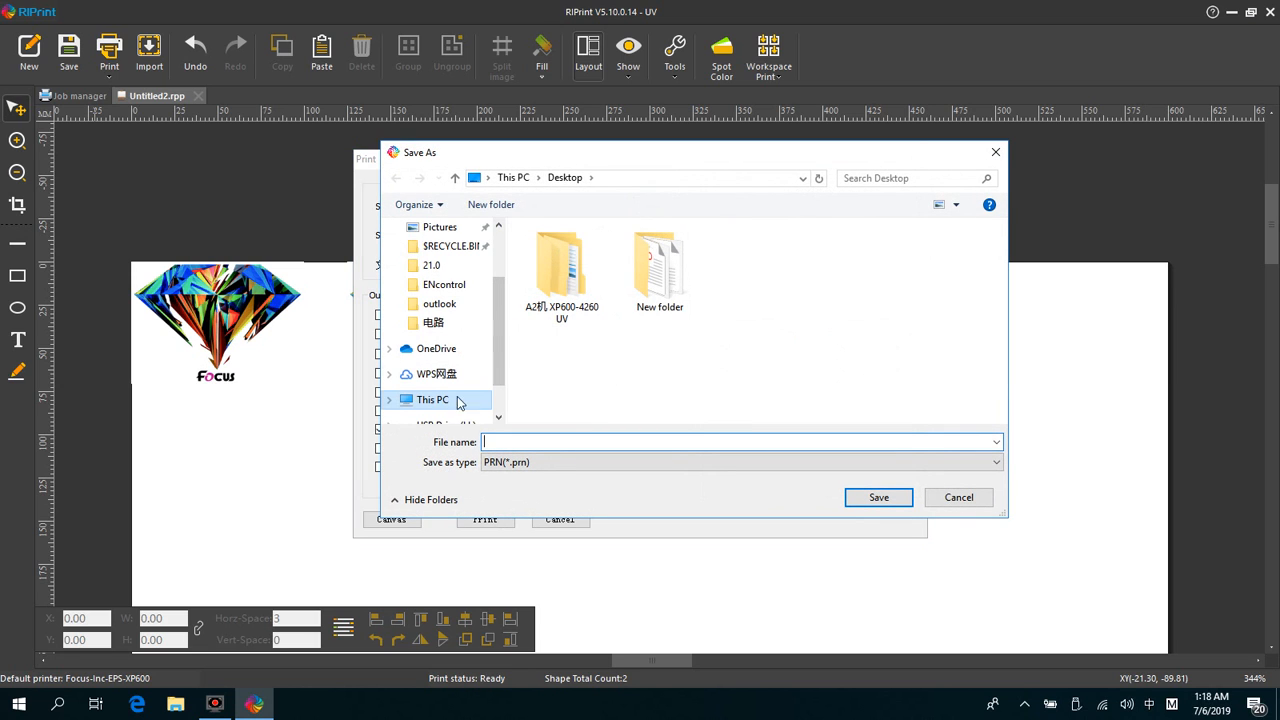
{"action": "left_click", "coordinate": [432, 400]}
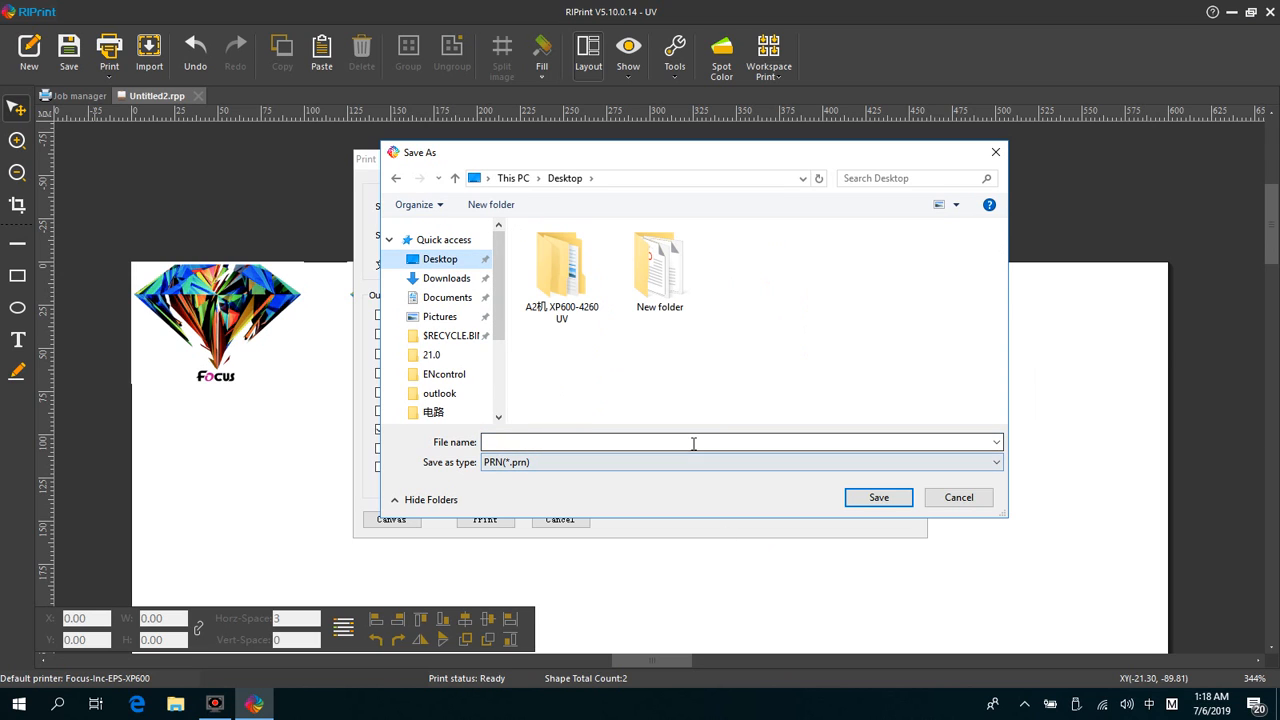
{"action": "type", "text": "f"}
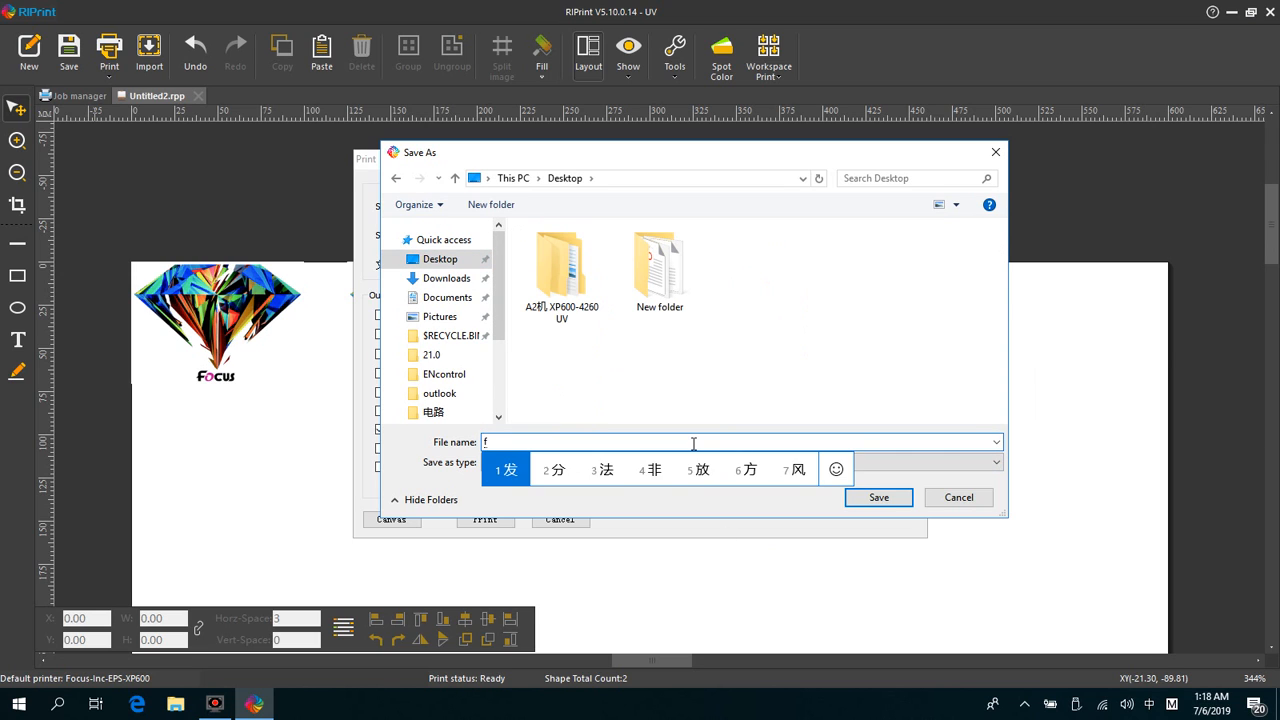
{"action": "type", "text": "ocus"}
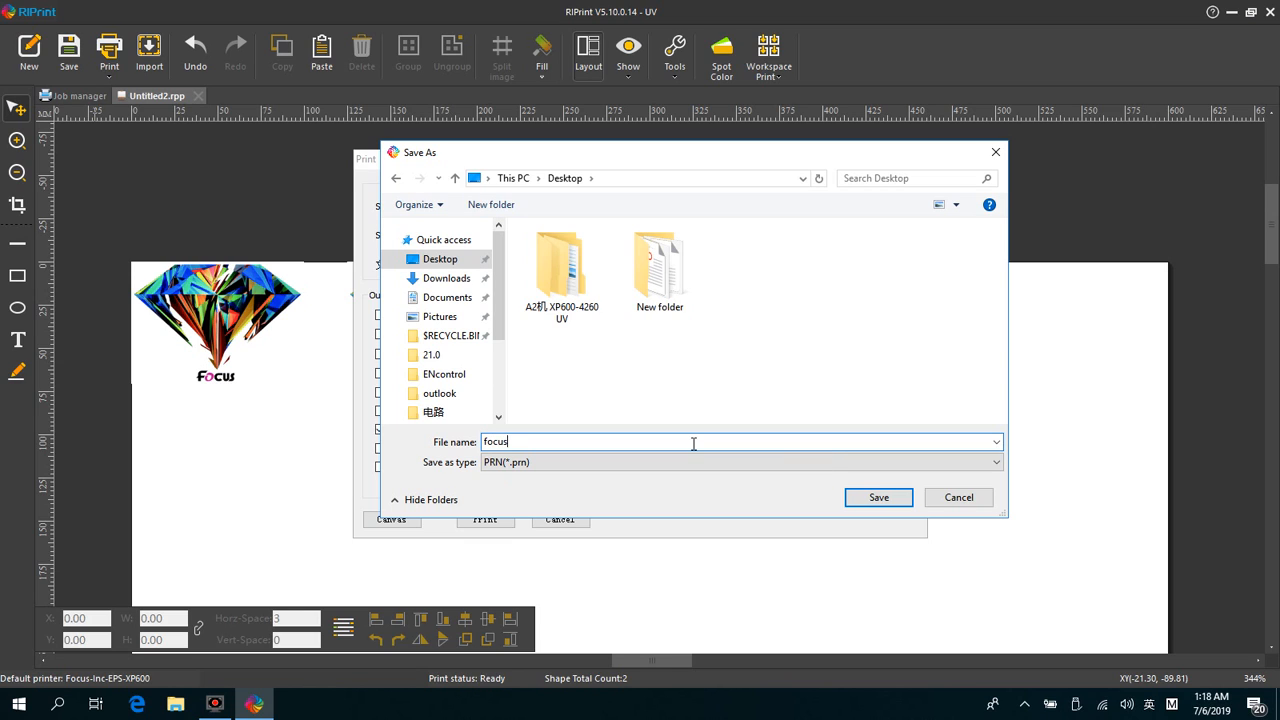
{"action": "type", "text": "dia"}
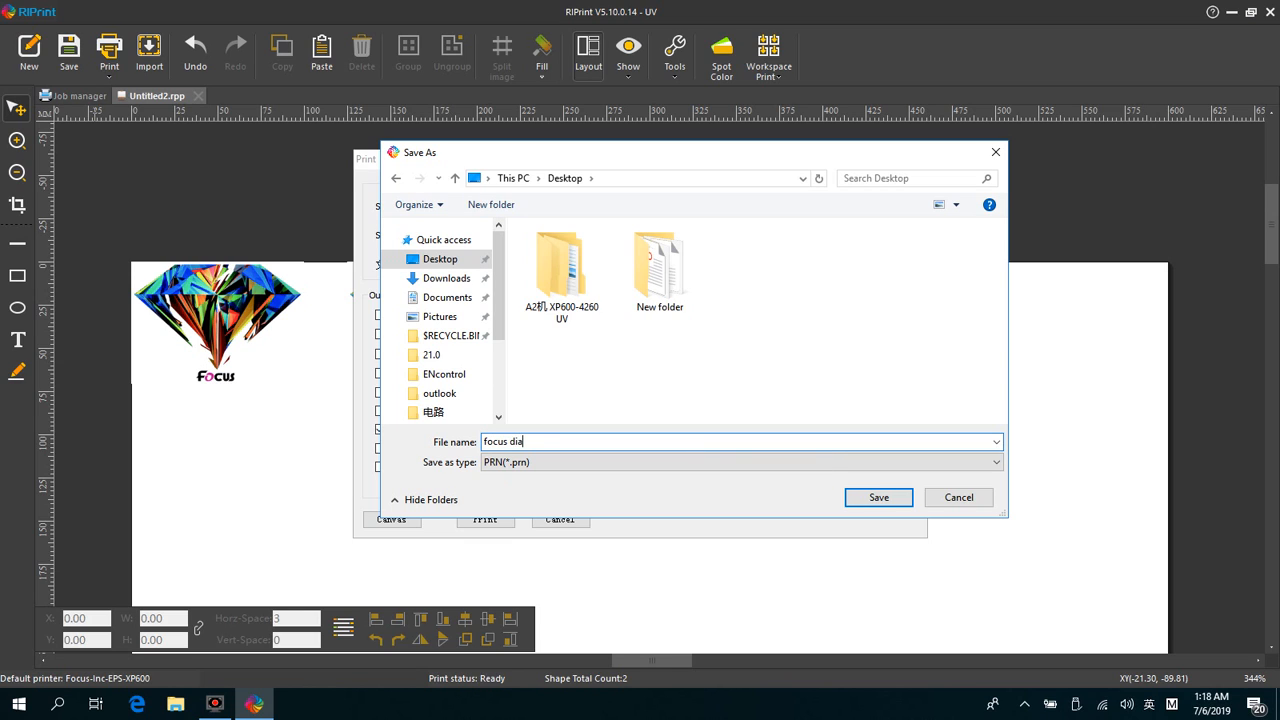
{"action": "type", "text": "mond"}
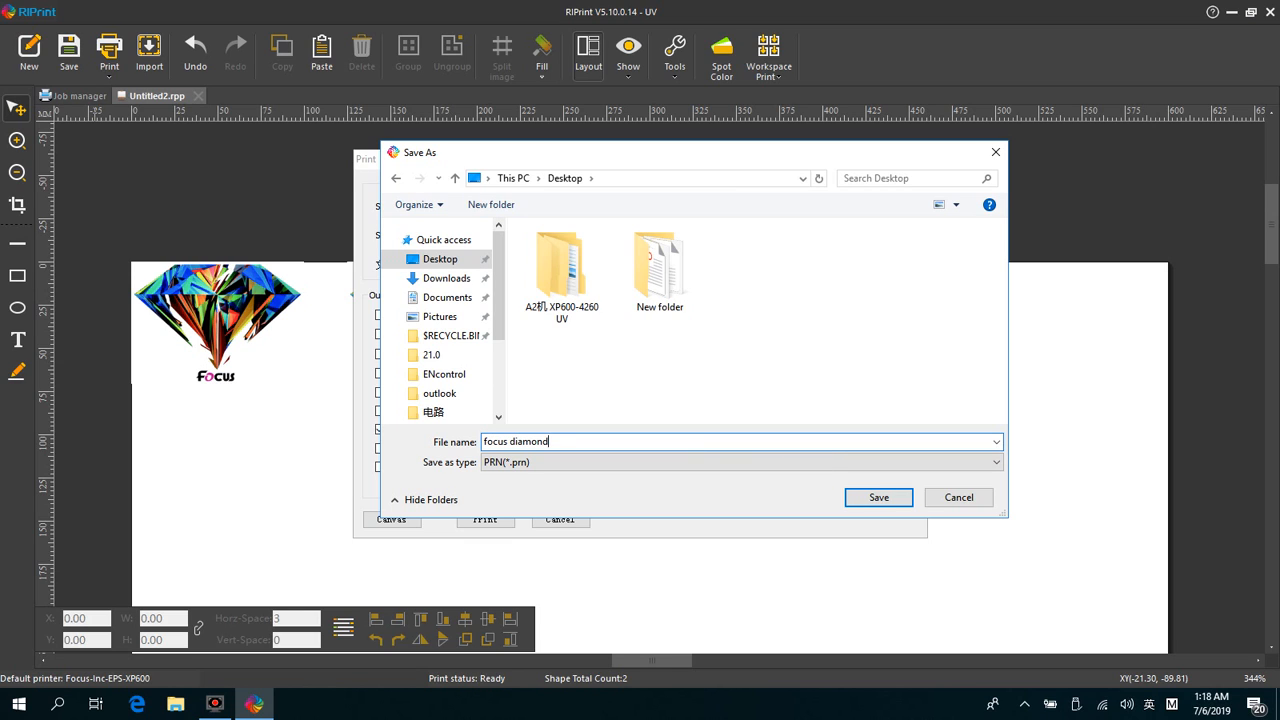
{"action": "left_click", "coordinate": [878, 496]}
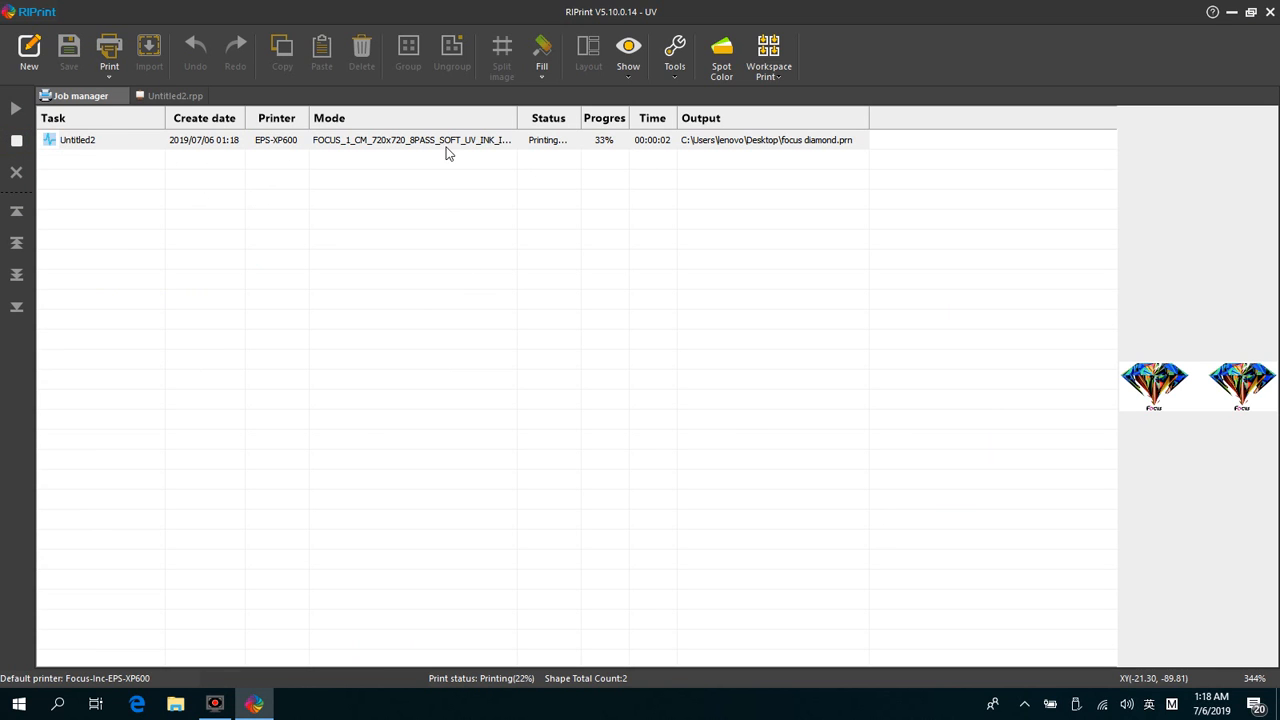
{"action": "mouse_move", "coordinate": [540, 148]}
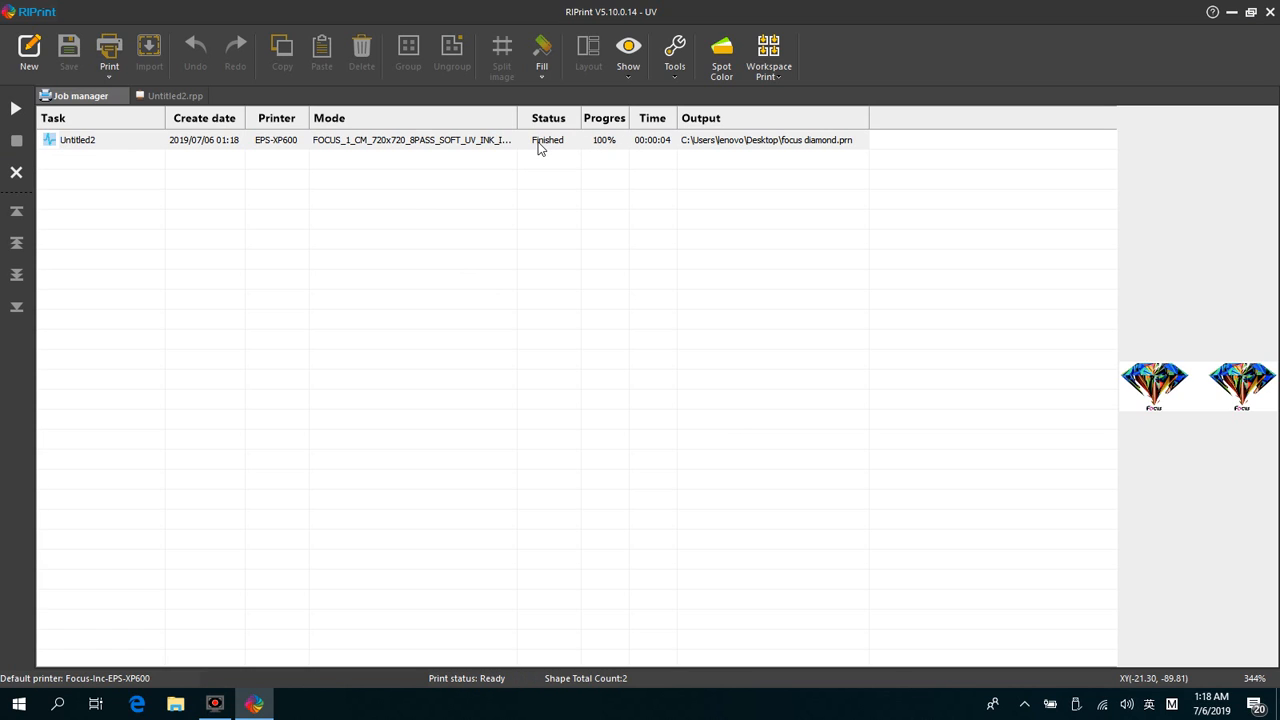
{"action": "mouse_move", "coordinate": [576, 156]}
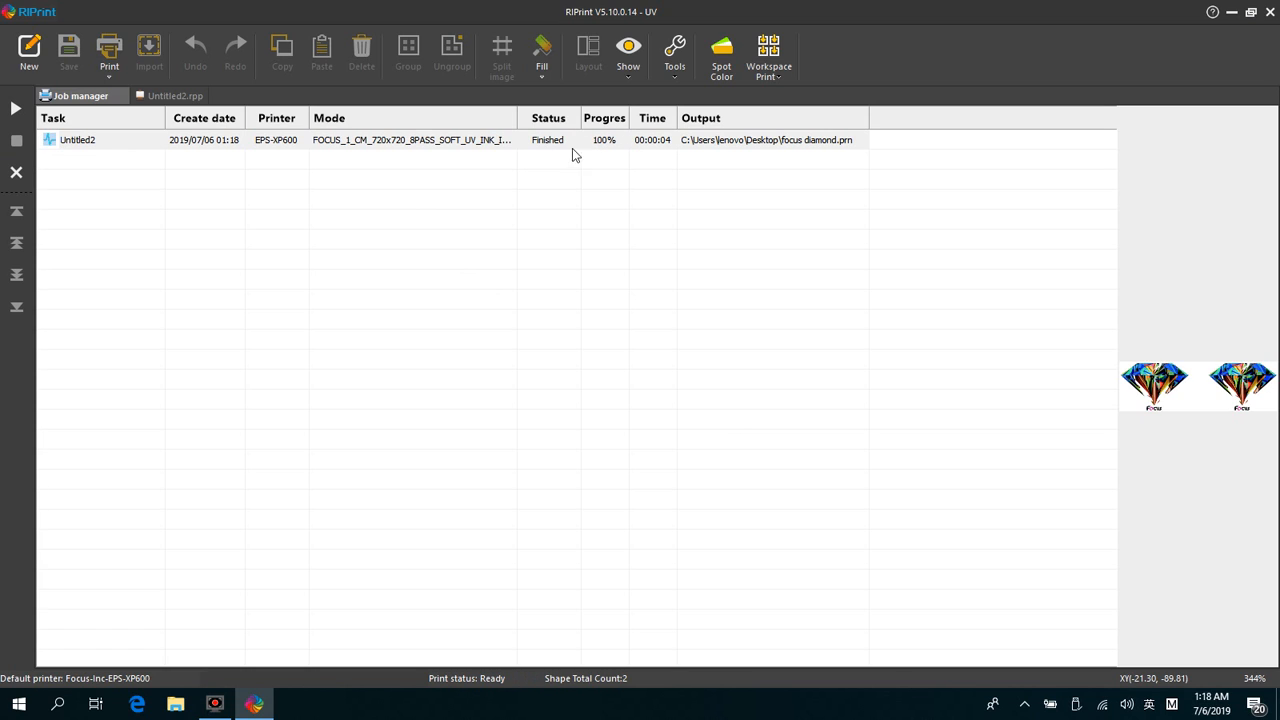
{"action": "mouse_move", "coordinate": [604, 144]}
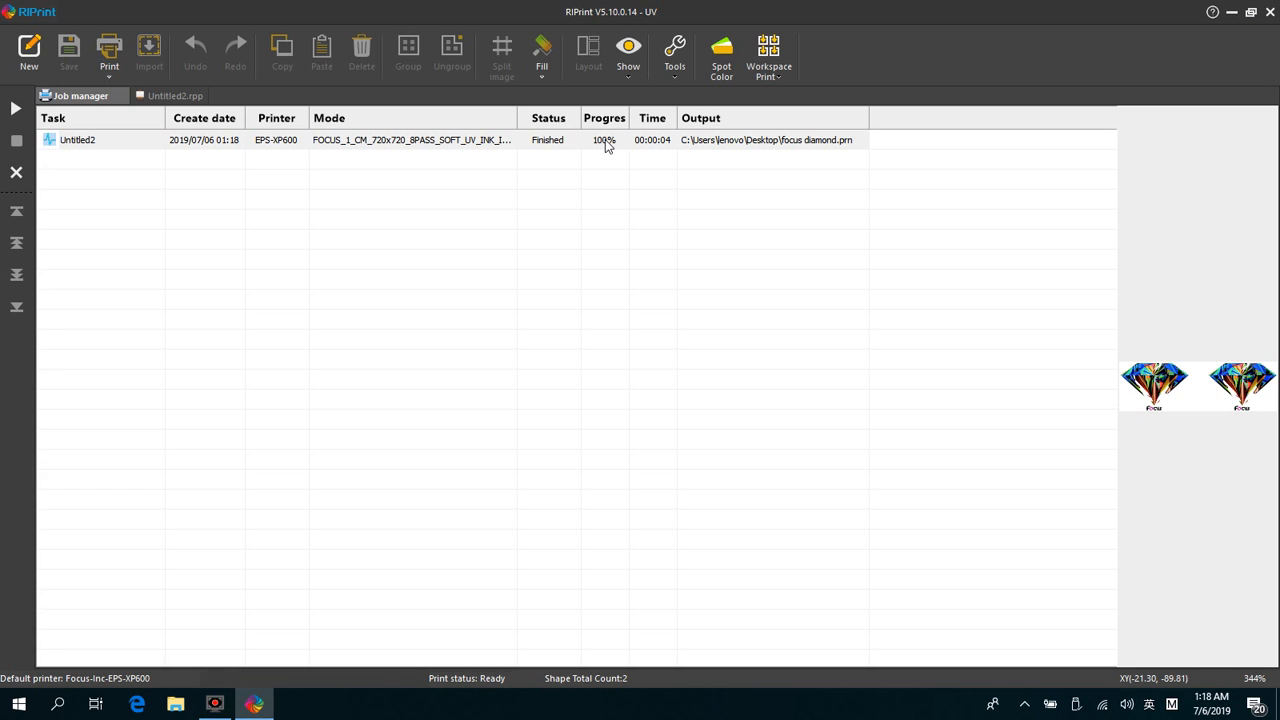
{"action": "mouse_move", "coordinate": [606, 148]}
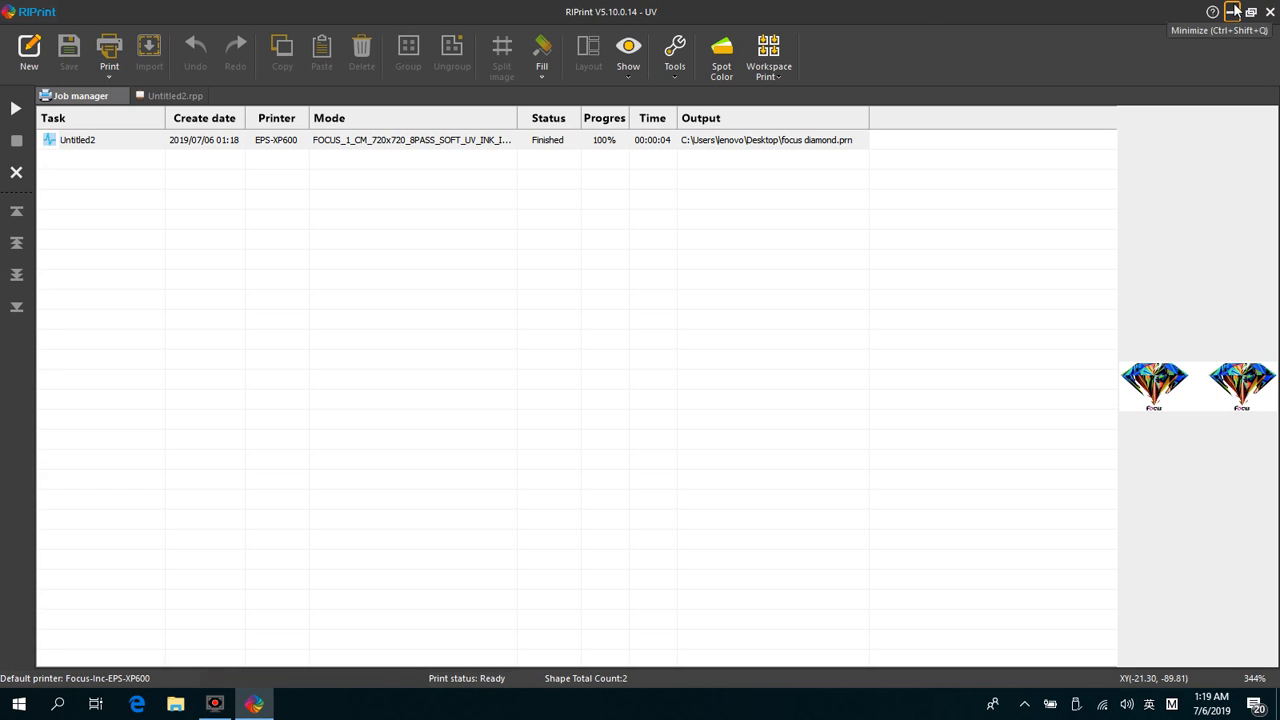
{"action": "left_click", "coordinate": [1232, 12]}
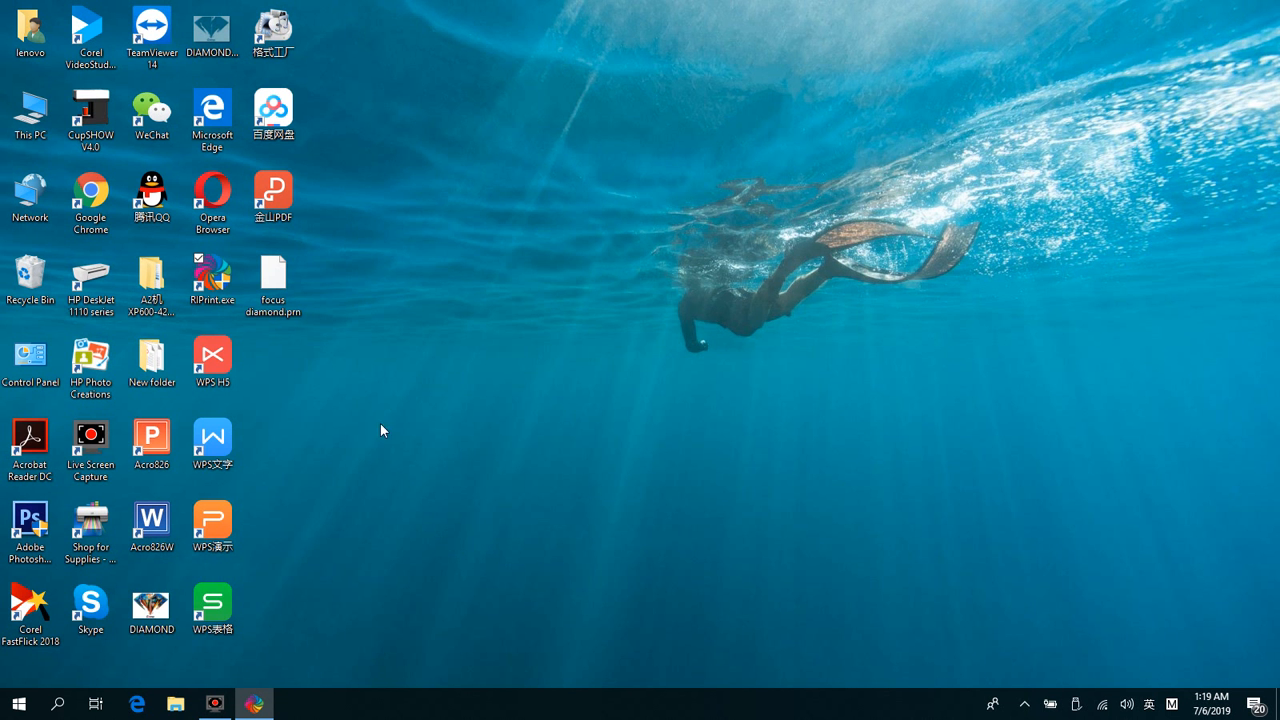
{"action": "left_click", "coordinate": [272, 280]}
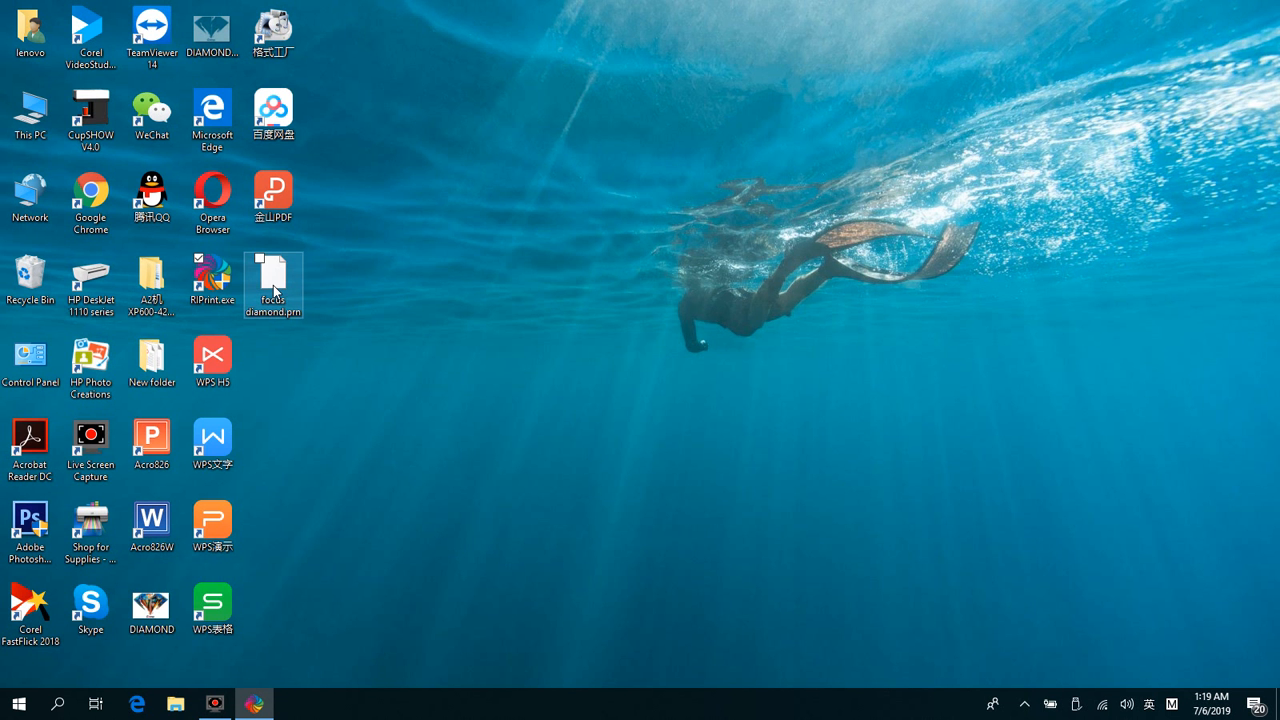
{"action": "mouse_move", "coordinate": [272, 280]}
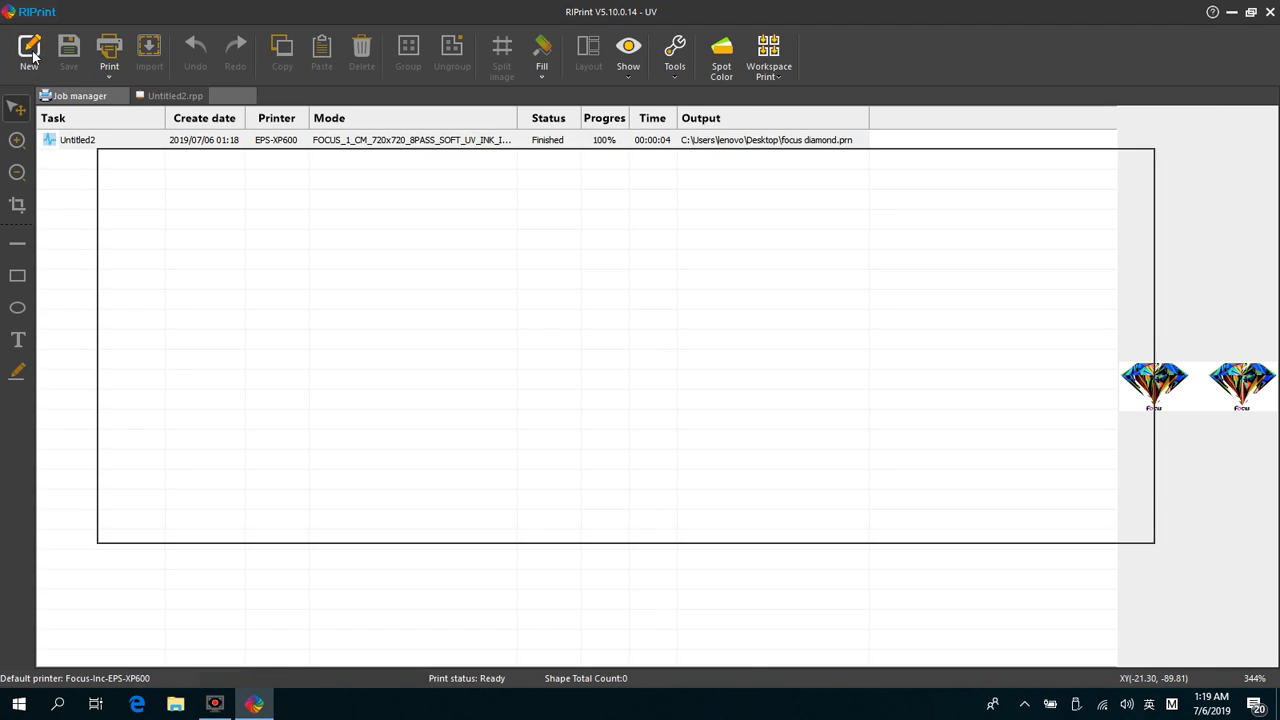
In a new document, generate a 10×10 Workspace Print grid of 10×12 mm cells with 5 mm intervals.
{"action": "left_click", "coordinate": [28, 50]}
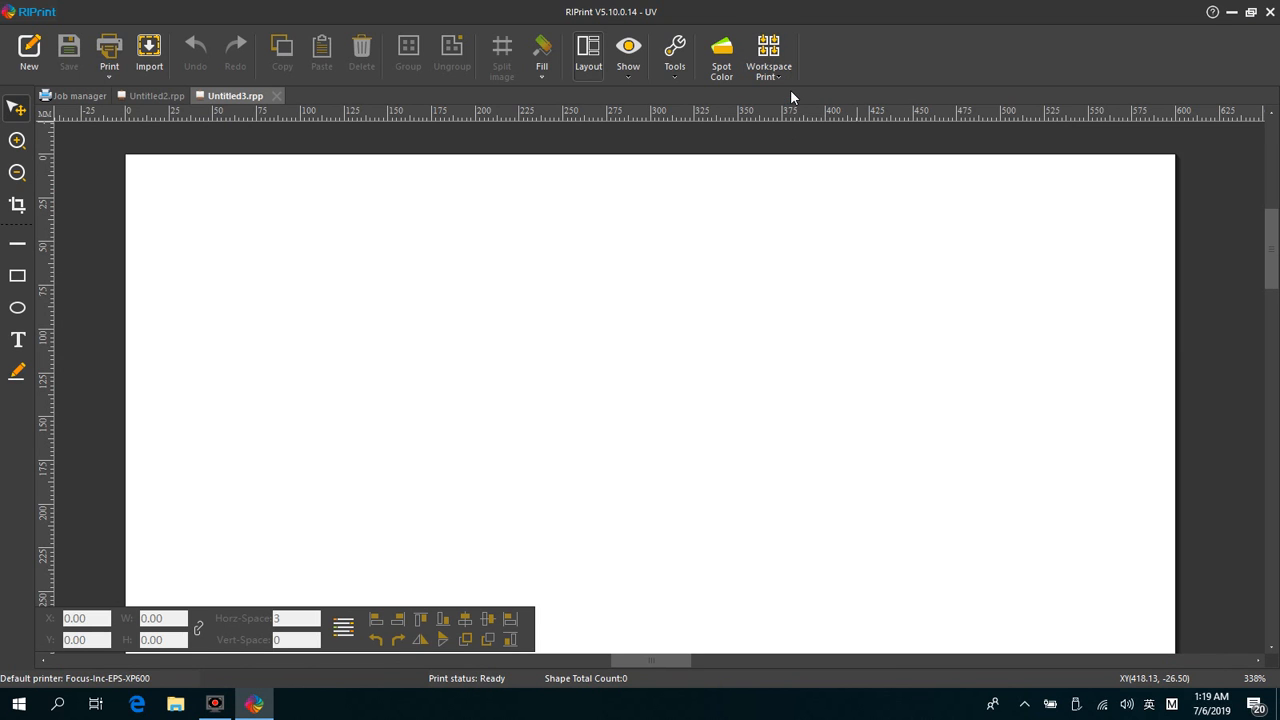
{"action": "left_click", "coordinate": [768, 56]}
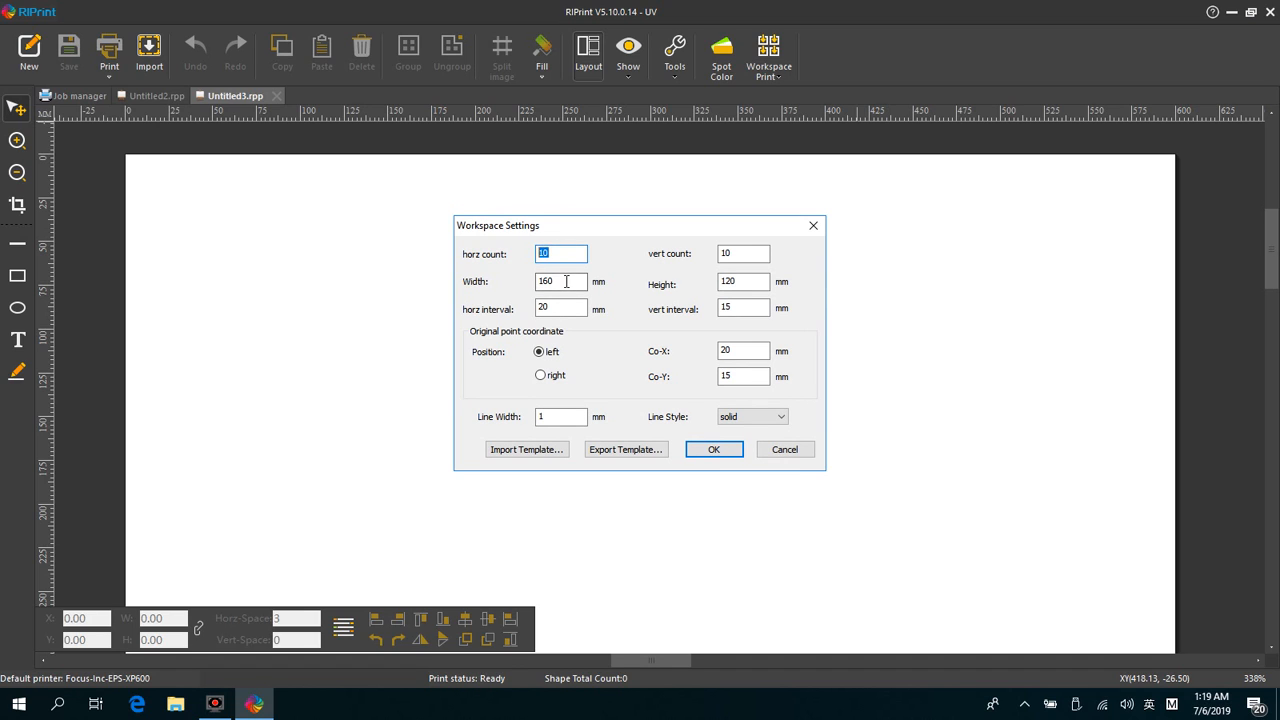
{"action": "type", "text": "1"}
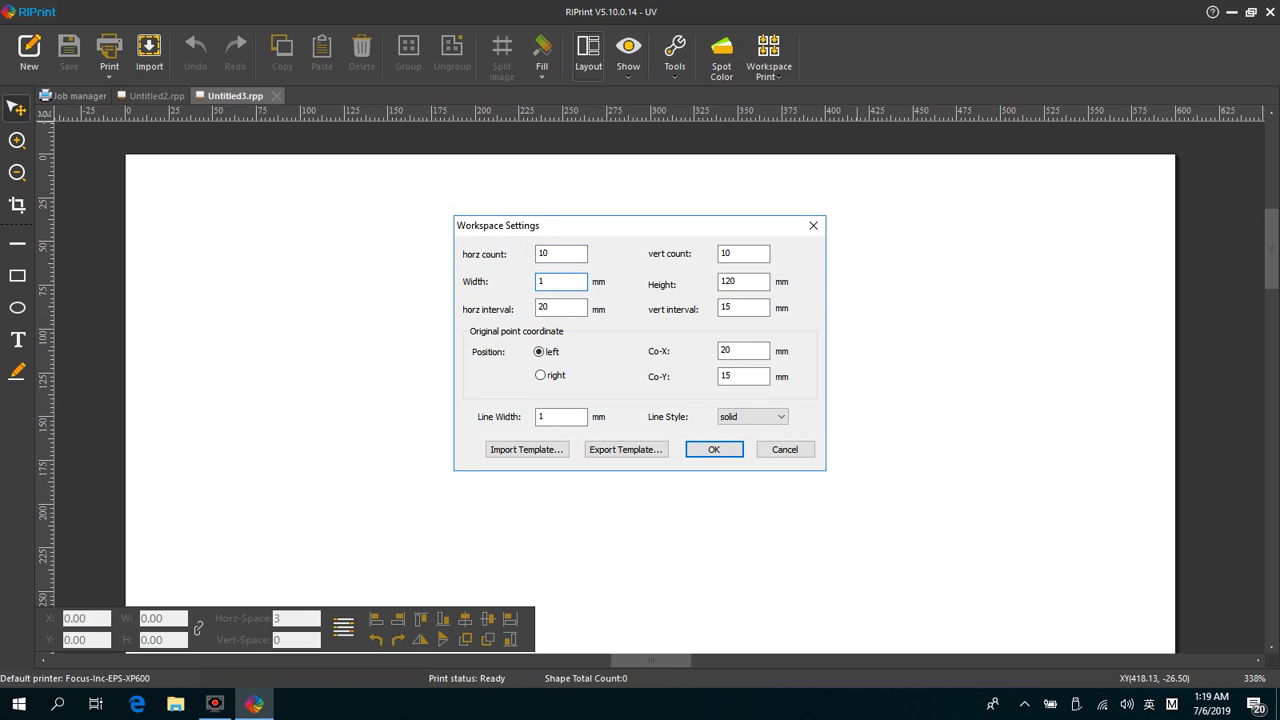
{"action": "left_click", "coordinate": [744, 280]}
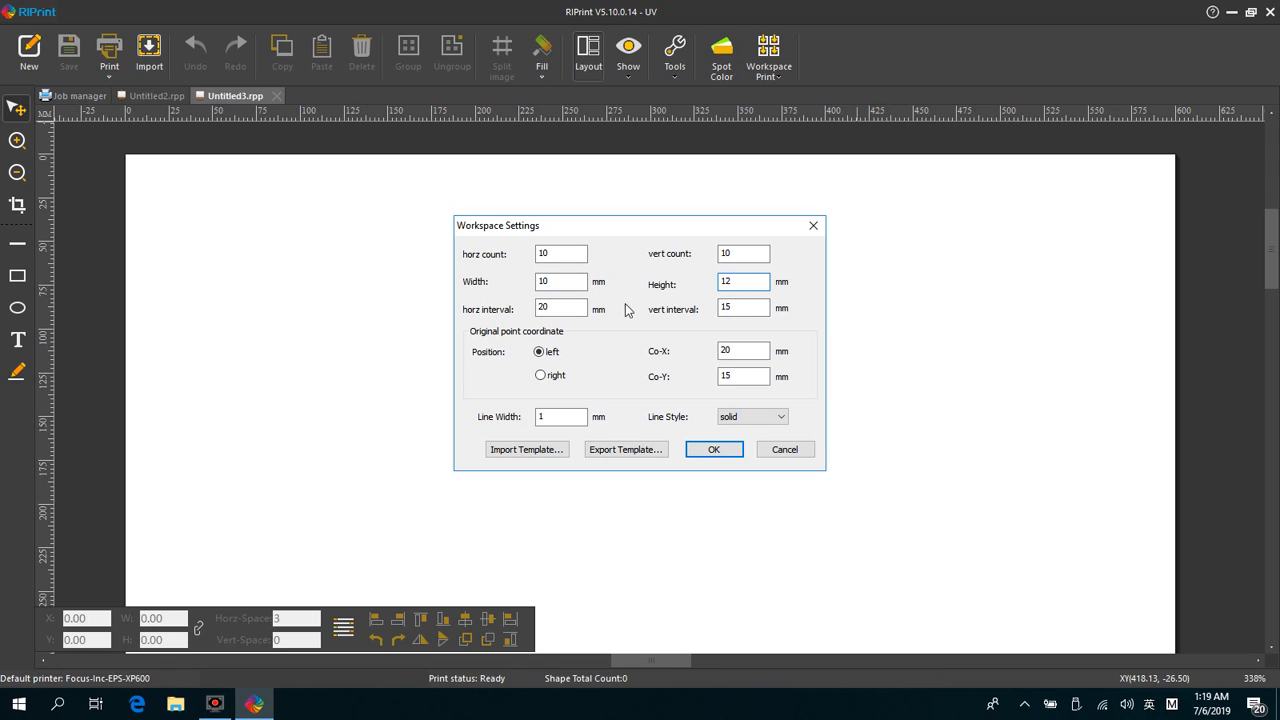
{"action": "left_click", "coordinate": [560, 308]}
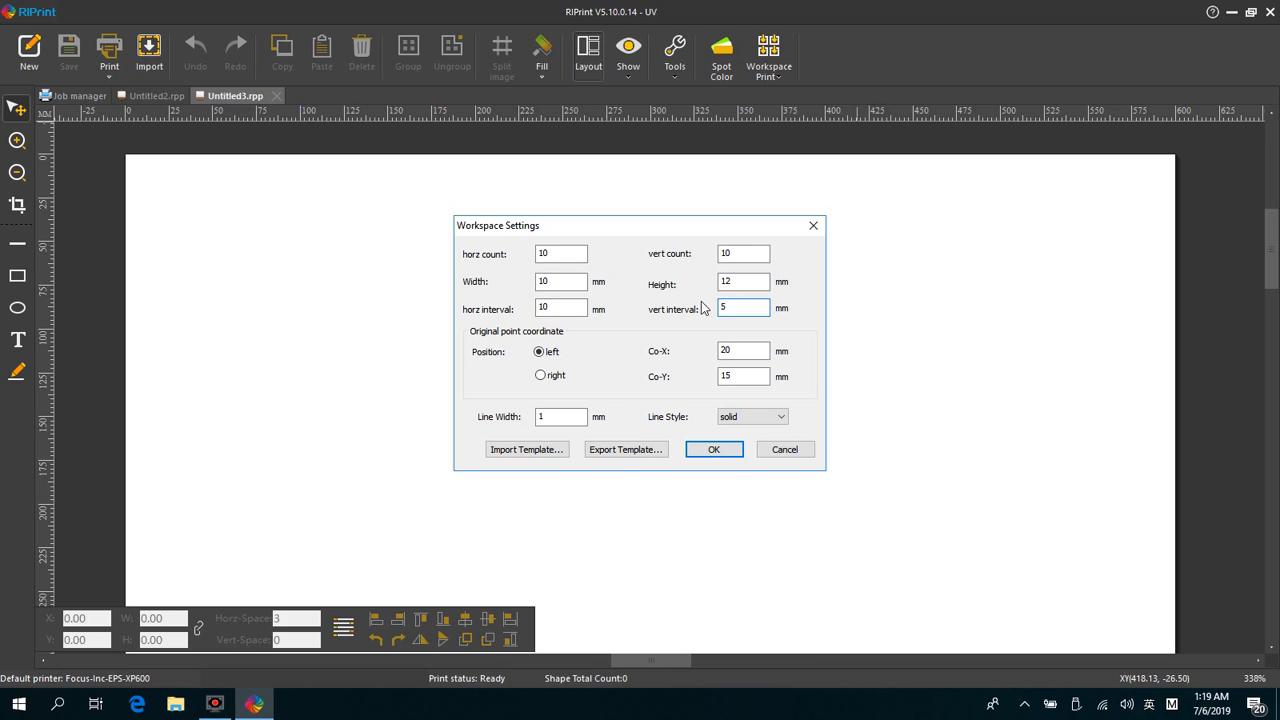
{"action": "left_click", "coordinate": [560, 308]}
{"action": "type", "text": "5"}
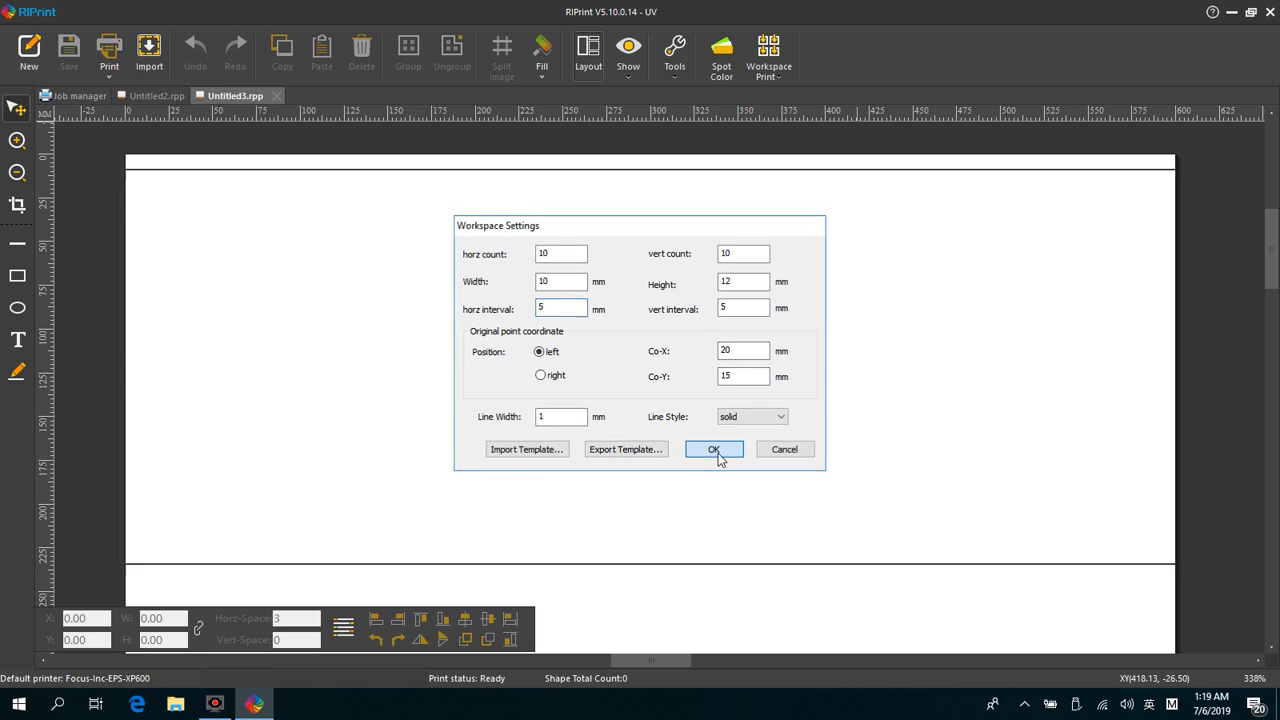
{"action": "left_click", "coordinate": [712, 448]}
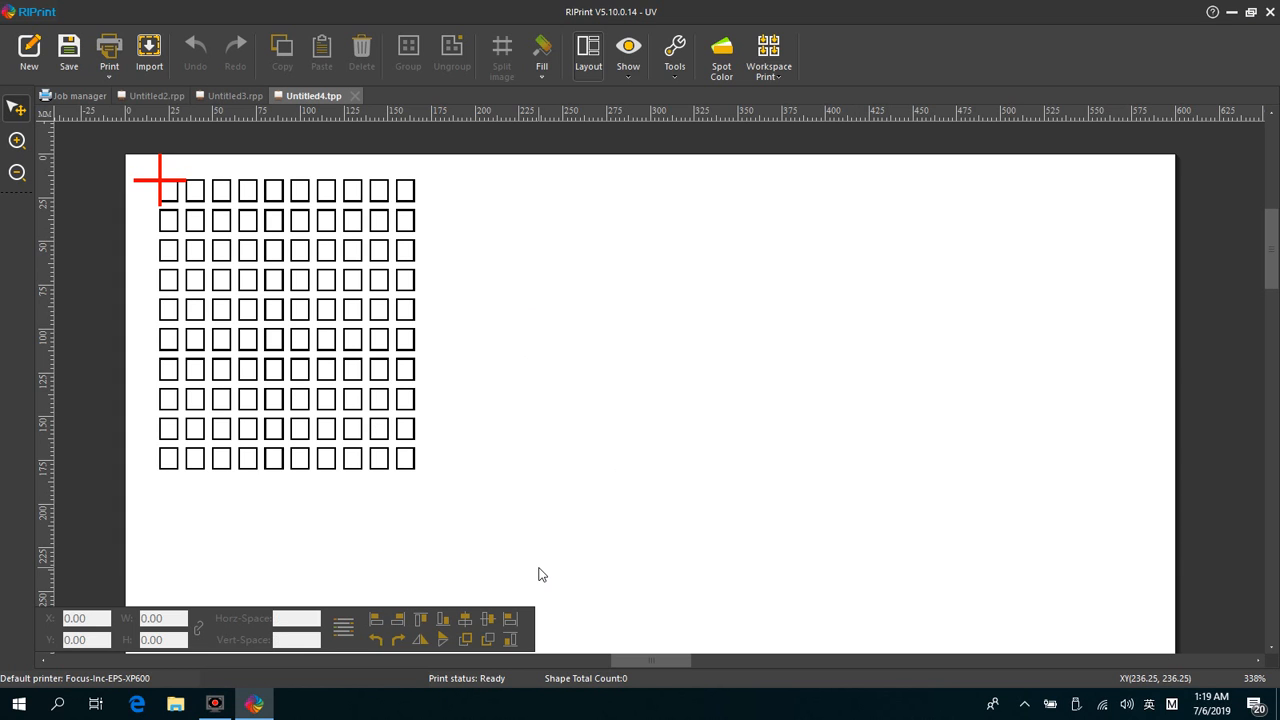
{"action": "mouse_move", "coordinate": [508, 556]}
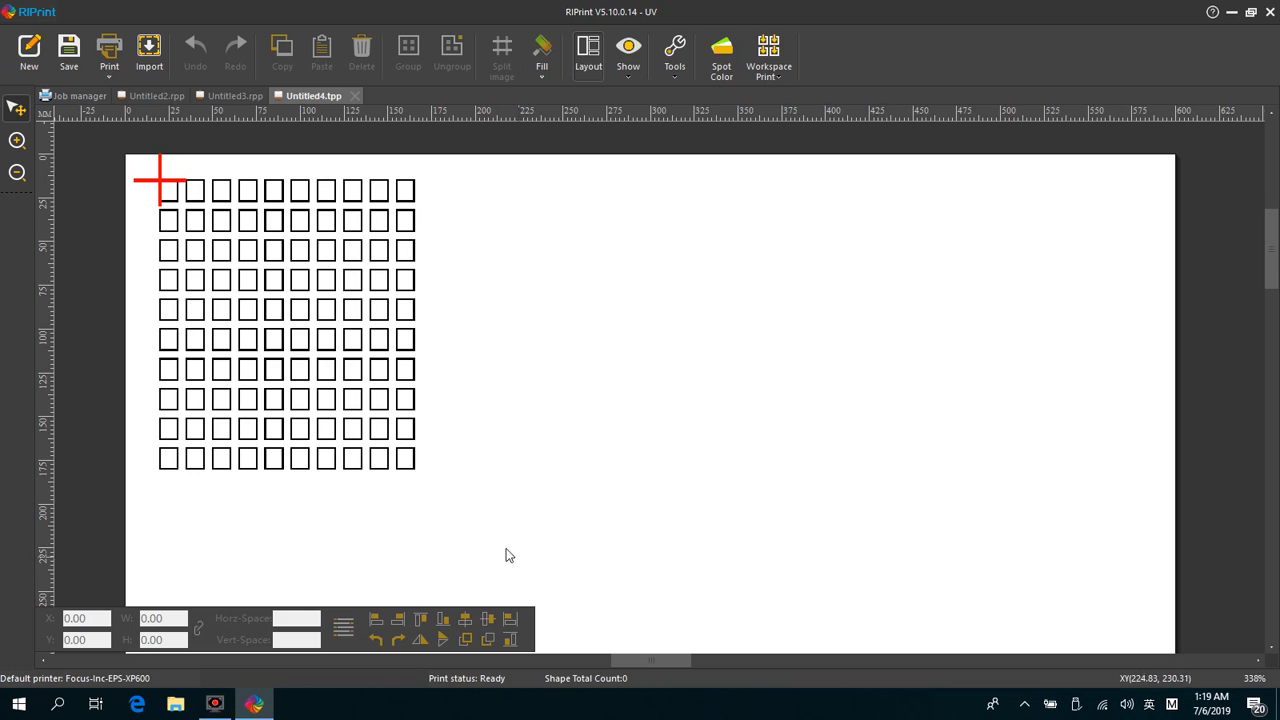
{"action": "mouse_move", "coordinate": [160, 186]}
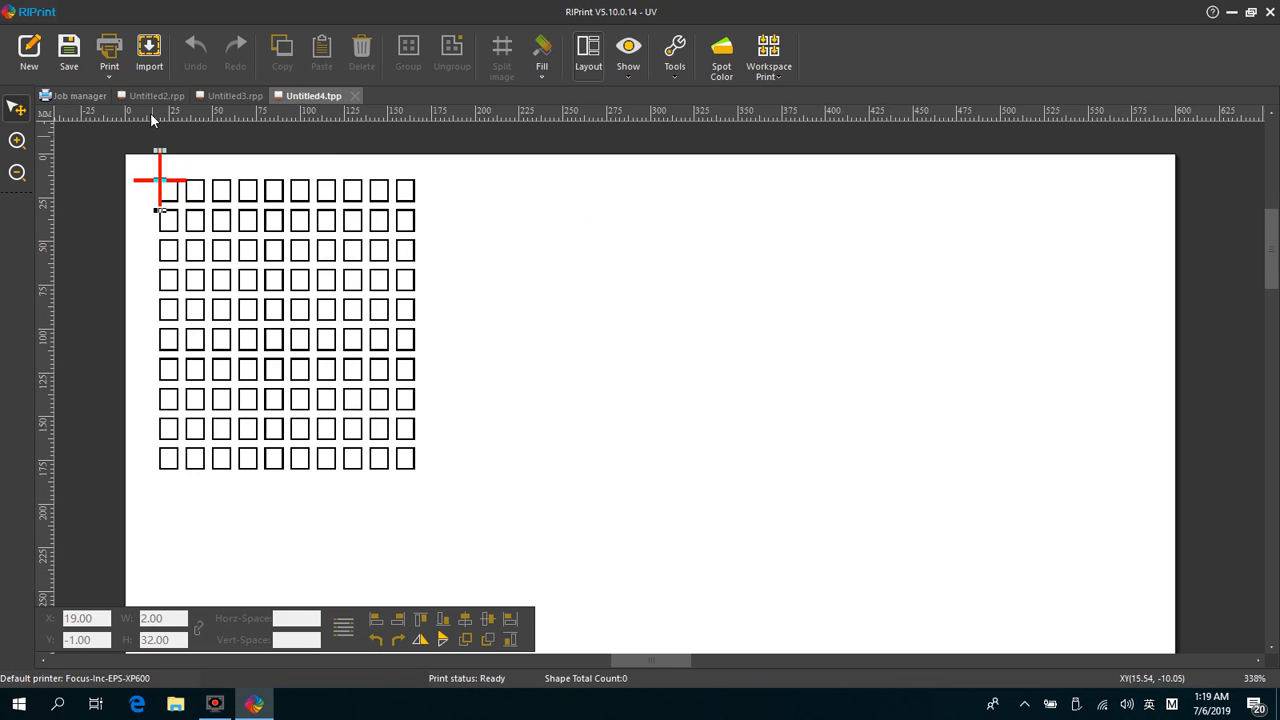
Import the DIAMOND image from the Desktop into the top-left grid cell.
{"action": "left_click", "coordinate": [148, 50]}
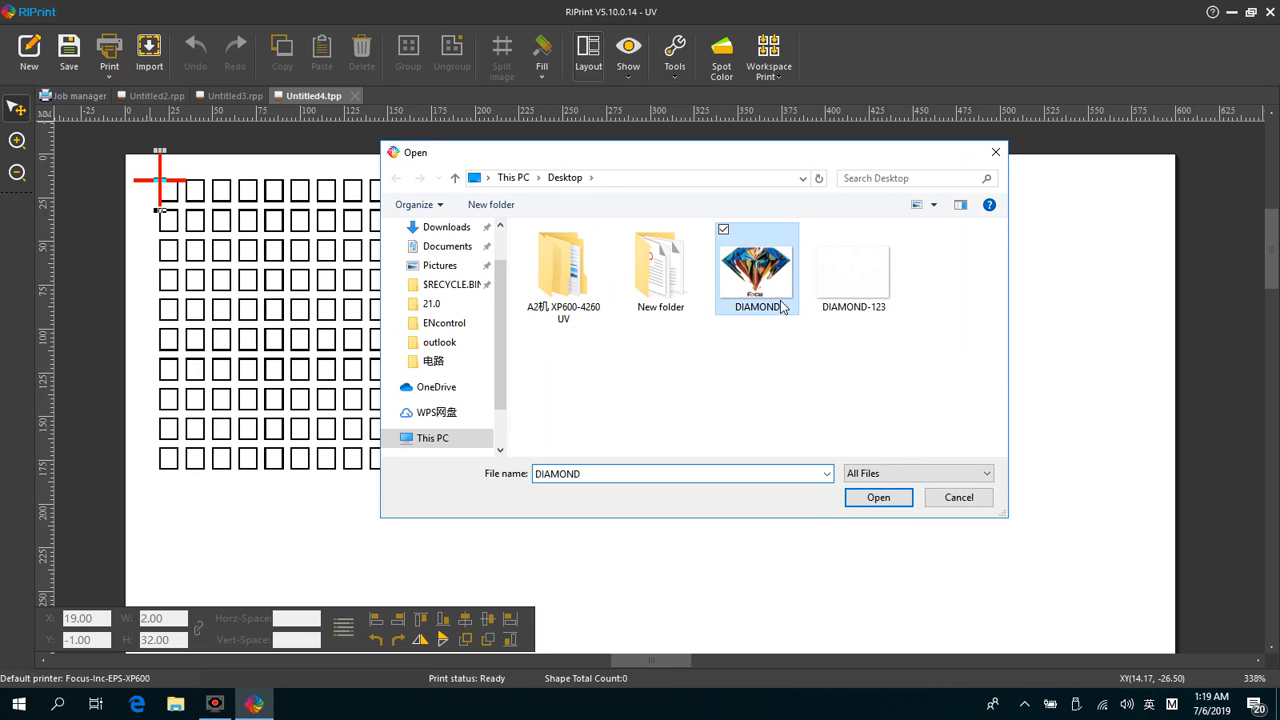
{"action": "left_click", "coordinate": [878, 496]}
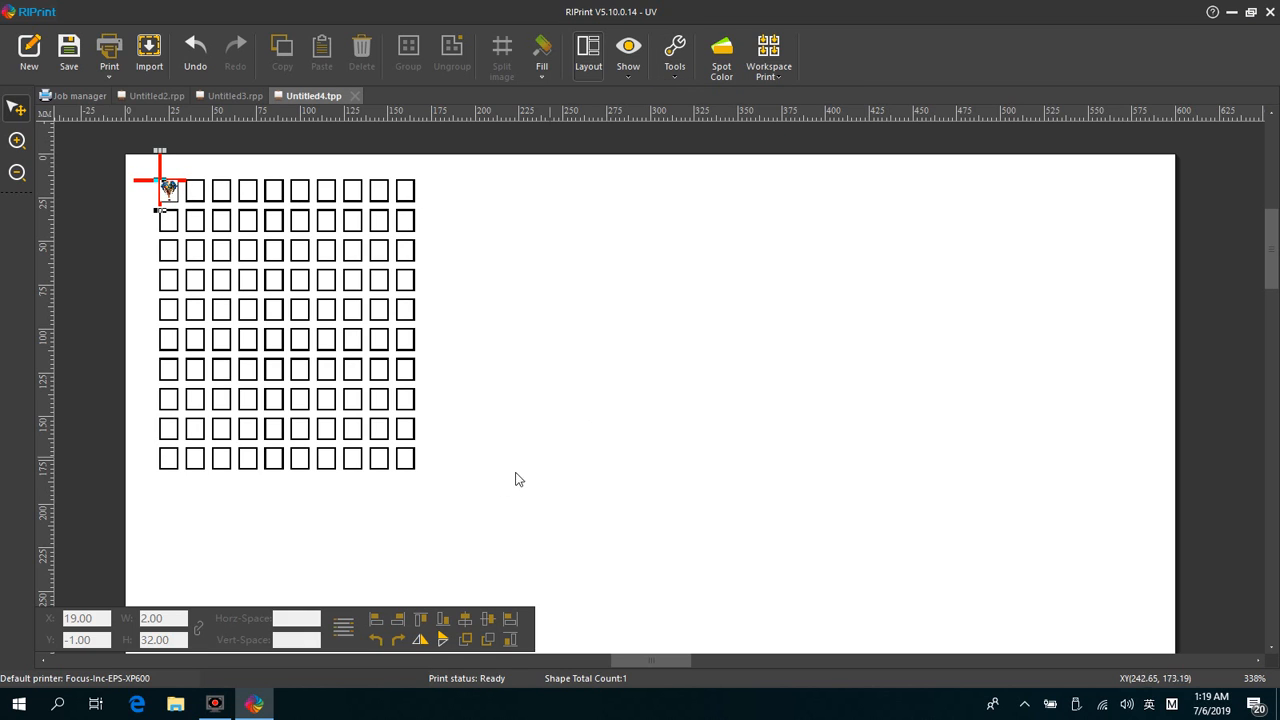
{"action": "mouse_move", "coordinate": [496, 612]}
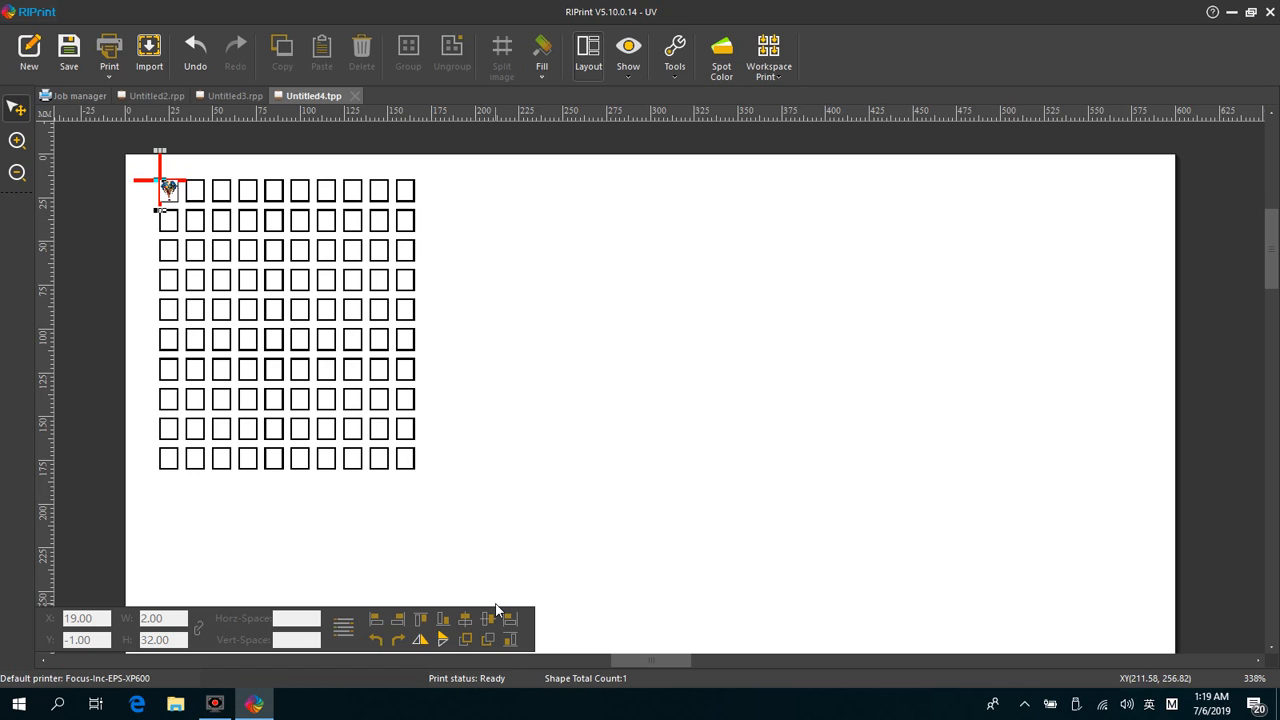